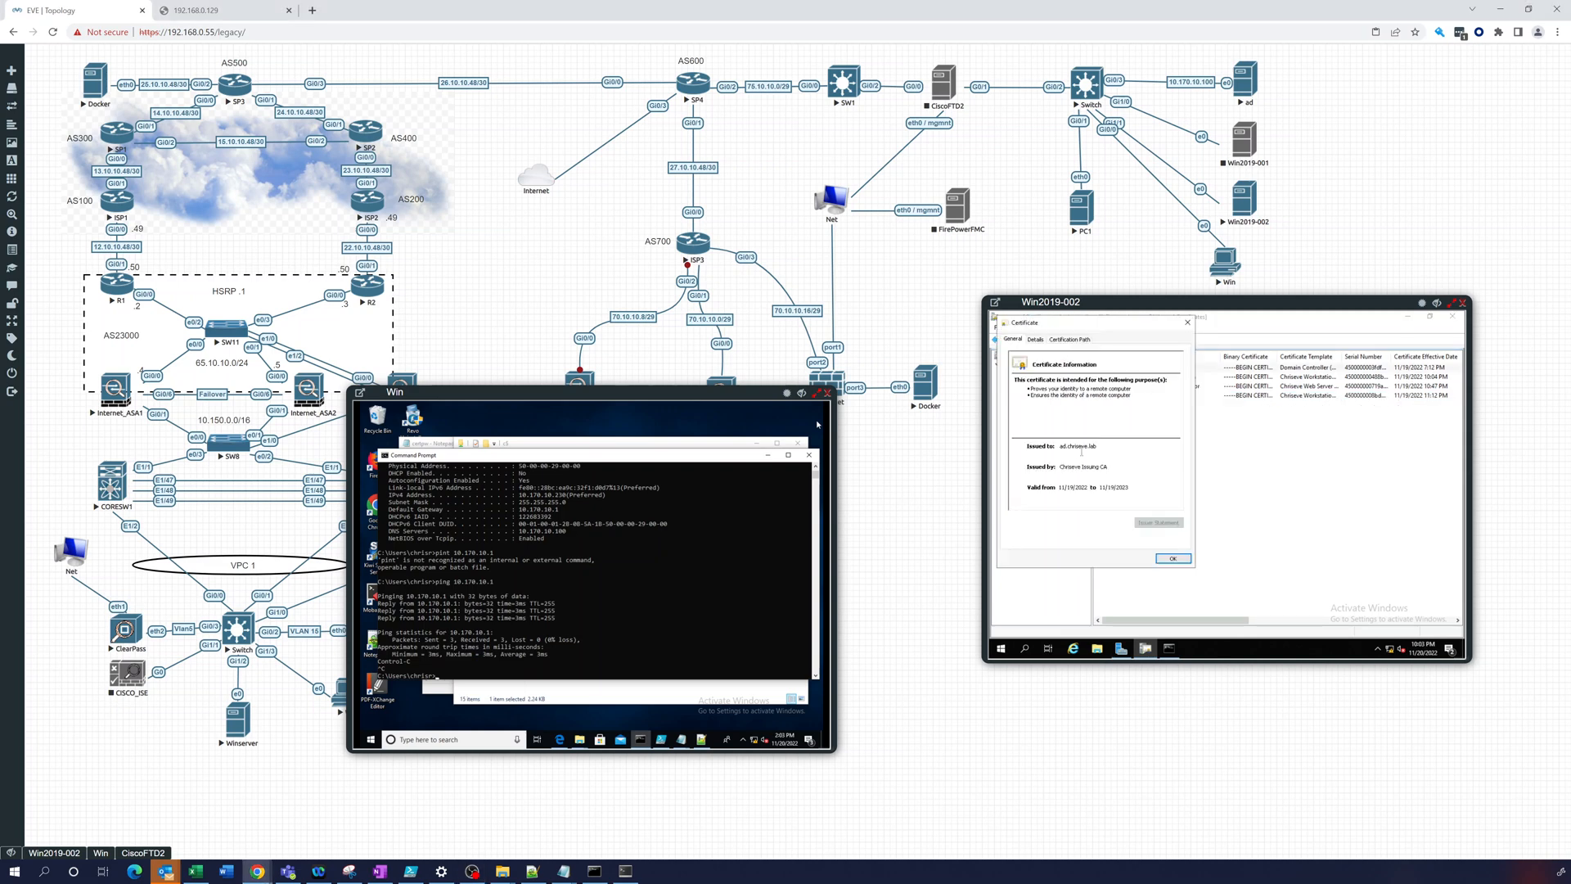
View the certificate issued to ca-sub.chrisieve.lab from the issued certificates list, then close it.
{"action": "left_click", "coordinate": [1170, 557]}
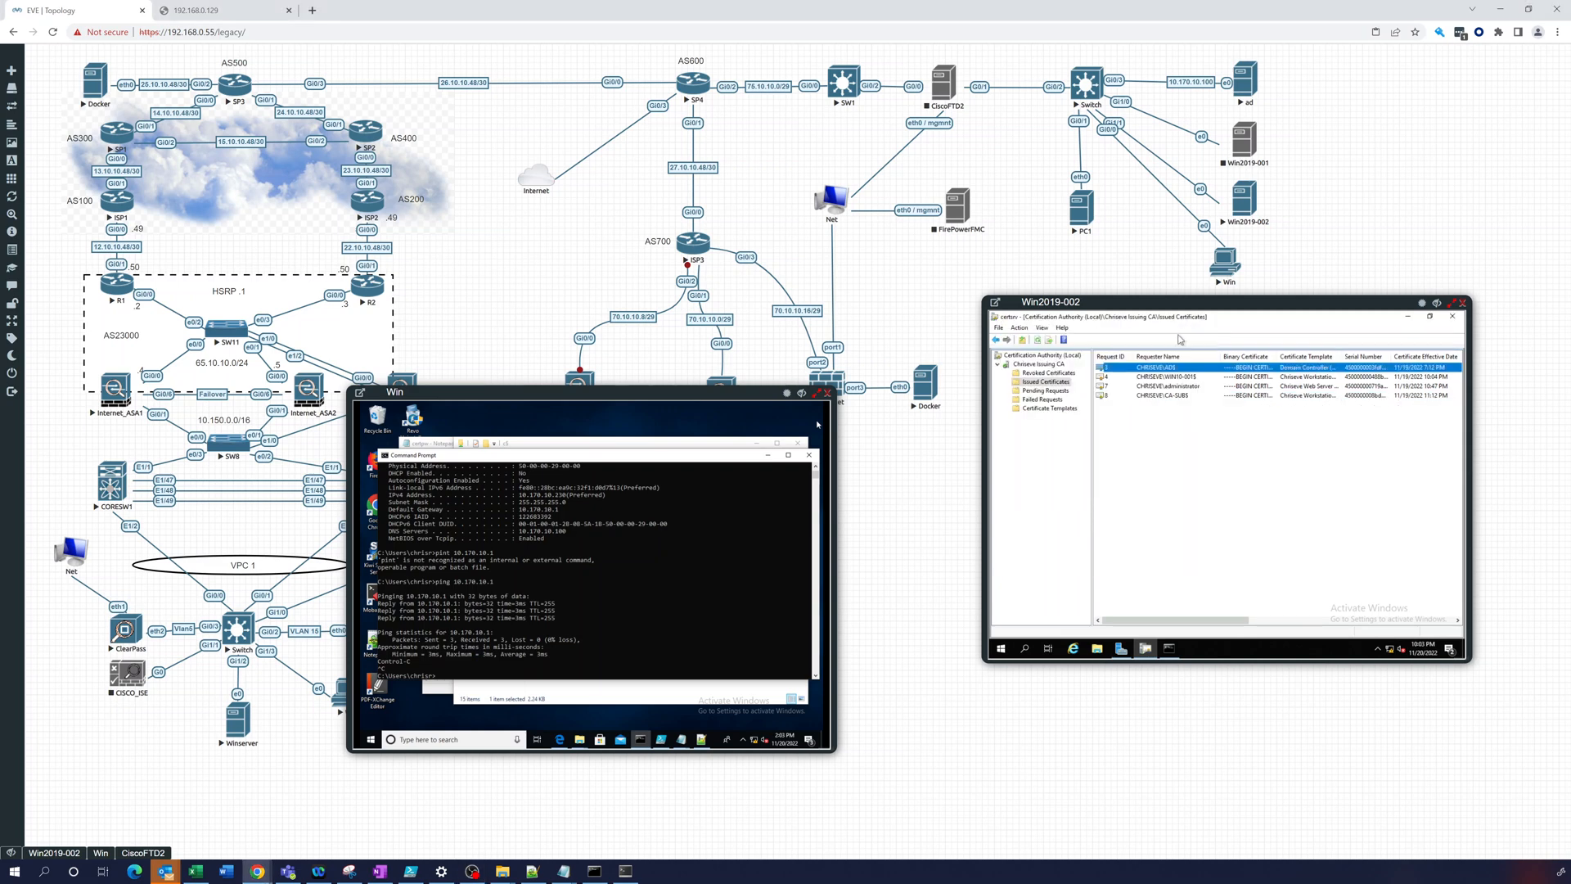
{"action": "double_click", "coordinate": [1152, 363]}
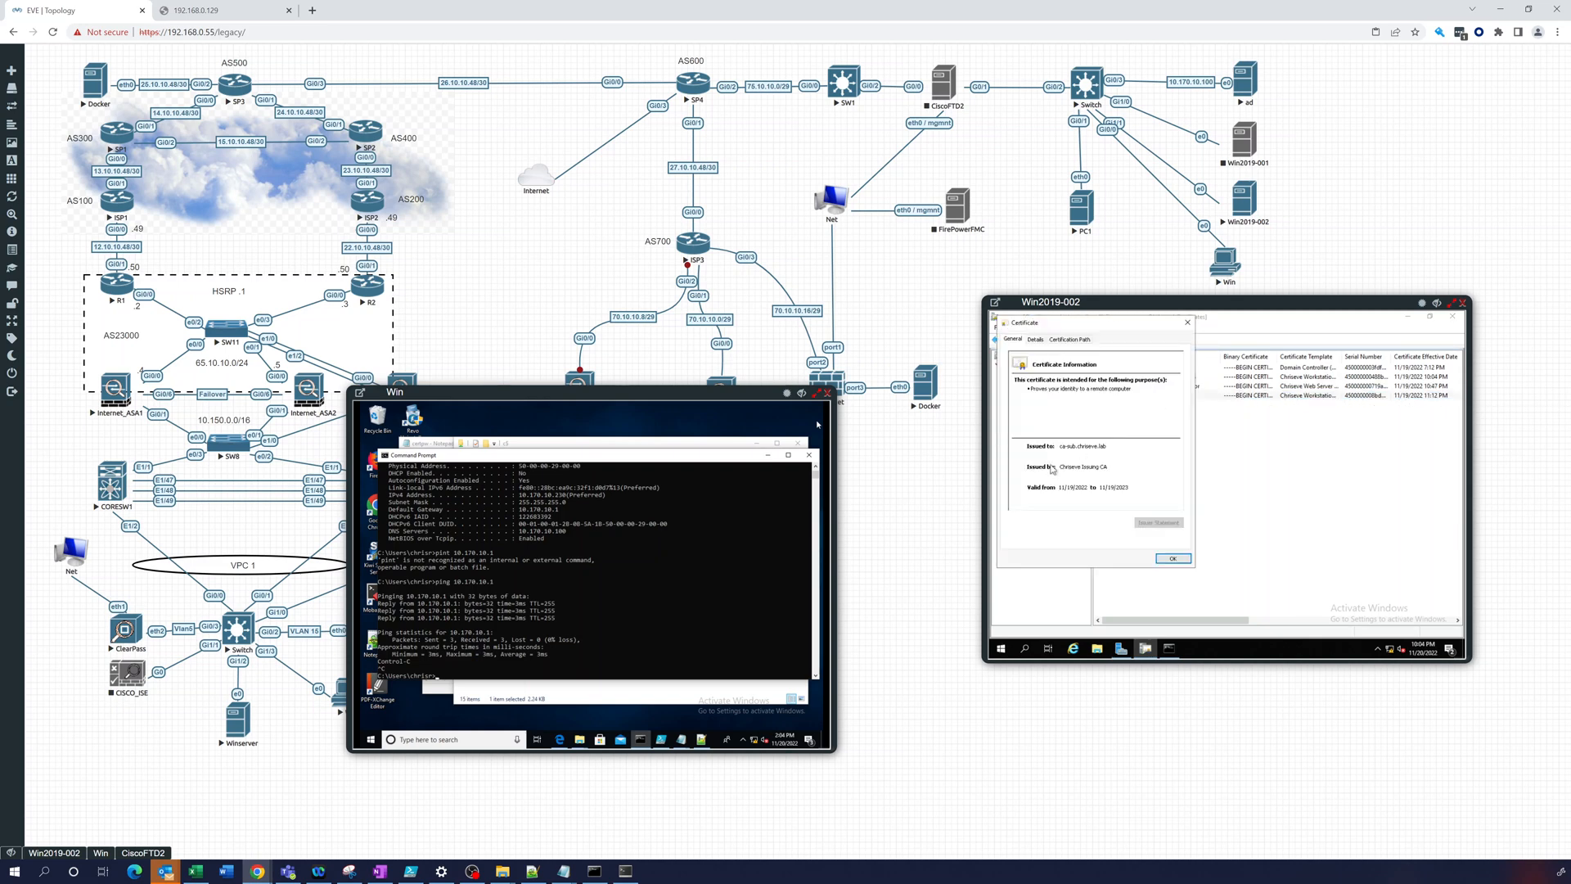
{"action": "mouse_move", "coordinate": [1100, 319]}
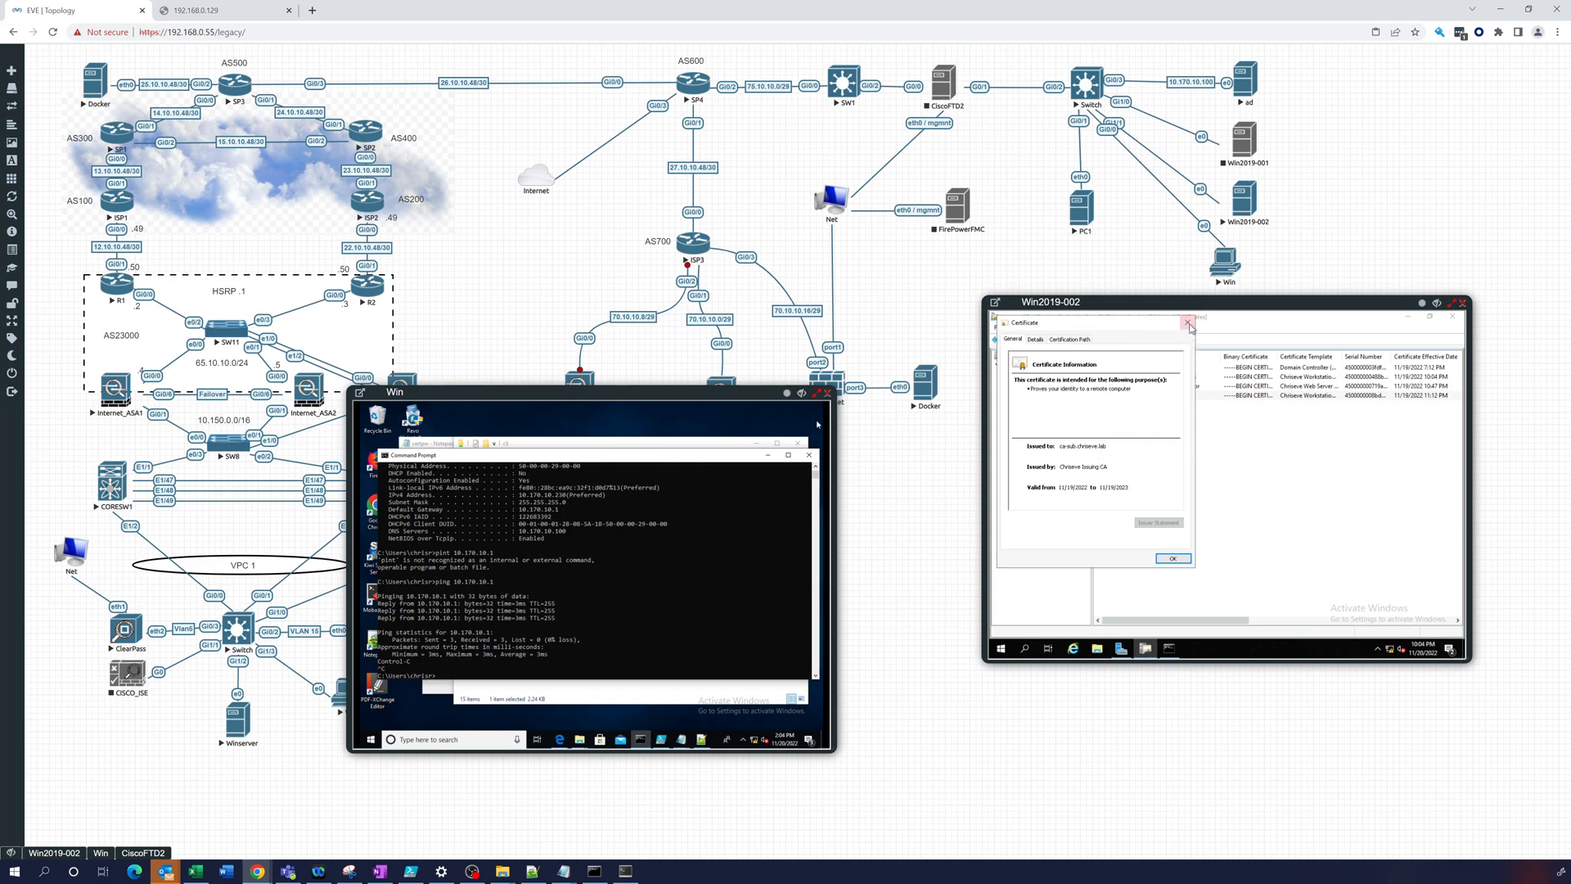
{"action": "left_click", "coordinate": [1188, 322]}
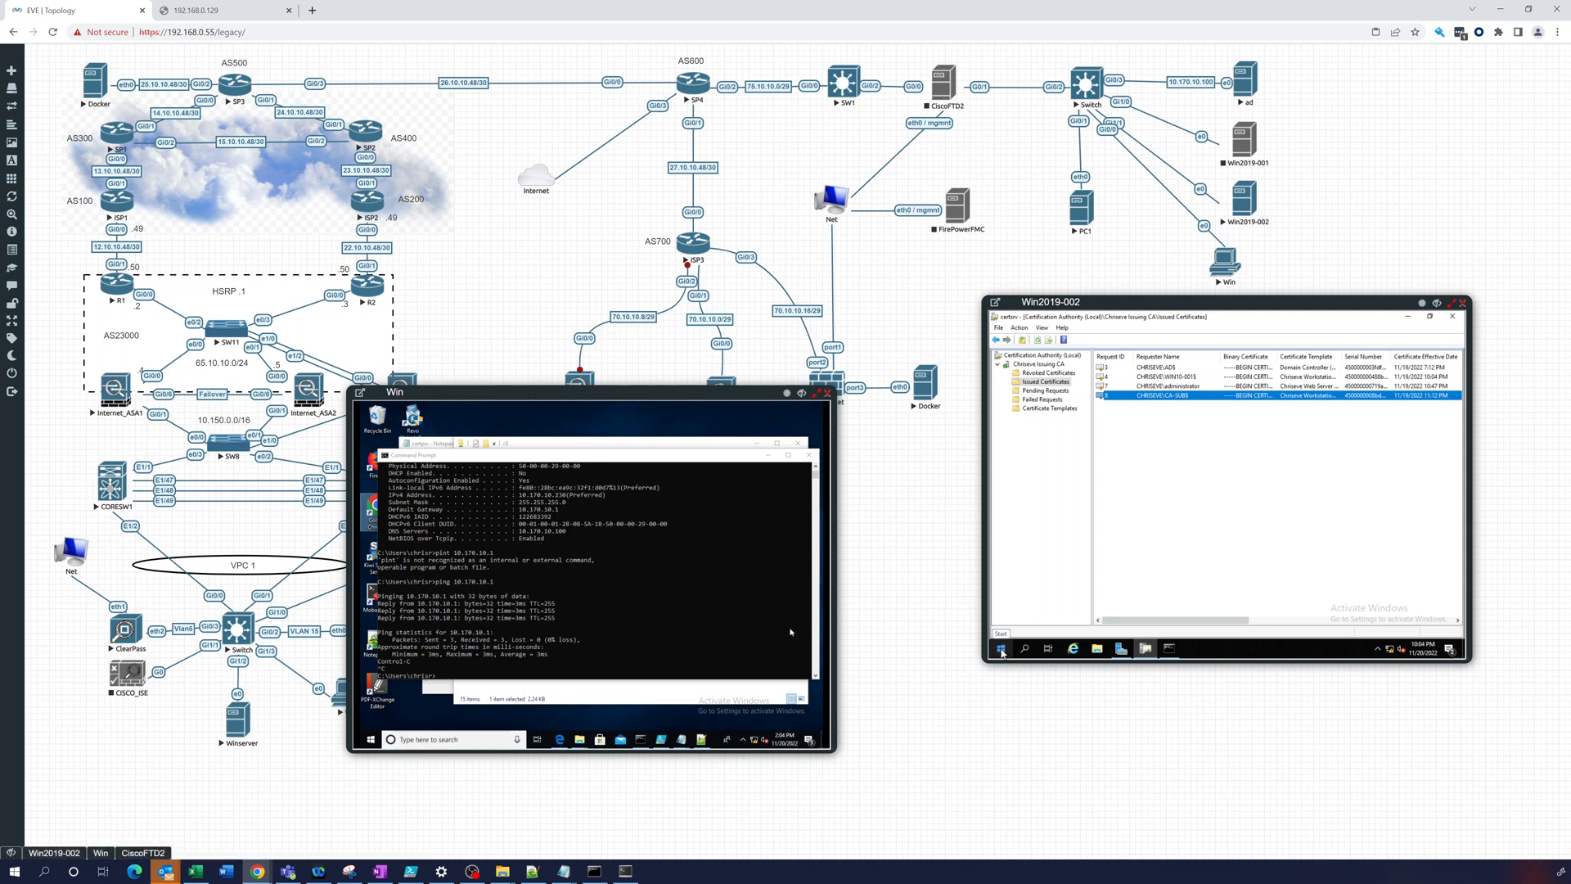
Launch IIS Manager from the Start menu search and show the CA-SUB server home.
{"action": "left_click", "coordinate": [1000, 648]}
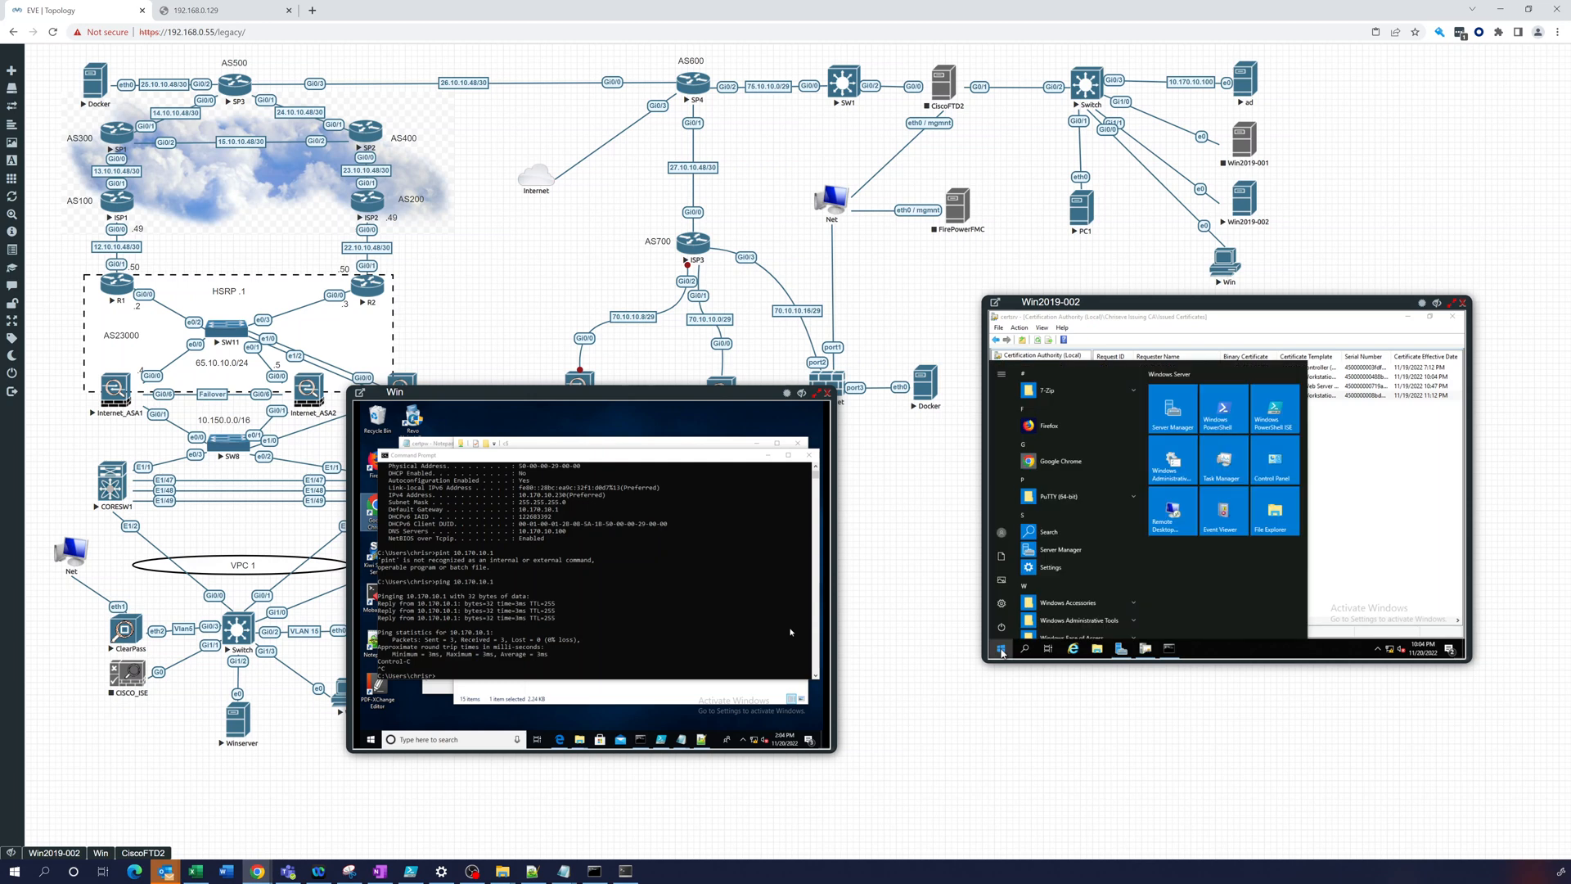
{"action": "type", "text": "iis"}
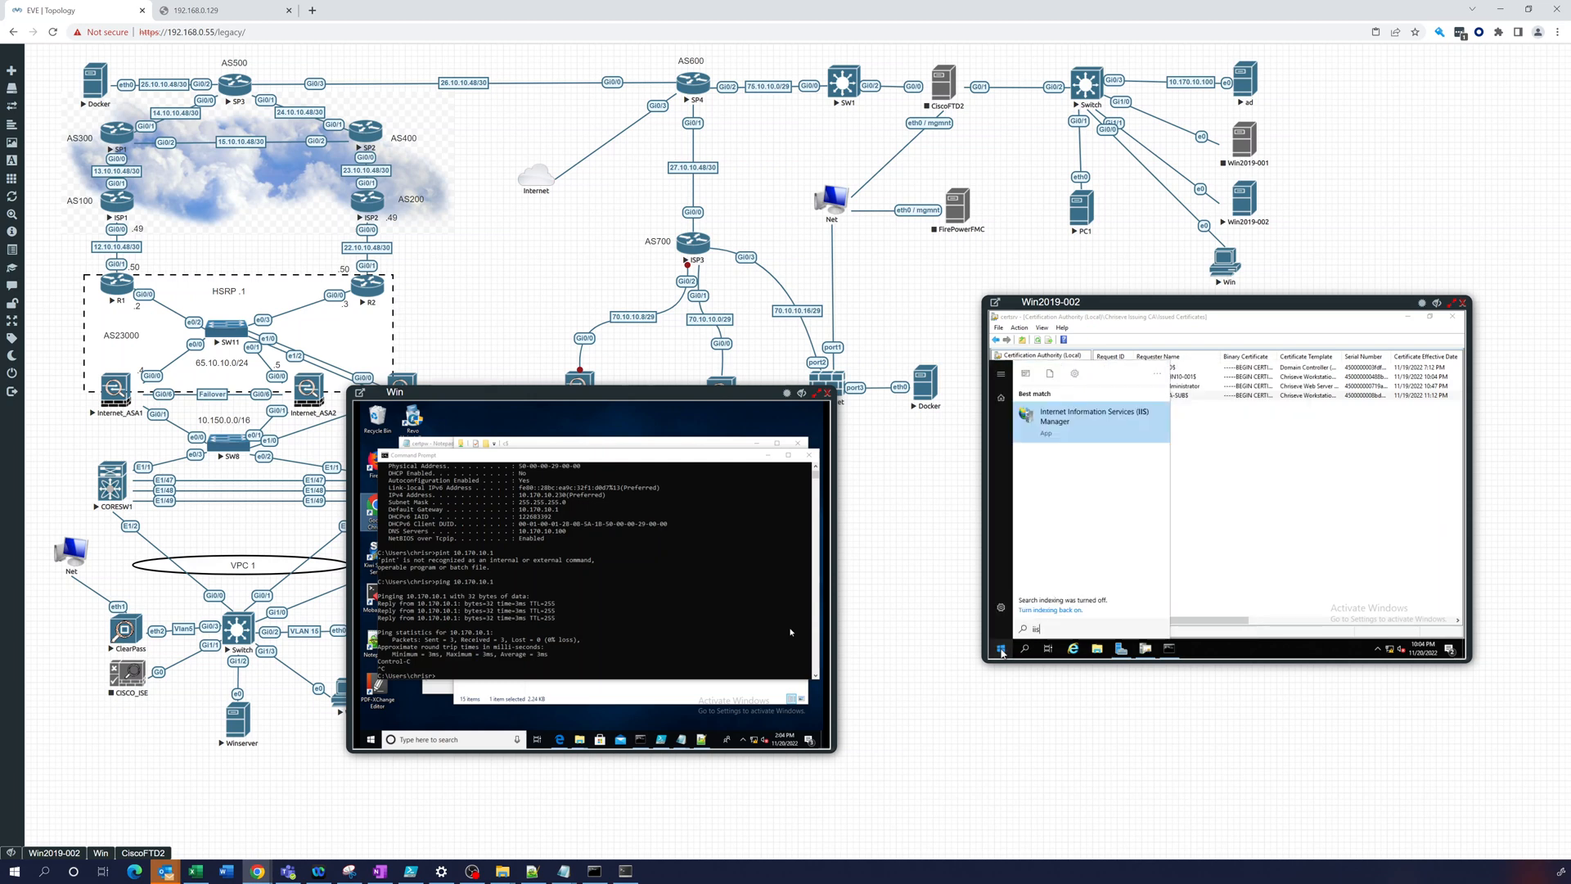
{"action": "left_click", "coordinate": [1092, 423]}
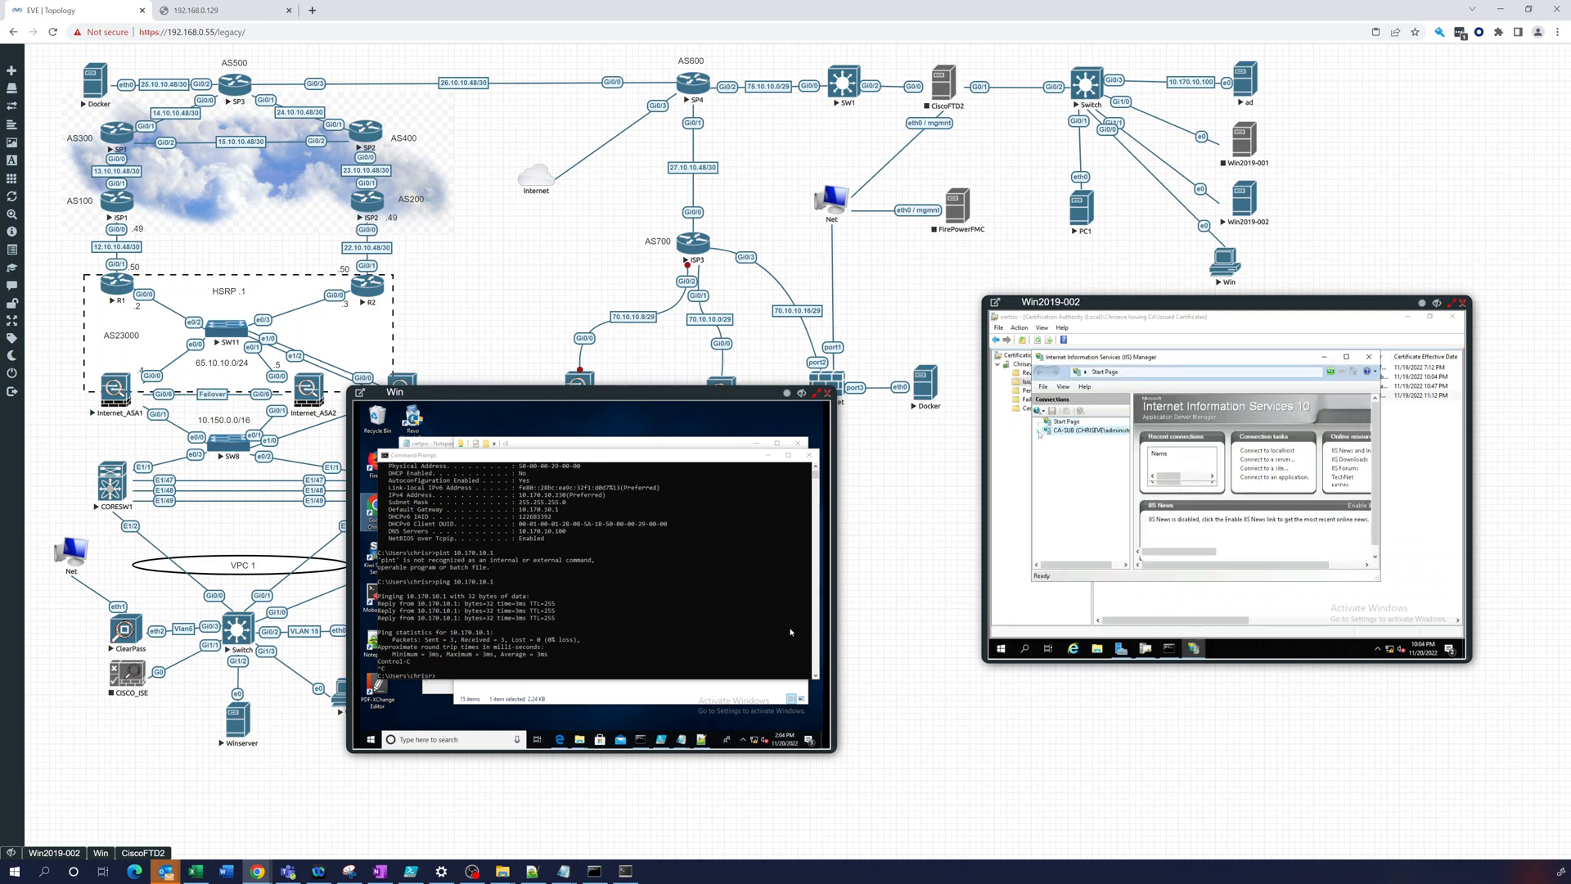
{"action": "left_click", "coordinate": [1076, 429]}
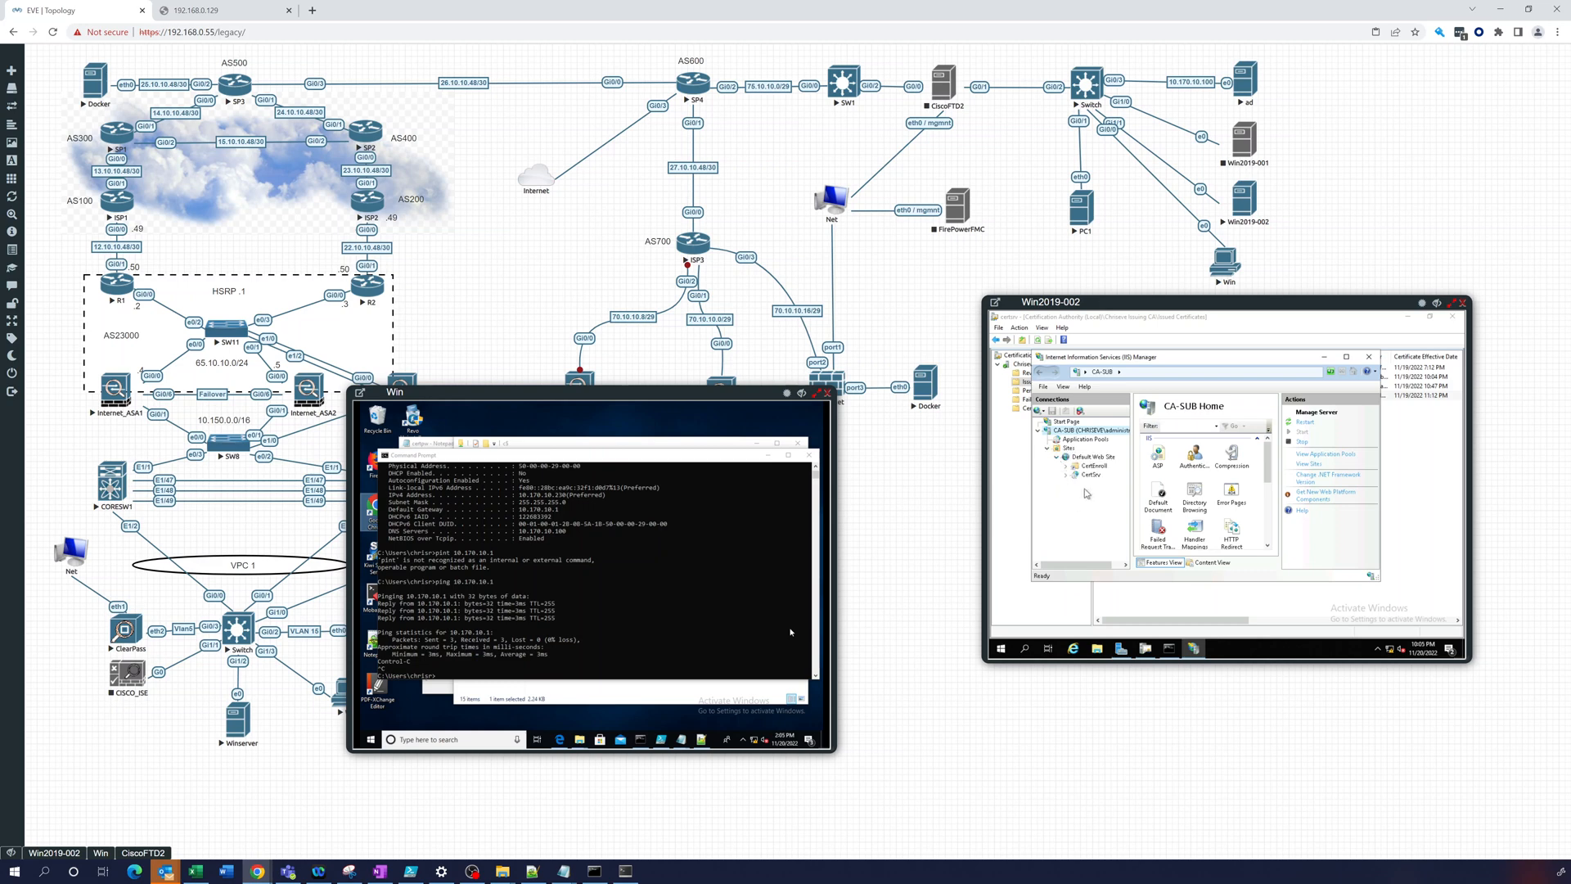
{"action": "mouse_move", "coordinate": [1086, 492]}
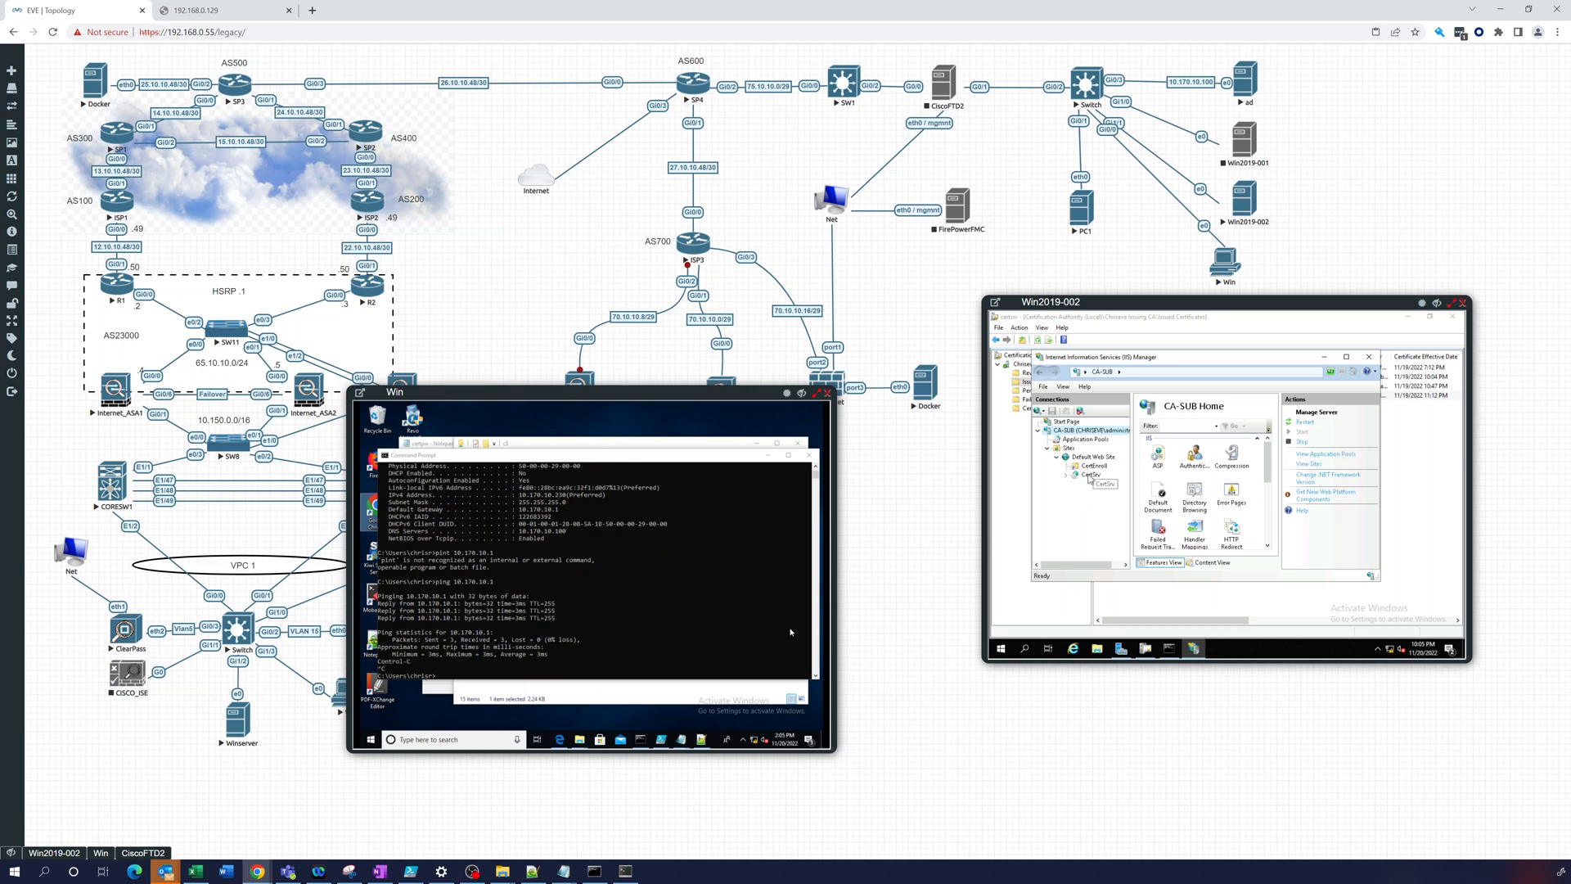
Expand Sites to the Default Web Site and check the CertSrv application under it.
{"action": "left_click", "coordinate": [1091, 477]}
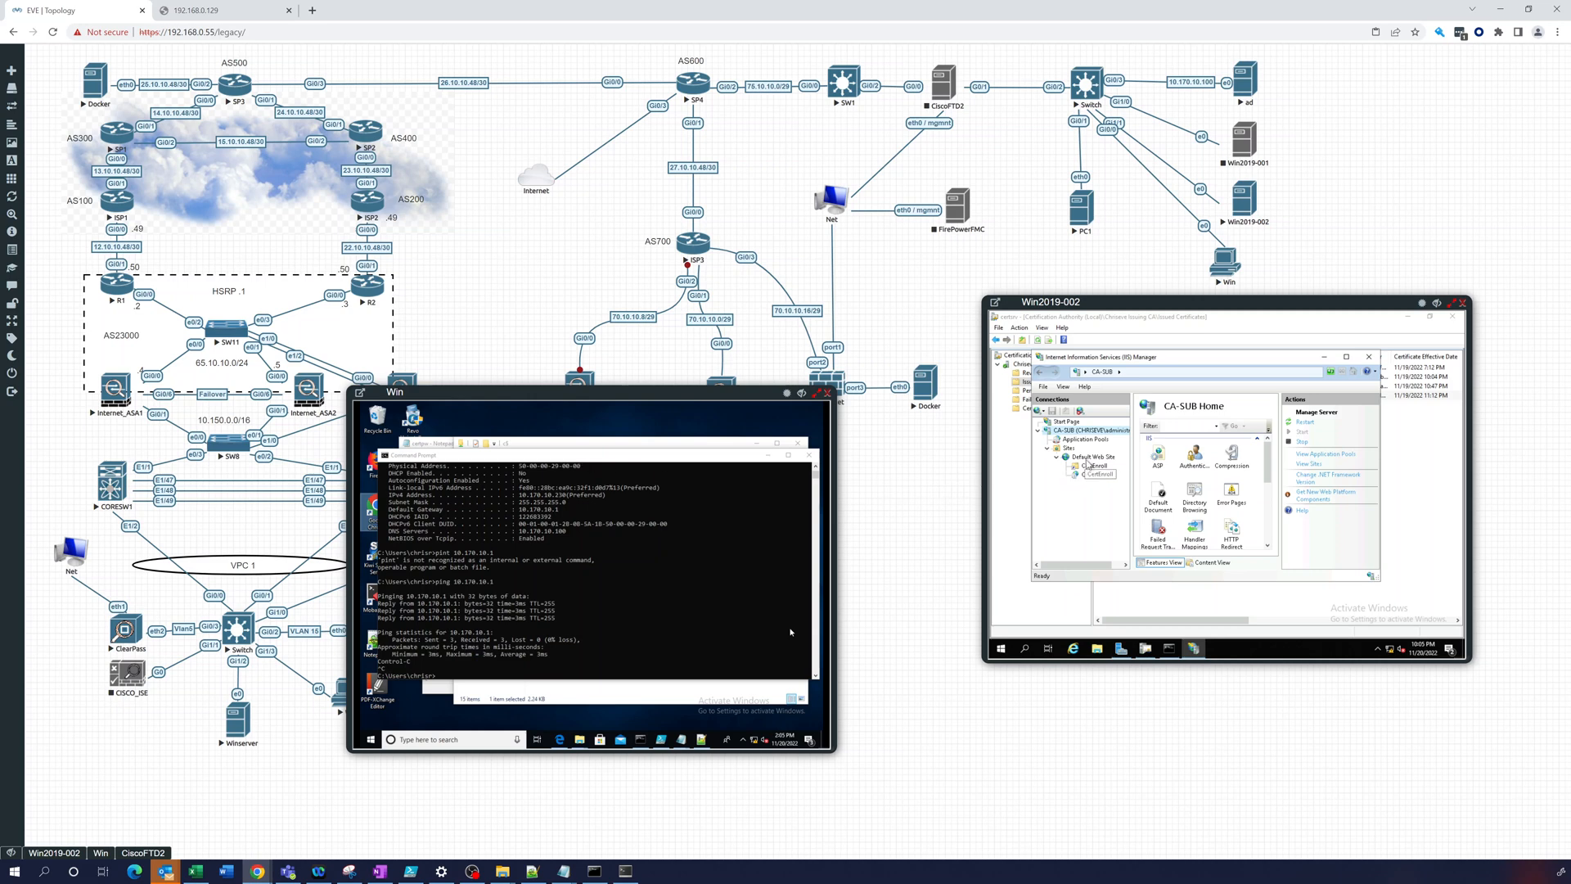
{"action": "left_click", "coordinate": [1093, 457]}
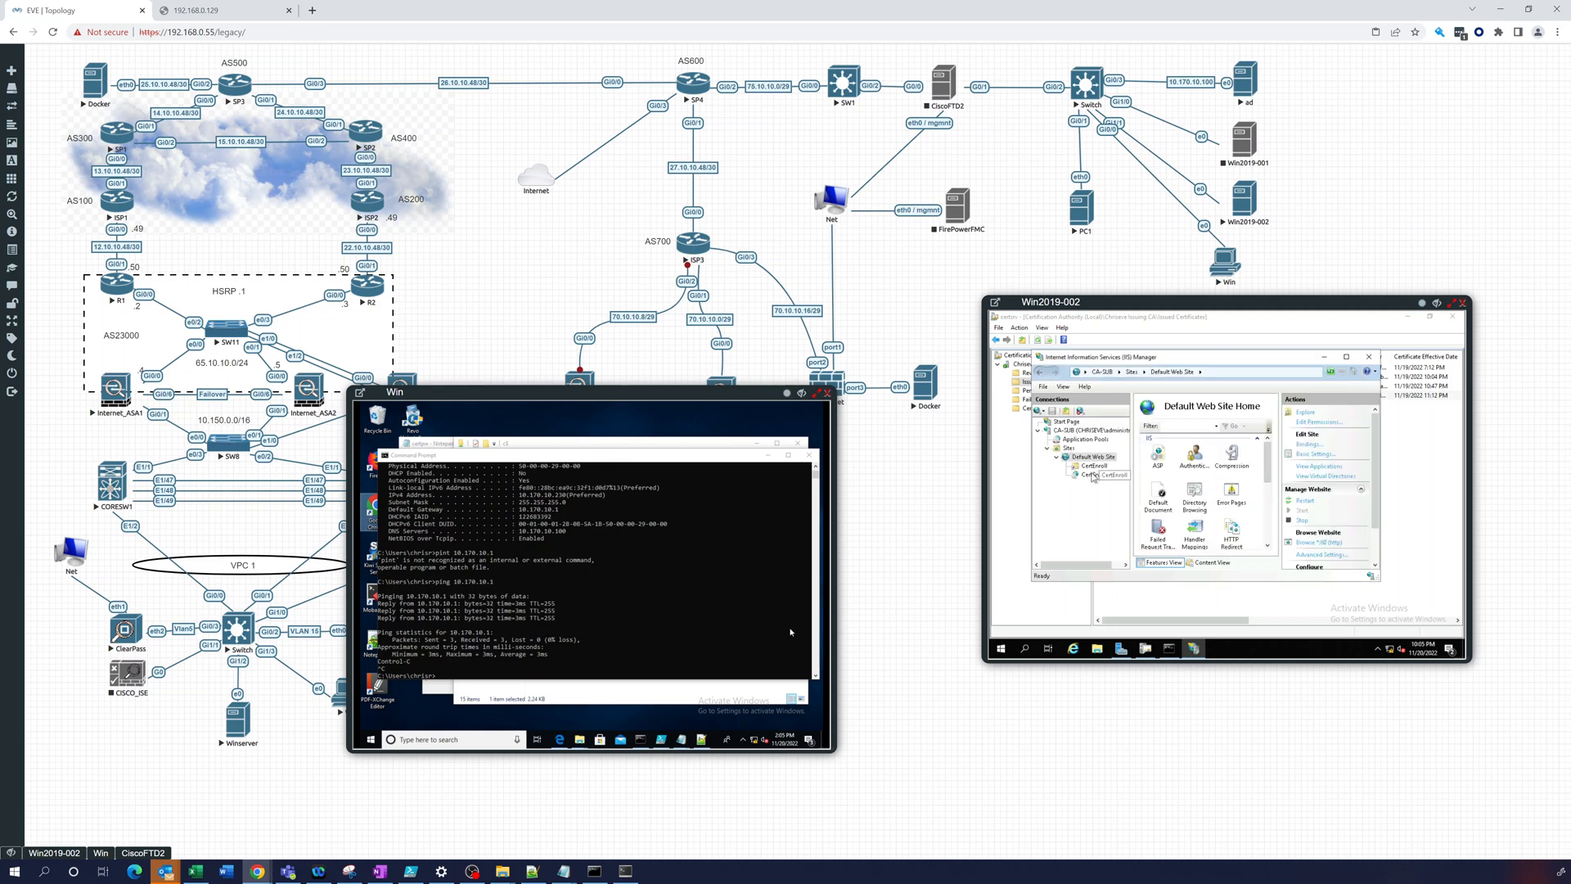
{"action": "left_click", "coordinate": [1090, 465]}
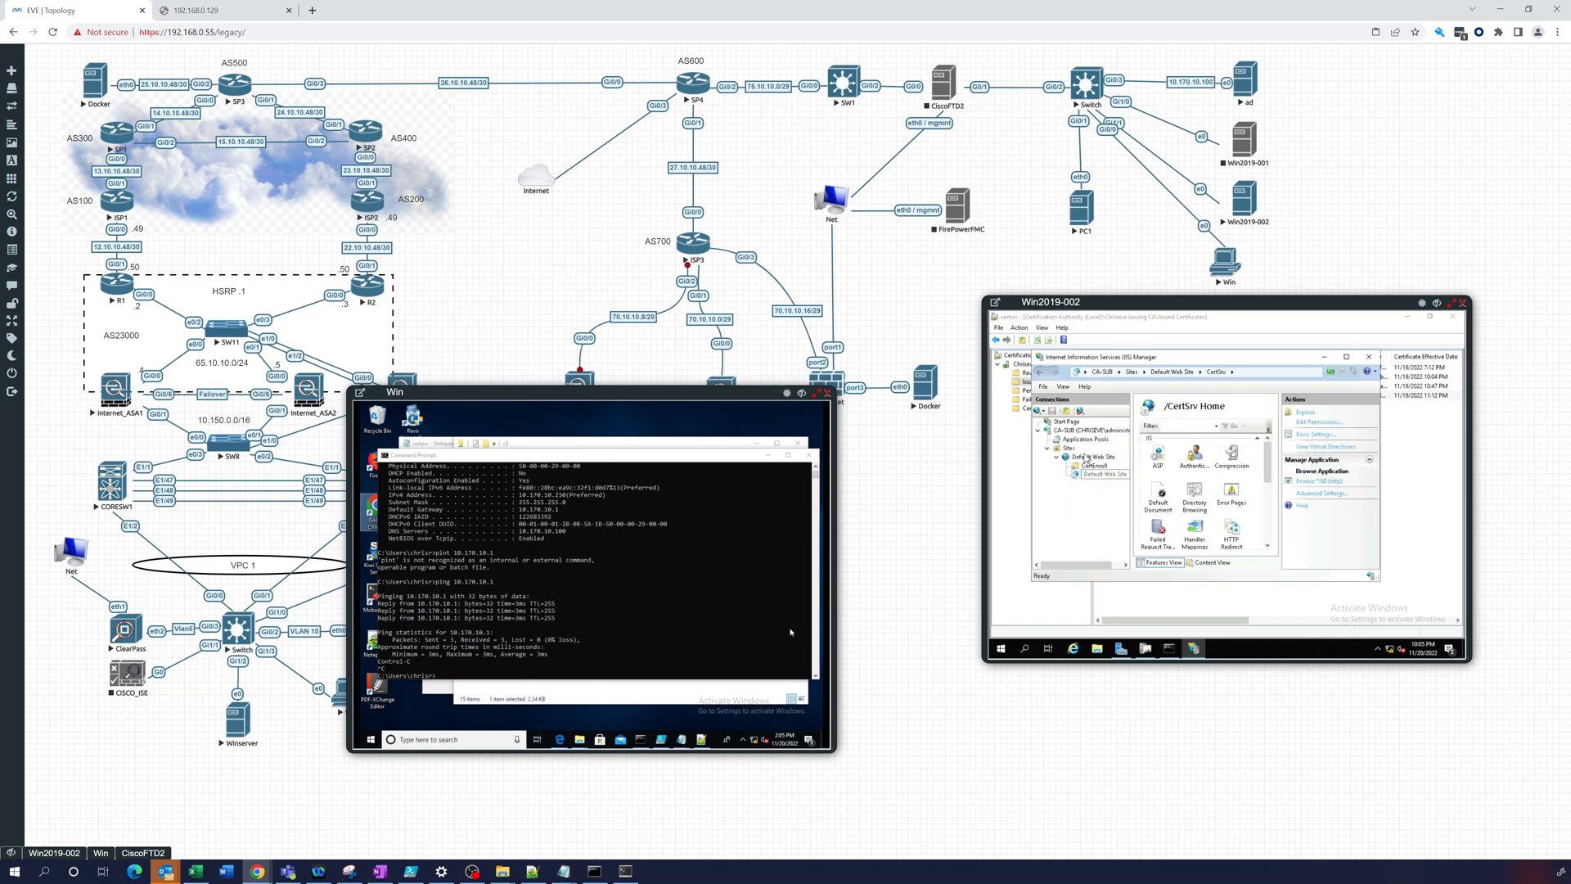
{"action": "left_click", "coordinate": [1094, 456]}
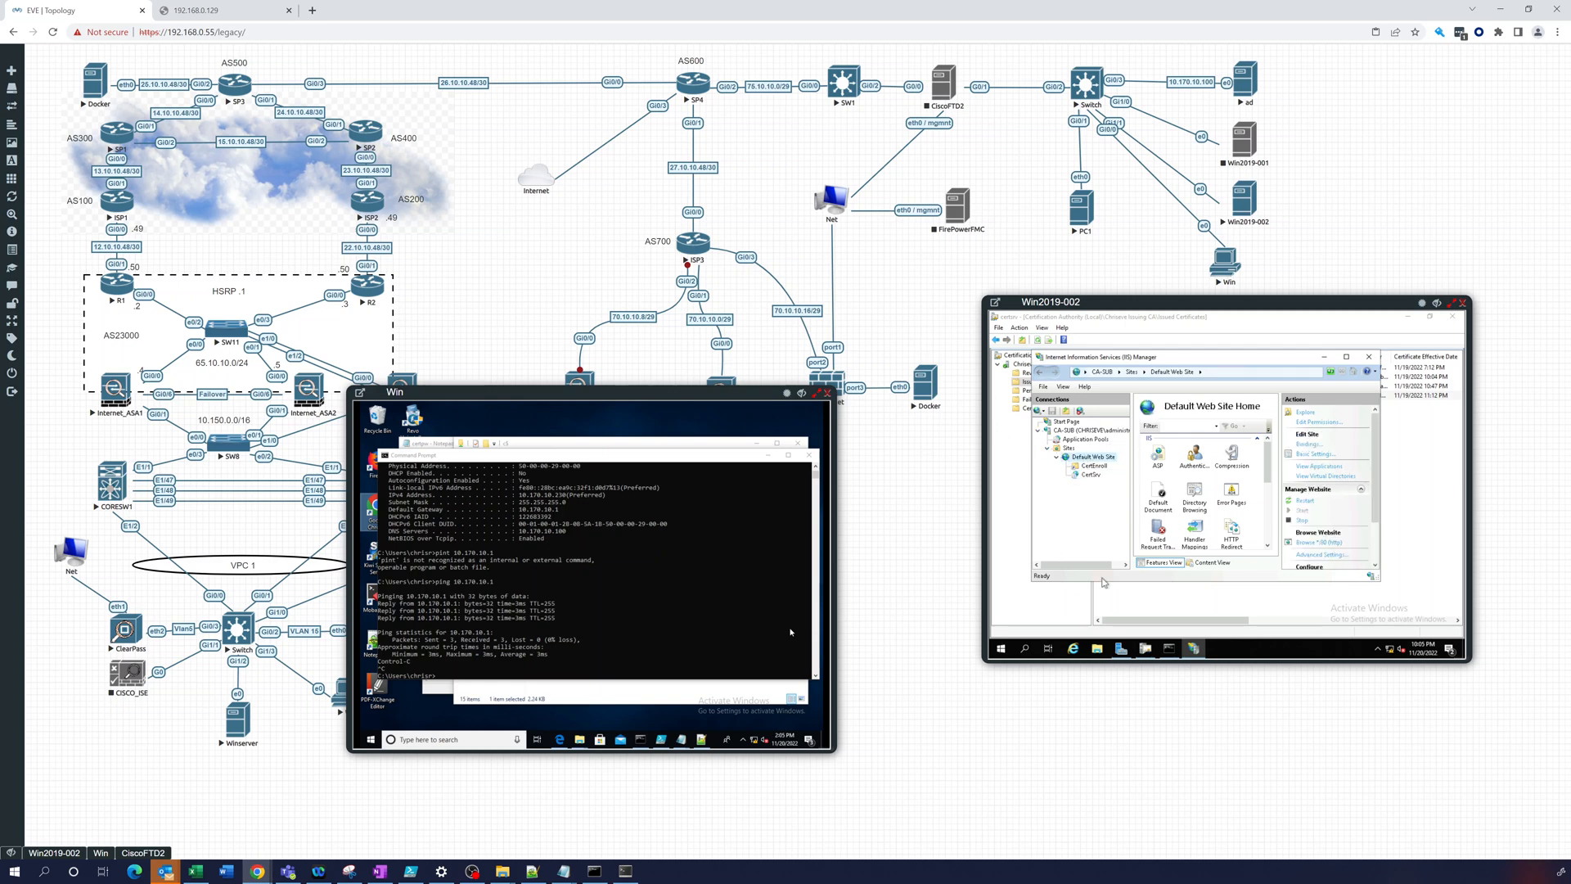
{"action": "mouse_move", "coordinate": [1060, 637]}
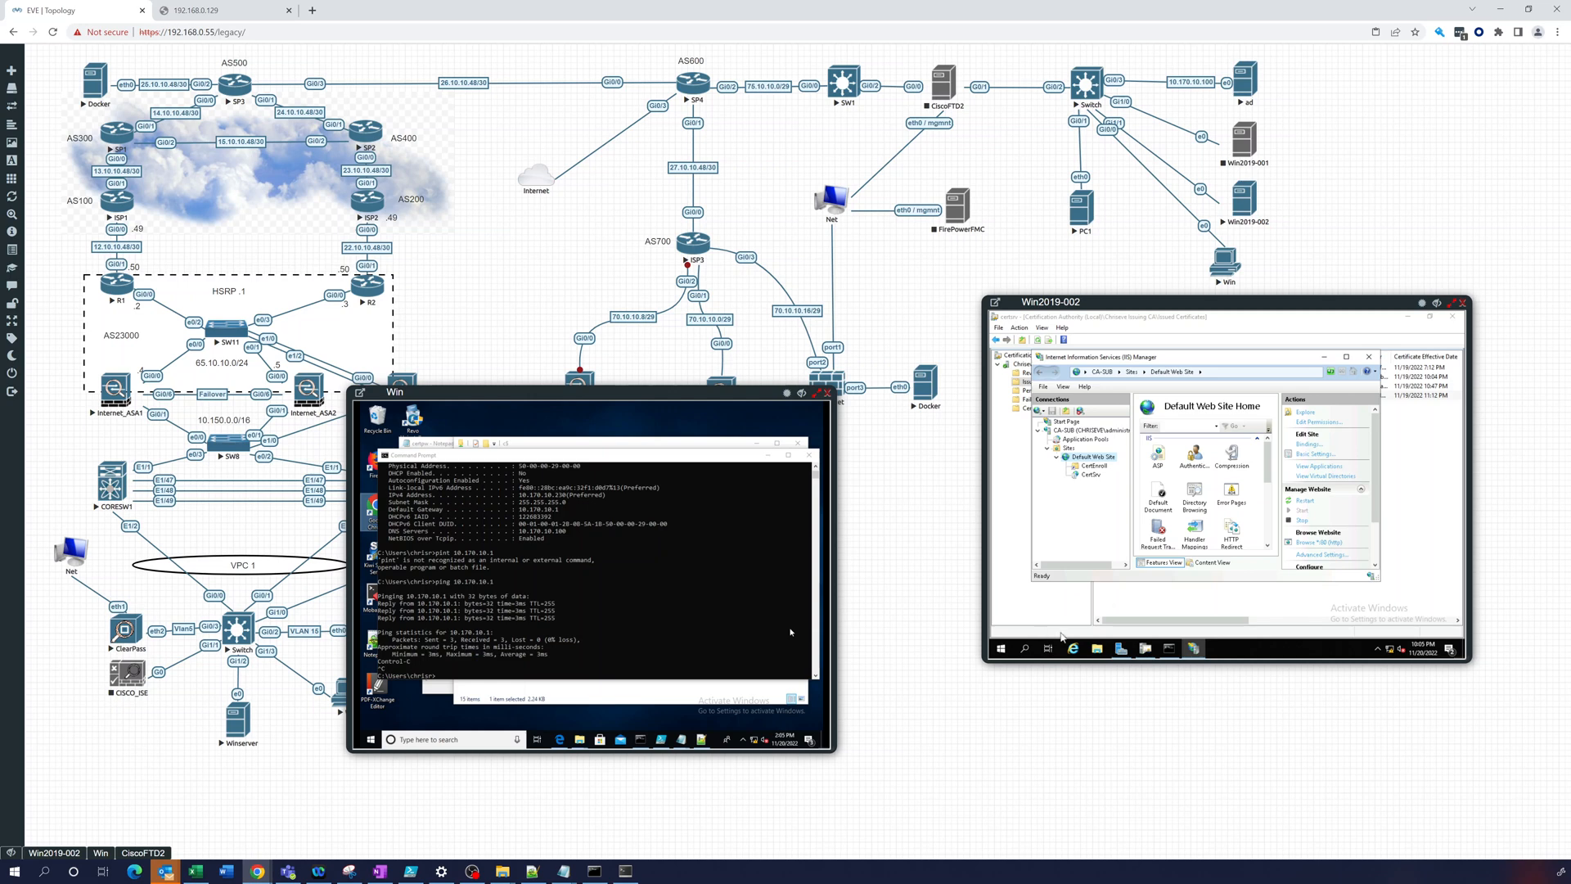
{"action": "mouse_move", "coordinate": [1089, 586]}
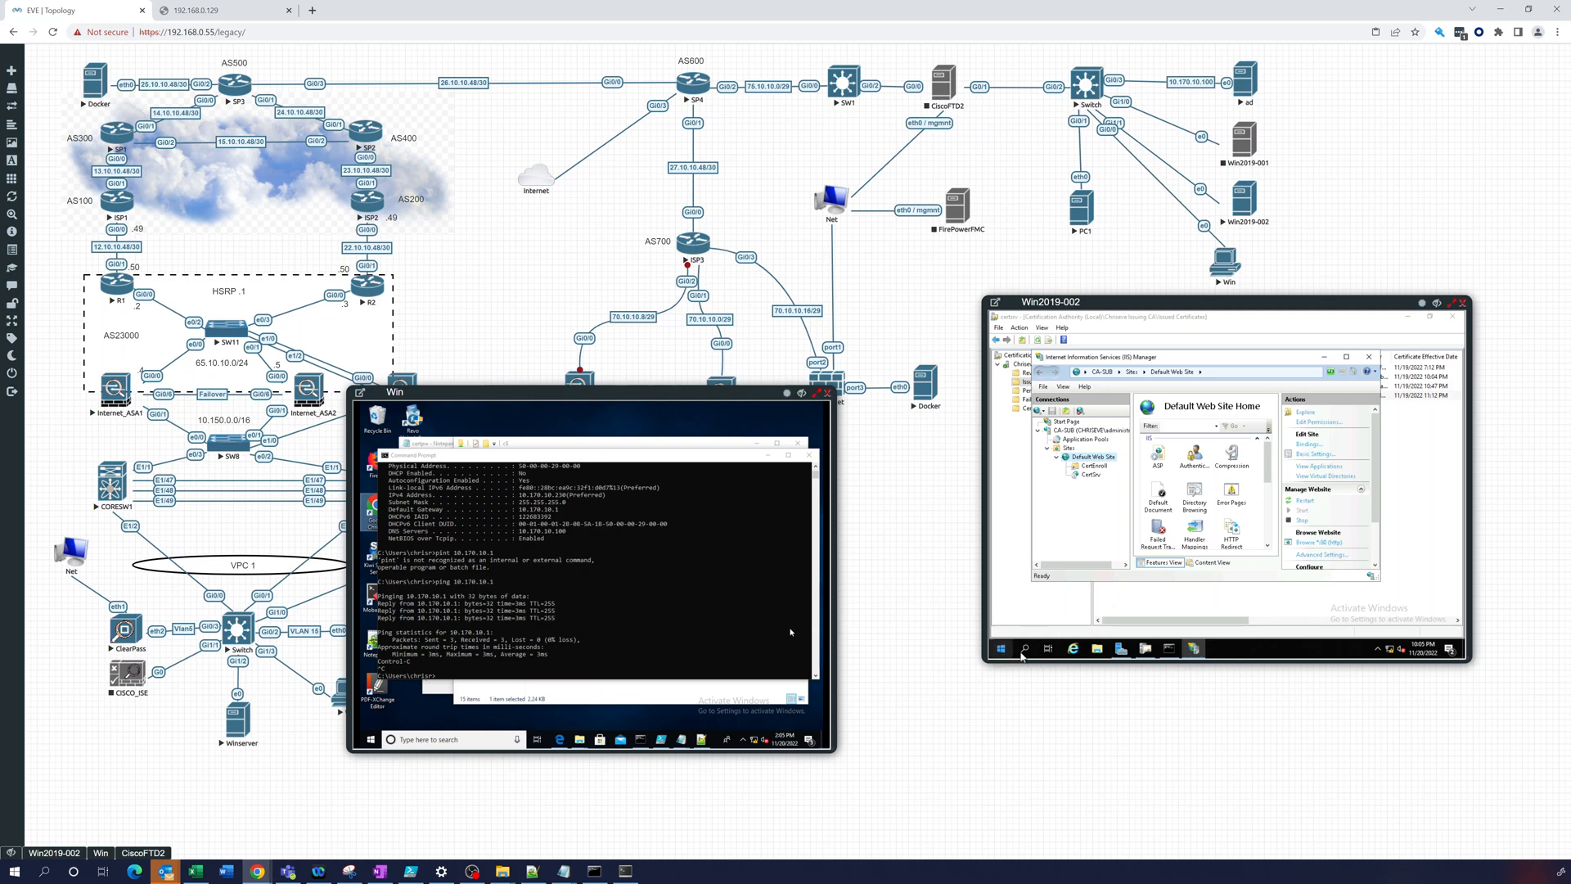
Locate mmc.exe in System32 from the Start menu search and run it.
{"action": "left_click", "coordinate": [999, 648]}
{"action": "type", "text": "mmc"}
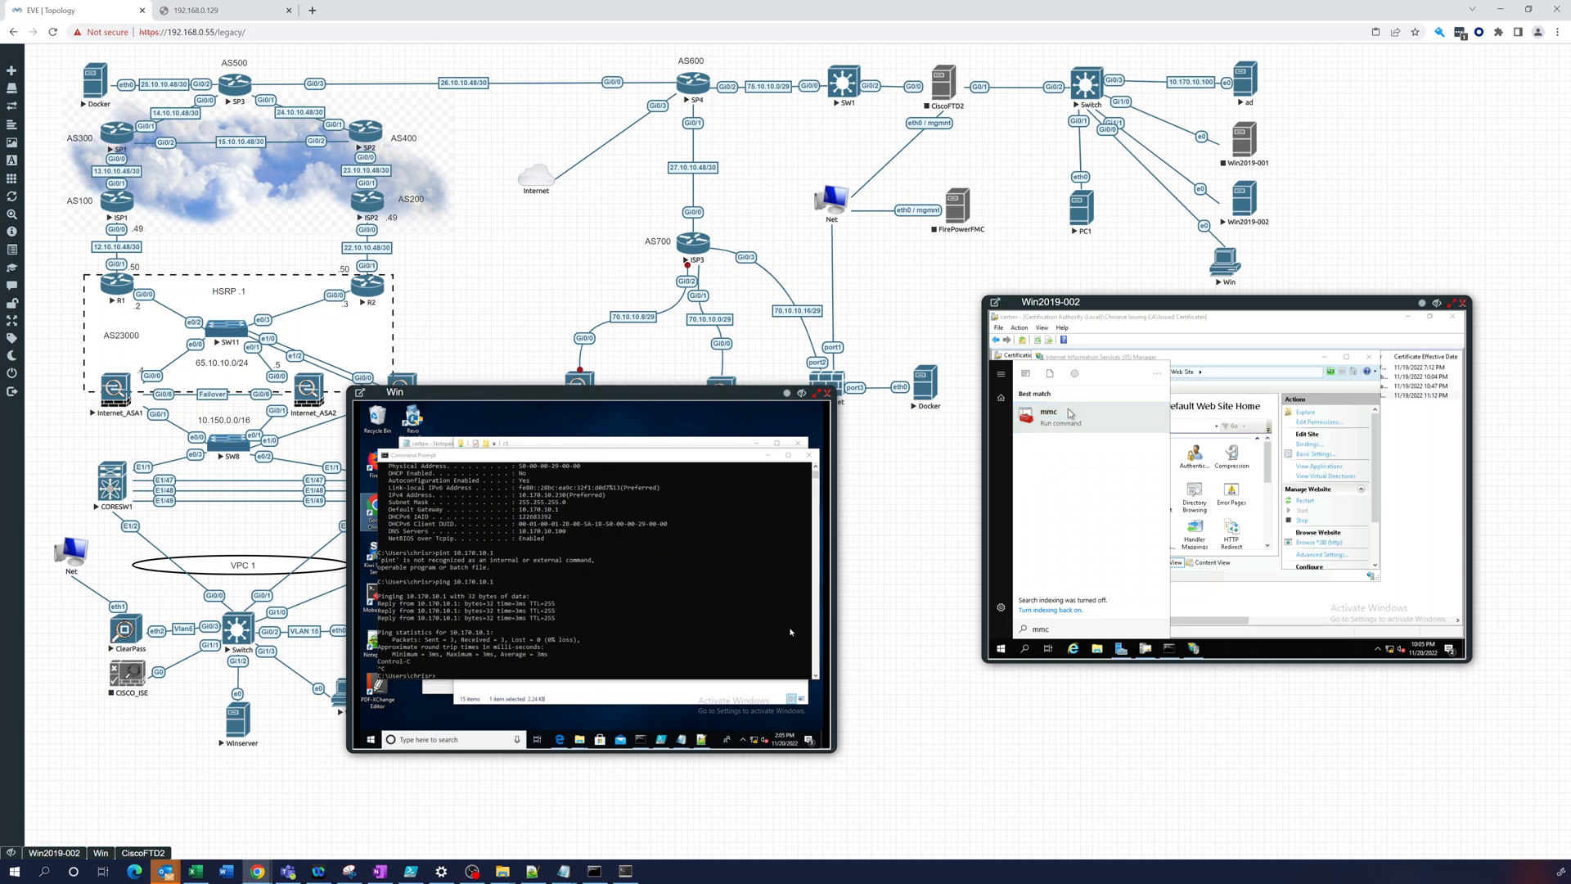
{"action": "mouse_move", "coordinate": [1048, 424]}
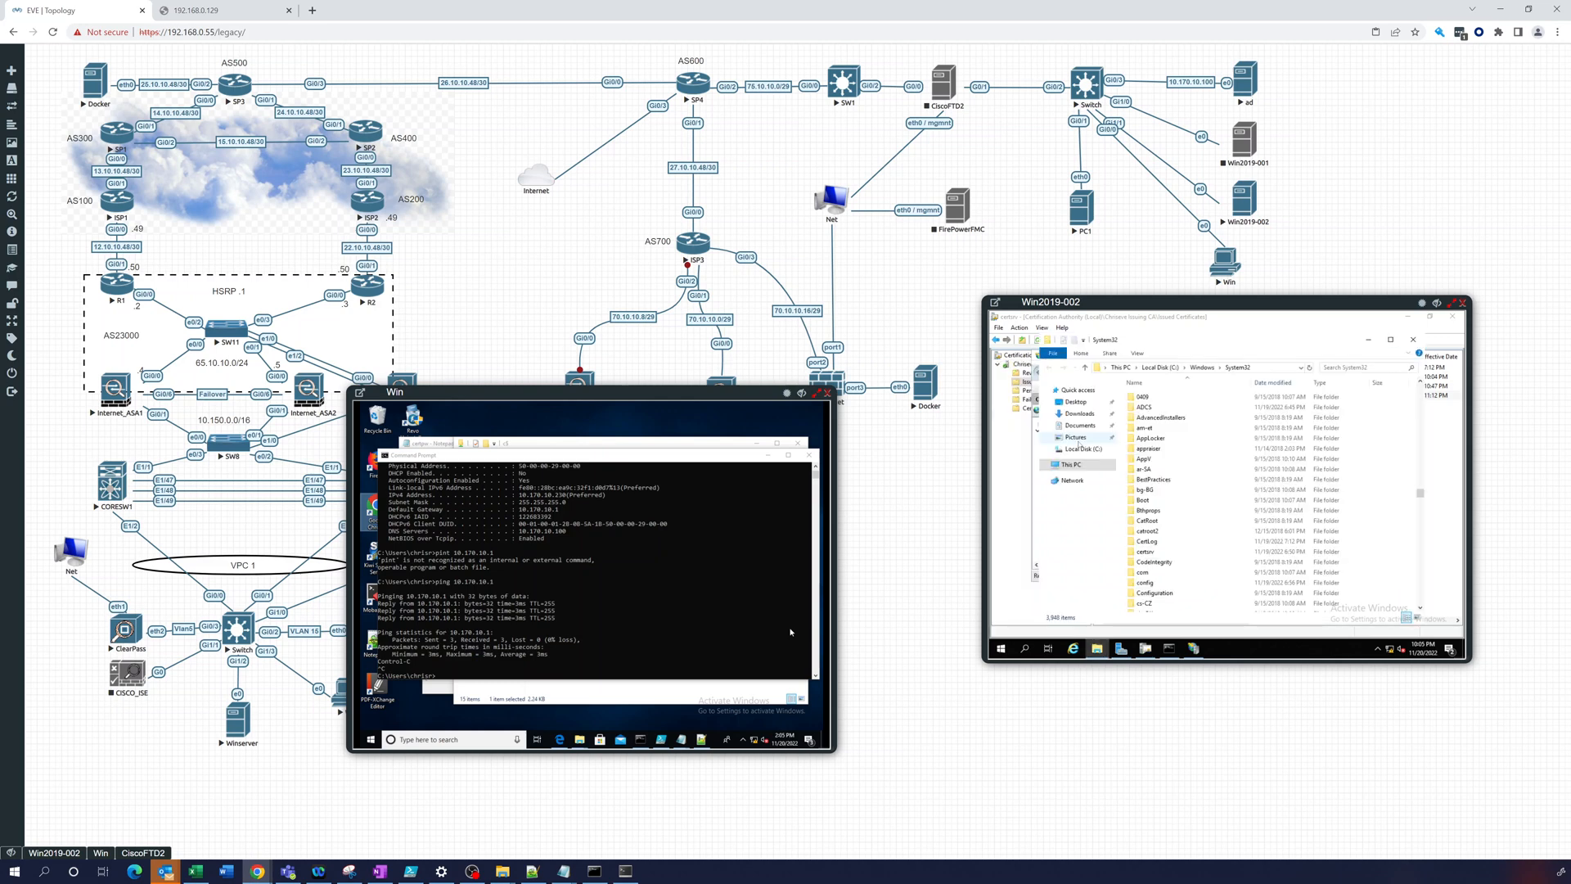
{"action": "left_click", "coordinate": [1152, 606]}
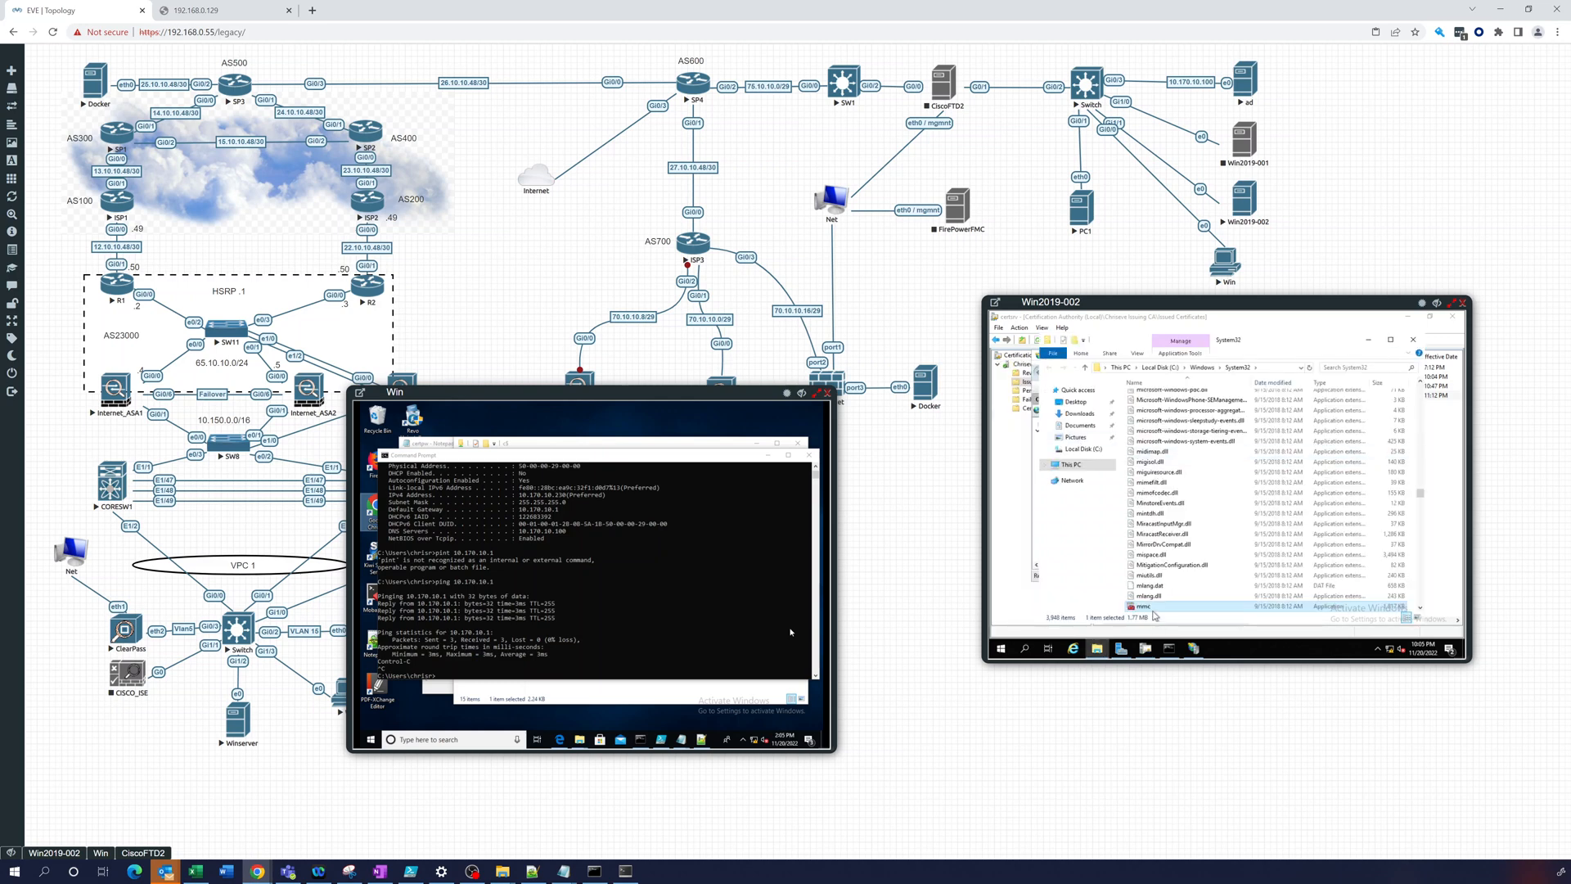
{"action": "right_click", "coordinate": [1153, 606]}
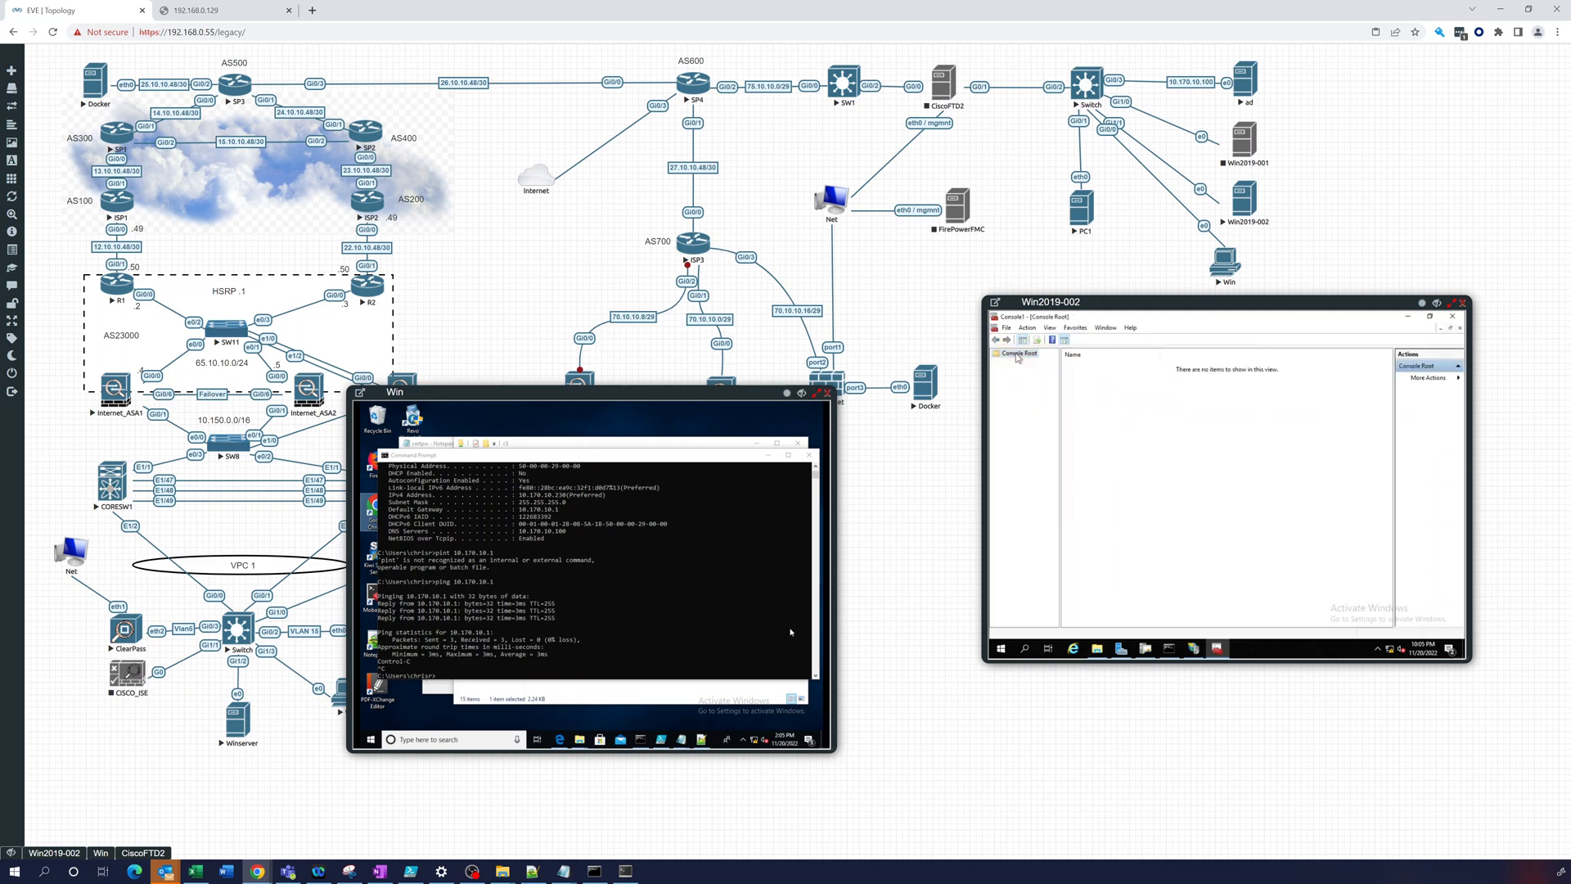
Add the Certificates snap-in for the local Computer account via File > Add/Remove Snap-in.
{"action": "left_click", "coordinate": [1004, 327]}
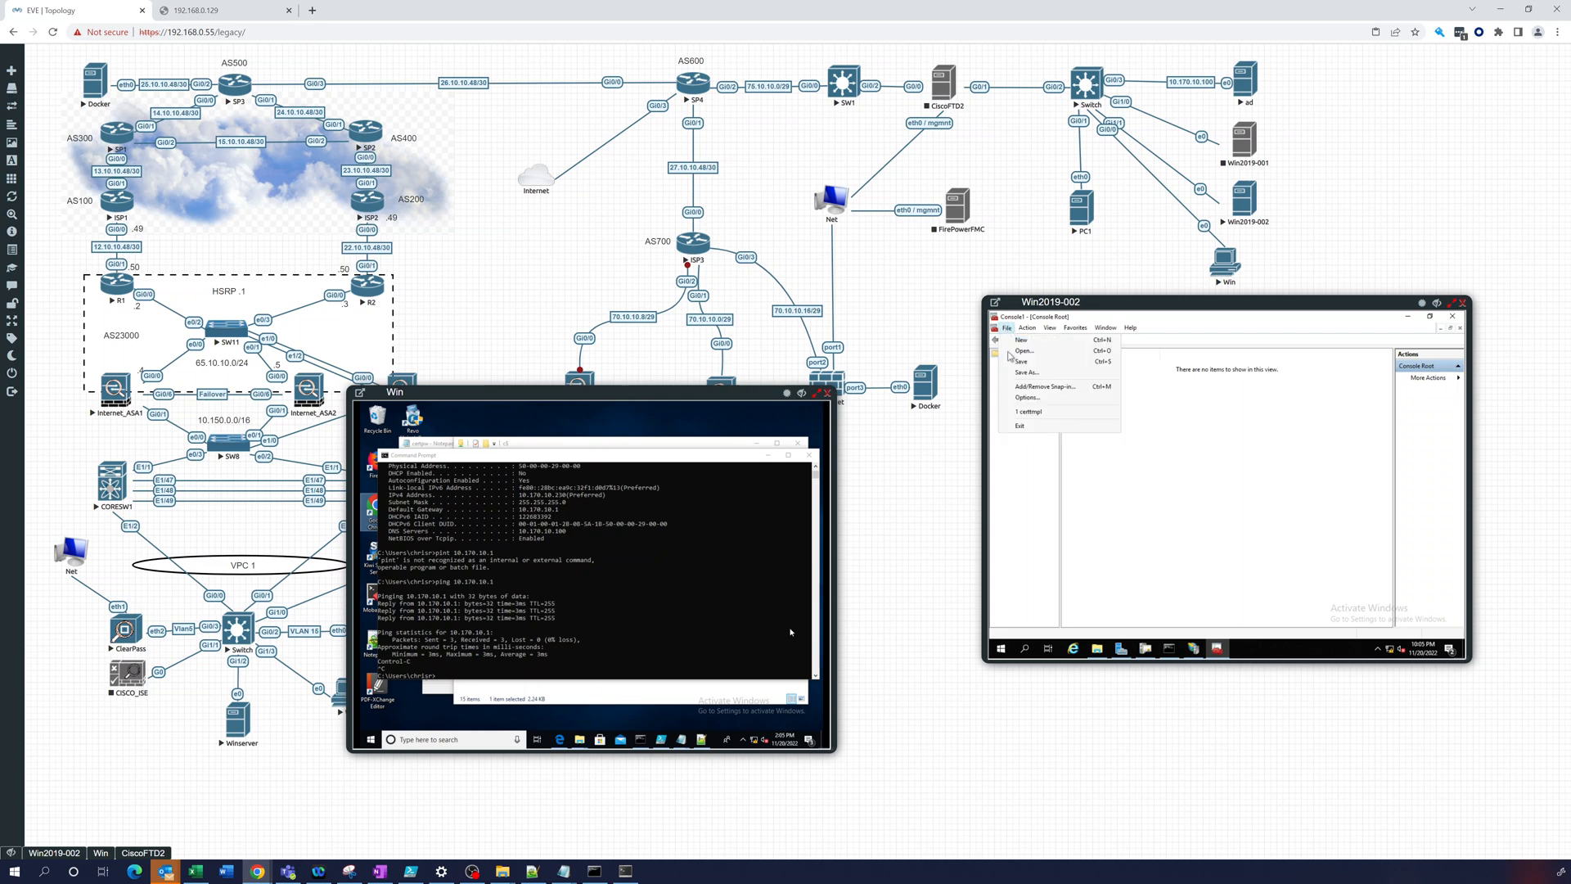
{"action": "left_click", "coordinate": [1043, 385]}
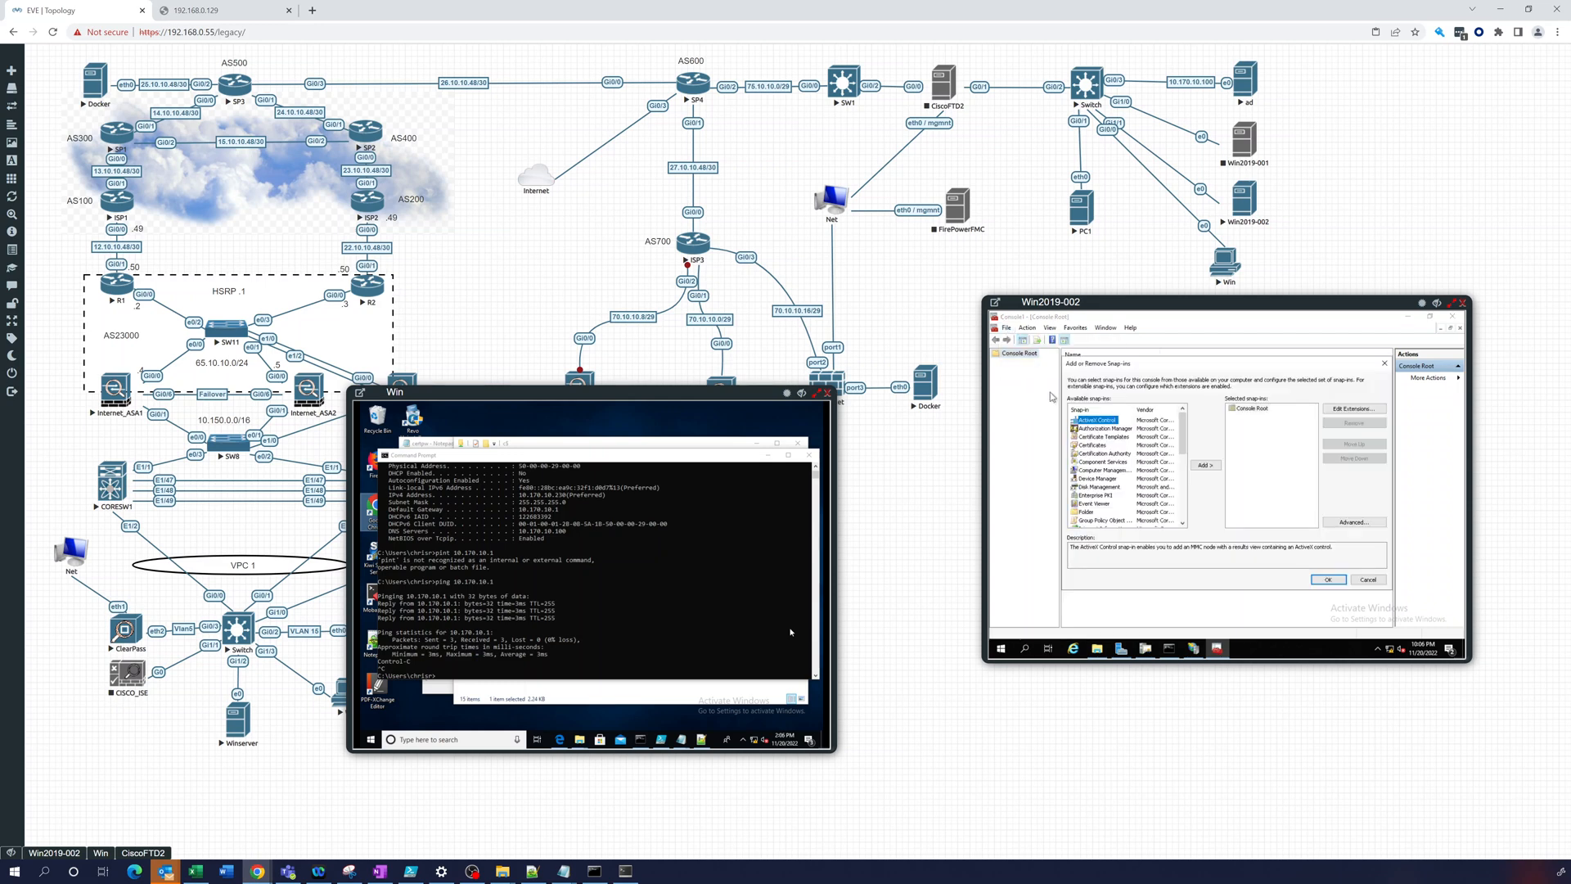
{"action": "left_click", "coordinate": [1093, 445]}
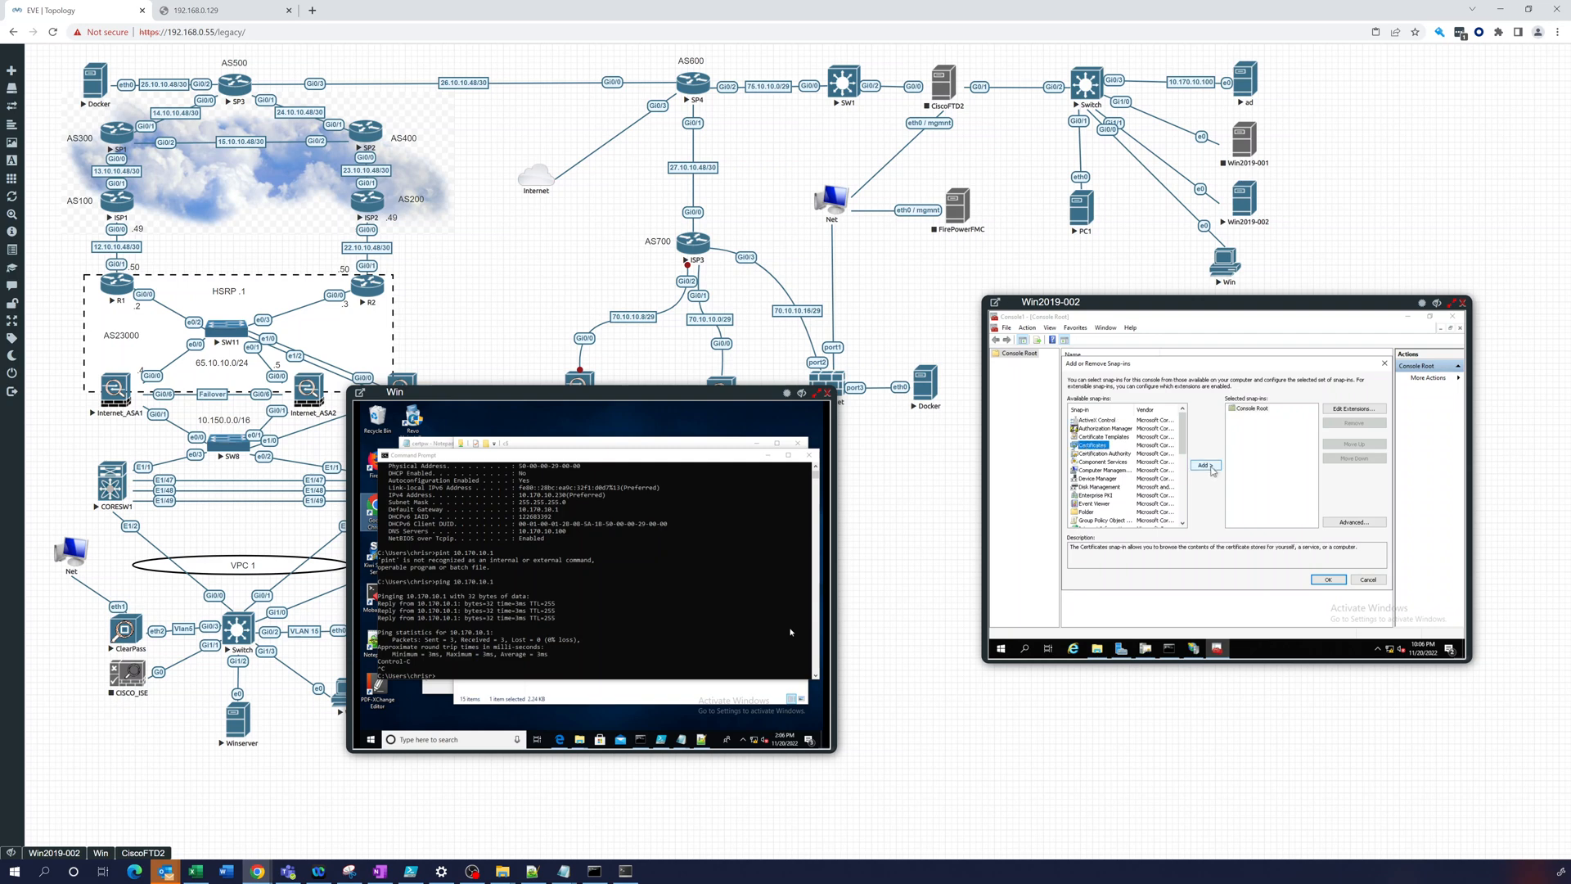
{"action": "left_click", "coordinate": [1204, 463]}
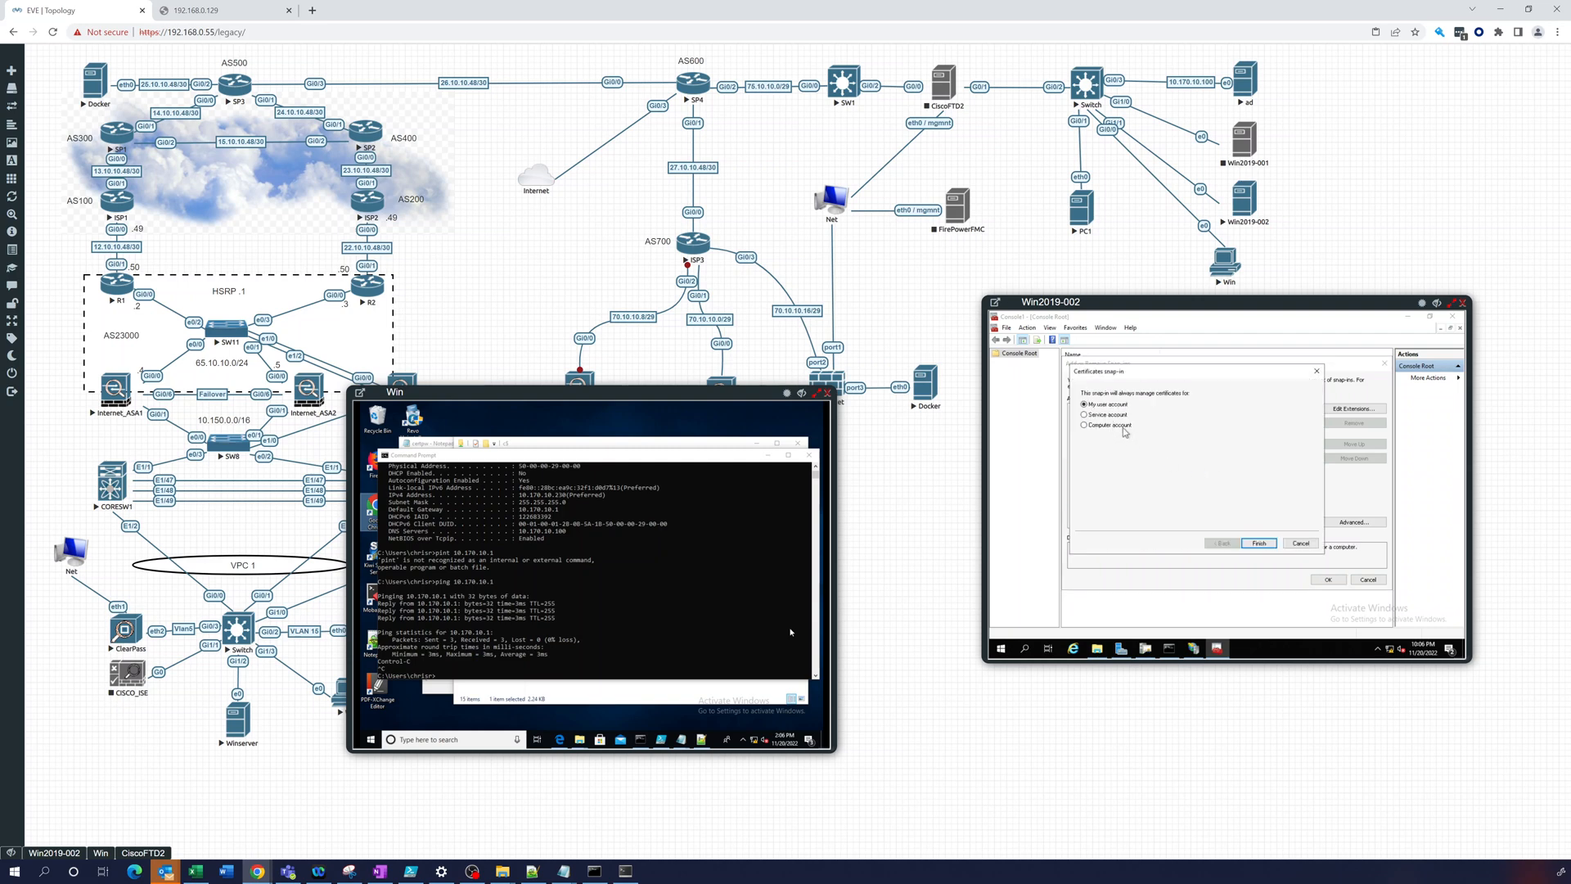
{"action": "left_click", "coordinate": [1084, 424]}
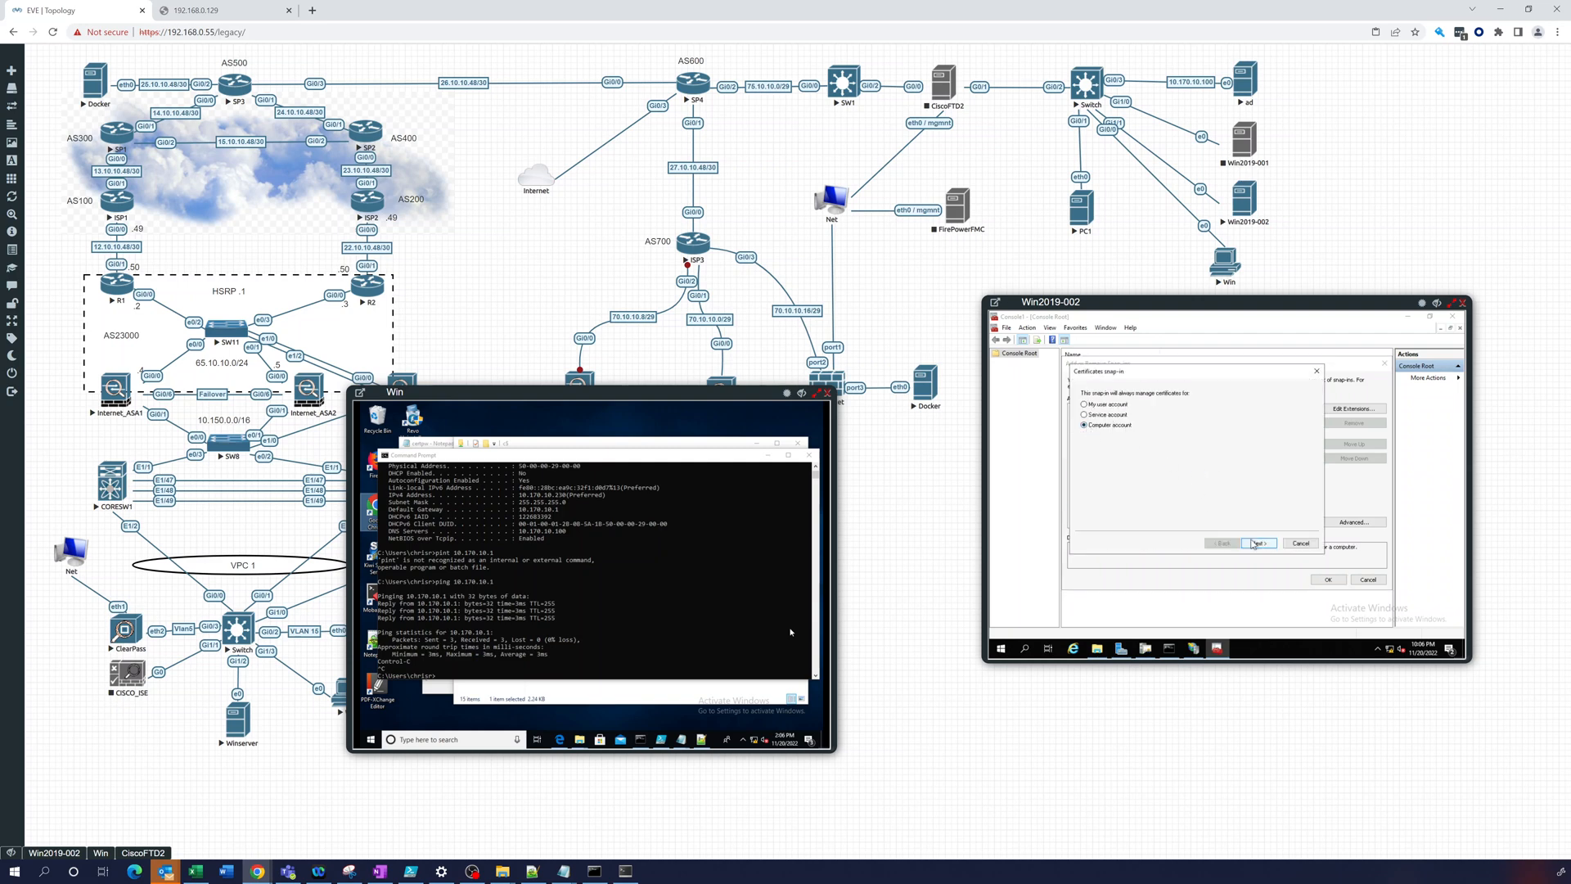
{"action": "left_click", "coordinate": [1259, 542]}
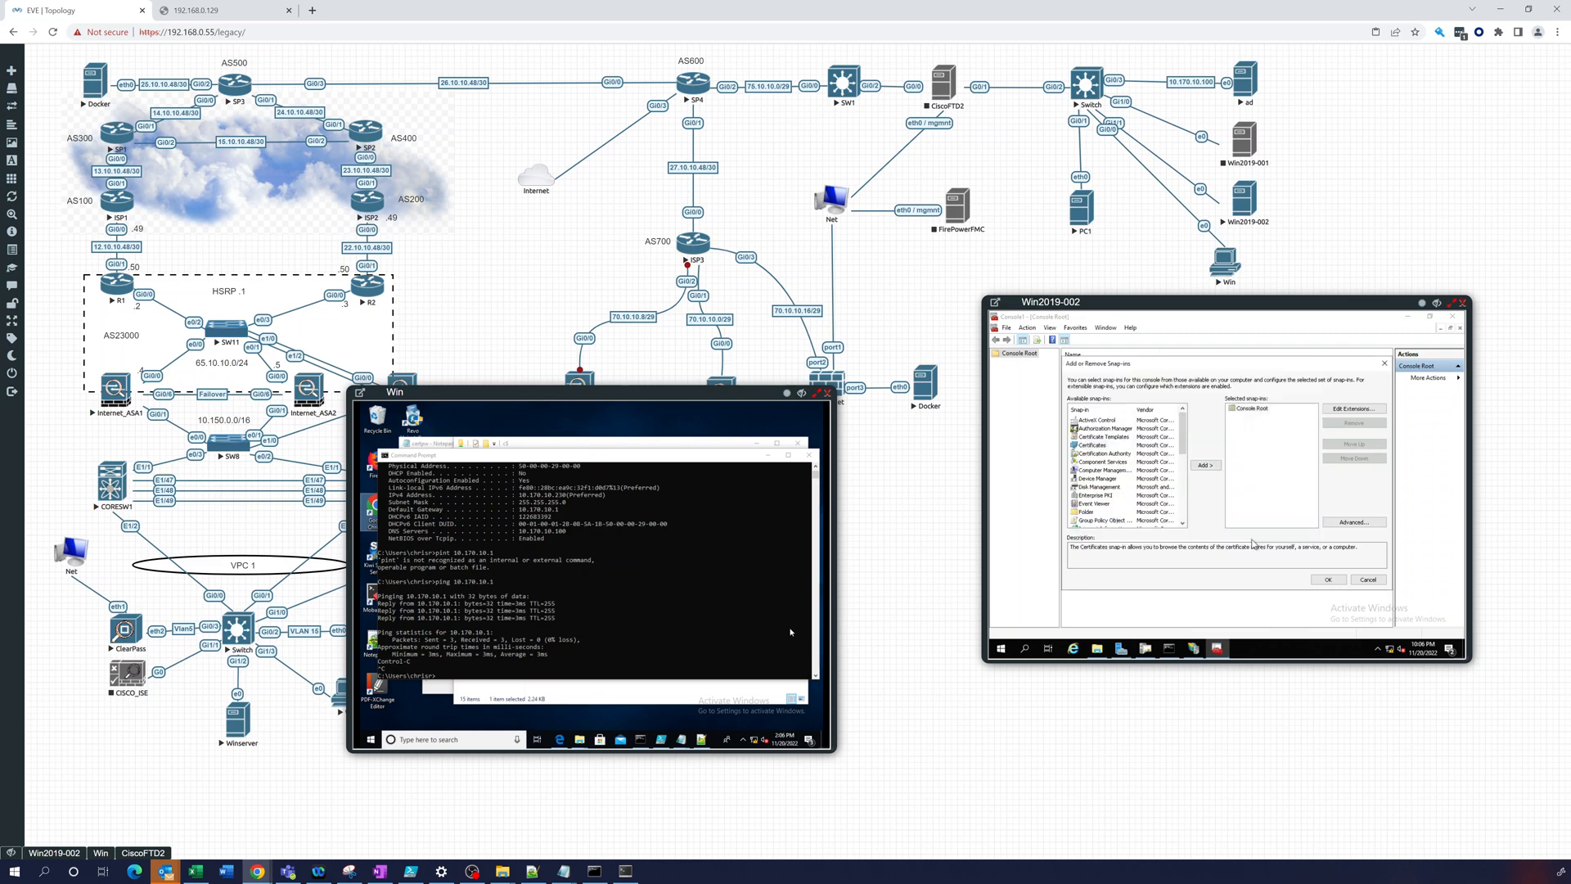
{"action": "left_click", "coordinate": [1326, 580]}
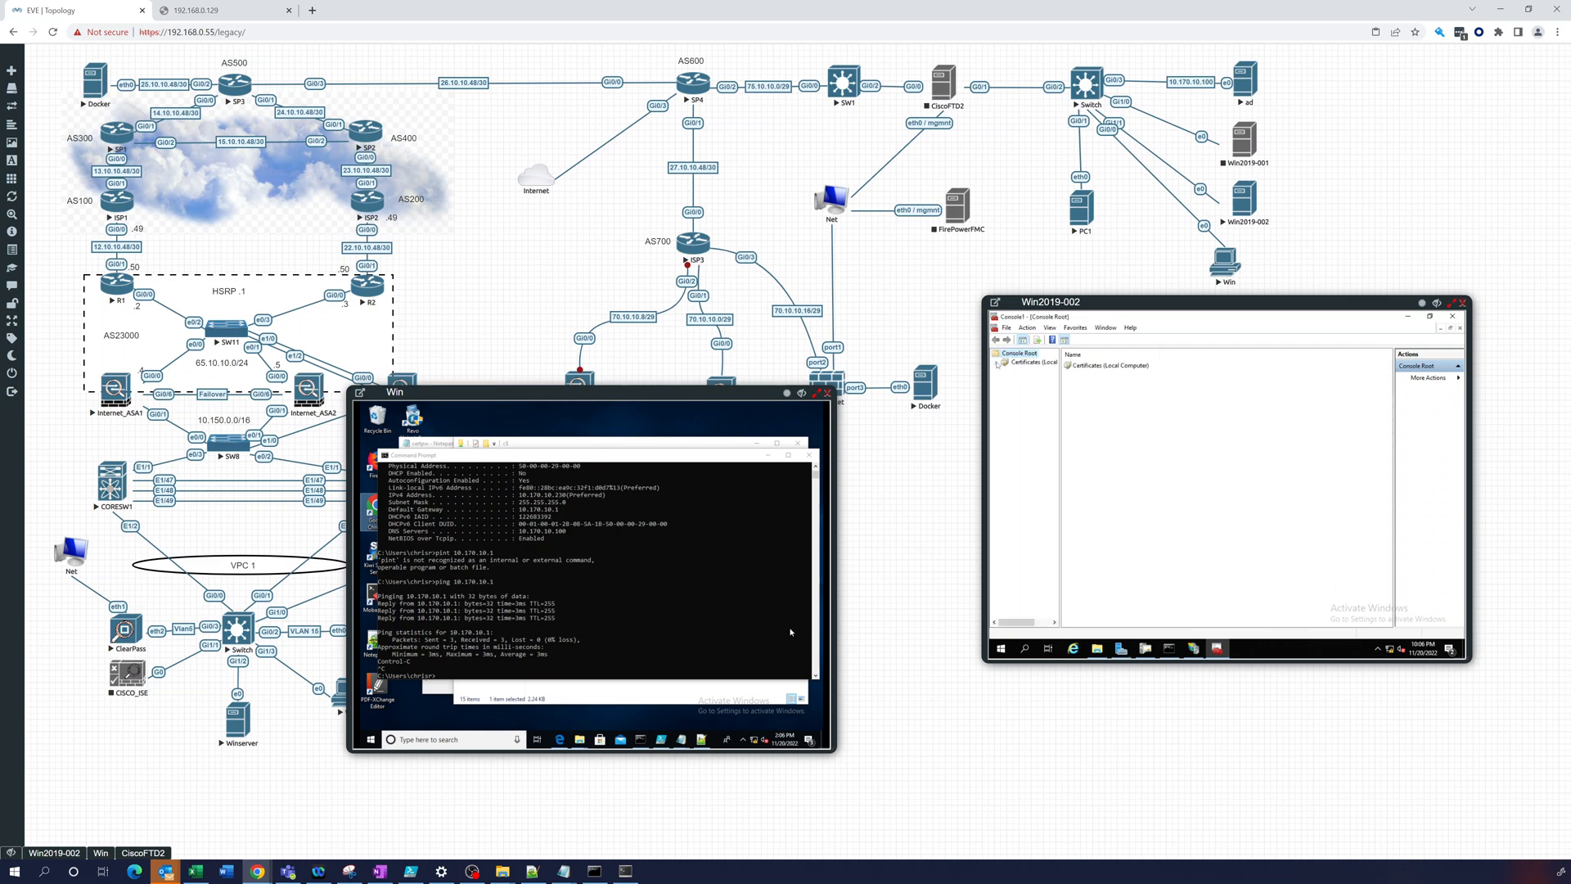
Browse the Personal and Intermediate Certification Authorities stores, ending on Personal > Certificates.
{"action": "left_click", "coordinate": [995, 365]}
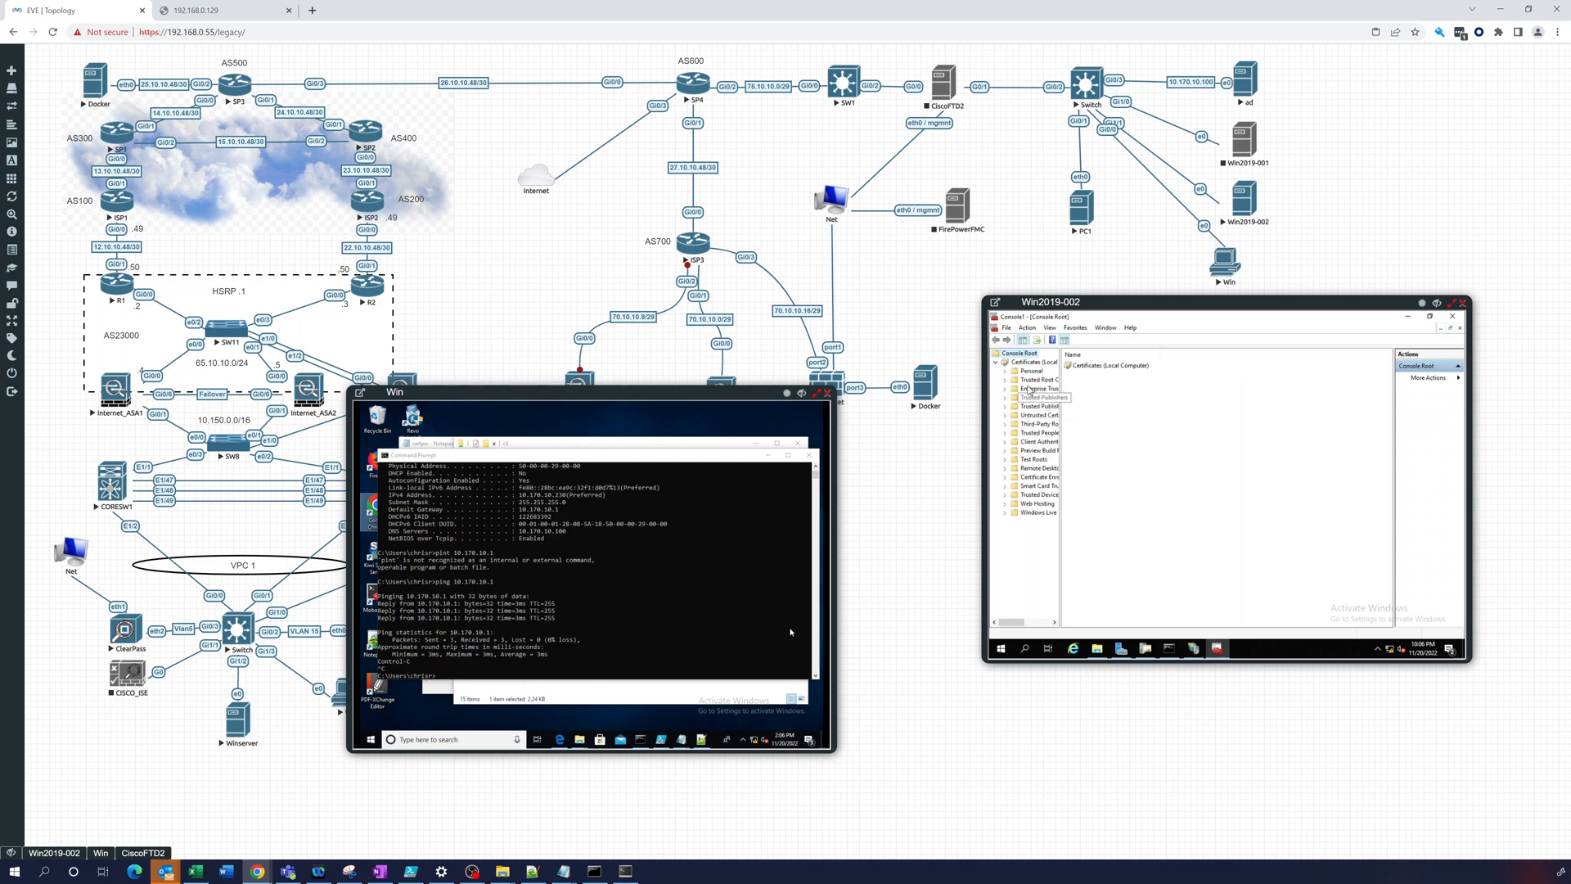
{"action": "left_click", "coordinate": [1030, 371]}
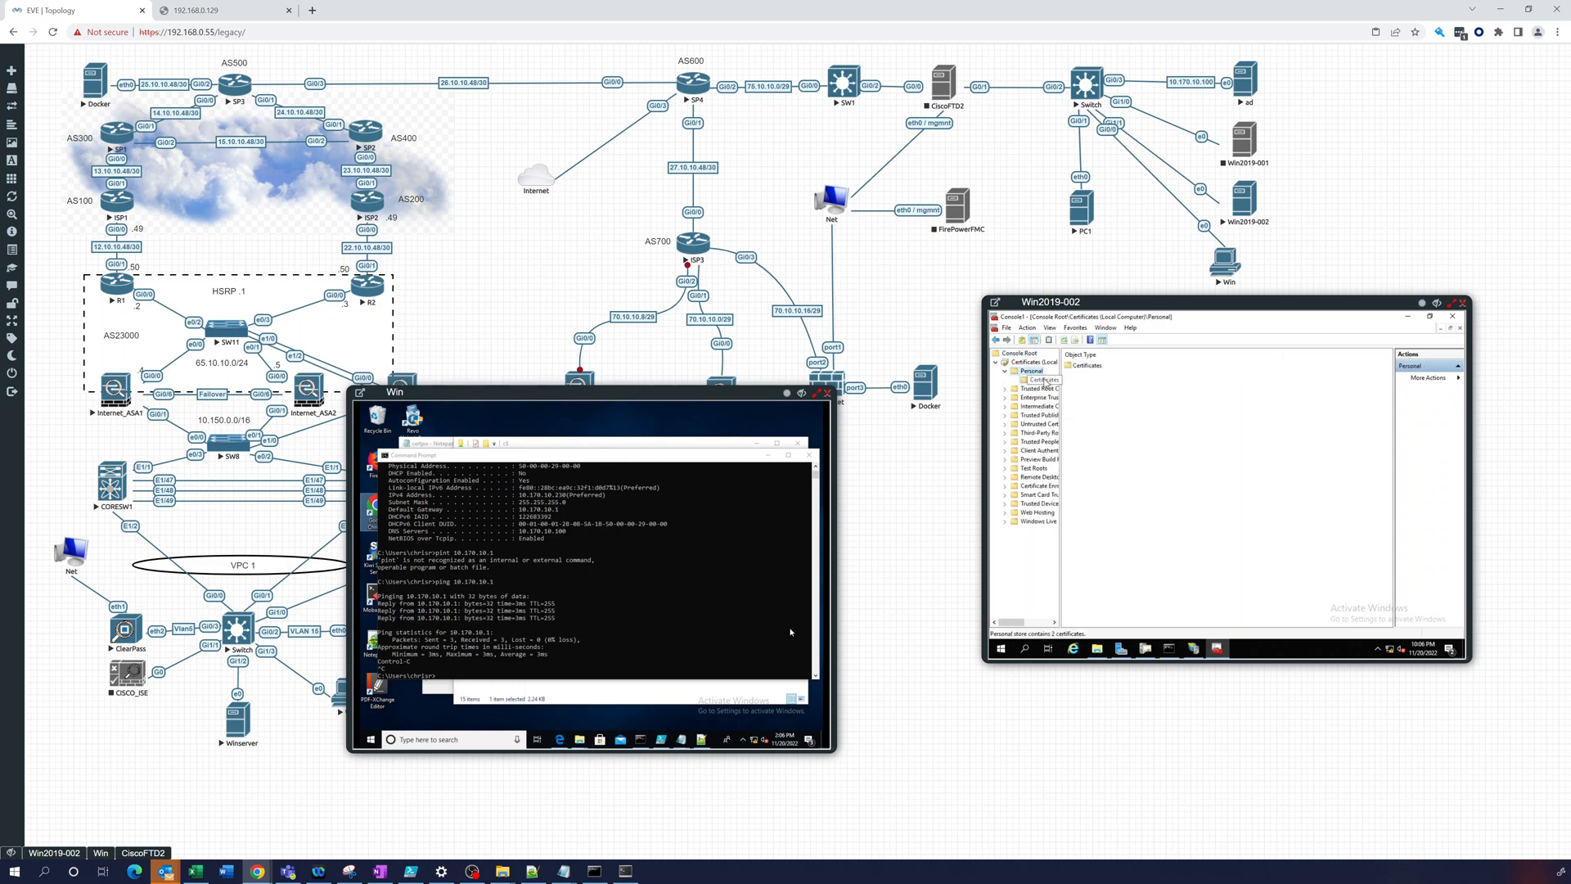
{"action": "left_click", "coordinate": [1043, 380]}
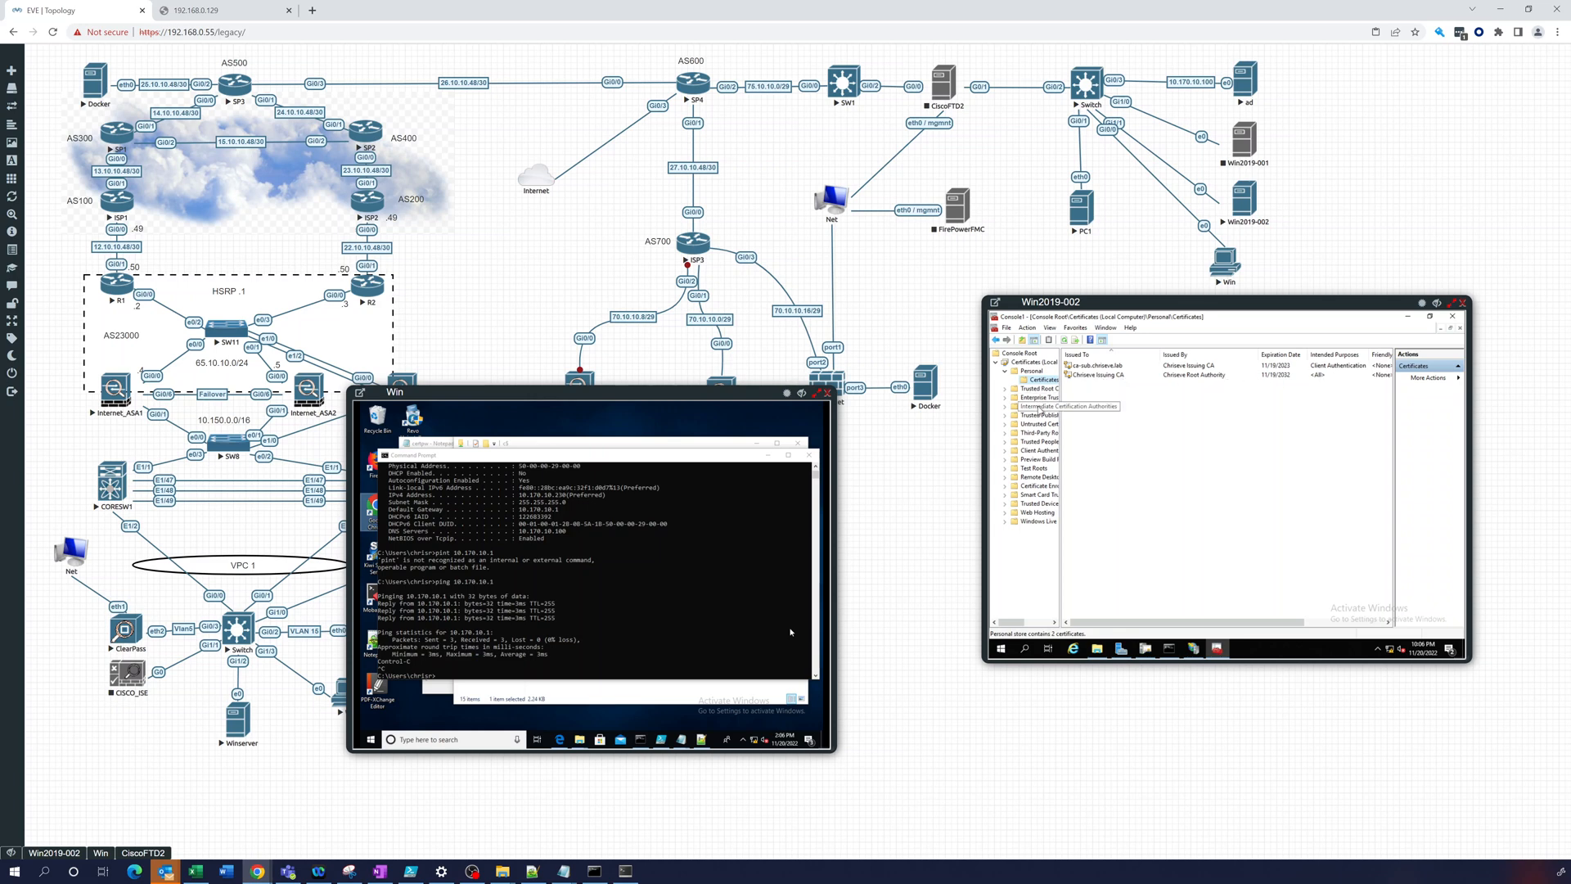
{"action": "left_click", "coordinate": [1063, 406]}
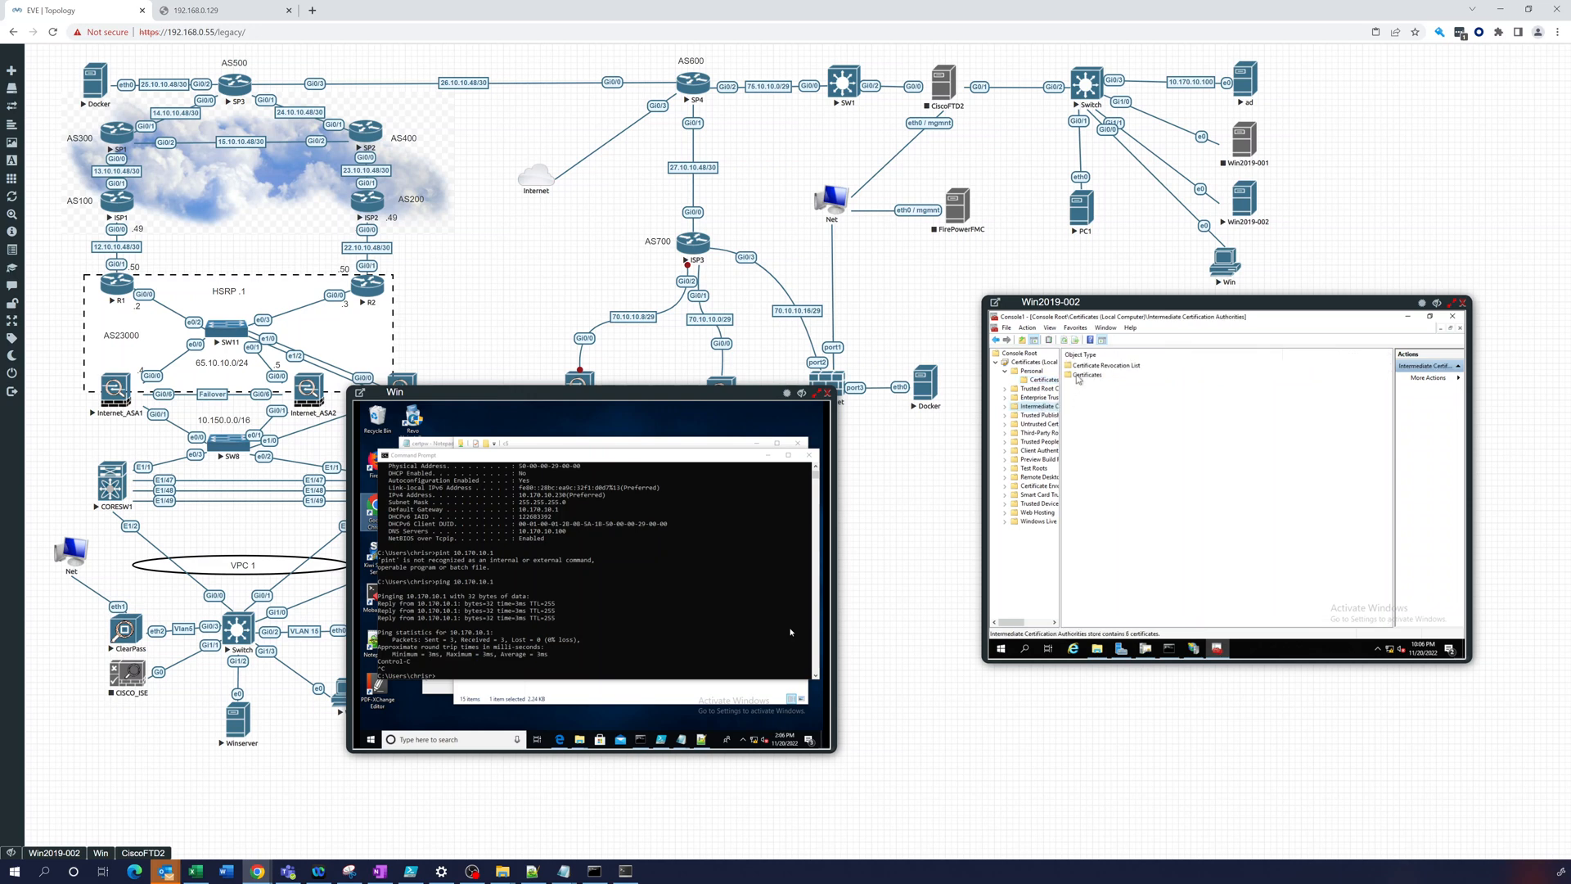
{"action": "left_click", "coordinate": [1042, 378]}
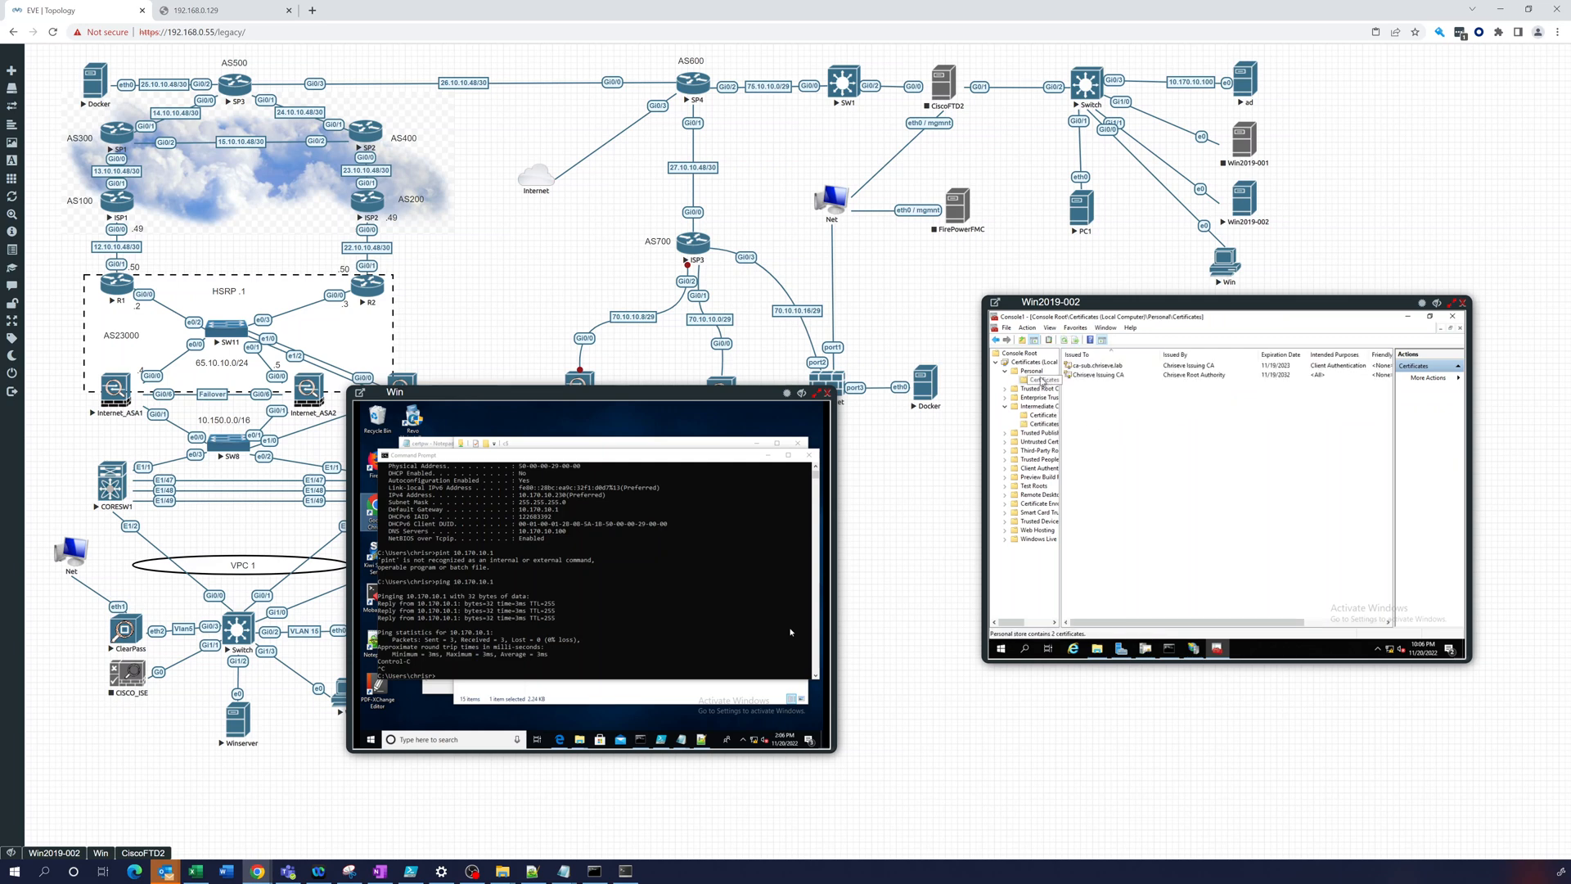
Start Request New Certificate from Personal > Certificates and accept the Active Directory Enrollment Policy.
{"action": "right_click", "coordinate": [1034, 378]}
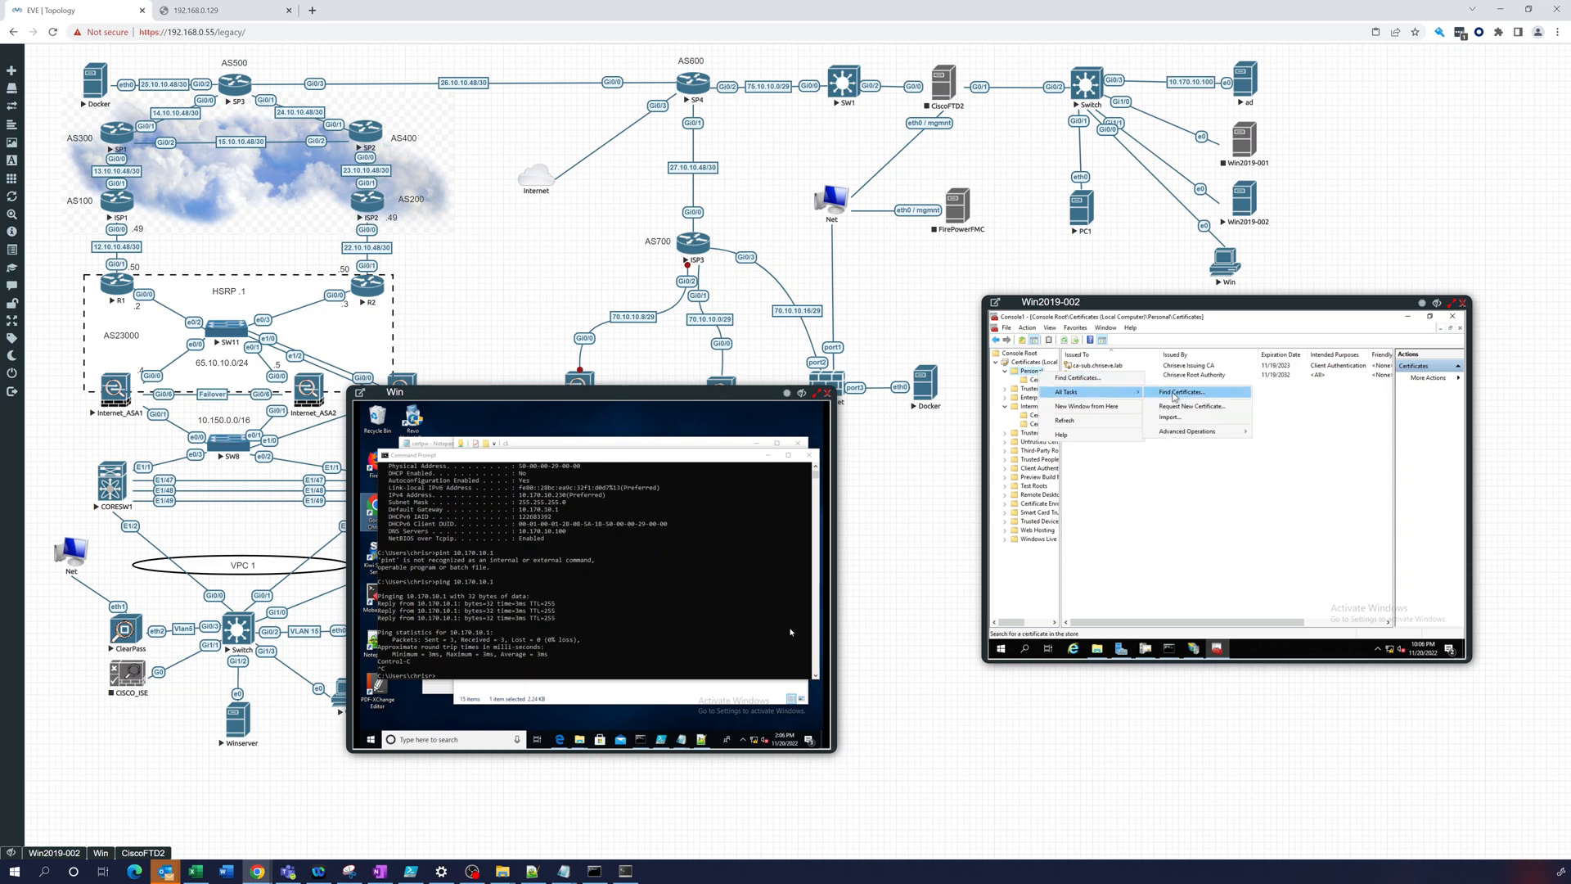
{"action": "left_click", "coordinate": [1192, 406]}
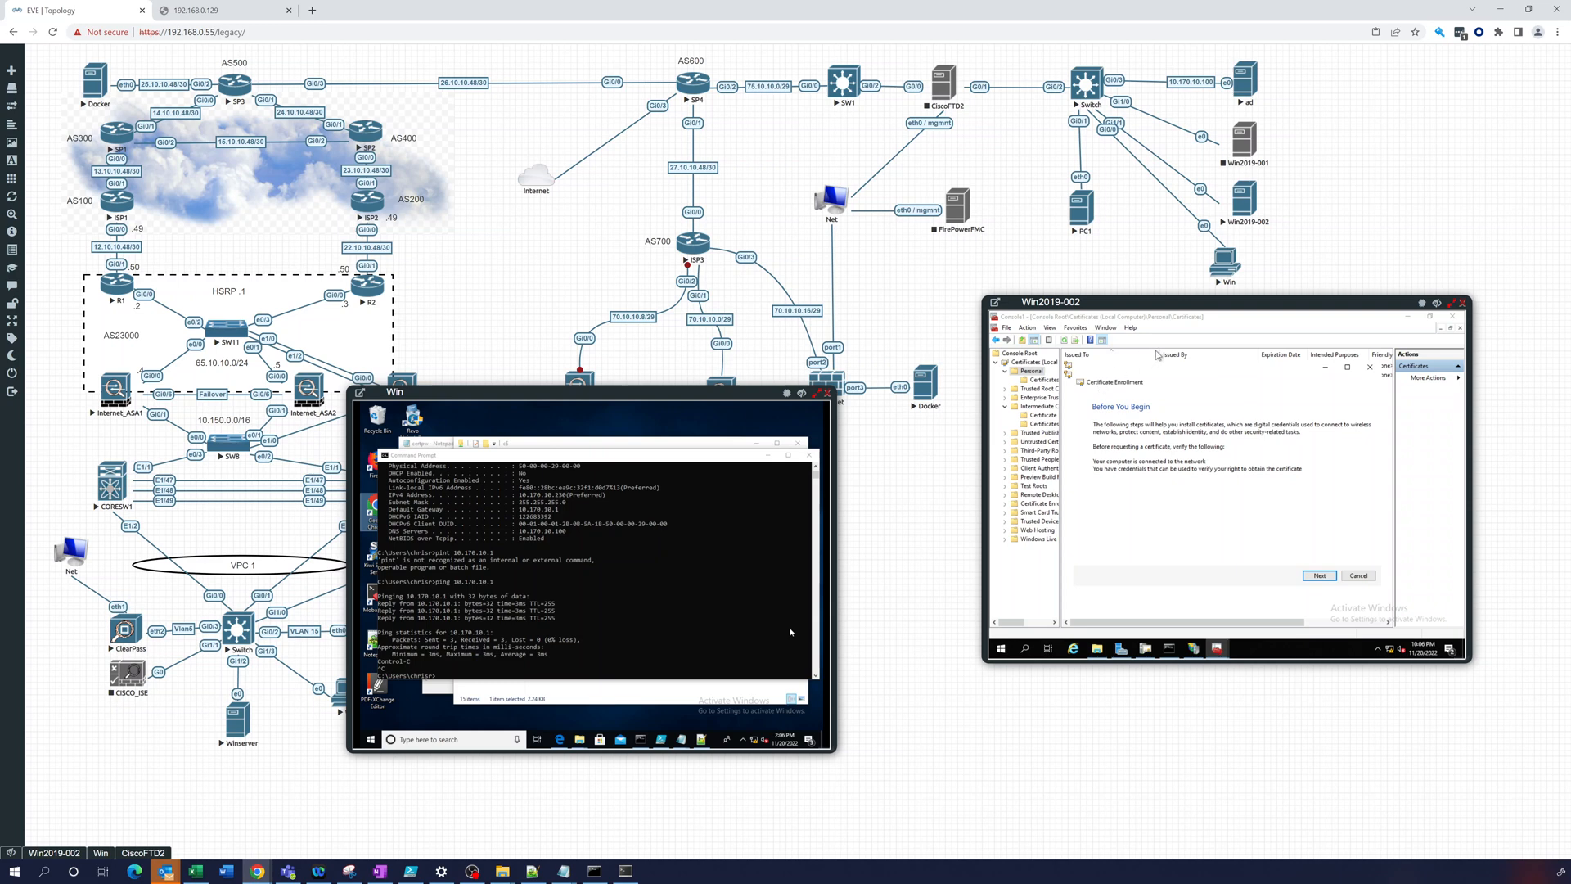
{"action": "mouse_move", "coordinate": [1210, 362]}
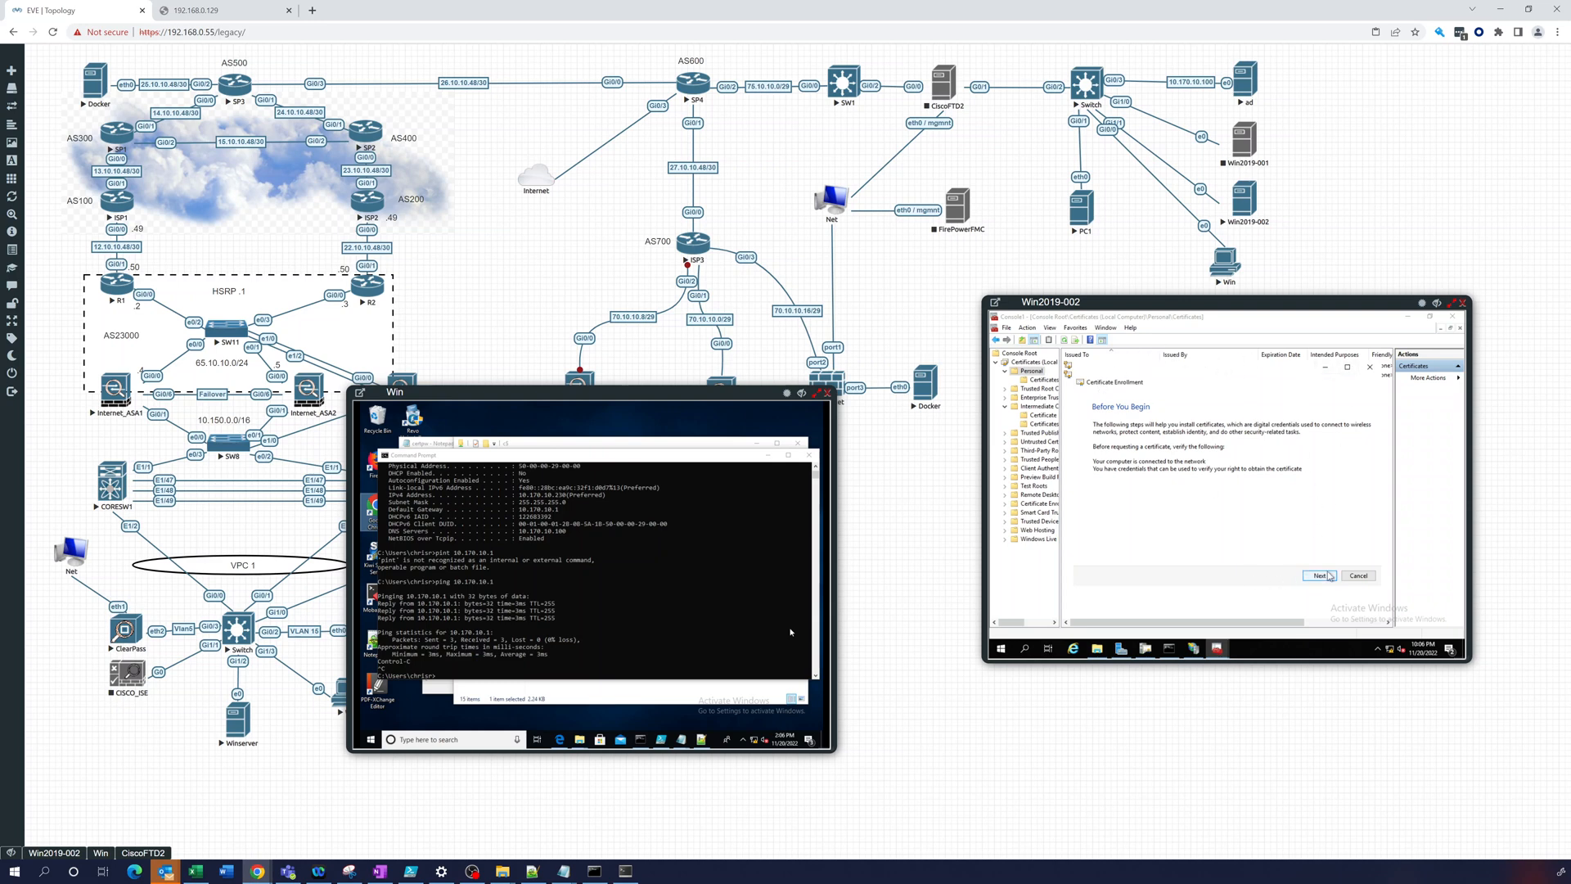
{"action": "left_click", "coordinate": [1318, 574]}
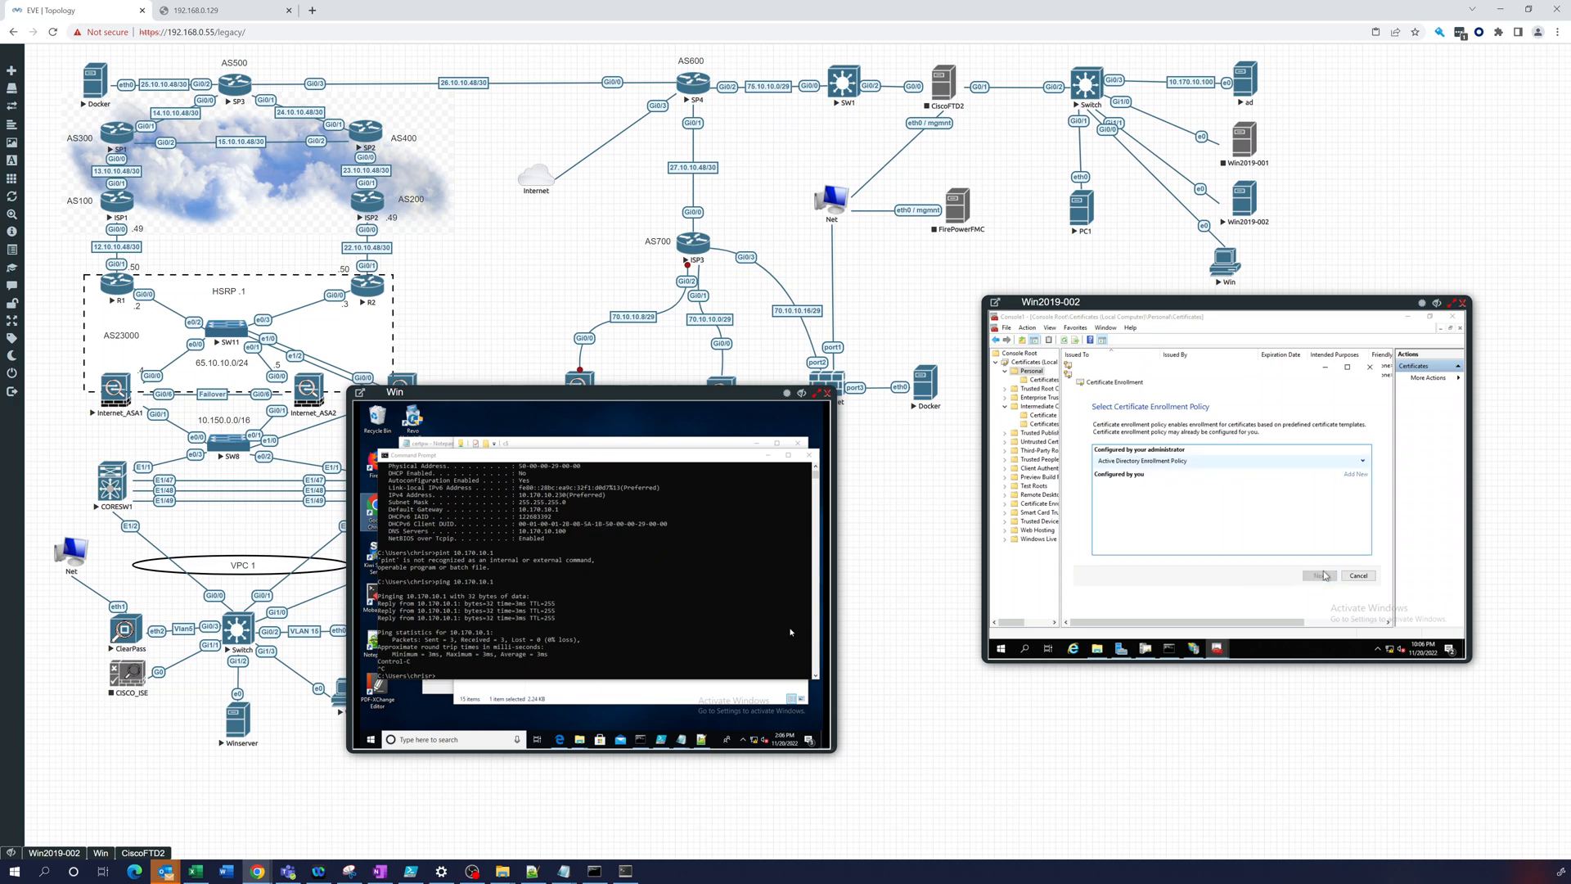
{"action": "left_click", "coordinate": [1320, 575]}
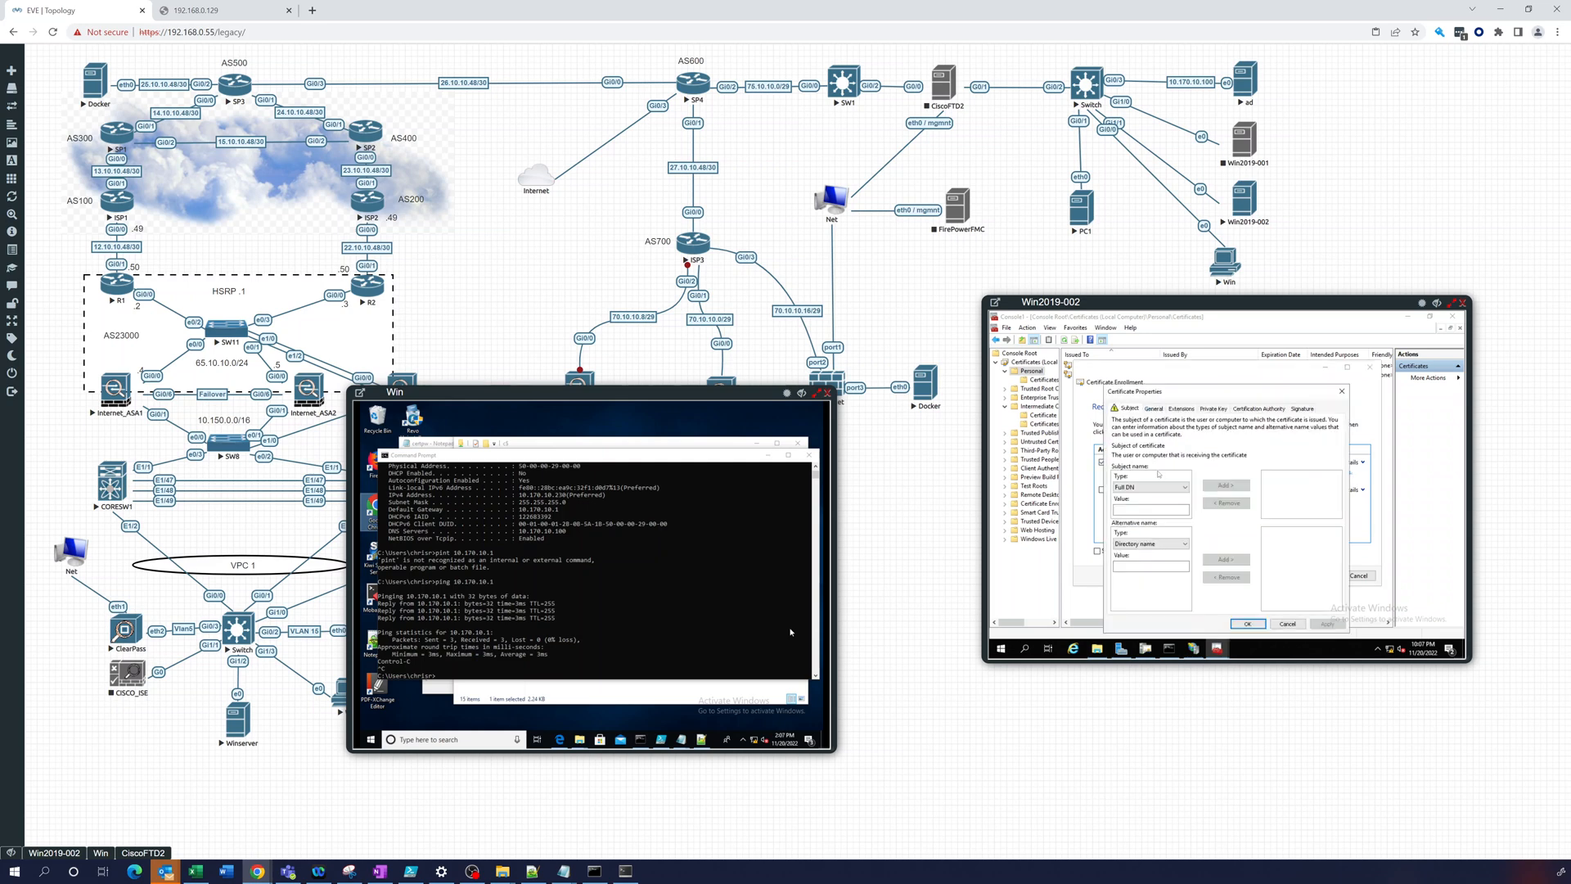
In certificate Properties, set the subject Type to Common name and enter ca-sub.chrisieve.lab.
{"action": "left_click", "coordinate": [1148, 509]}
{"action": "type", "text": "ca"}
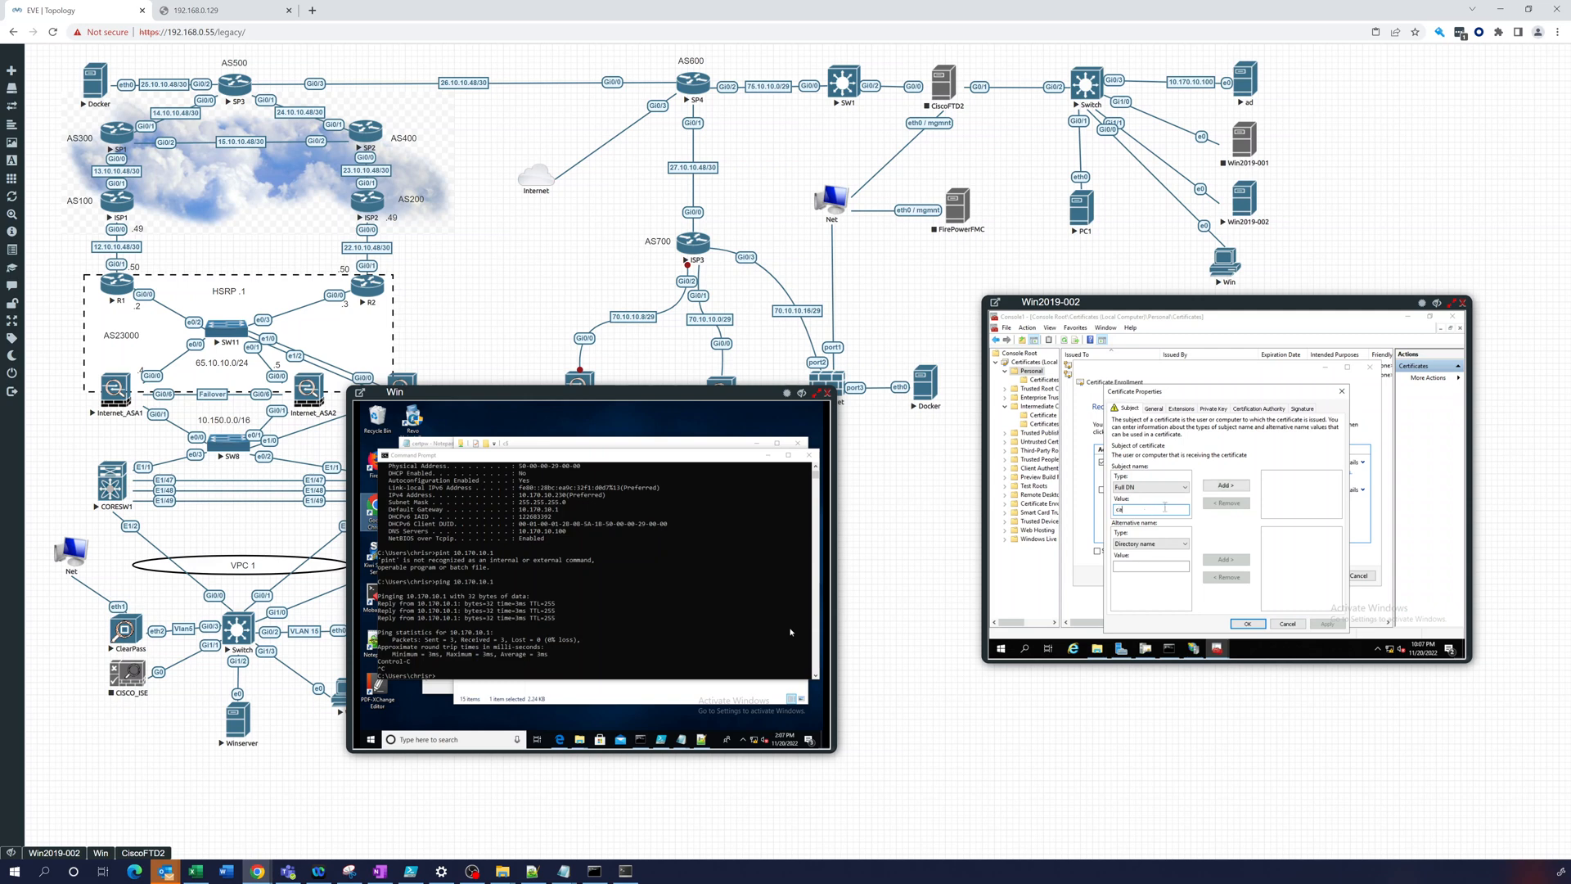
{"action": "left_click", "coordinate": [1182, 486]}
{"action": "type", "text": "-sub"}
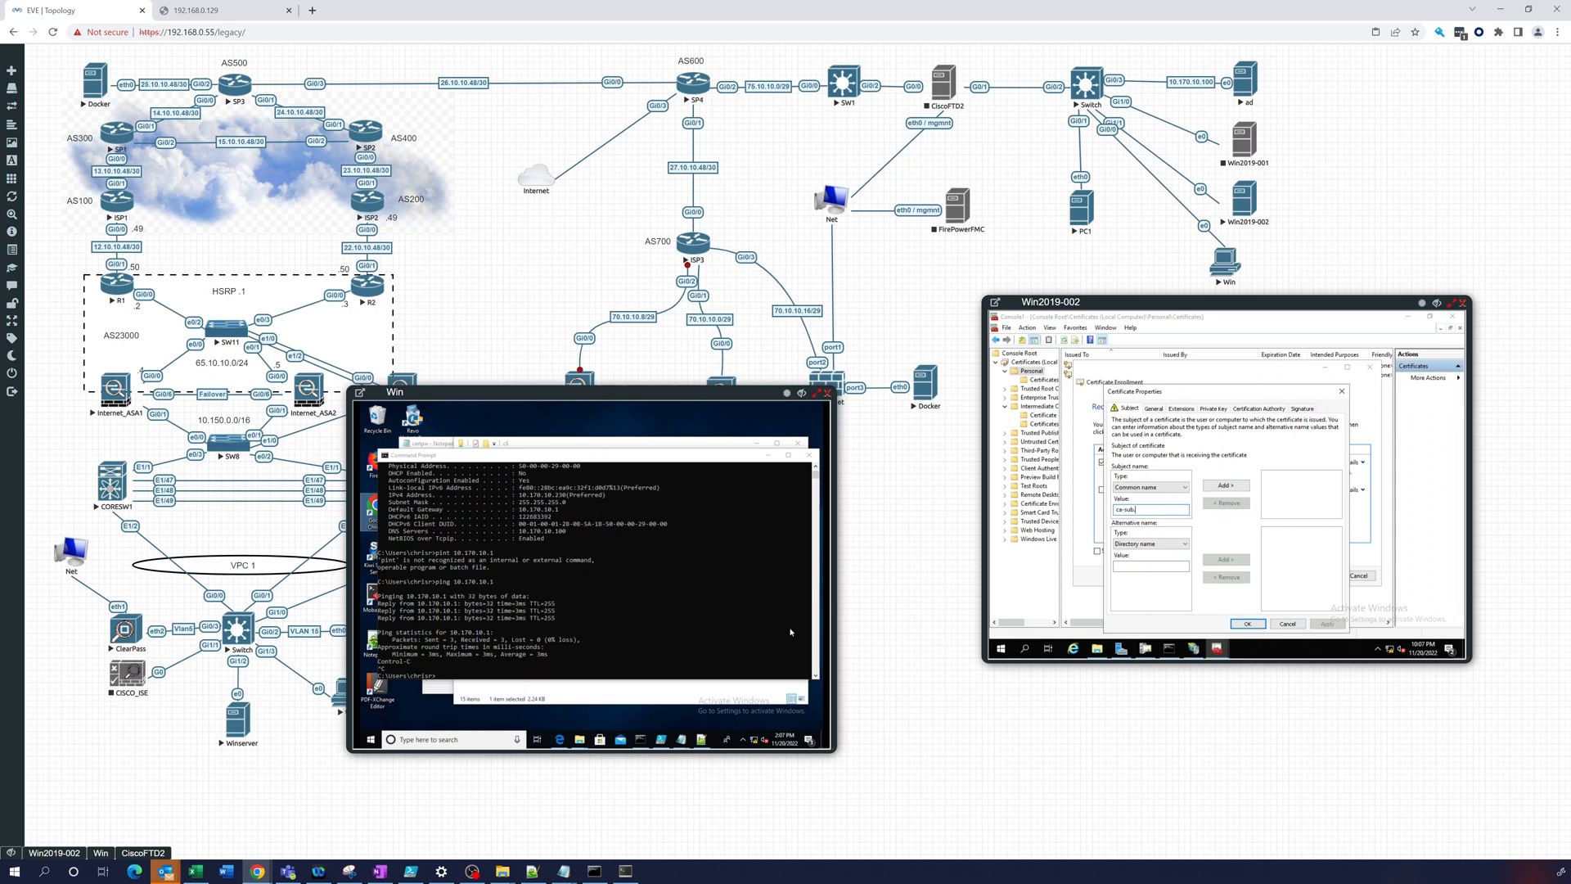
{"action": "type", "text": ".cn"}
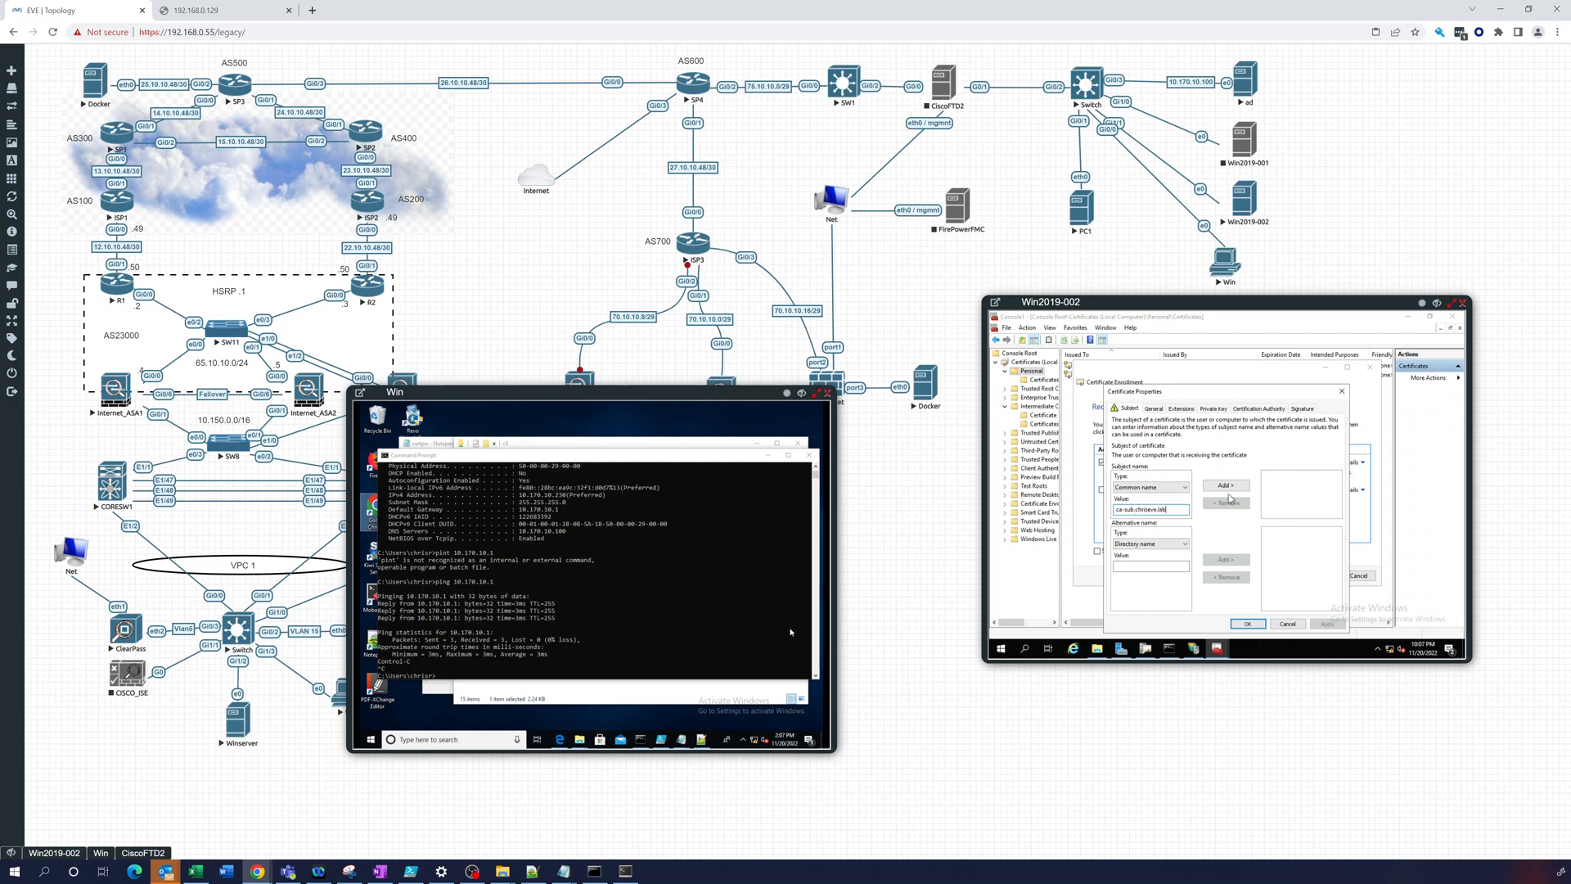
Add the common name to the subject and begin a DNS alternative name entry.
{"action": "left_click", "coordinate": [1224, 486]}
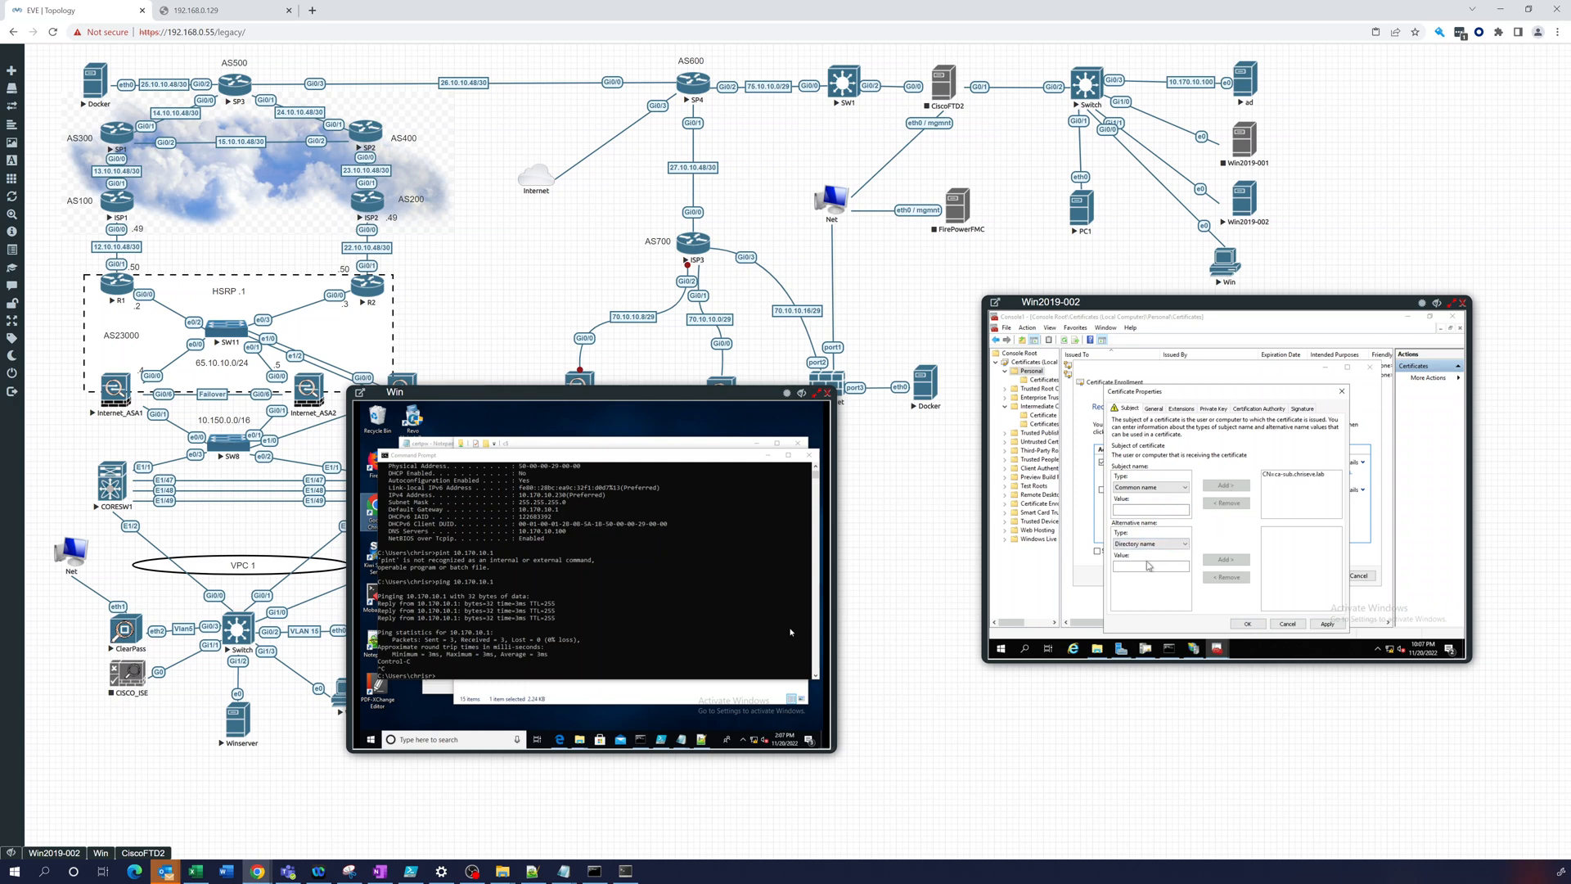
{"action": "left_click", "coordinate": [1183, 543]}
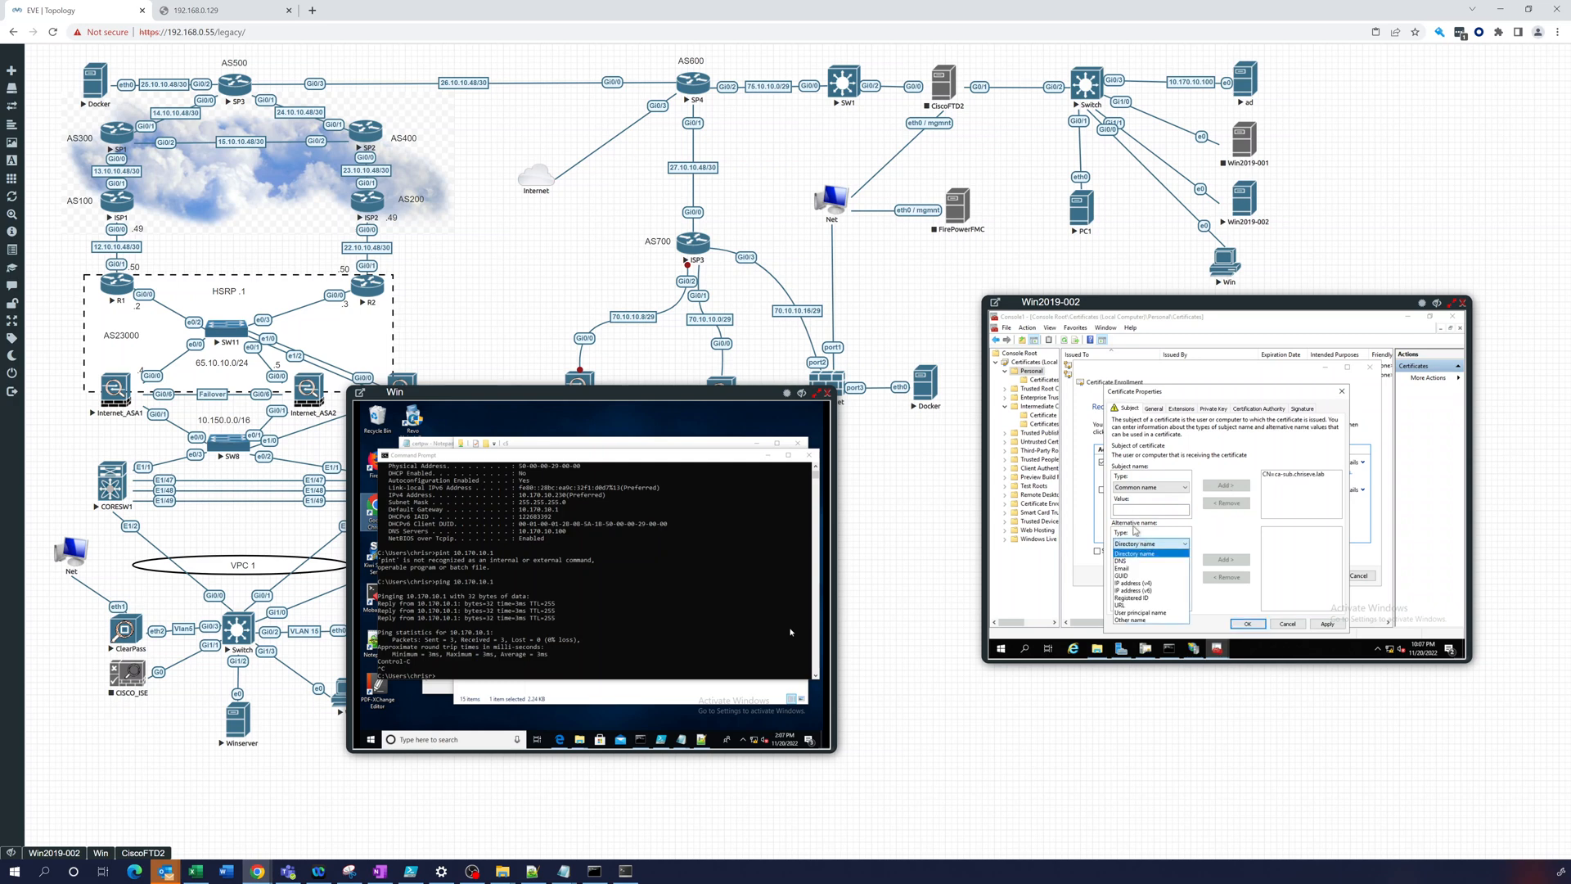
{"action": "left_click", "coordinate": [1137, 550]}
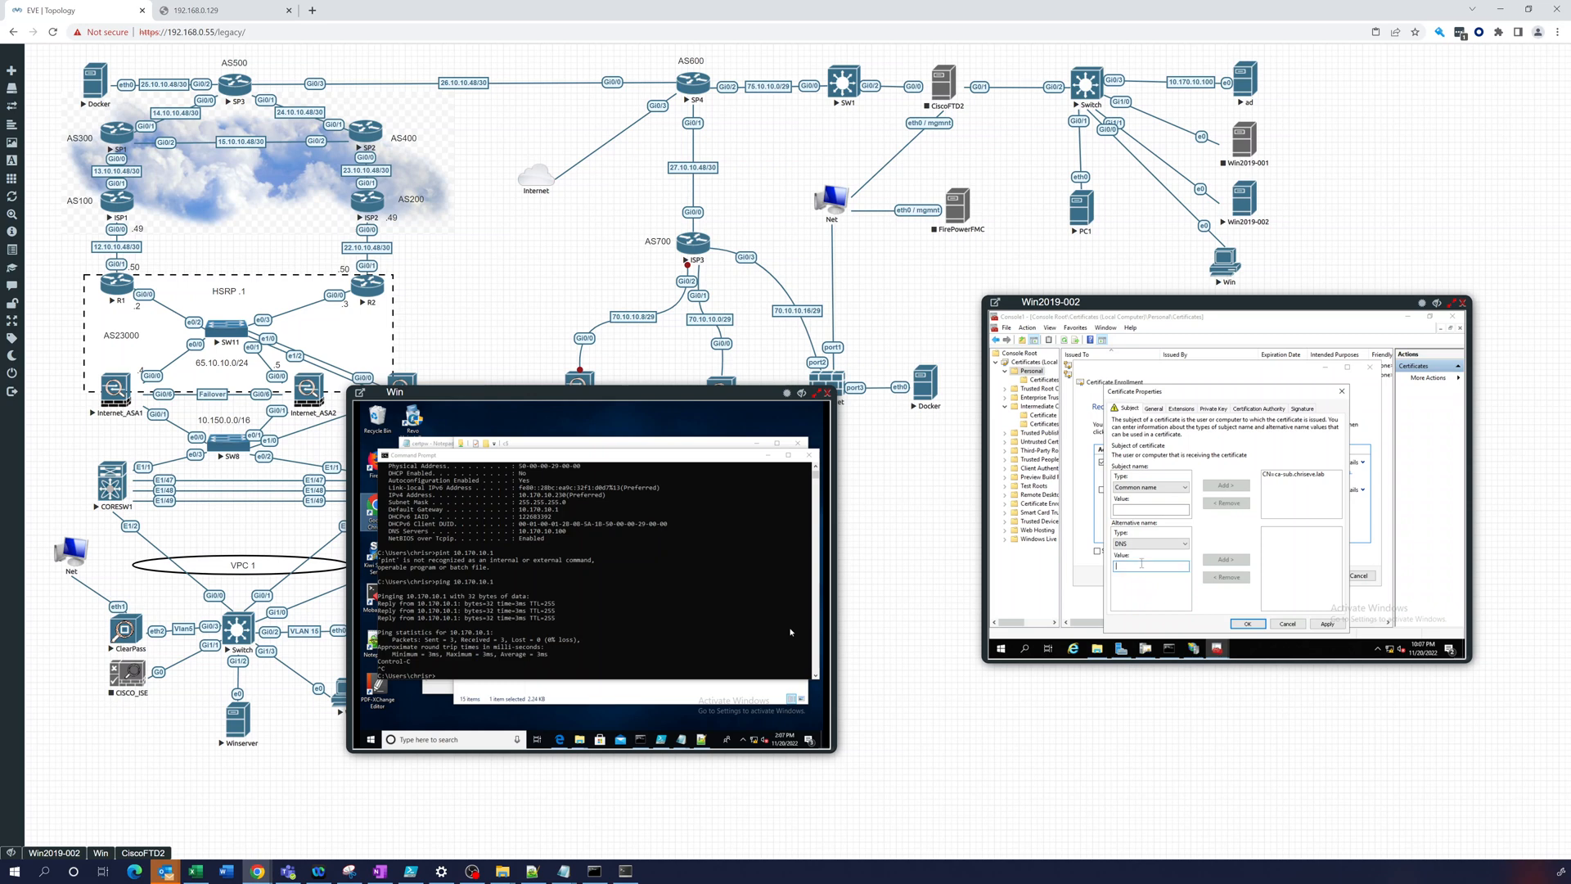
{"action": "type", "text": "cd"}
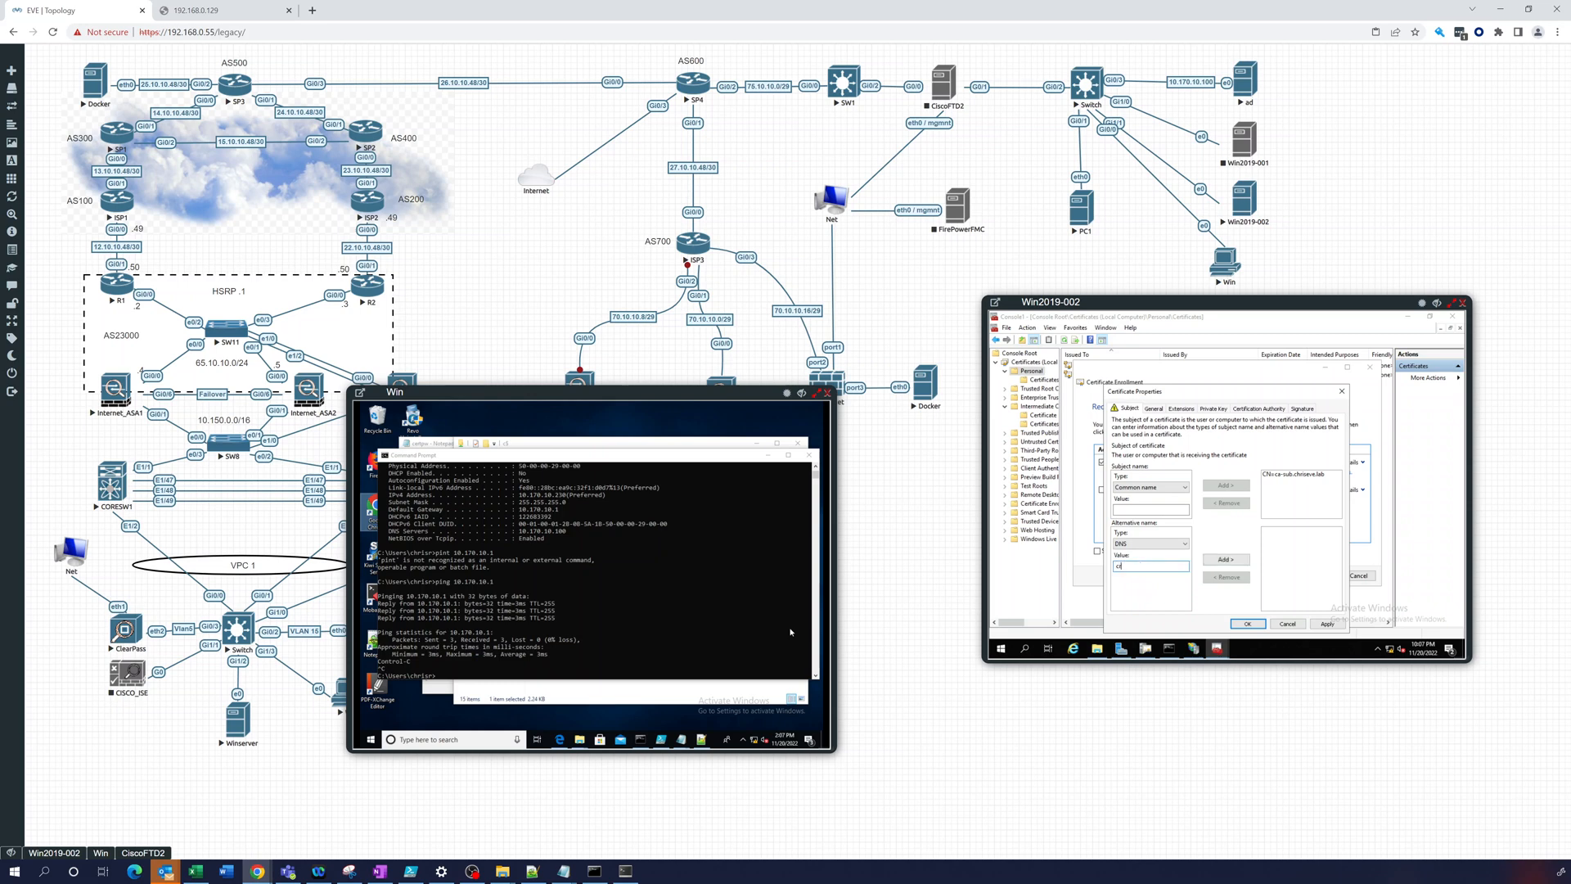
{"action": "type", "text": "cr"}
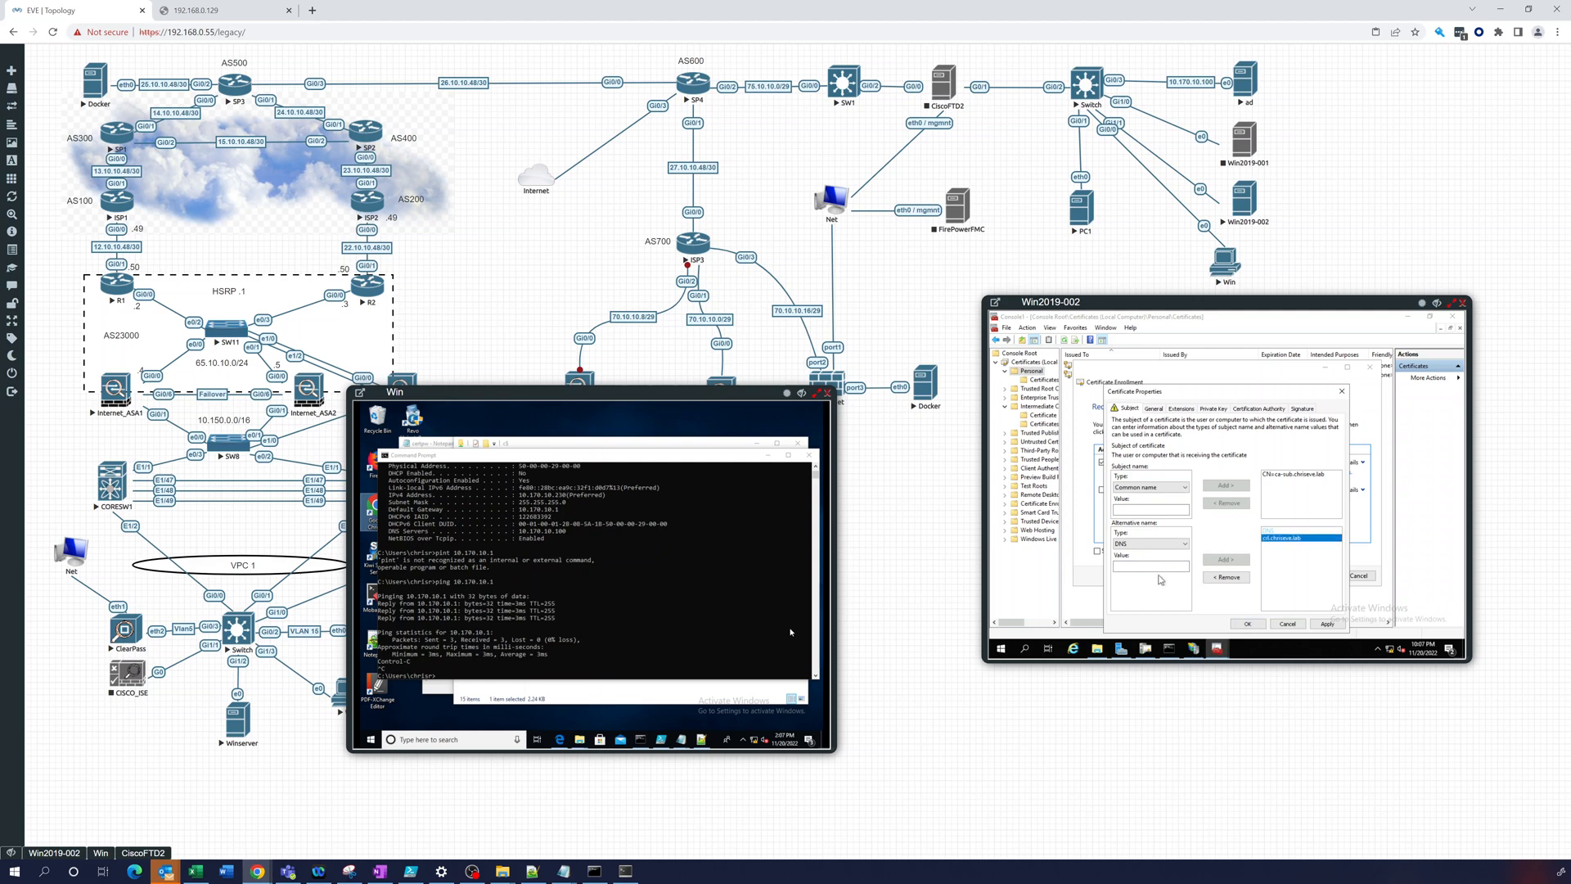
Add DNS alternative names such as crl and ca hostnames under chrisieve.lab.
{"action": "left_click", "coordinate": [1149, 566]}
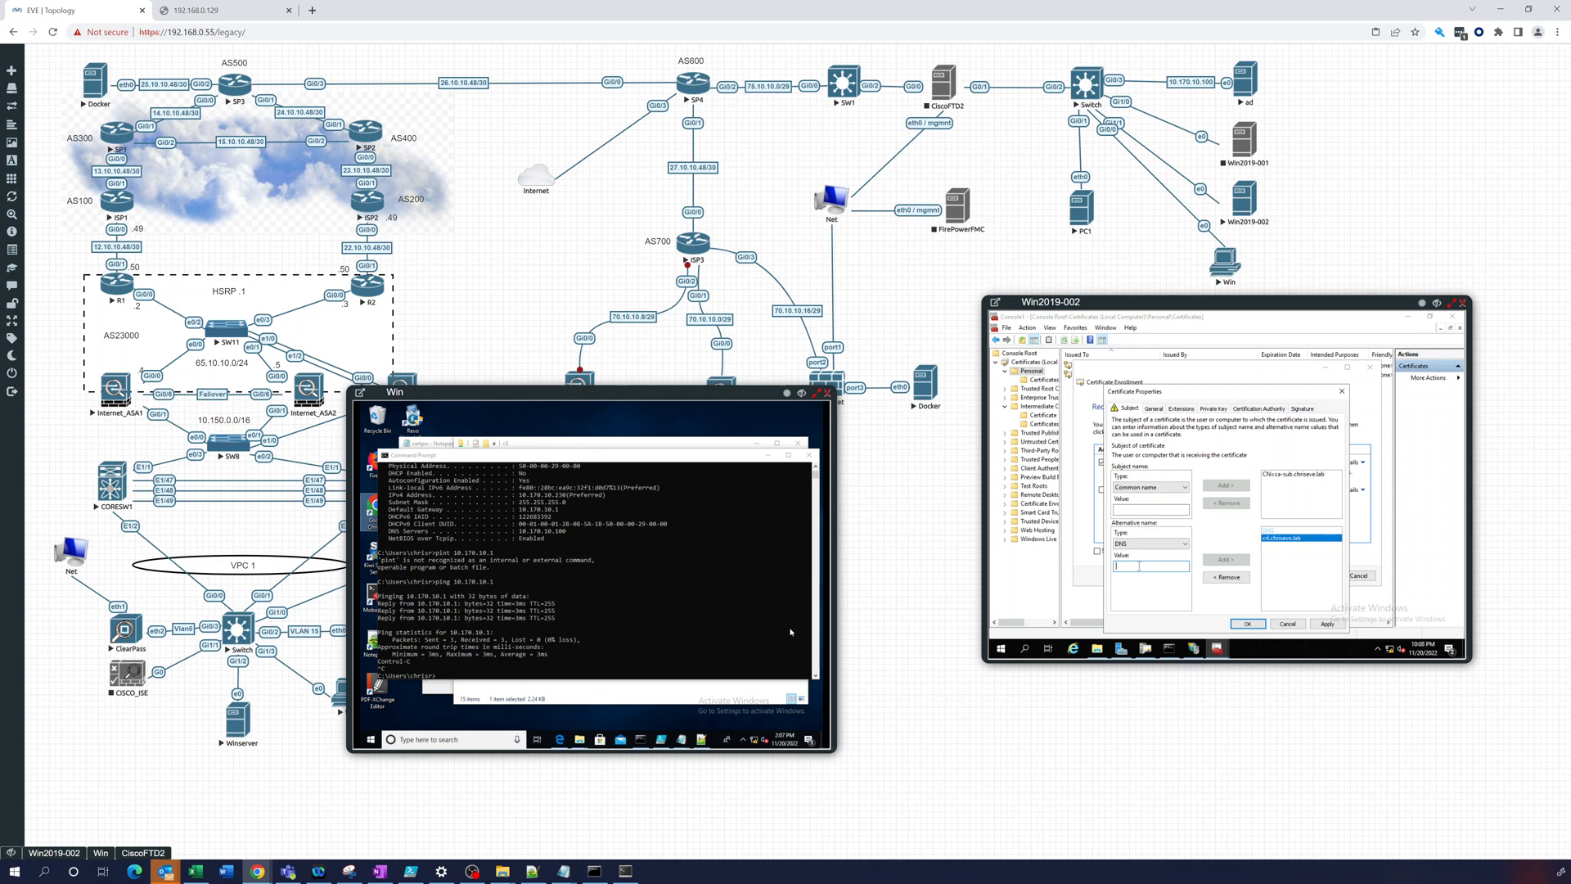
{"action": "type", "text": "crl"}
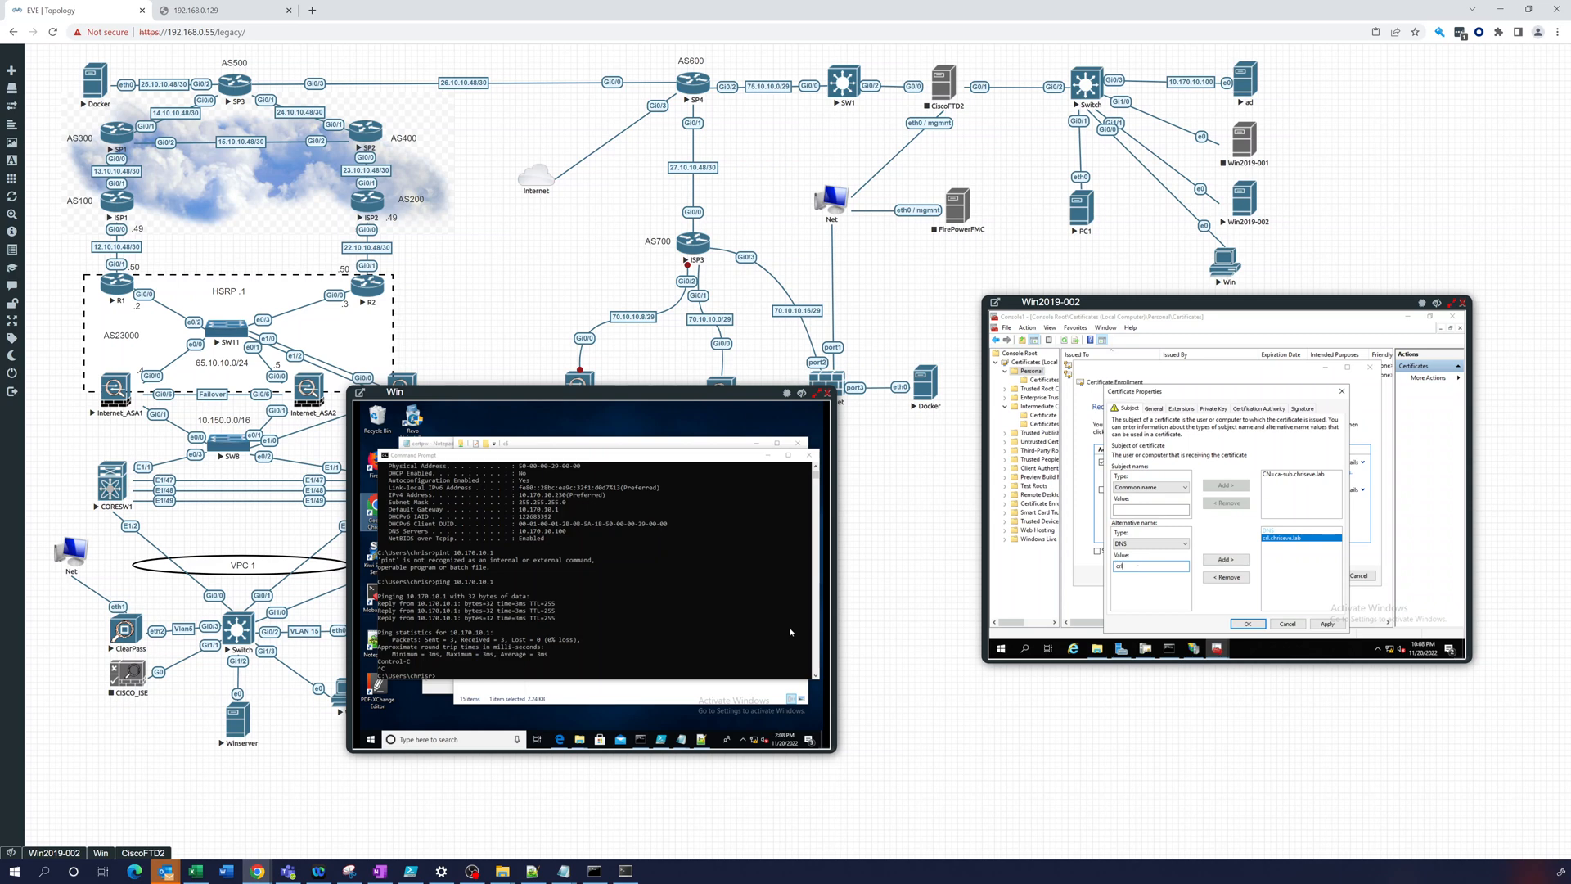
{"action": "left_click", "coordinate": [1226, 558]}
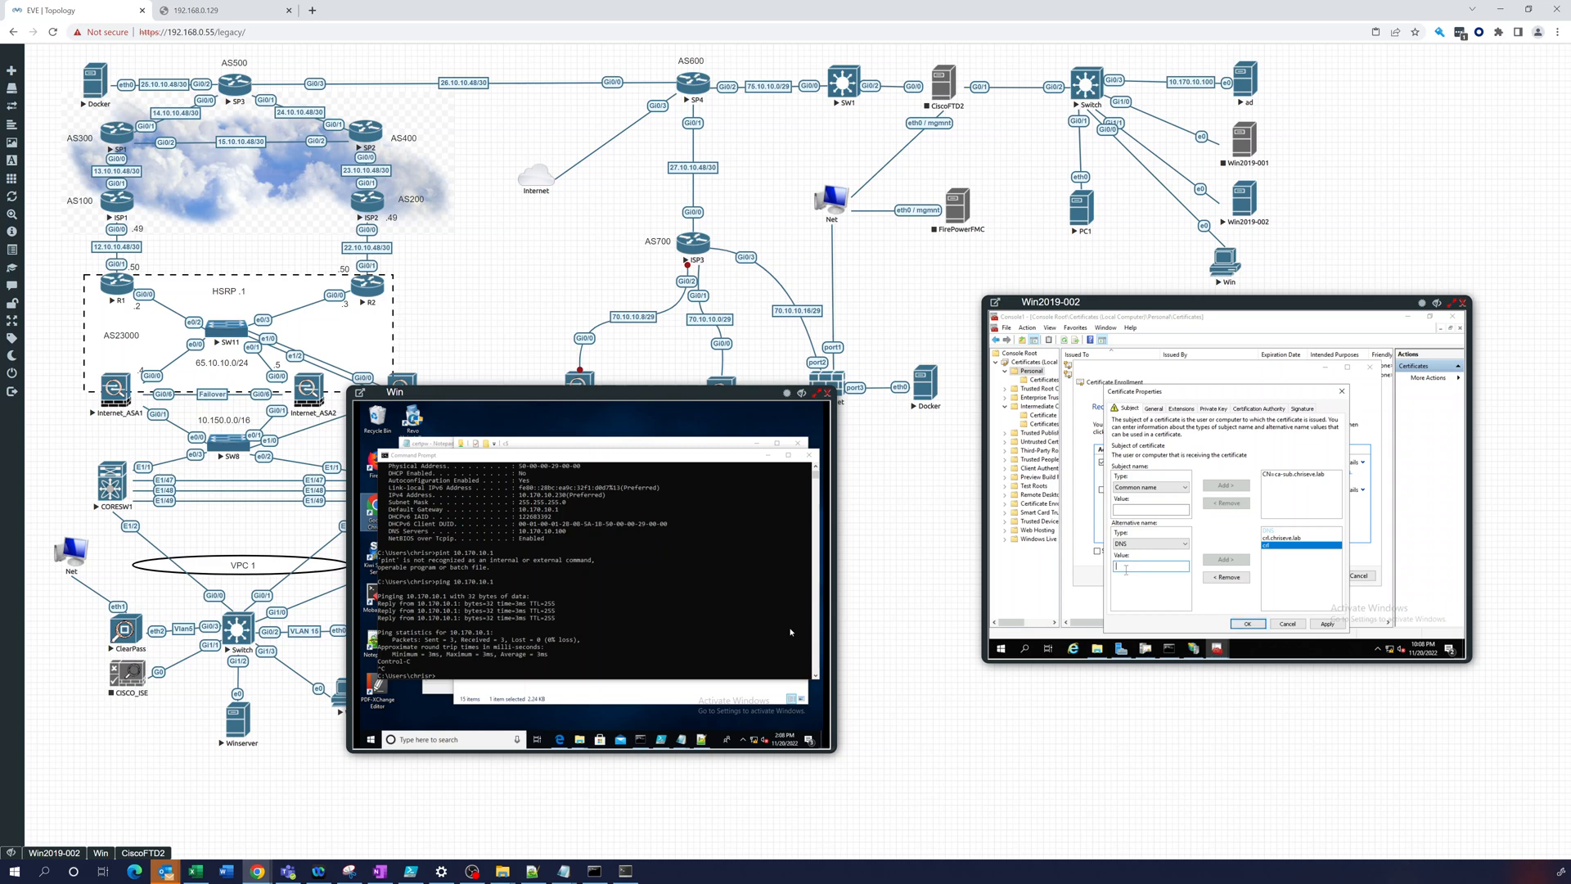
{"action": "type", "text": "ca"}
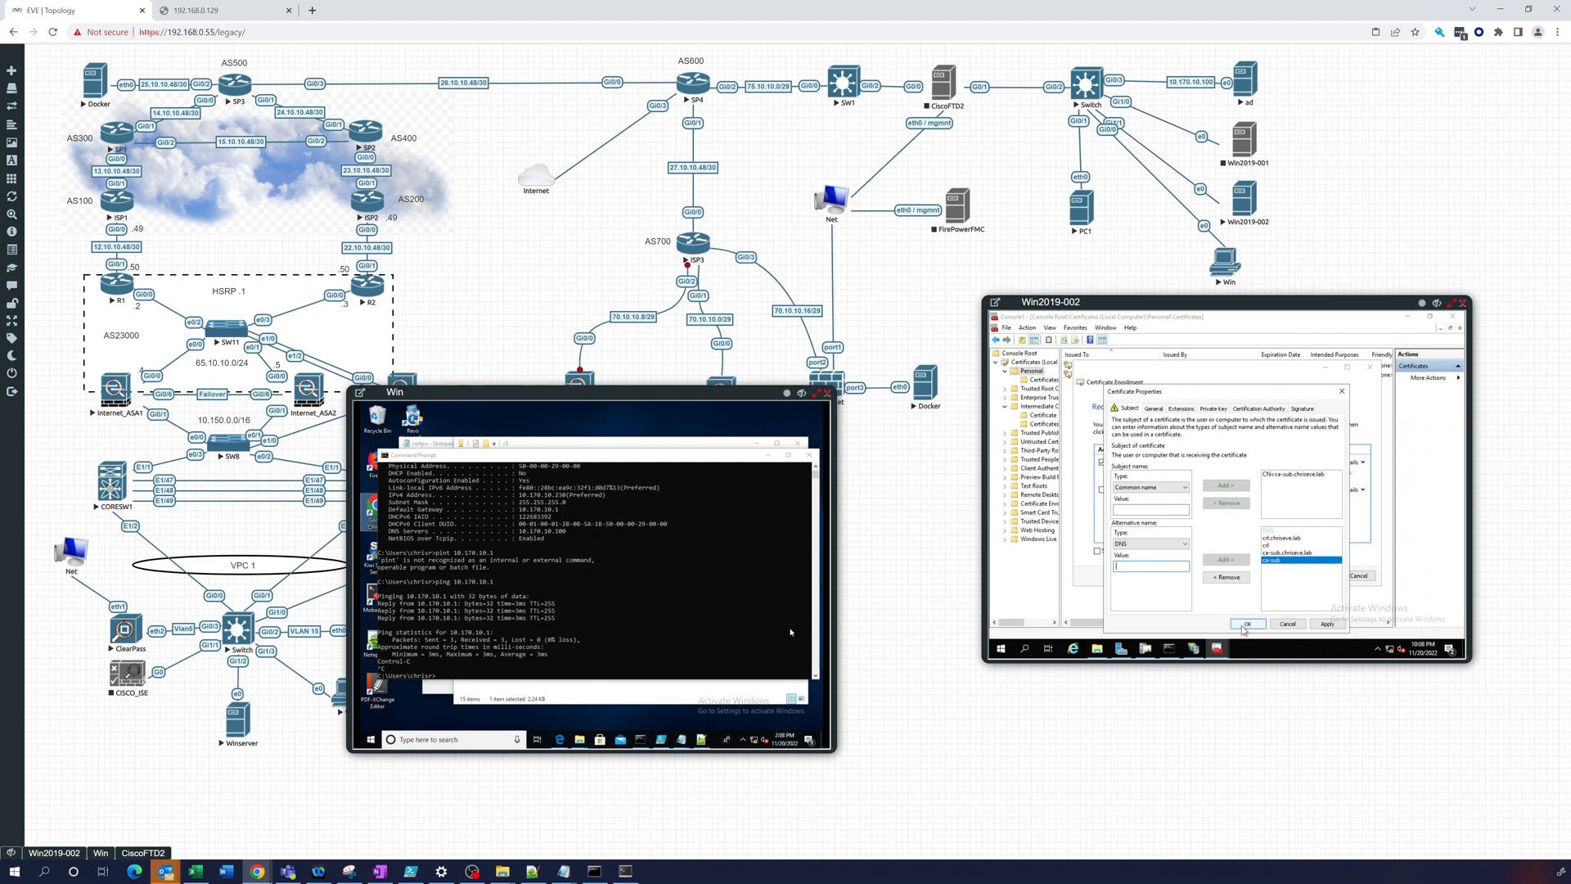
Apply the certificate properties, enroll for the Chrisieve Web Server certificate and finish the wizard.
{"action": "left_click", "coordinate": [1247, 624]}
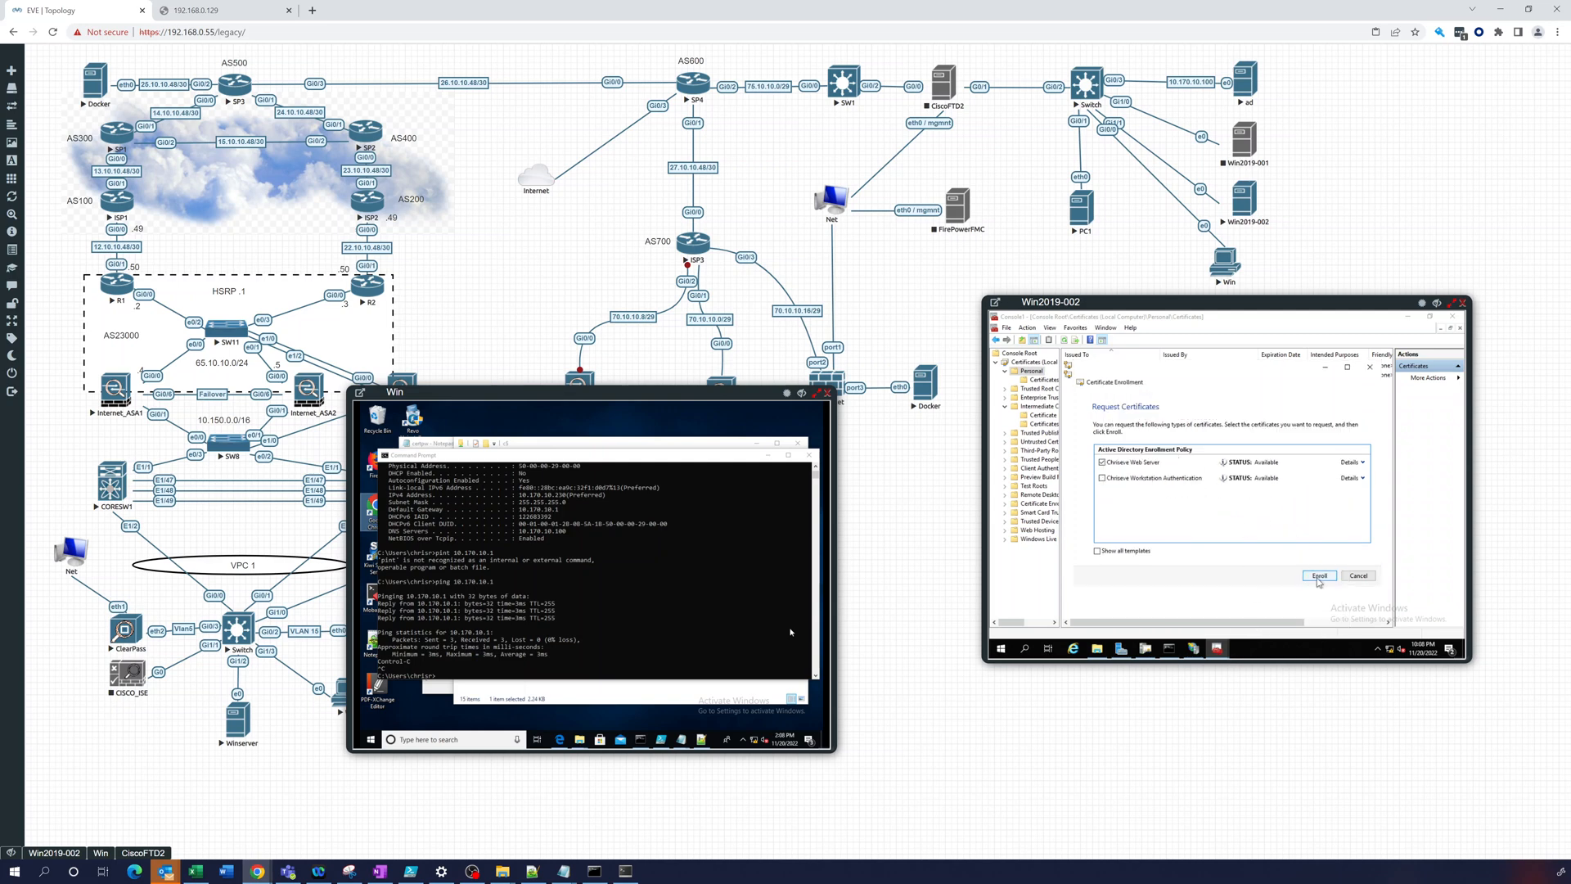
{"action": "left_click", "coordinate": [1319, 575]}
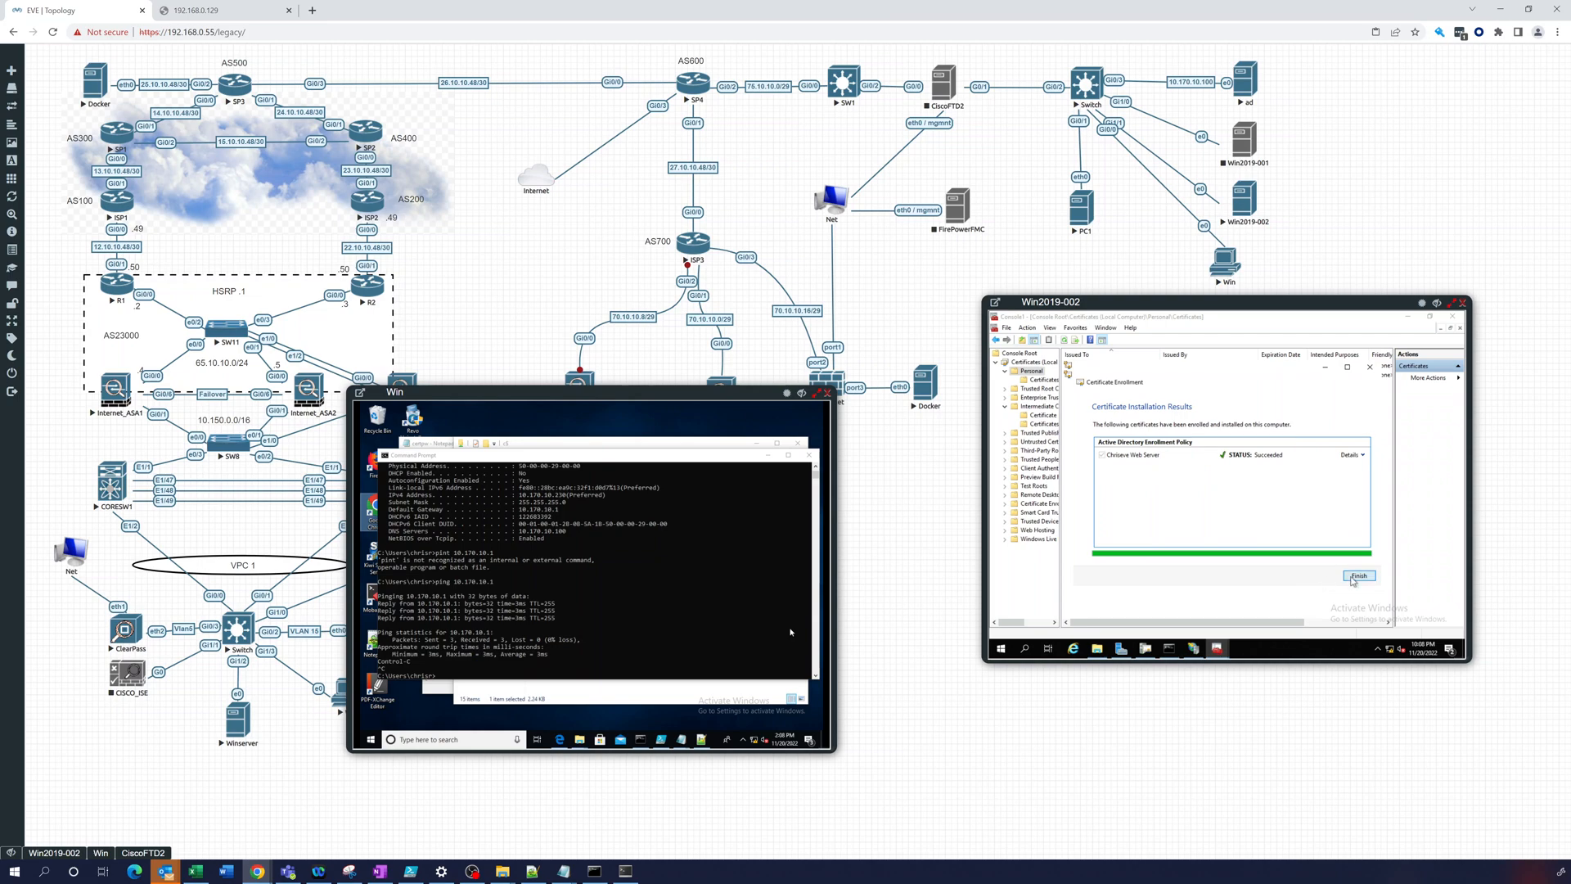
{"action": "left_click", "coordinate": [1357, 575]}
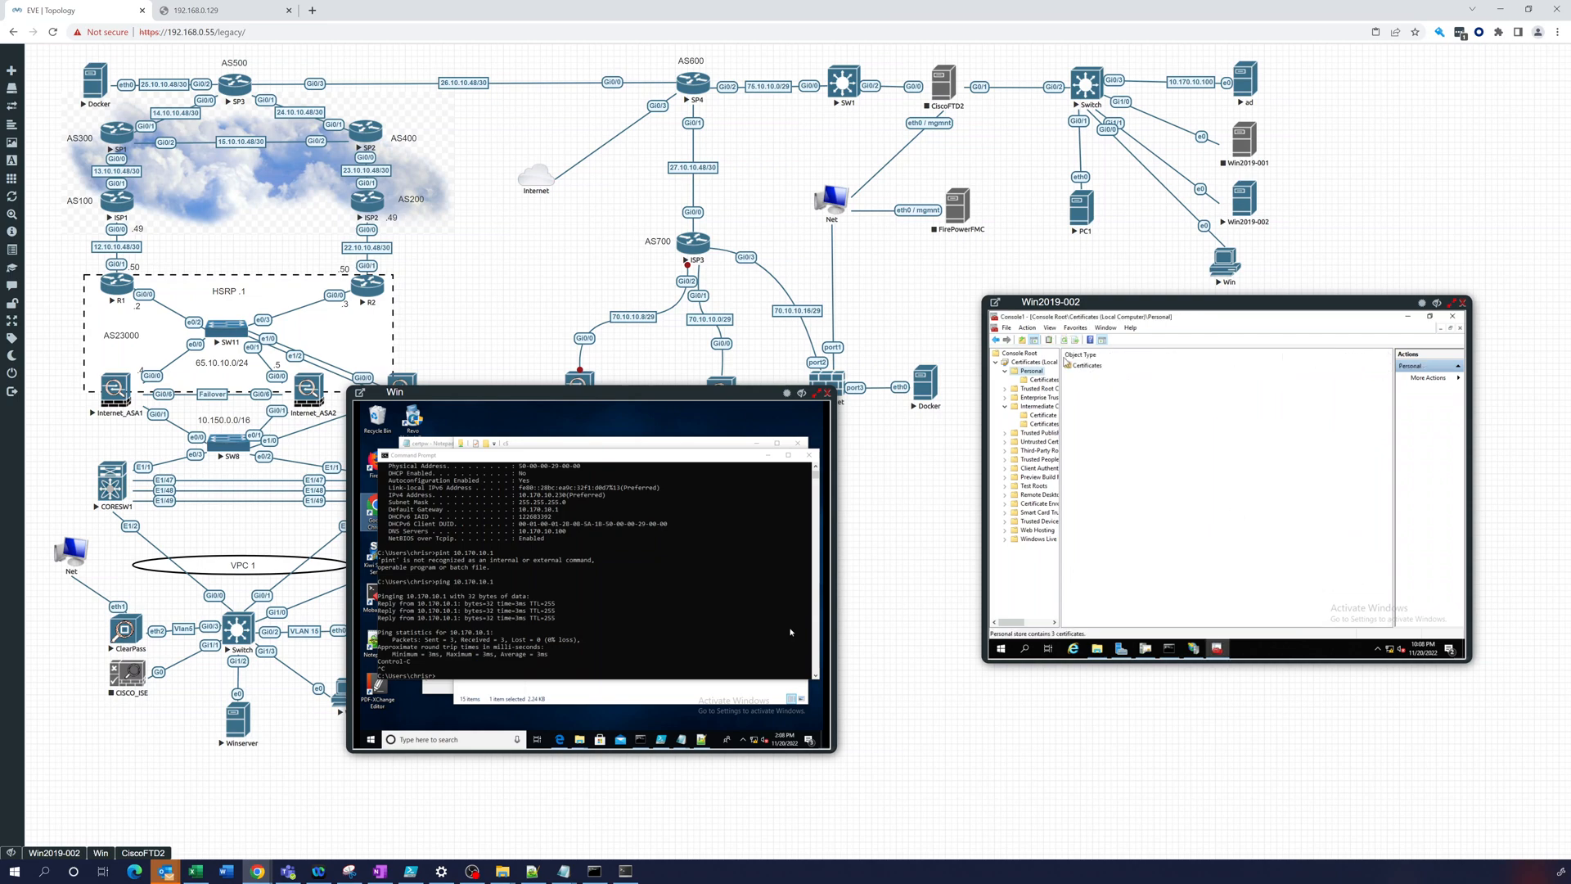
View the new web server certificate's Details and Subject Alternative Name, then close it.
{"action": "left_click", "coordinate": [1044, 380]}
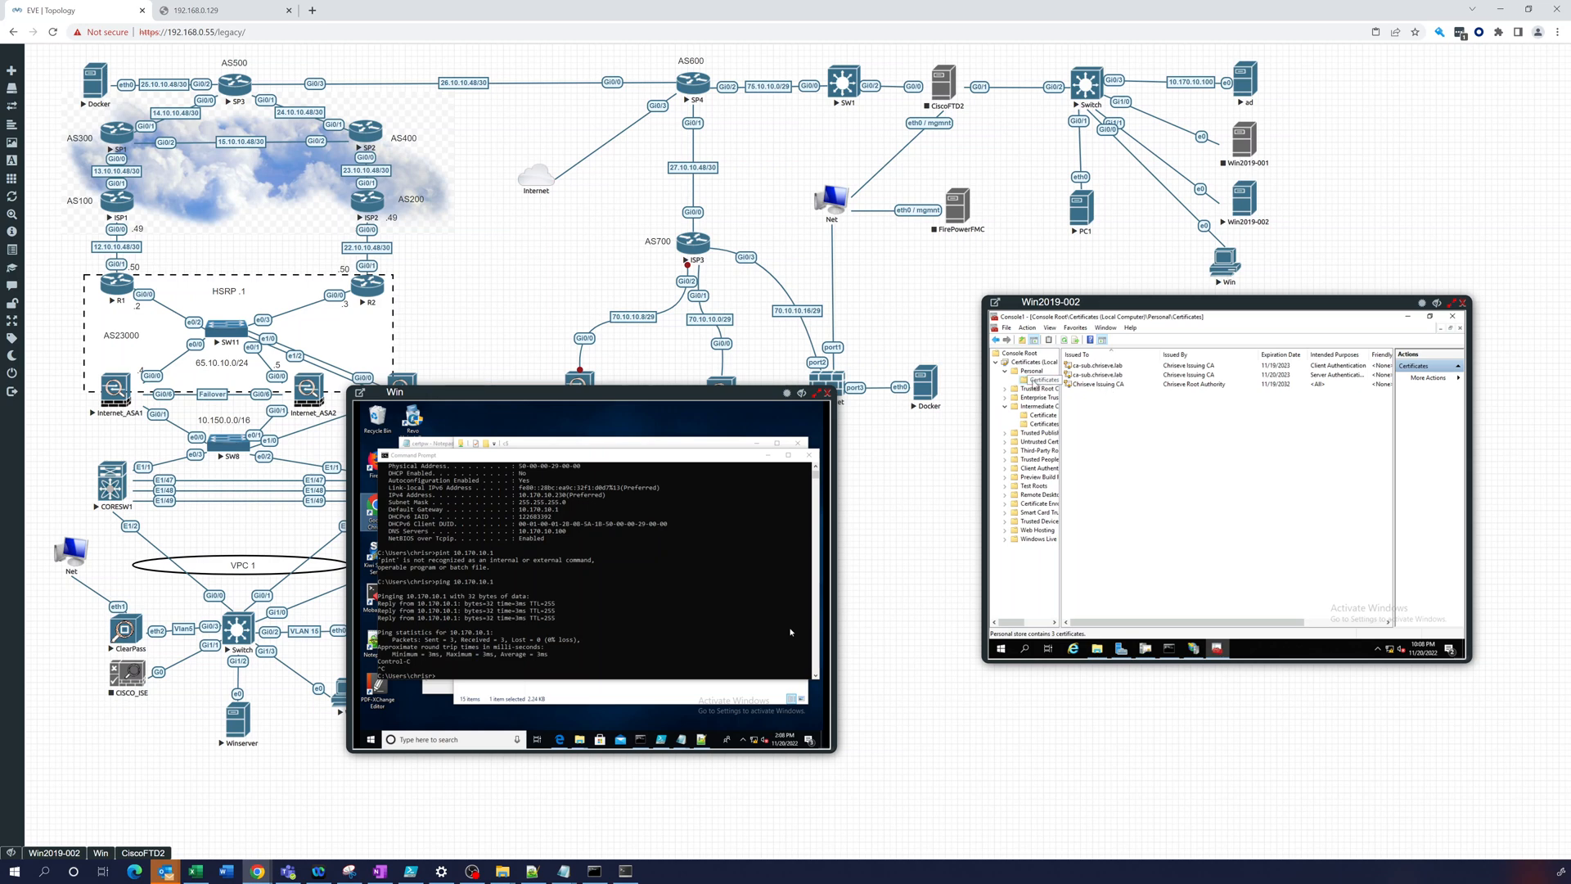
{"action": "left_click", "coordinate": [1092, 379]}
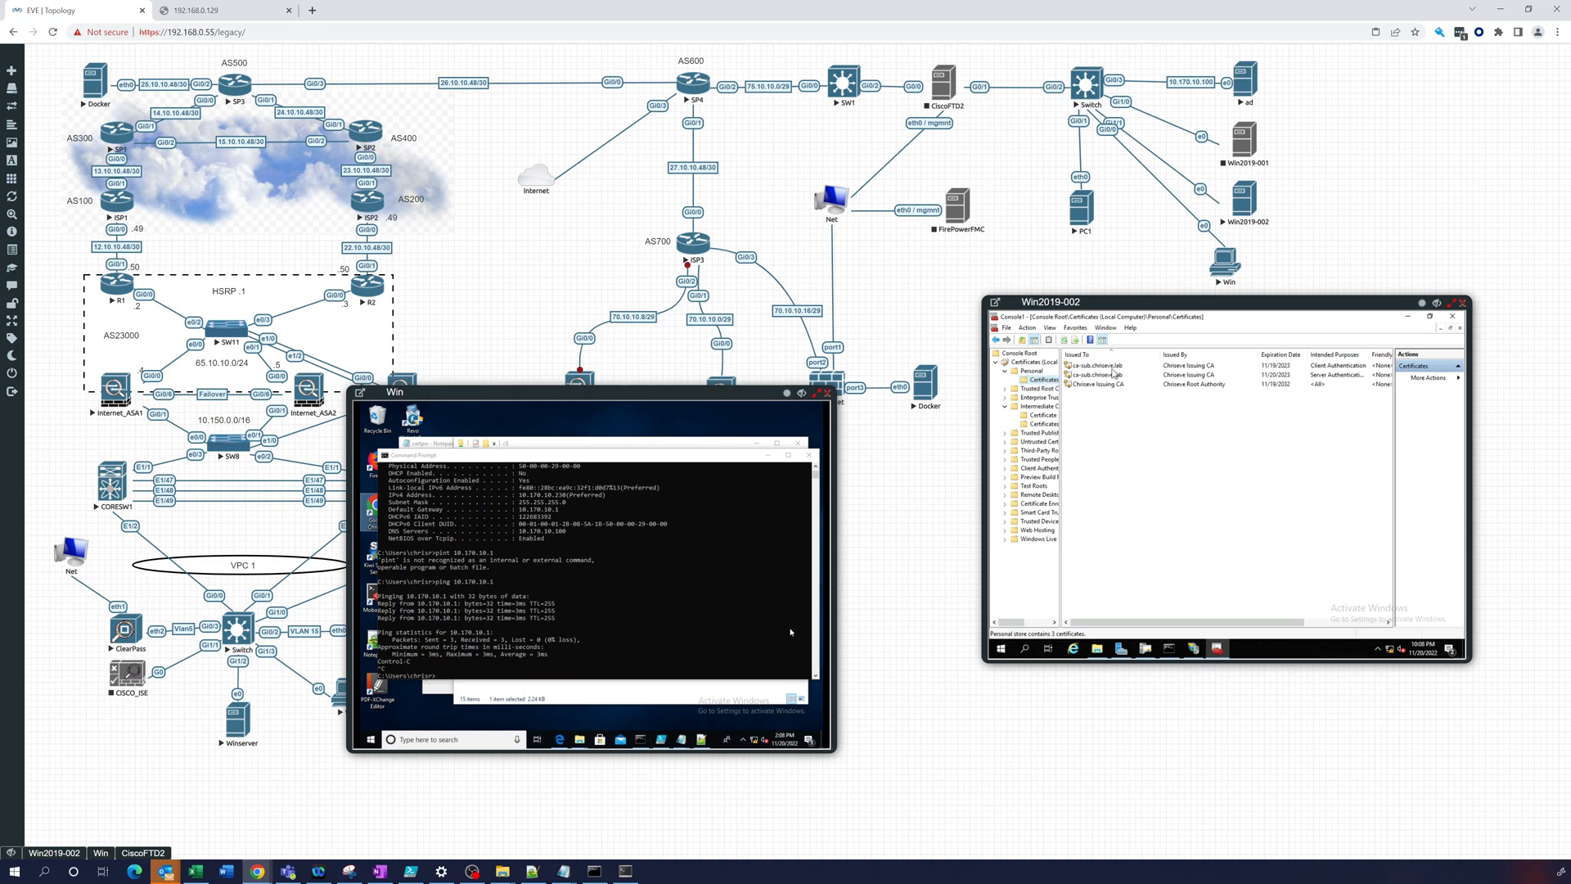
{"action": "mouse_move", "coordinate": [1296, 376]}
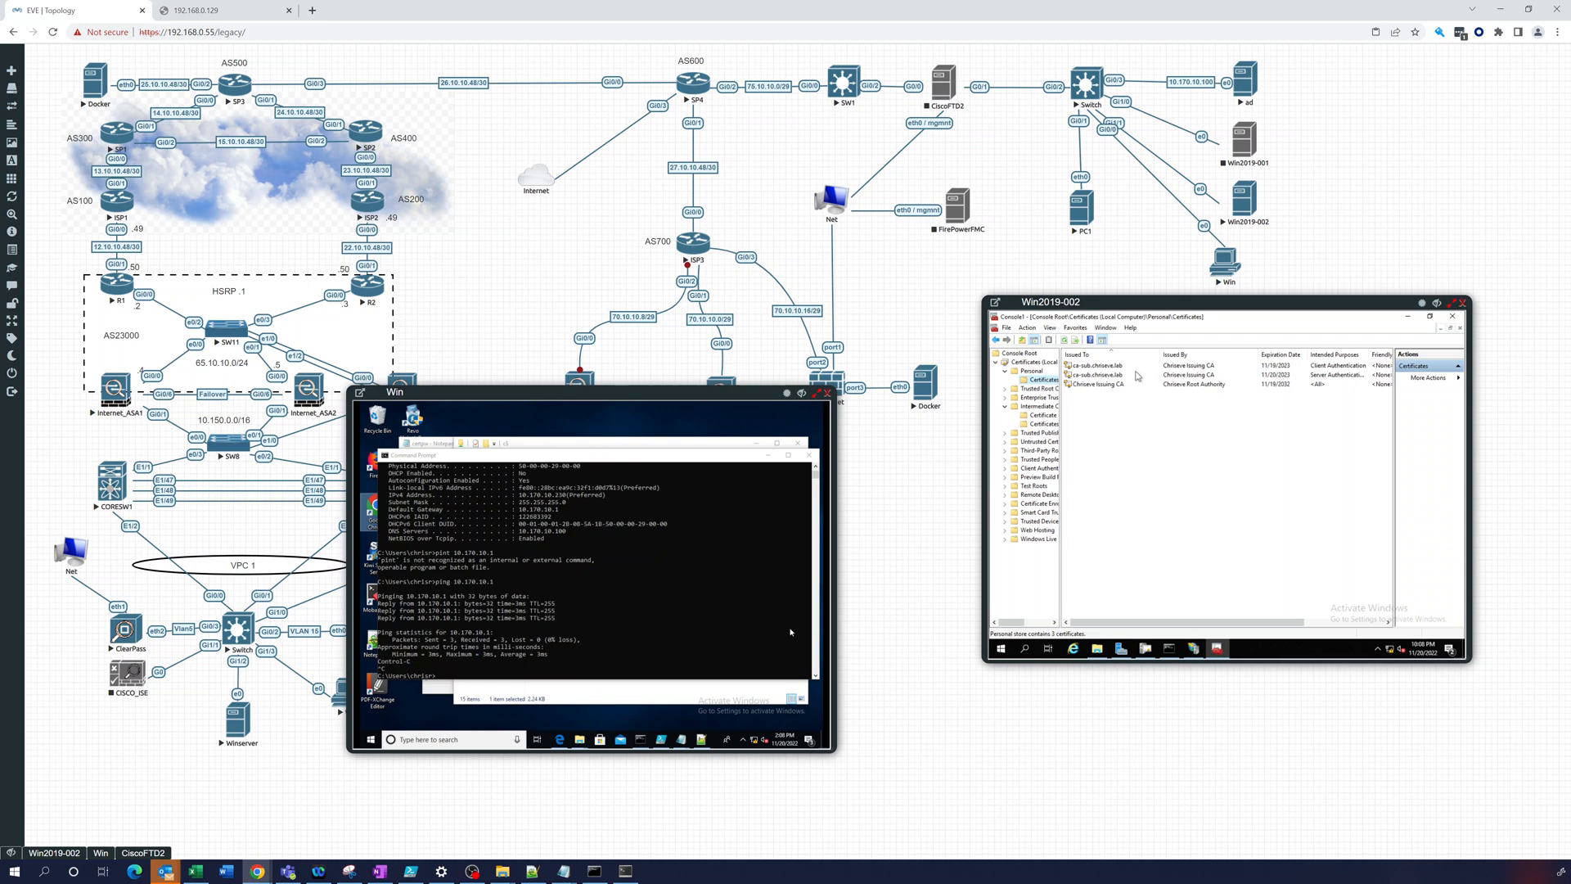
{"action": "left_click", "coordinate": [1101, 374]}
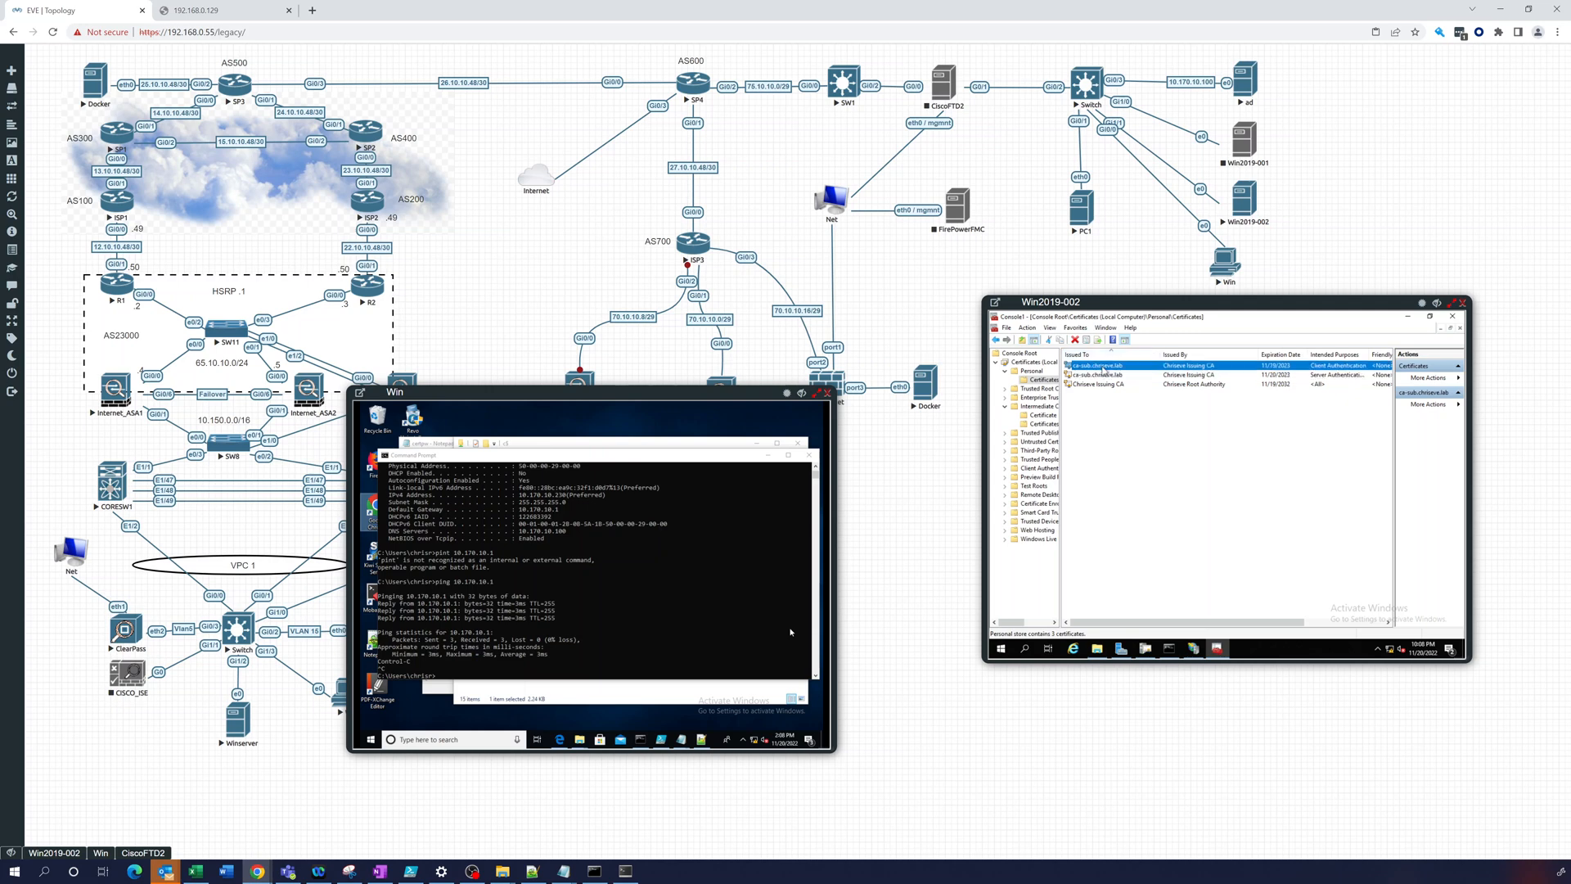
{"action": "double_click", "coordinate": [1102, 366]}
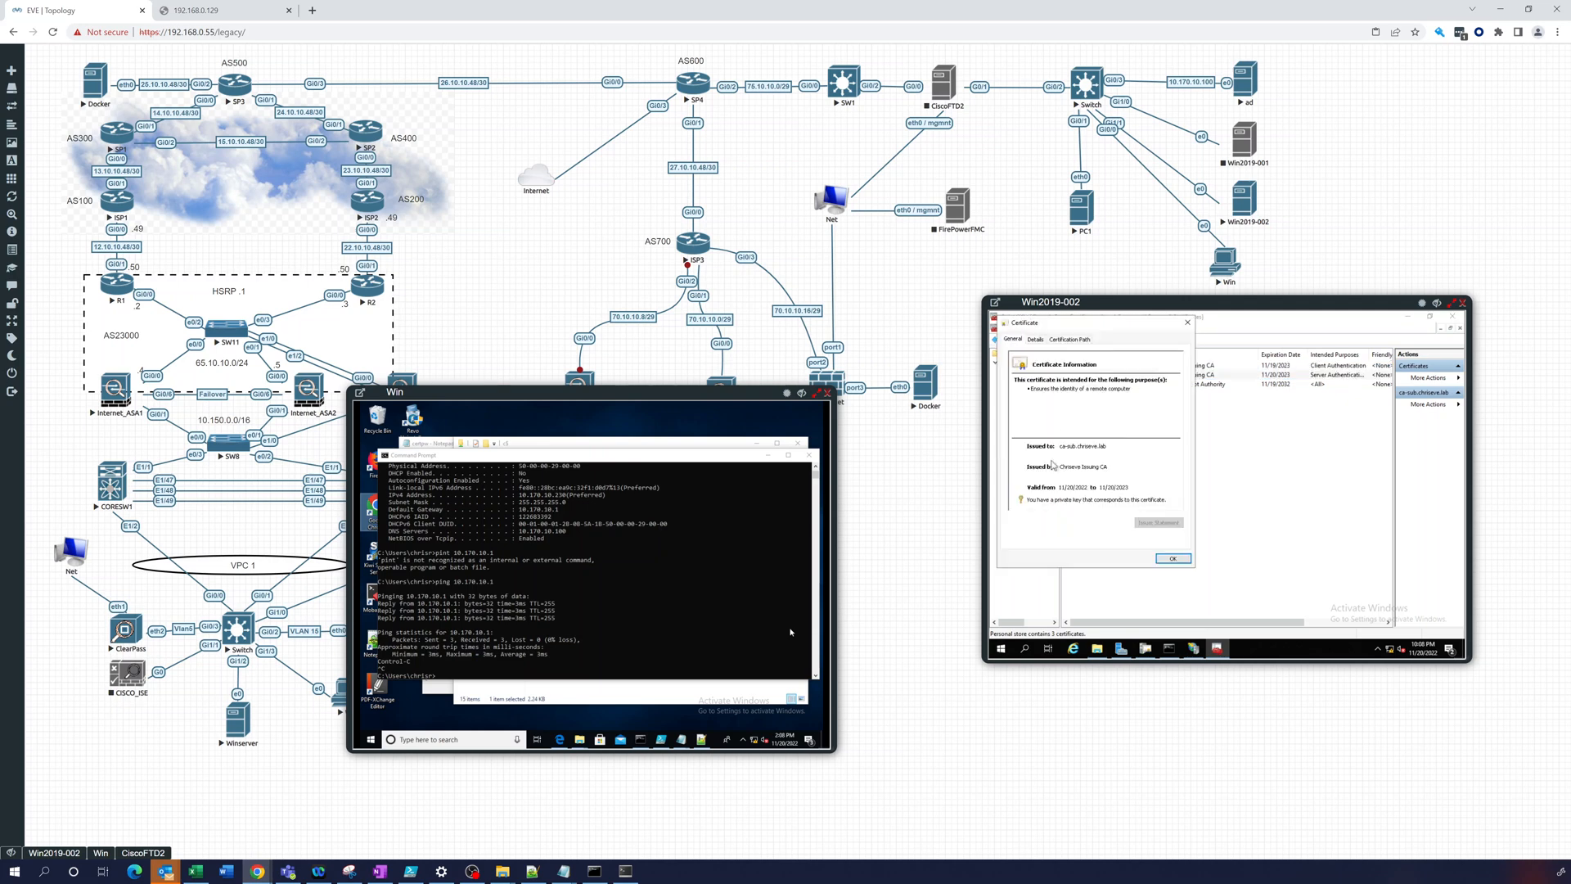
{"action": "left_click", "coordinate": [1035, 339]}
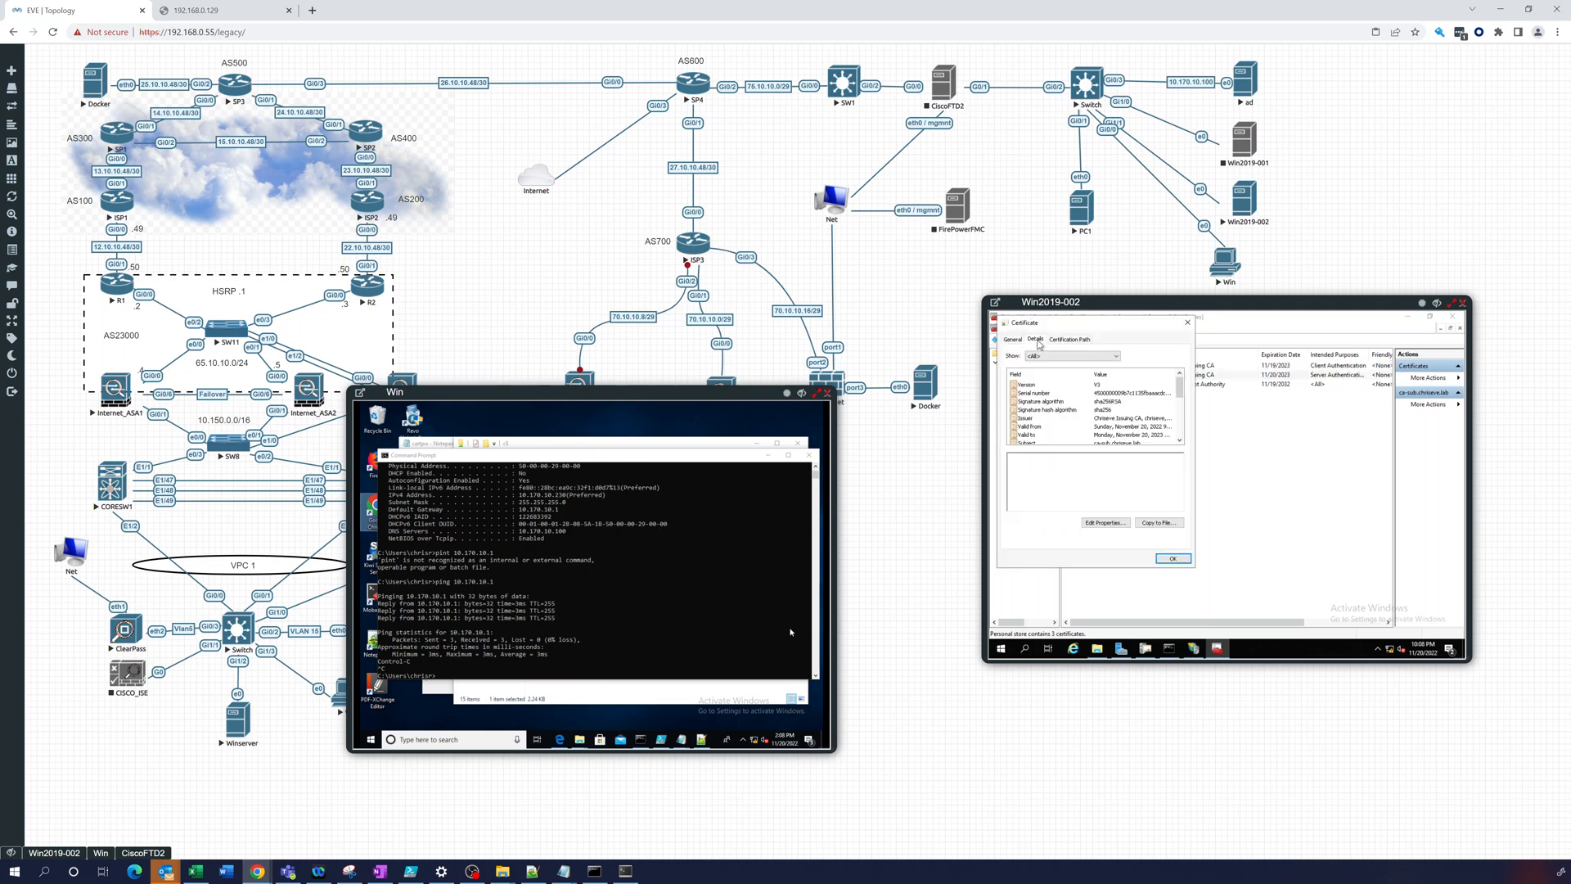
{"action": "scroll", "scroll_direction": "down", "scroll_amount": 3}
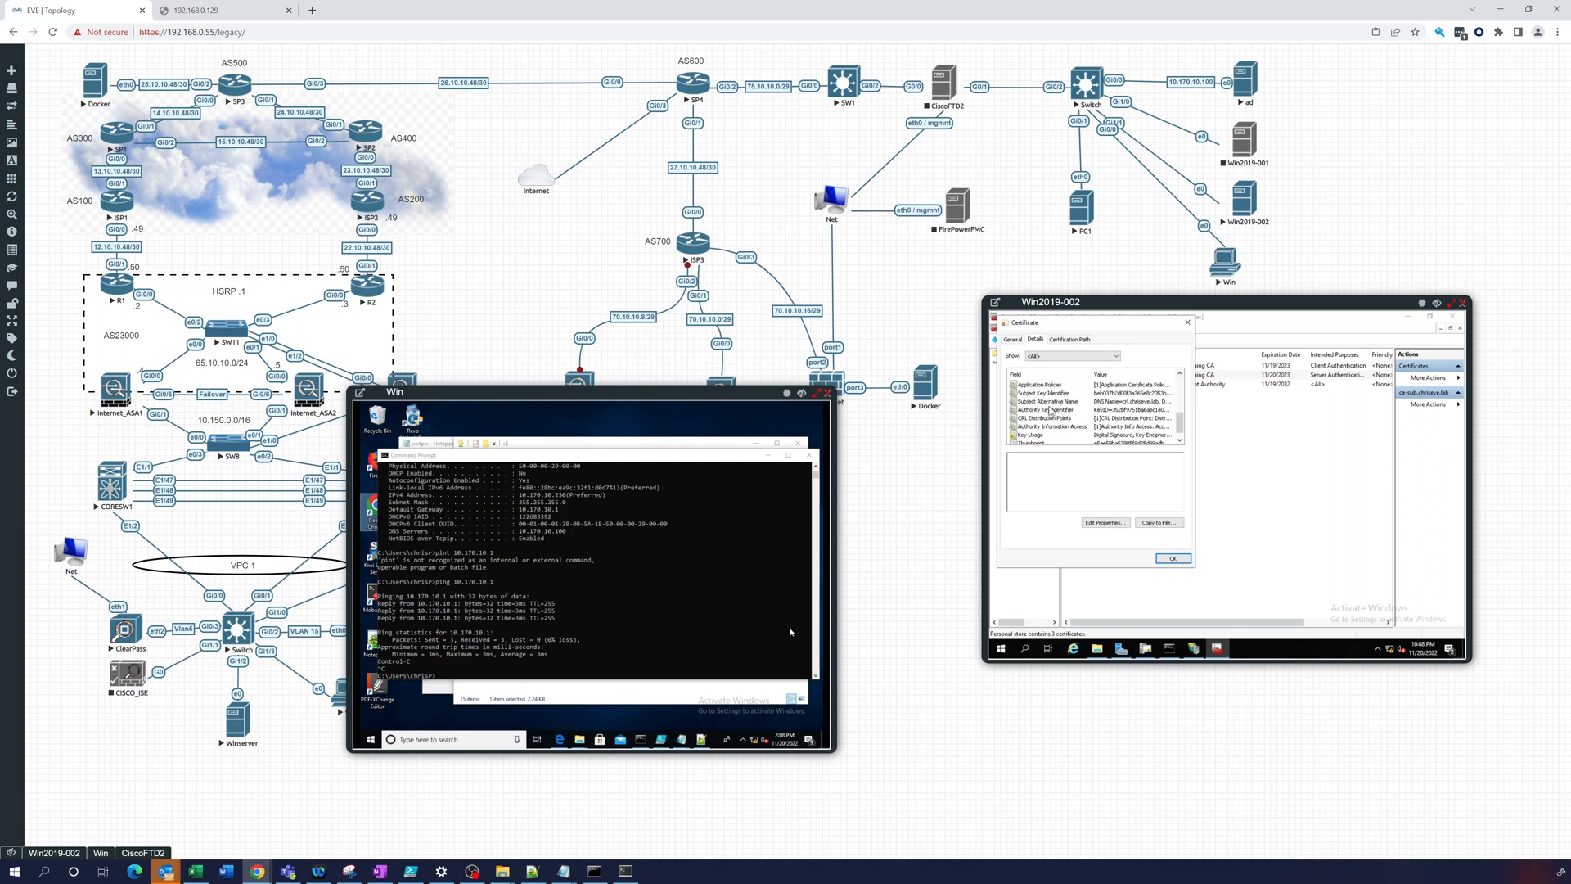
{"action": "left_click", "coordinate": [1048, 400]}
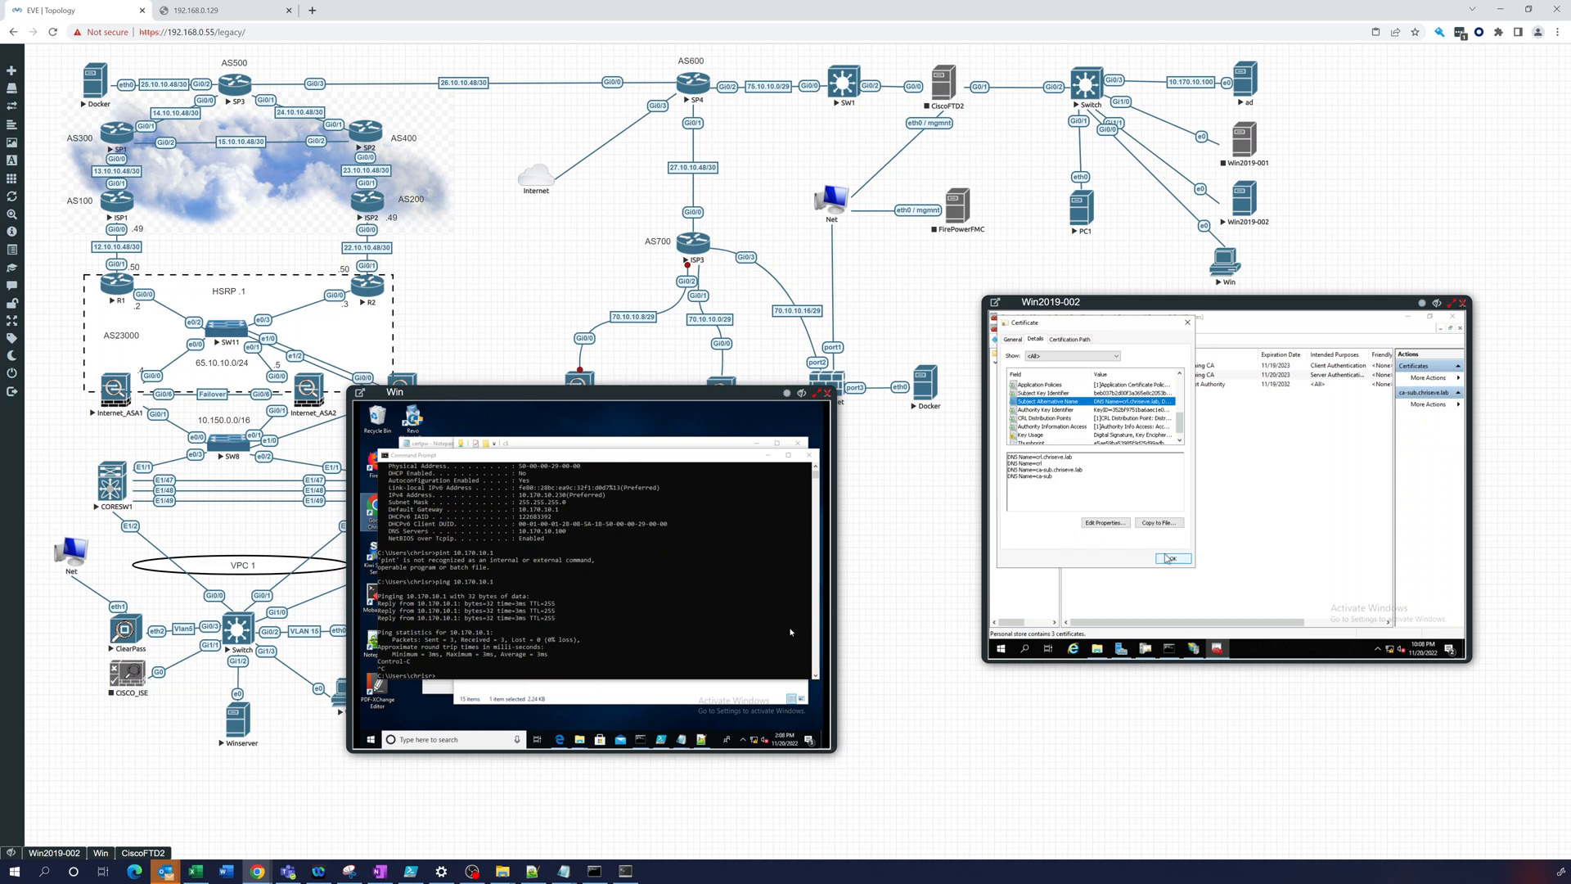
{"action": "left_click", "coordinate": [1170, 558]}
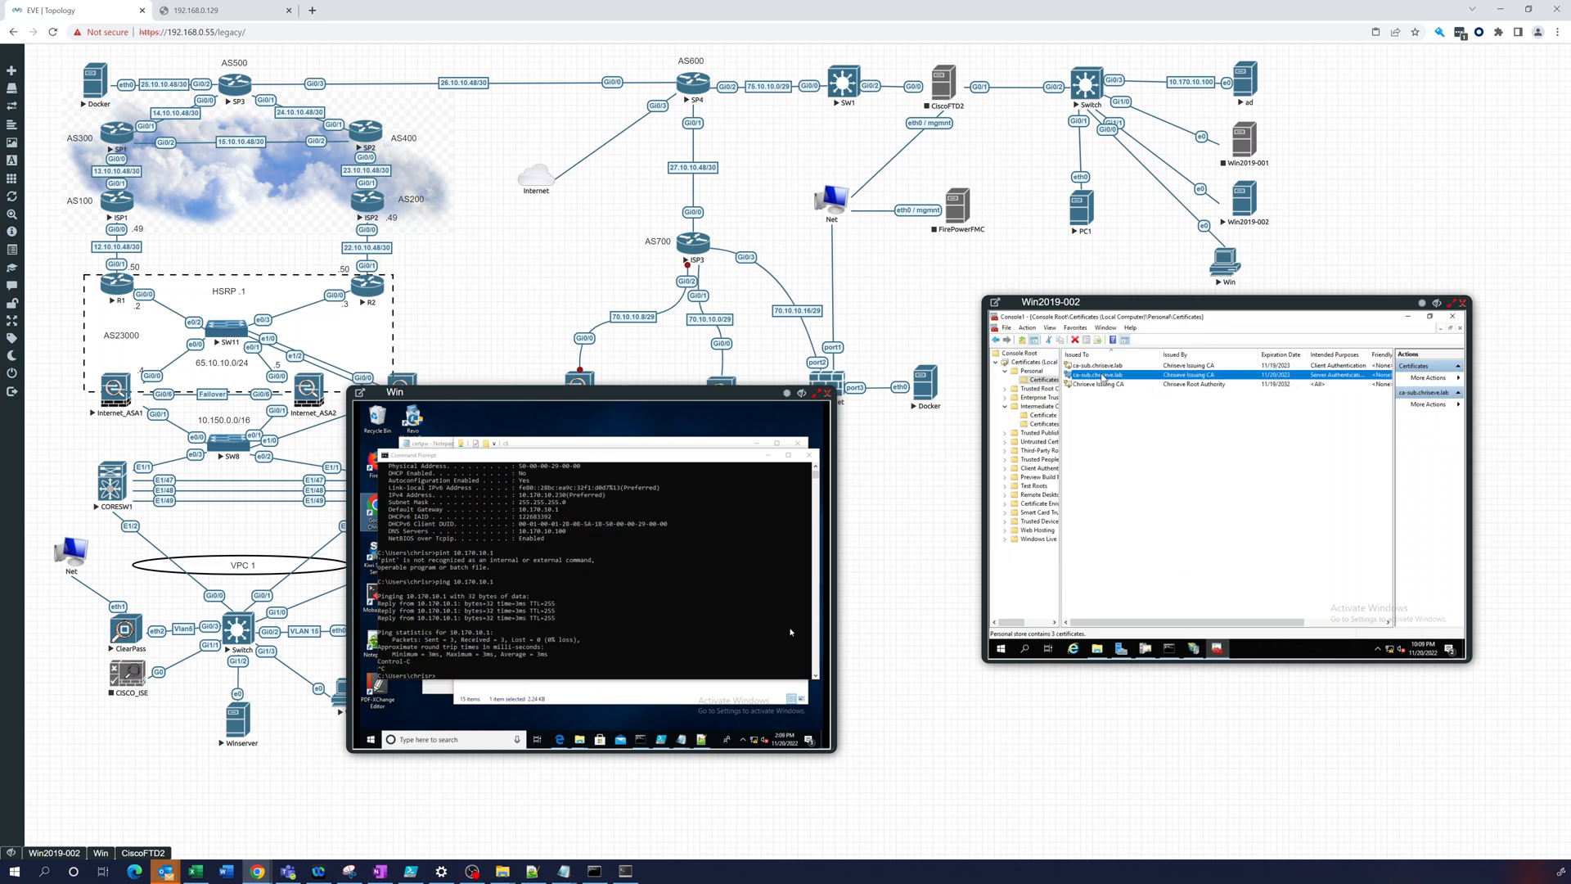
Reopen the ca-sub.chrisieve.lab certificate and review its DNS alternative names again.
{"action": "double_click", "coordinate": [1102, 373]}
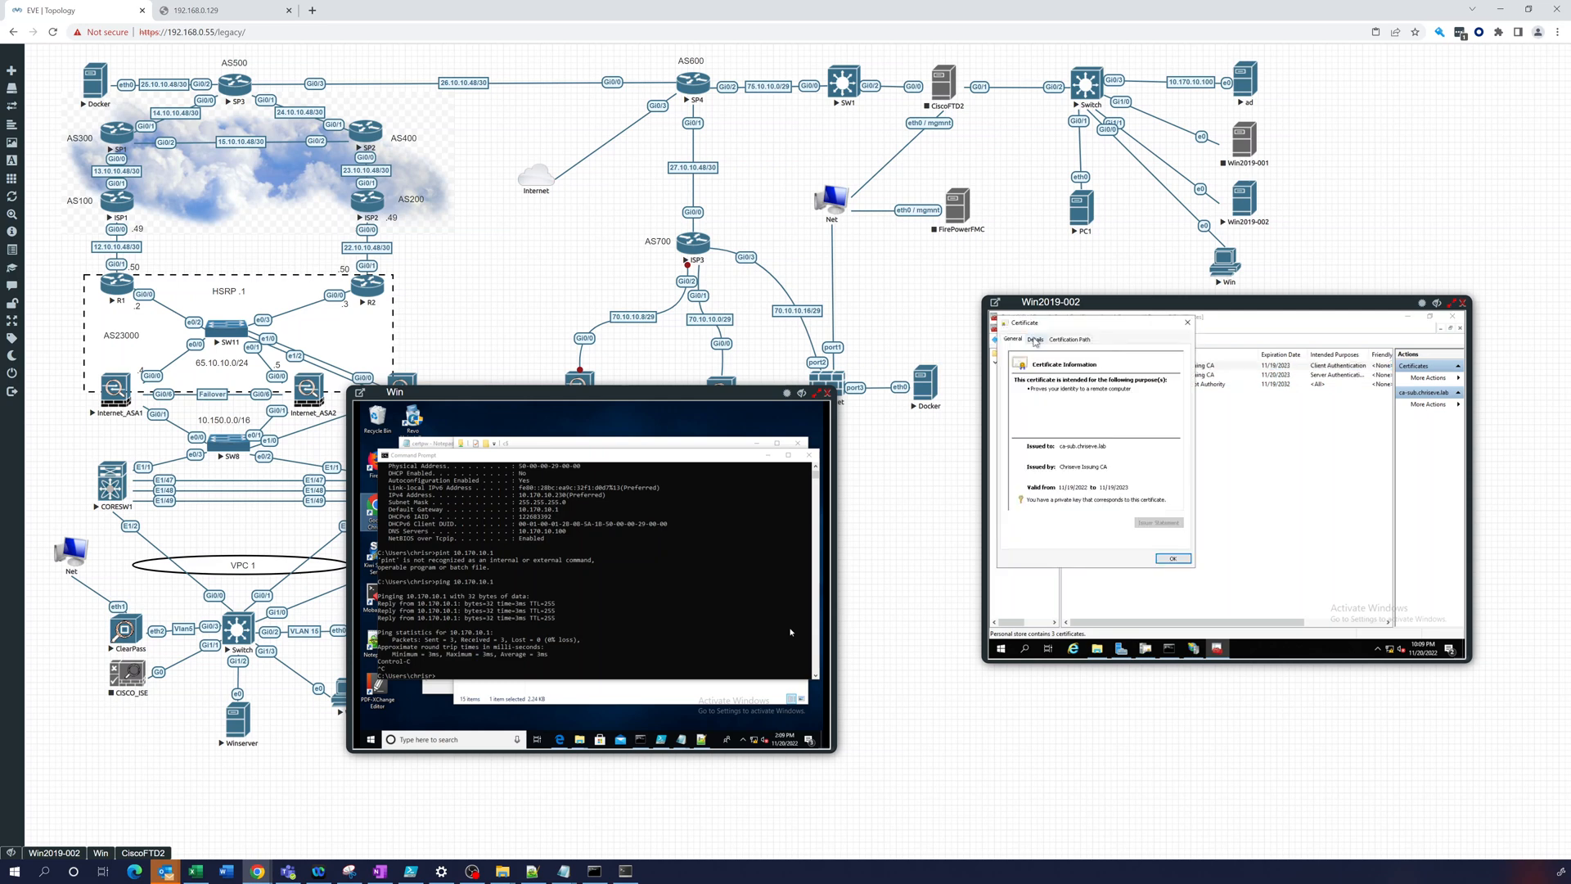
{"action": "left_click", "coordinate": [1035, 339]}
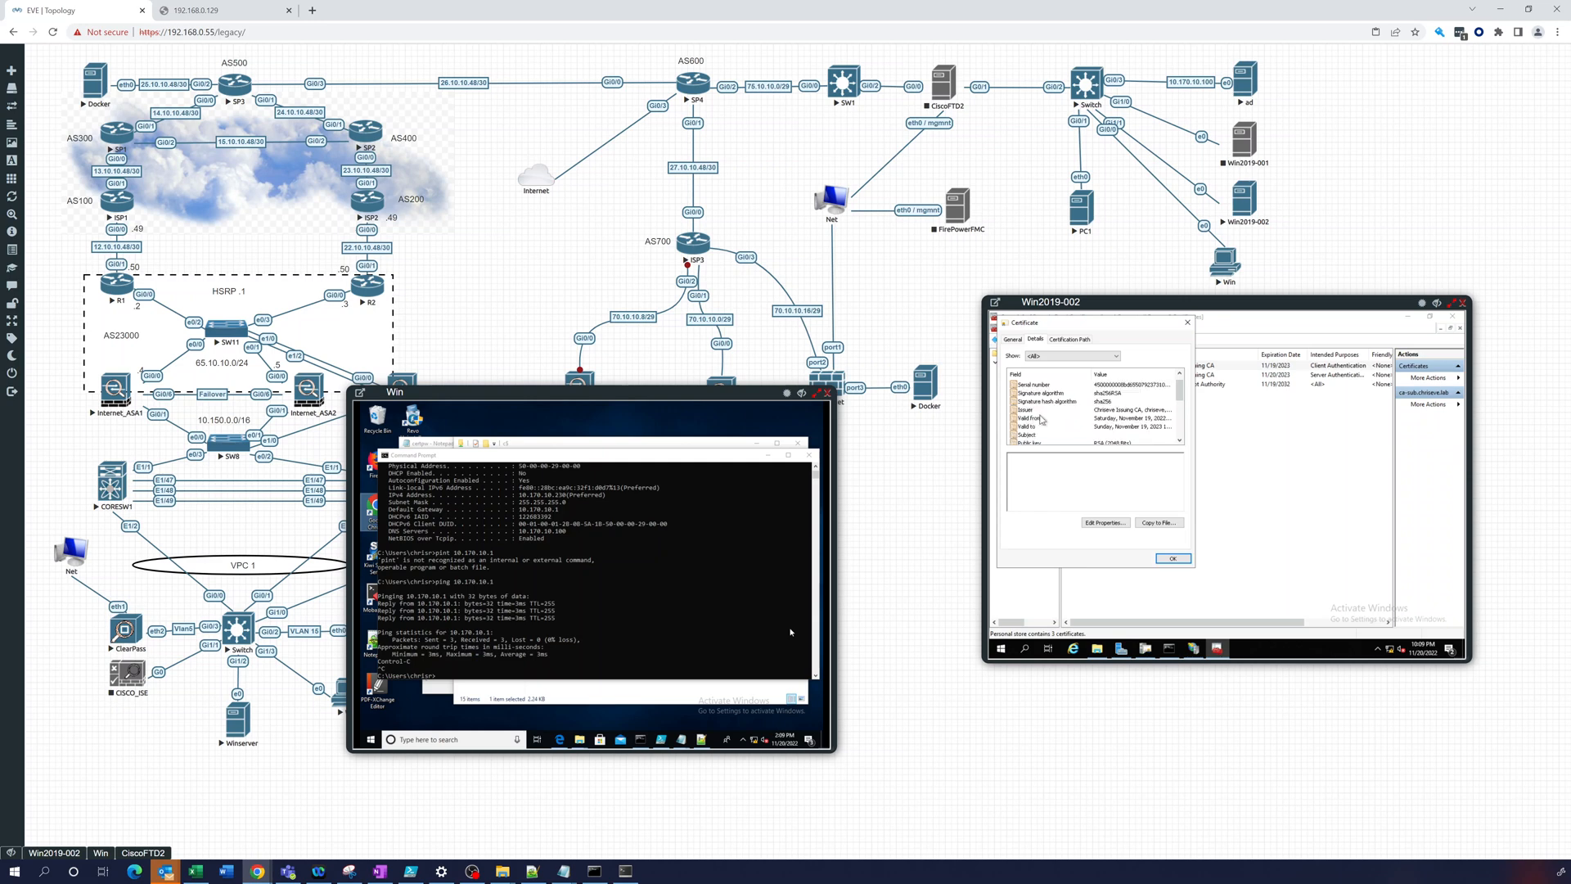
{"action": "scroll", "scroll_direction": "down", "scroll_amount": 3}
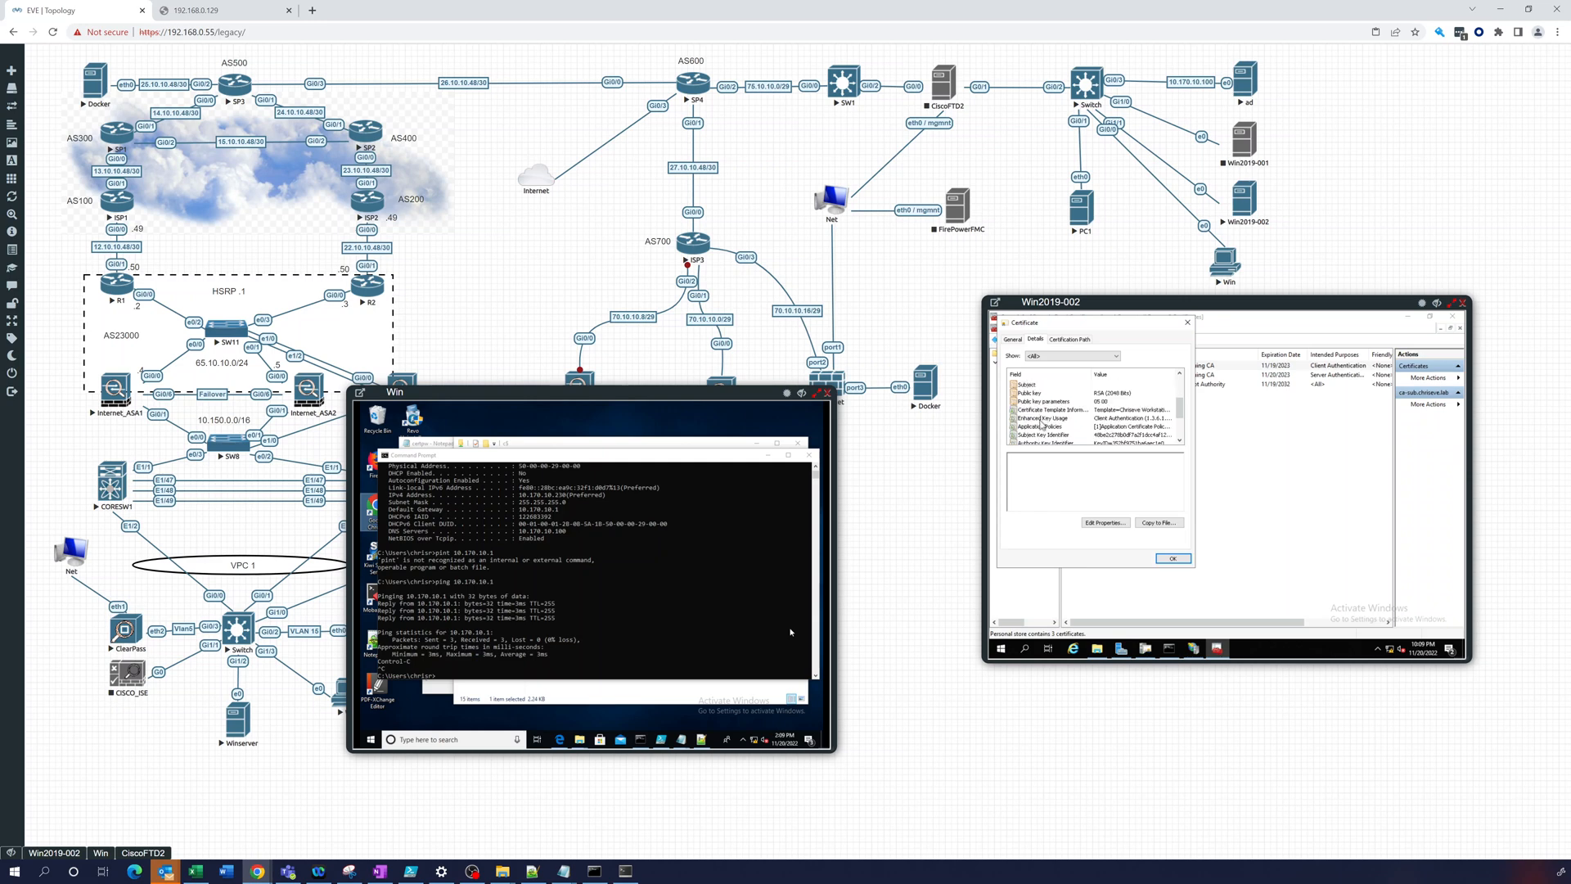
{"action": "scroll", "scroll_direction": "down", "scroll_amount": 3}
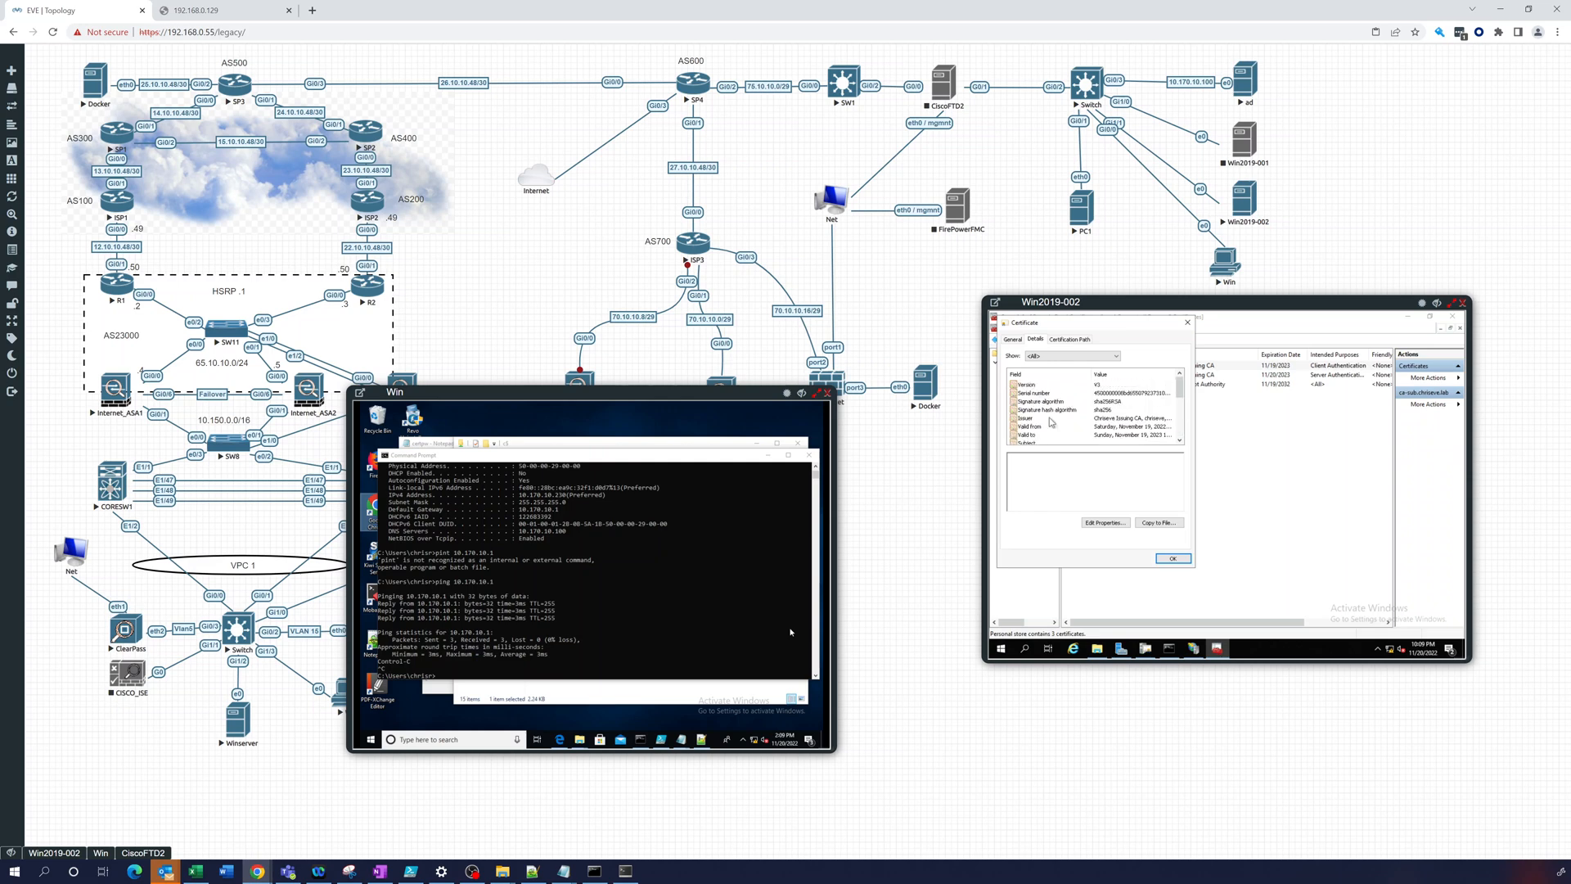
{"action": "scroll", "scroll_direction": "down", "scroll_amount": 3}
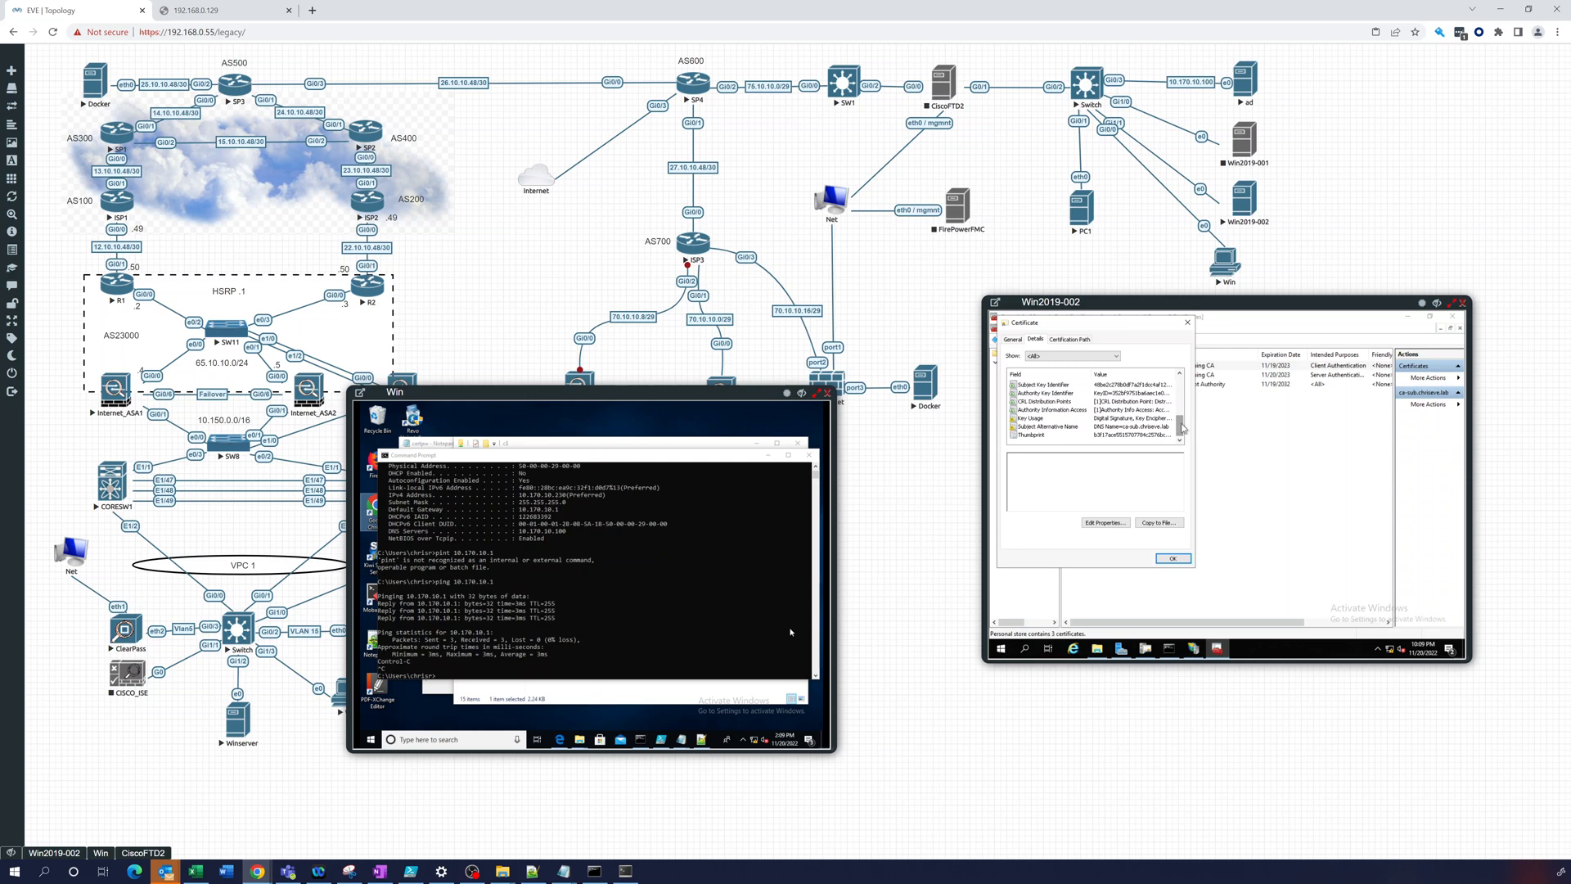
{"action": "left_click", "coordinate": [1087, 425]}
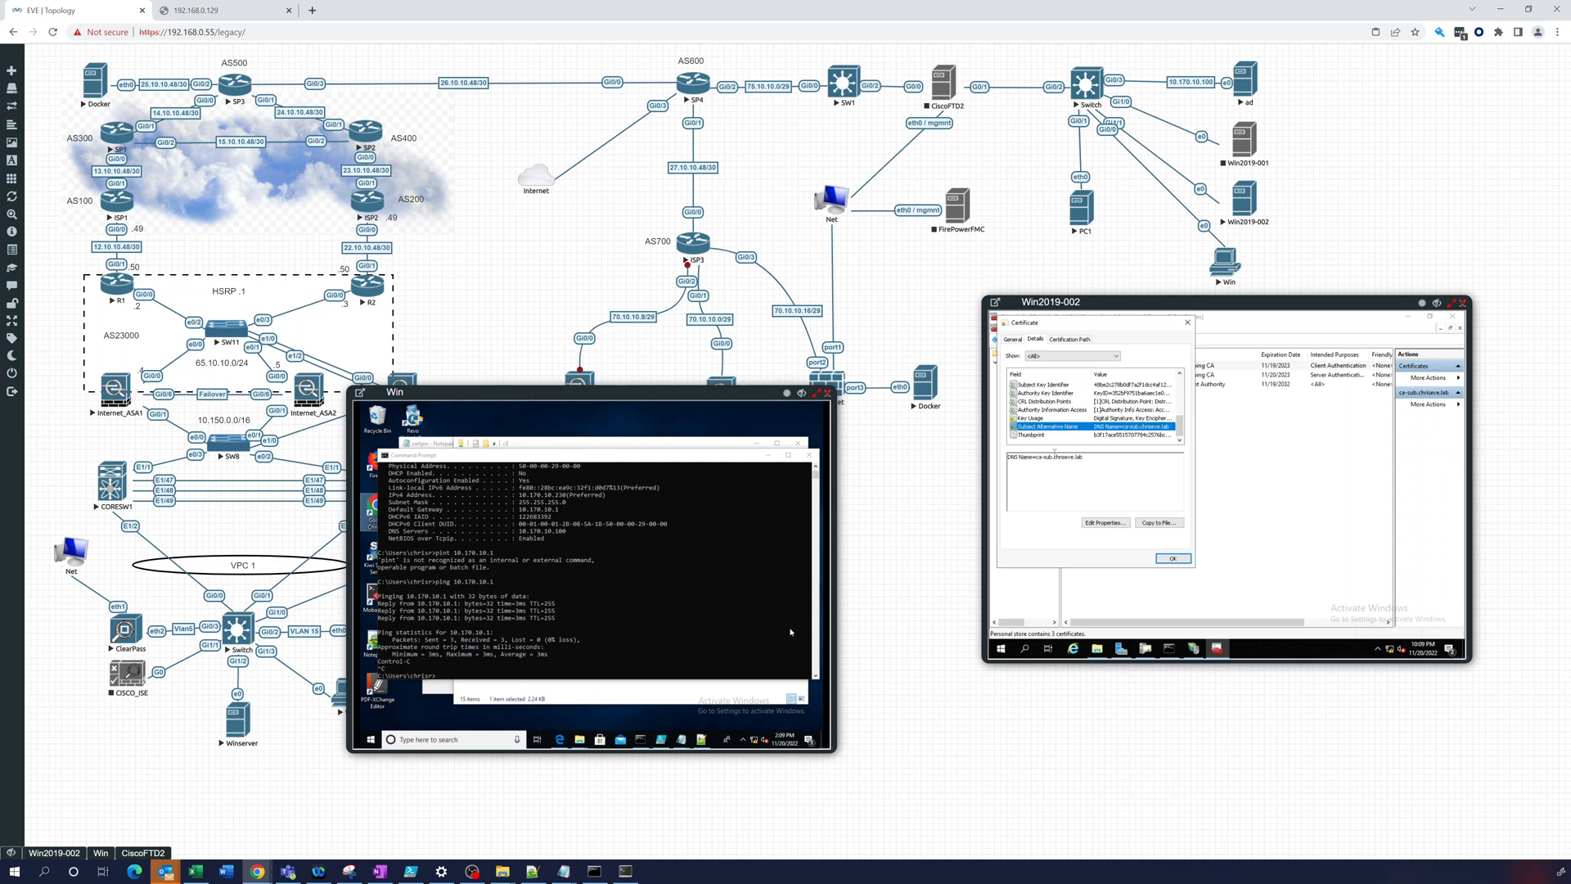
{"action": "left_click", "coordinate": [1173, 558]}
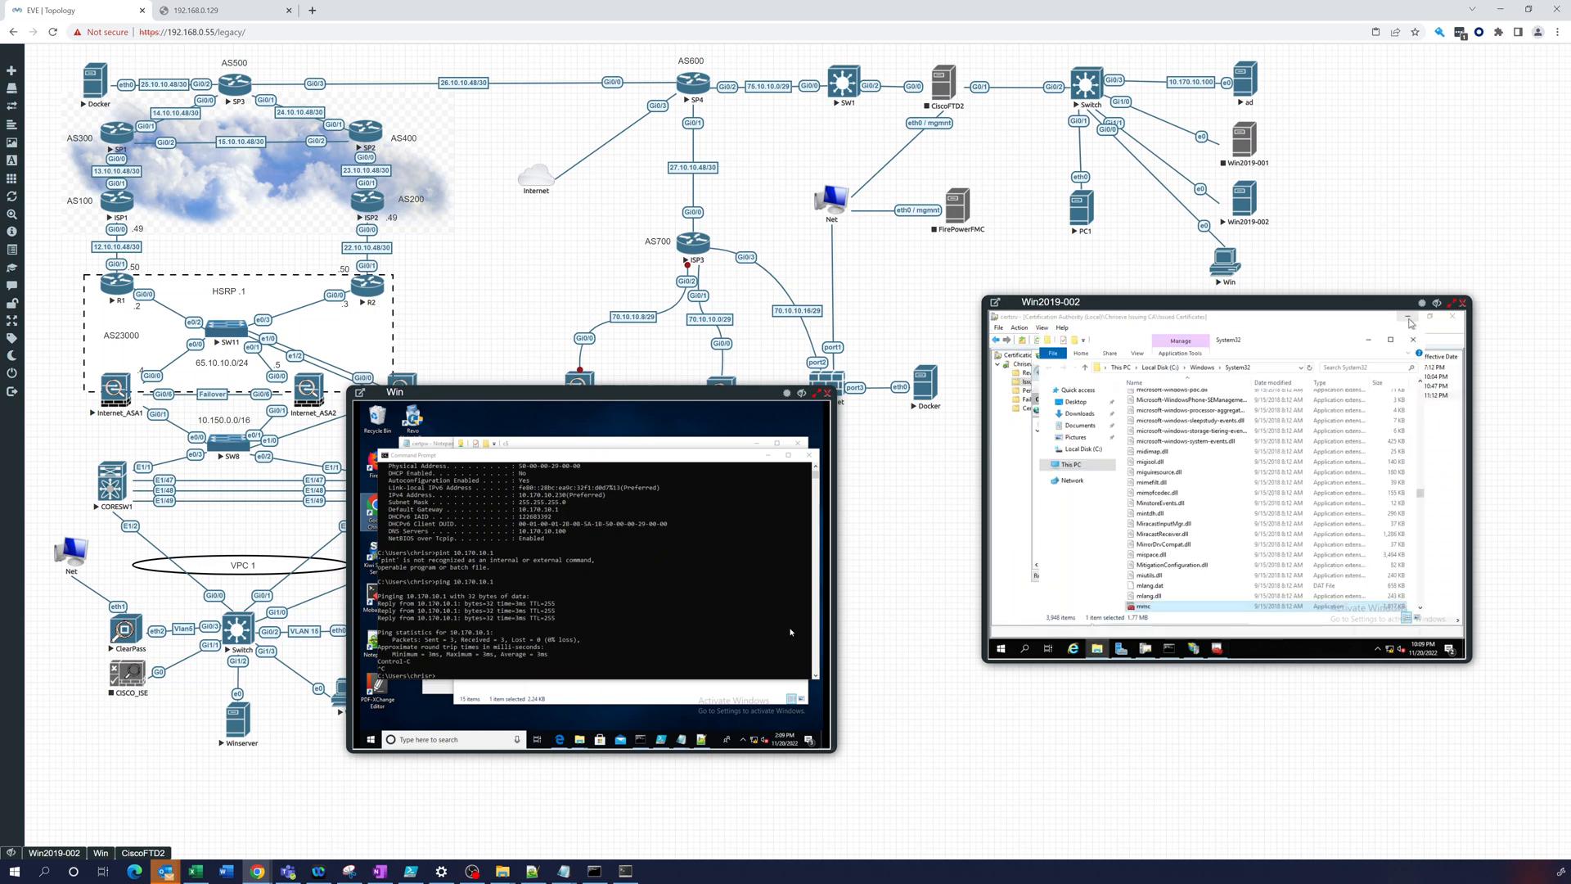
{"action": "mouse_move", "coordinate": [1350, 394]}
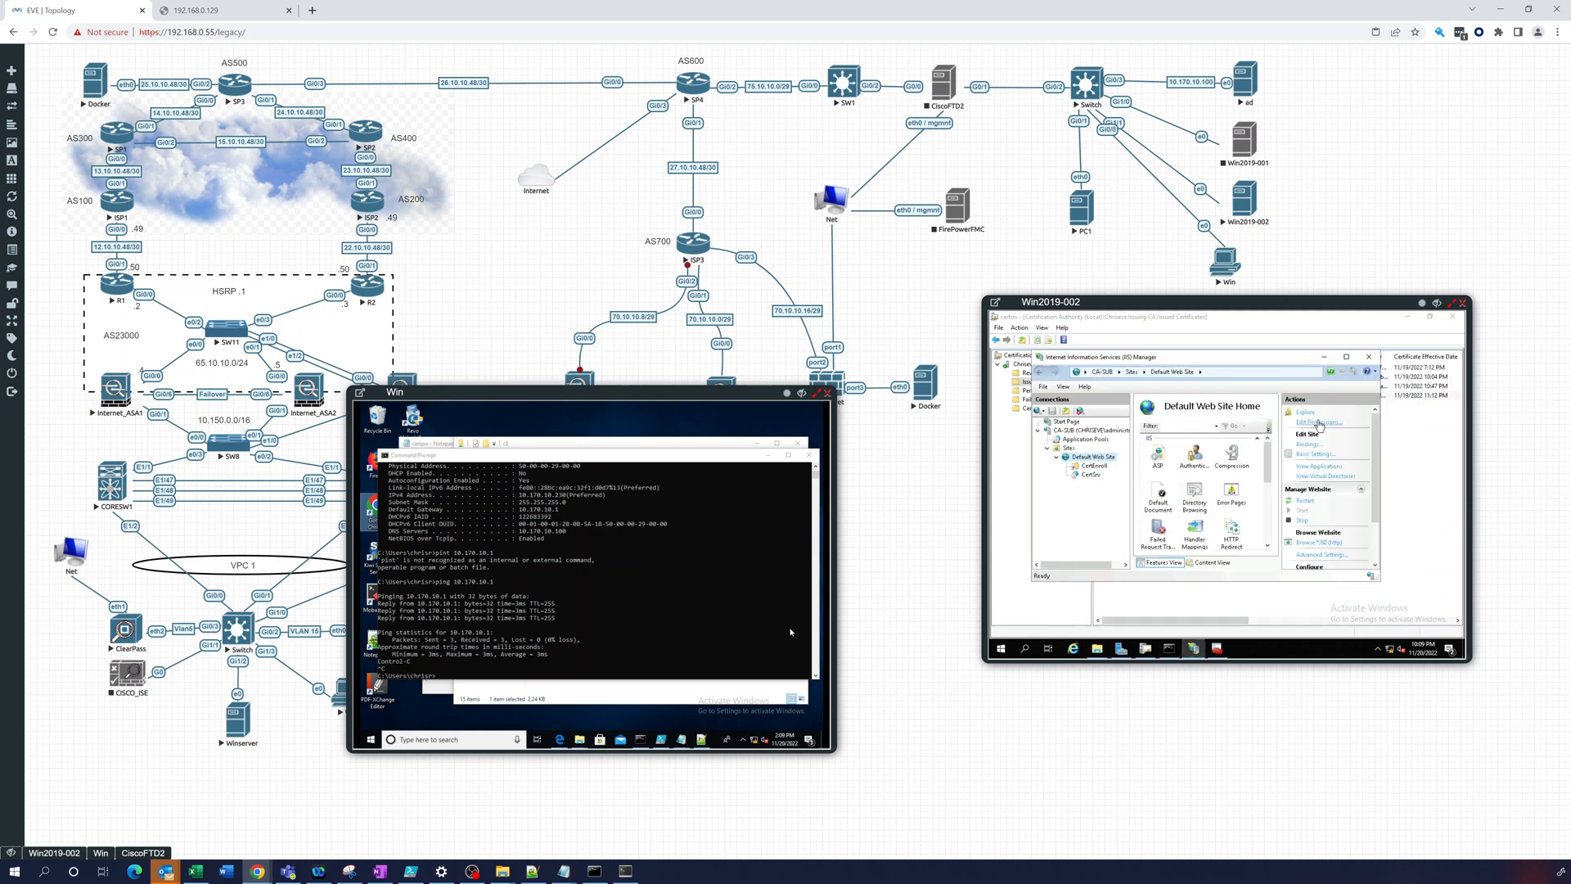
In Default Web Site Bindings, add a new binding of type https on port 443.
{"action": "left_click", "coordinate": [1309, 439]}
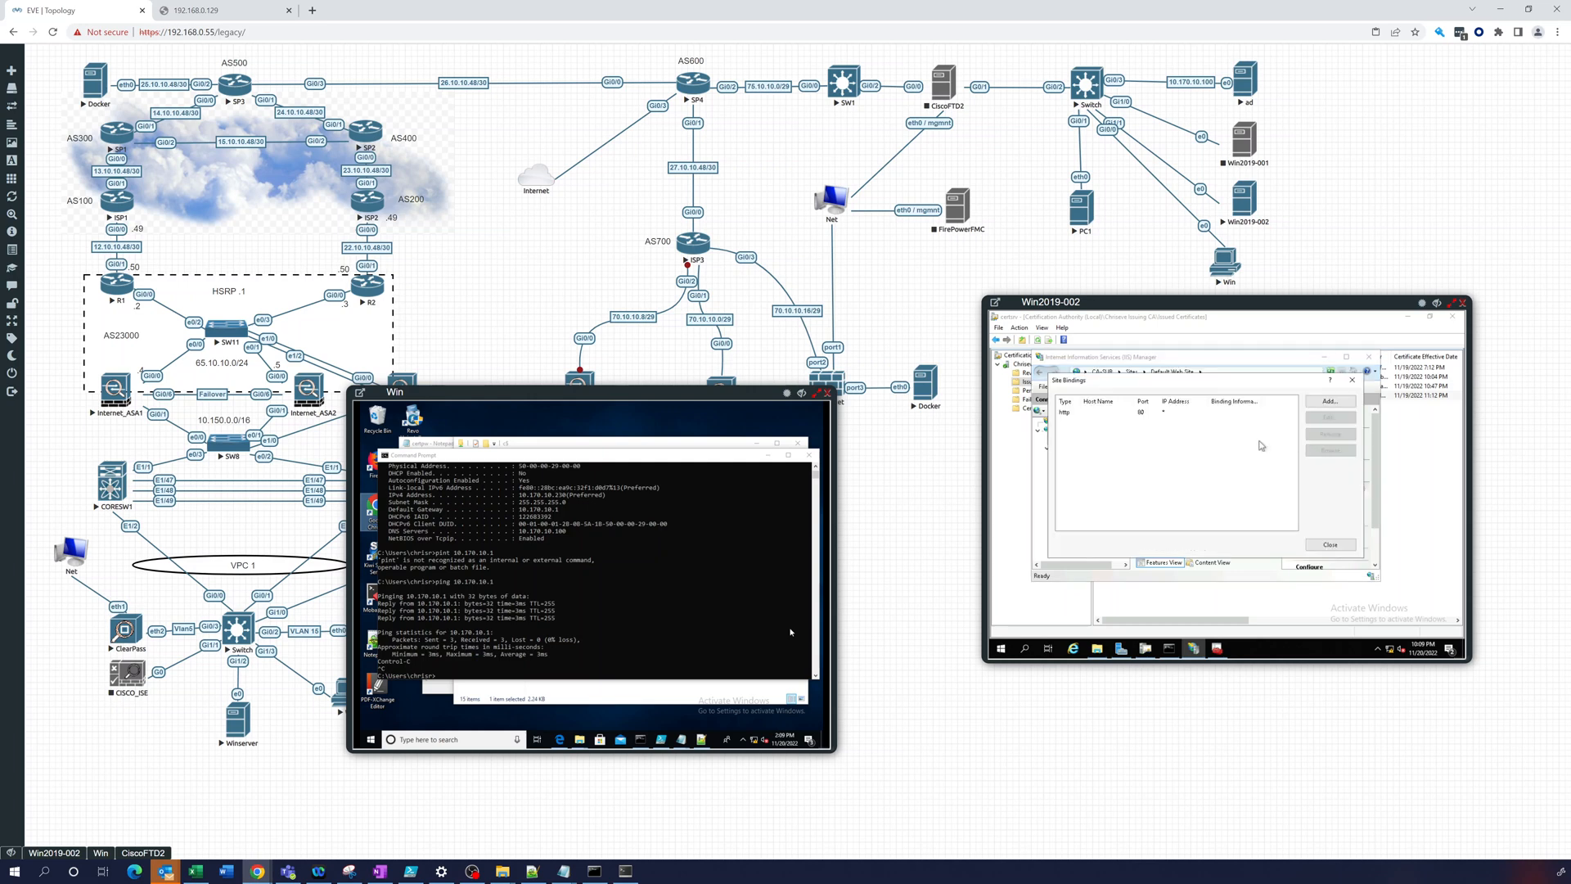
{"action": "left_click", "coordinate": [1102, 412]}
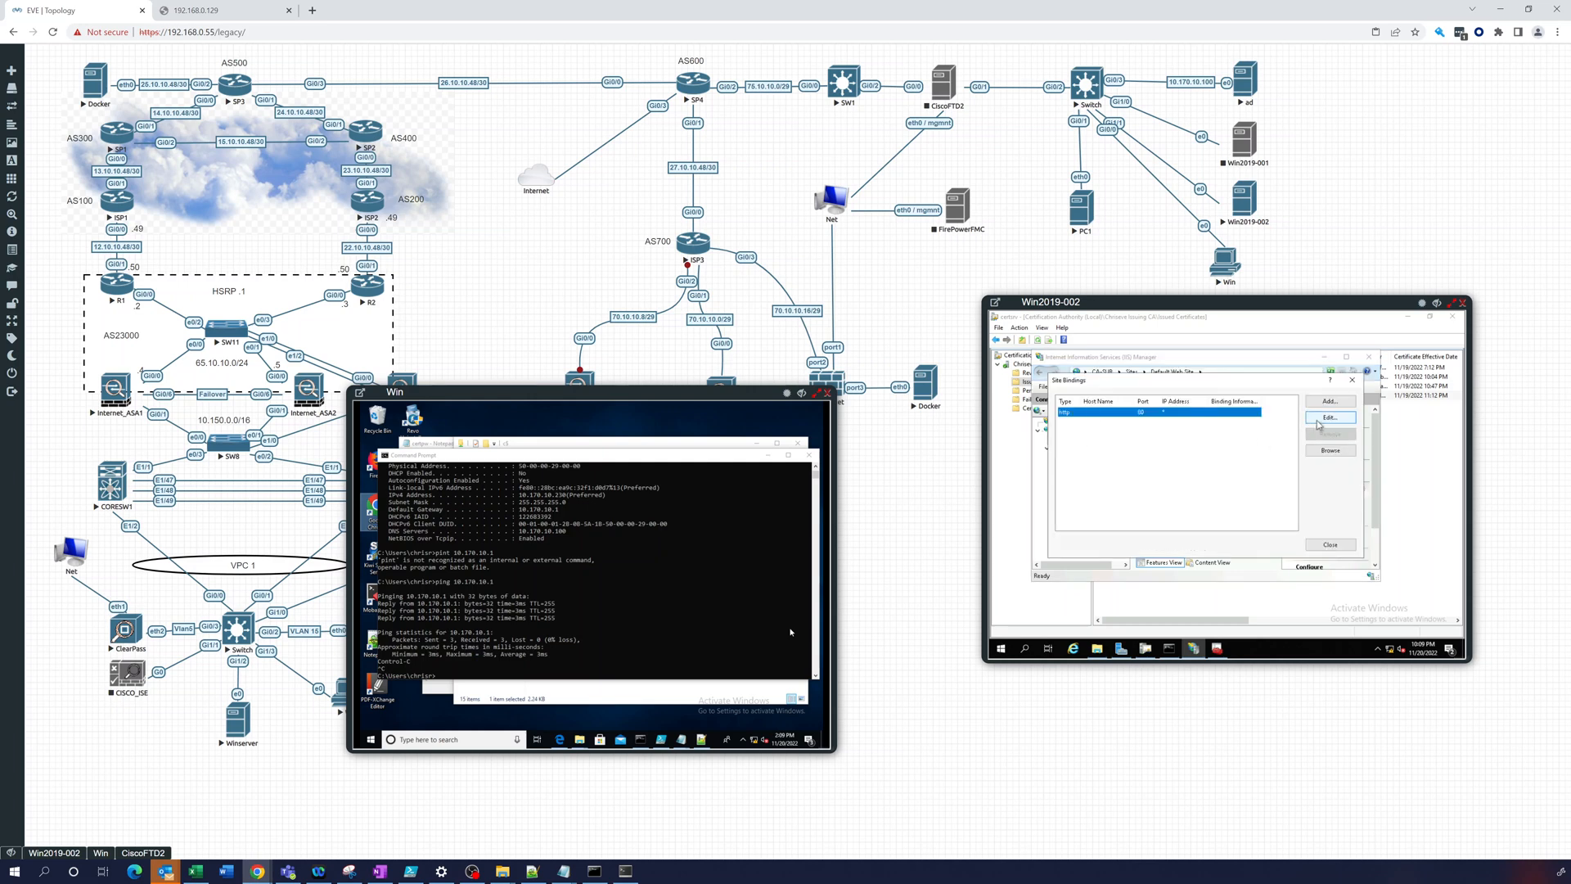
{"action": "left_click", "coordinate": [1329, 416]}
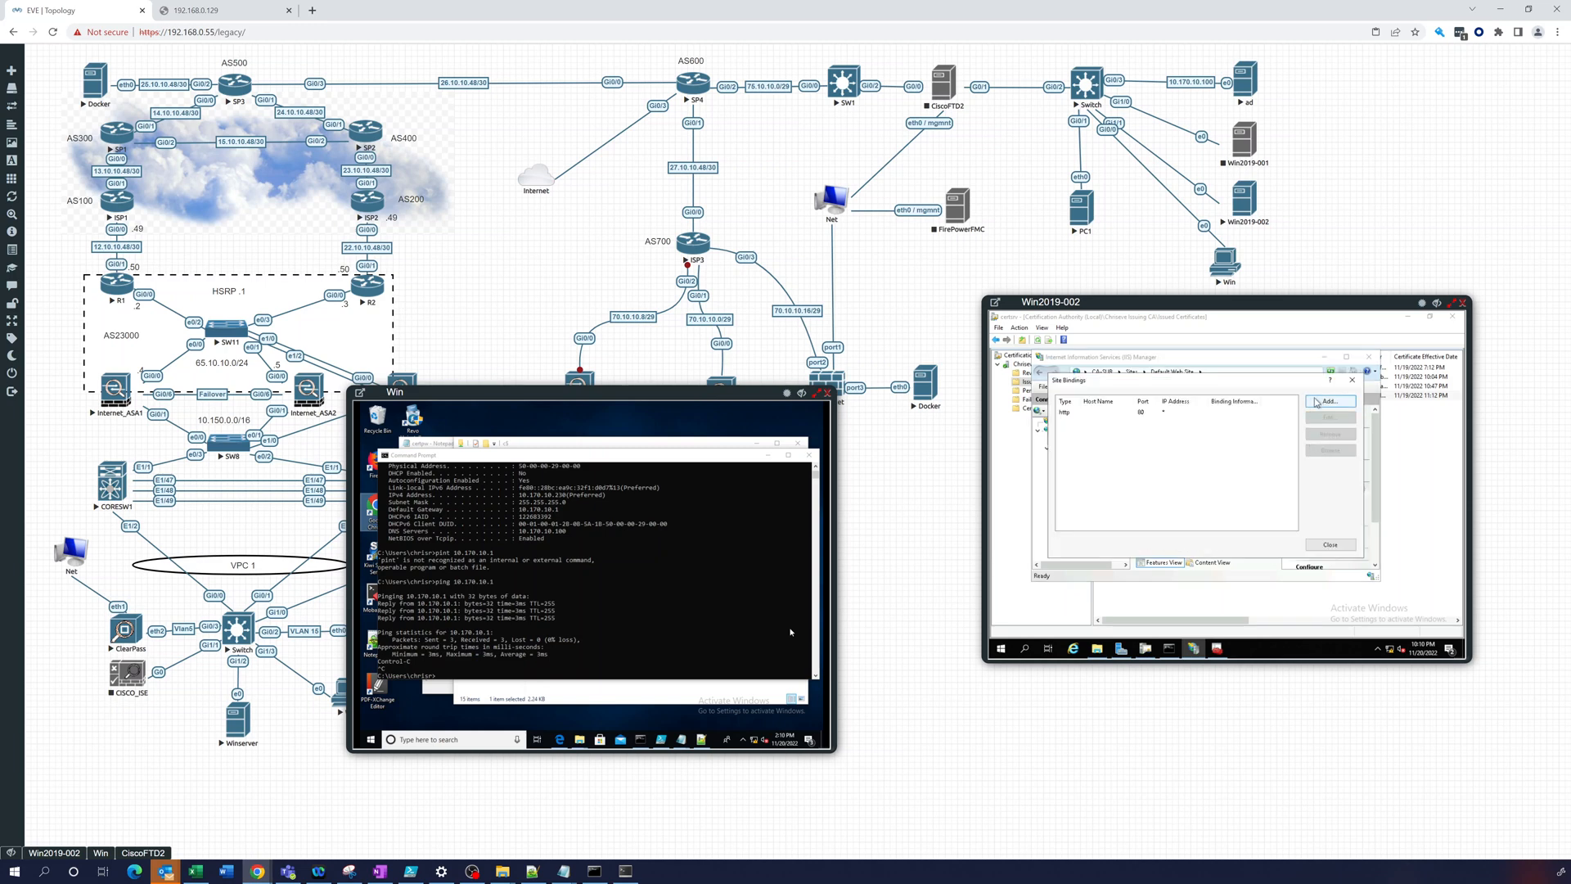
{"action": "left_click", "coordinate": [1330, 401]}
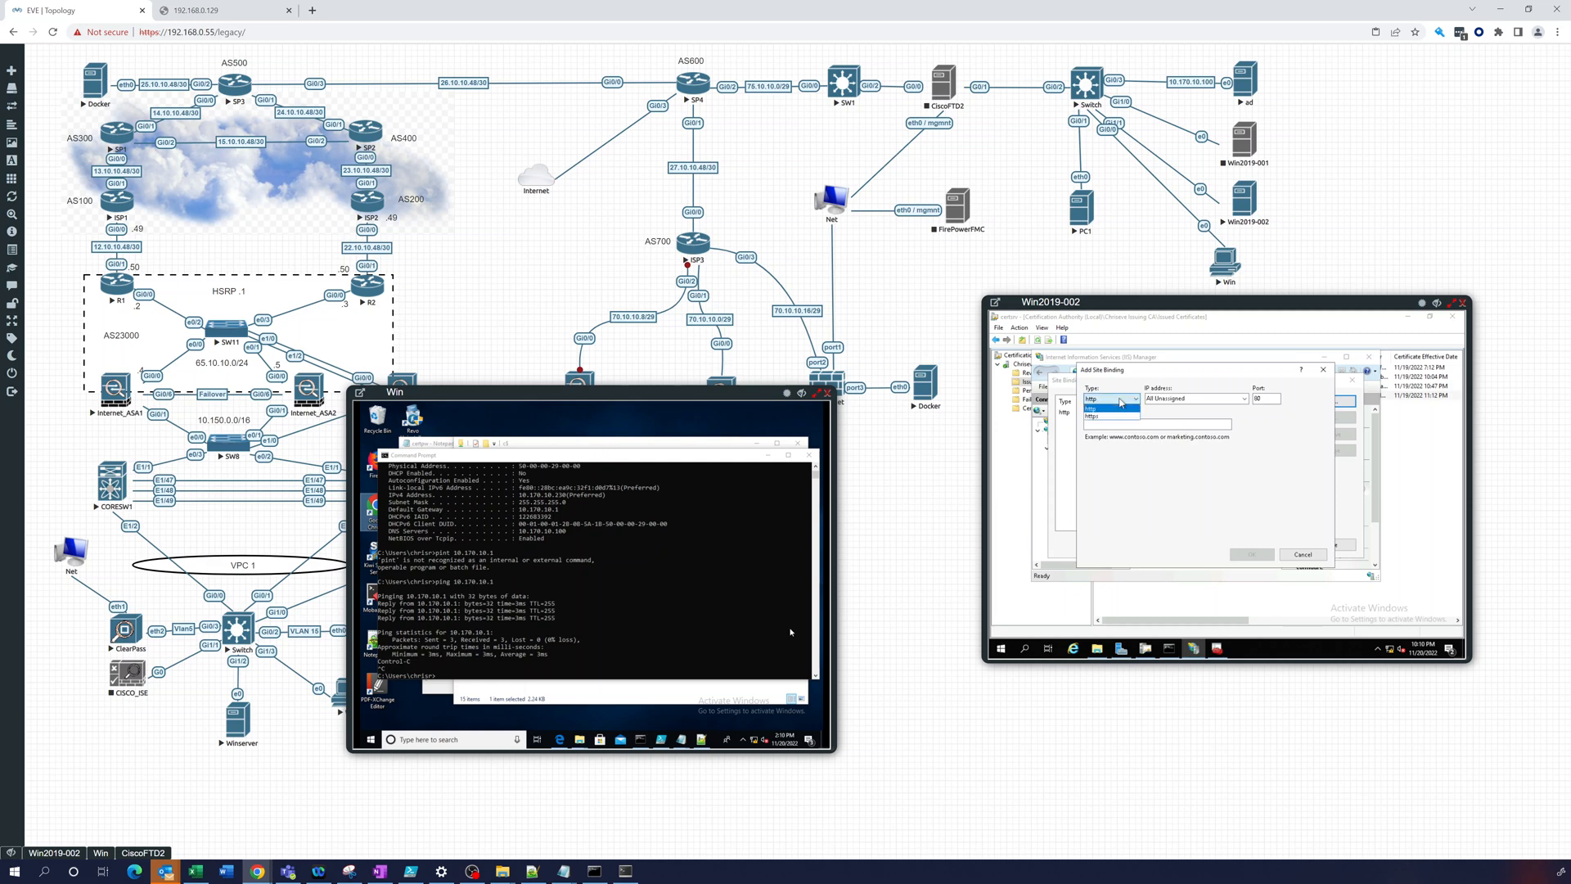
{"action": "left_click", "coordinate": [1106, 399]}
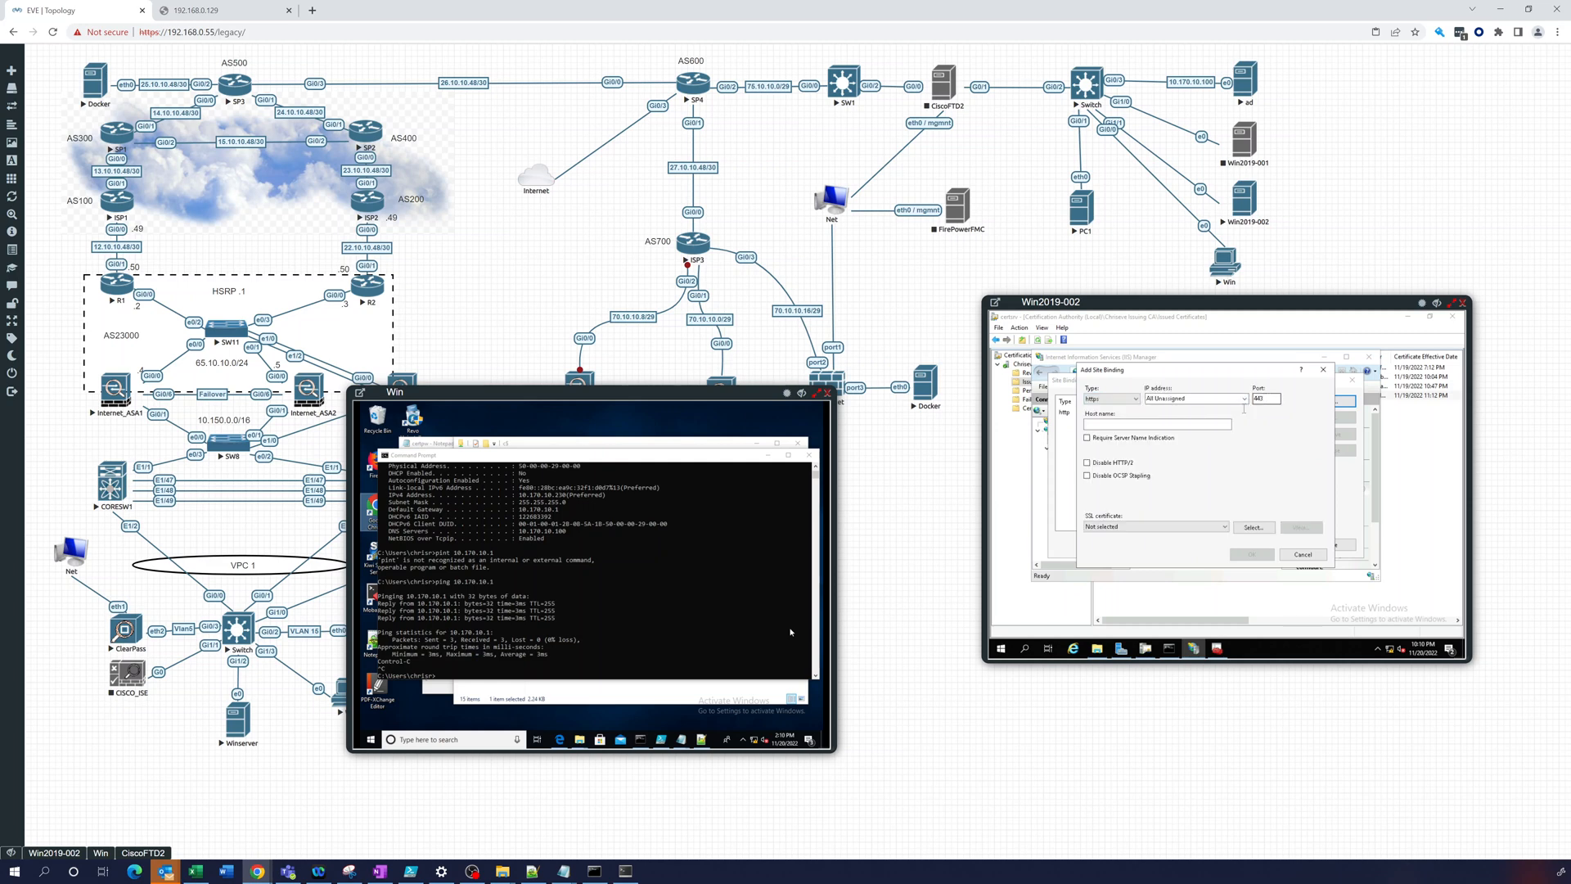
{"action": "left_click", "coordinate": [1156, 423]}
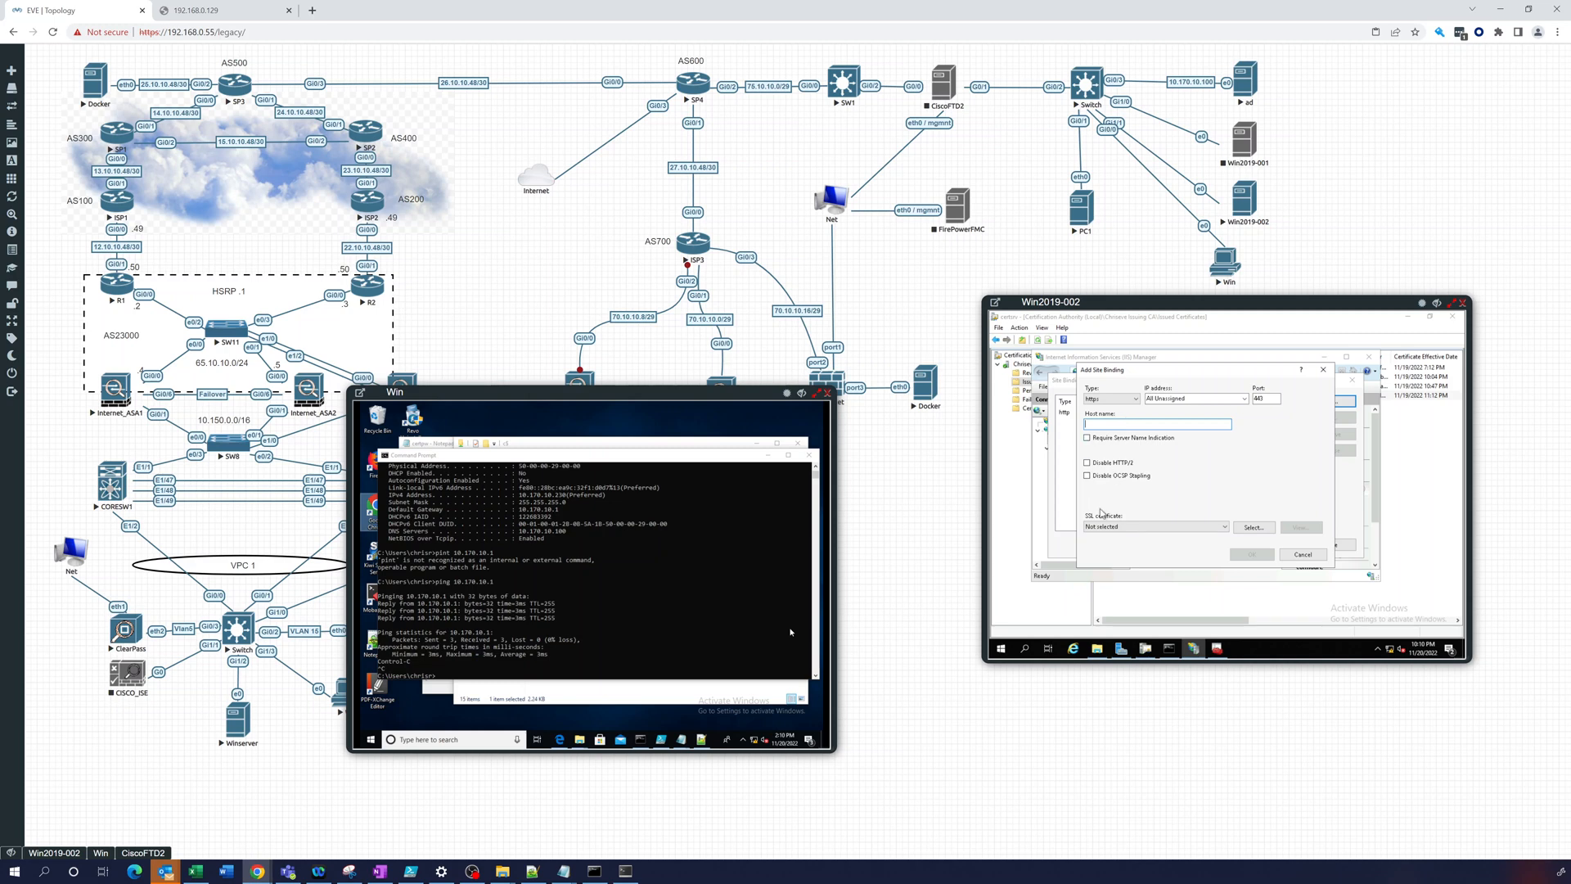
Select the ca-sub.chrisreve.lab SSL certificate, verify its alternative names, and confirm the binding.
{"action": "left_click", "coordinate": [1152, 527]}
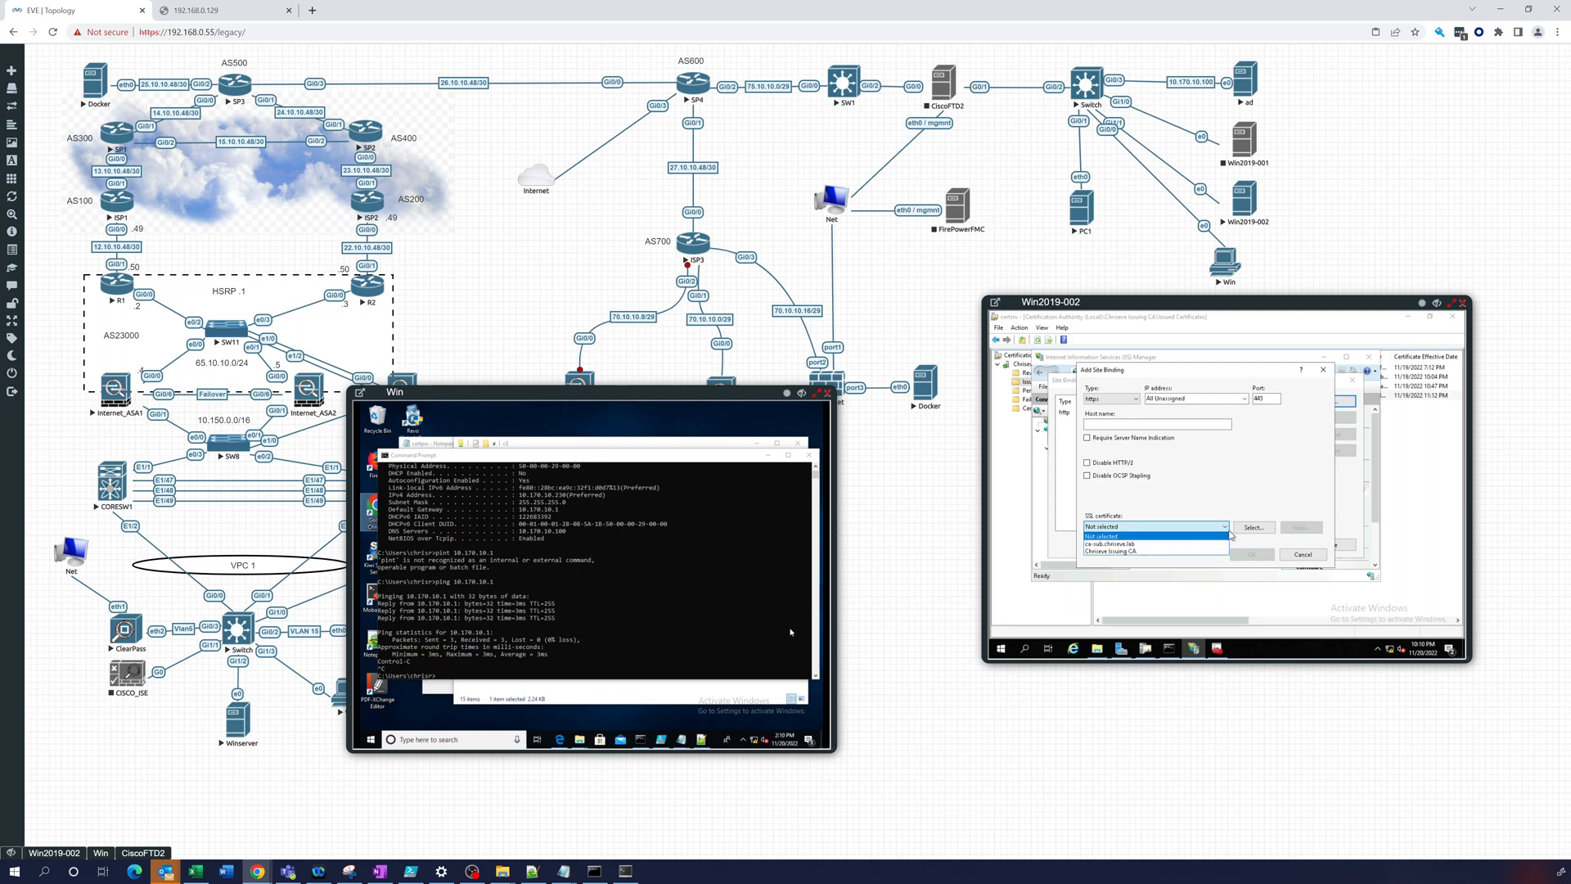
{"action": "left_click", "coordinate": [1112, 544]}
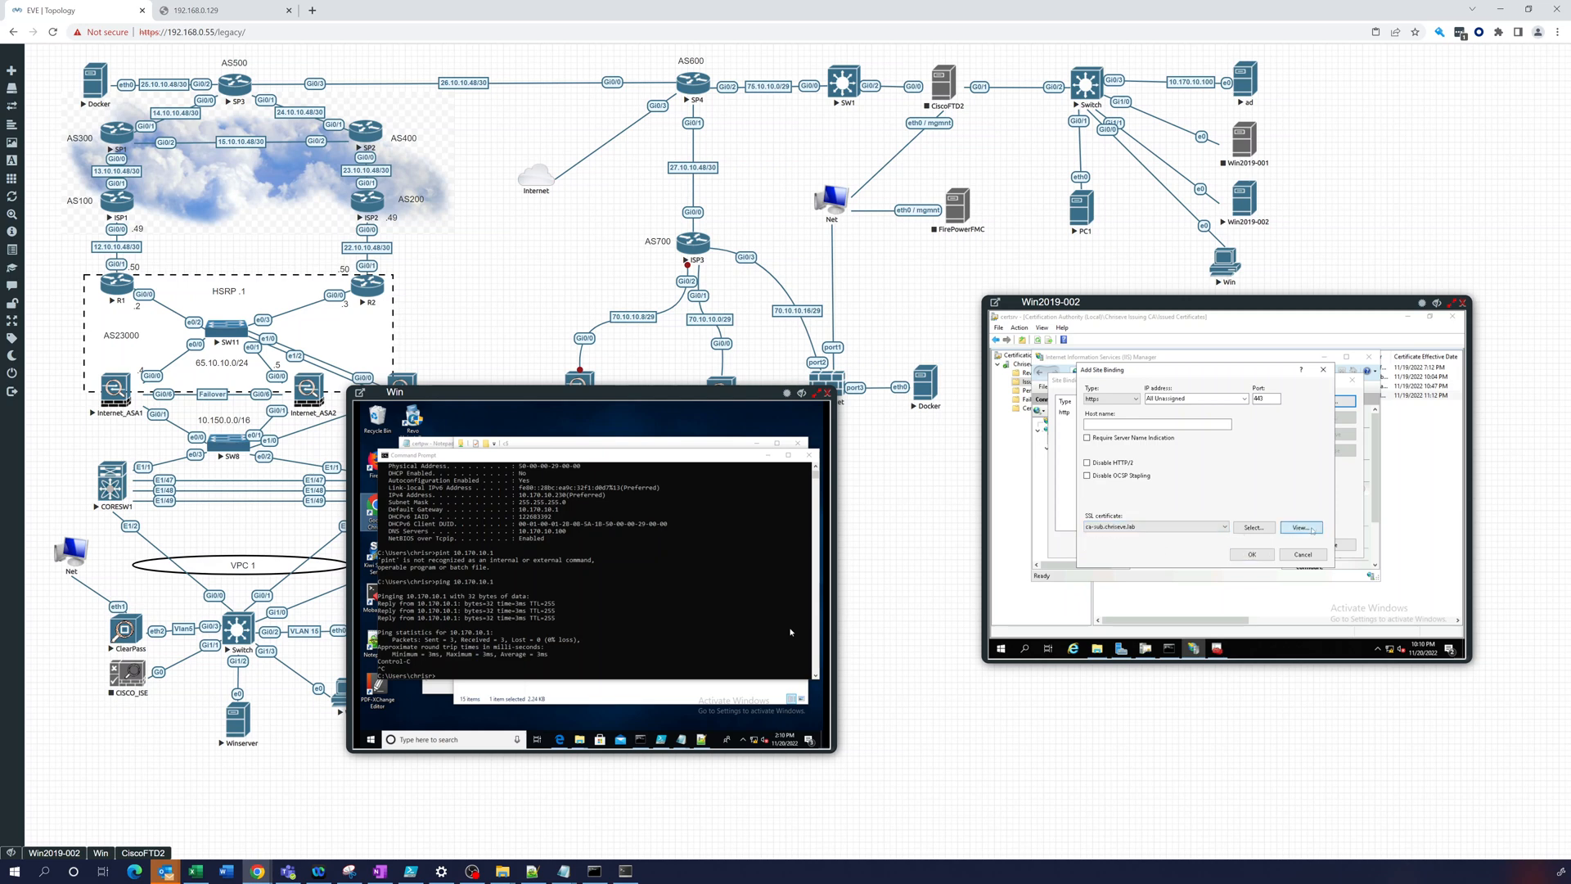
{"action": "left_click", "coordinate": [1299, 527]}
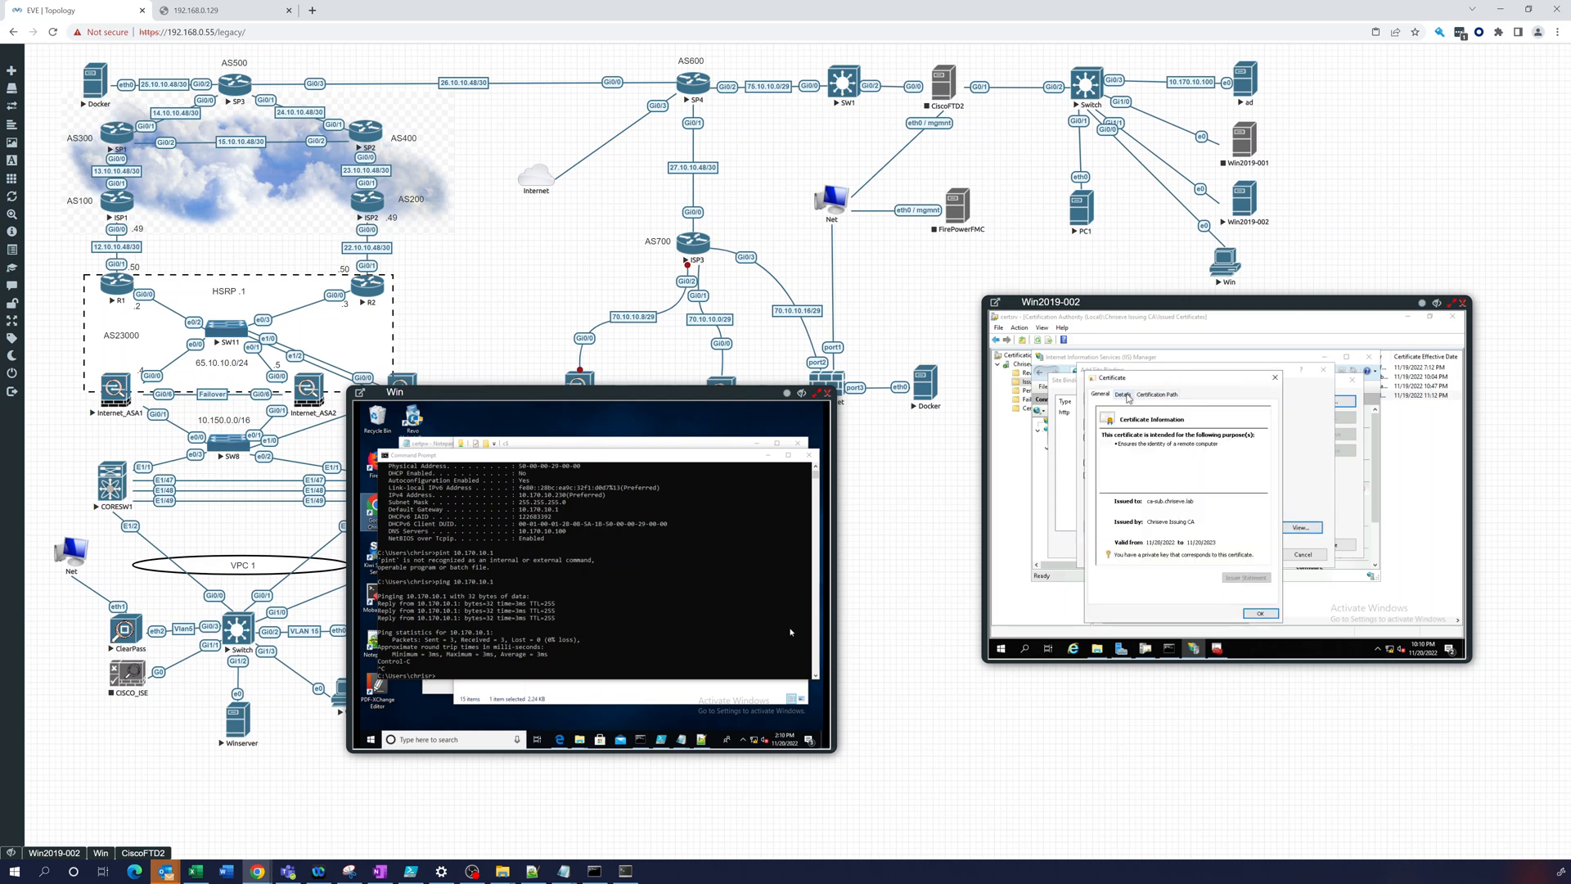
{"action": "left_click", "coordinate": [1123, 393]}
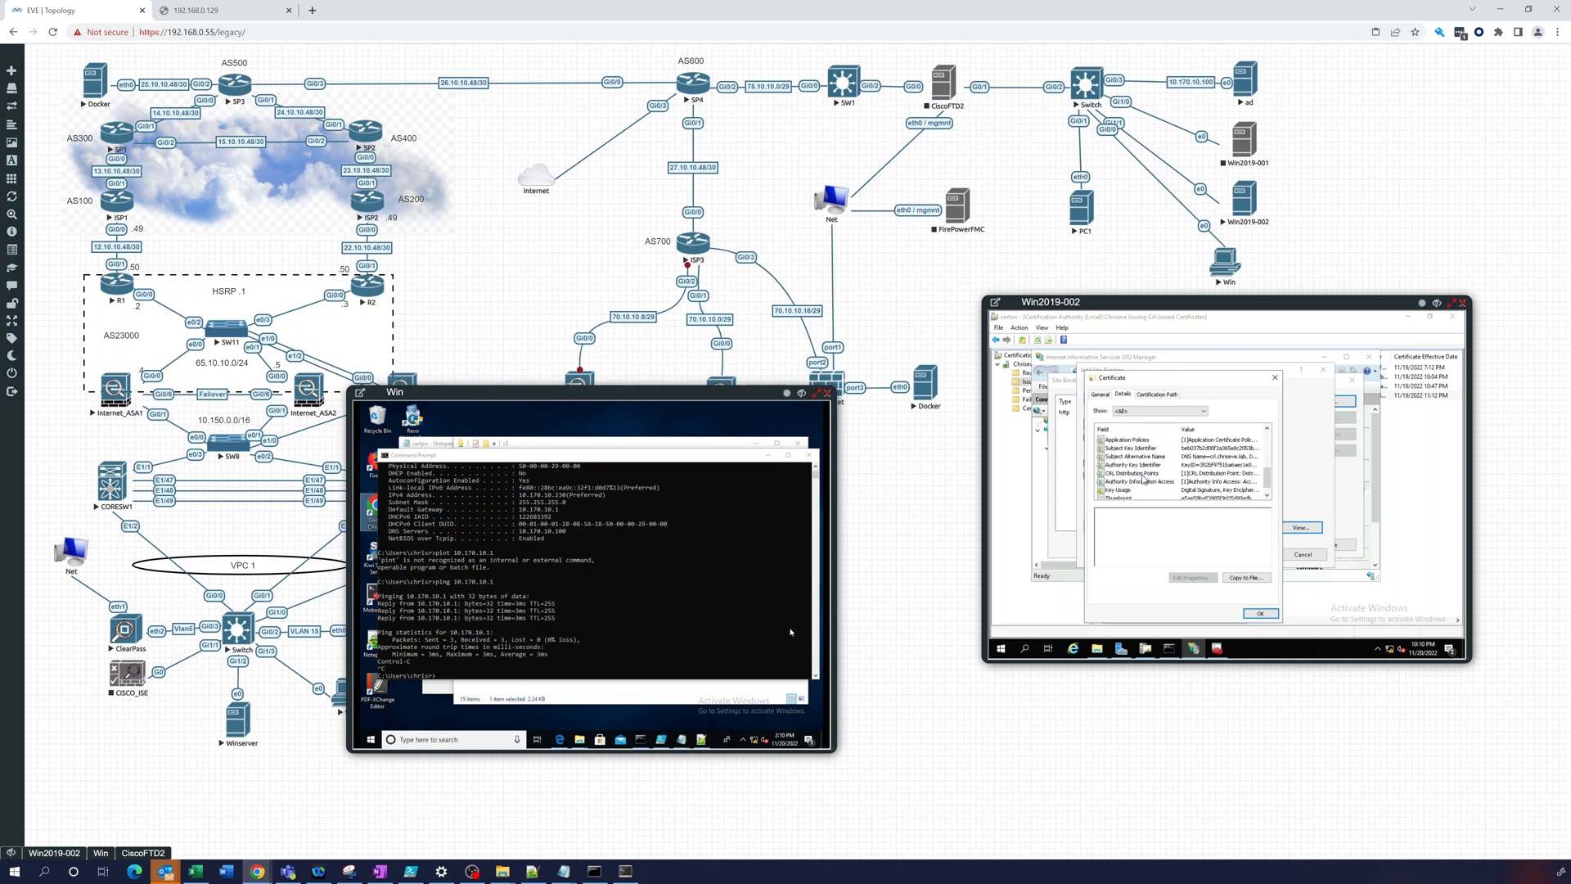
{"action": "left_click", "coordinate": [1138, 448]}
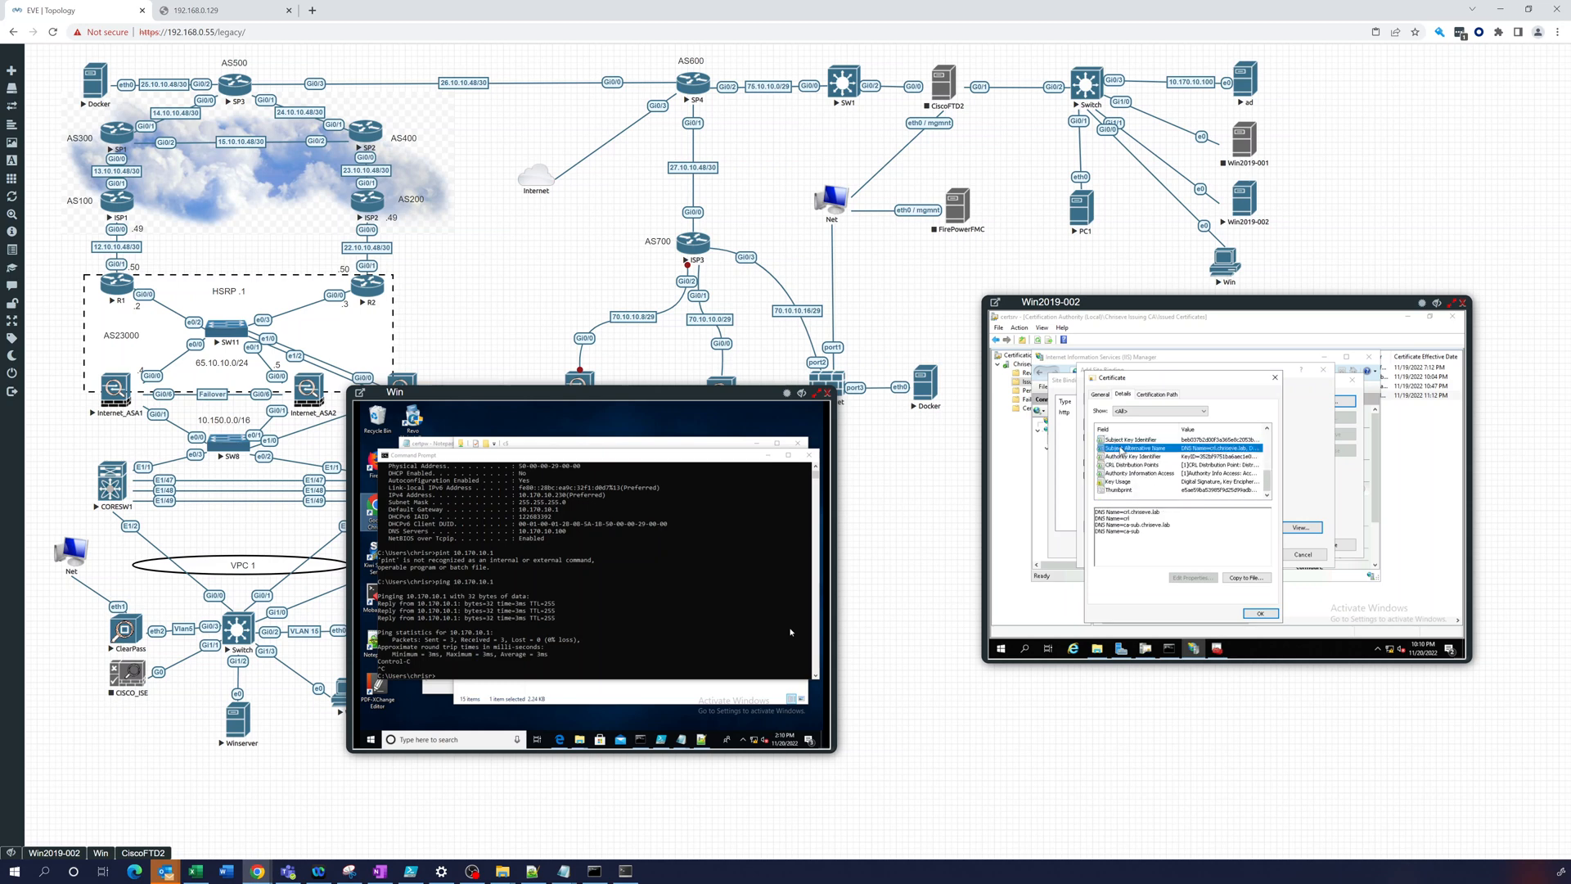
{"action": "left_click", "coordinate": [1260, 612]}
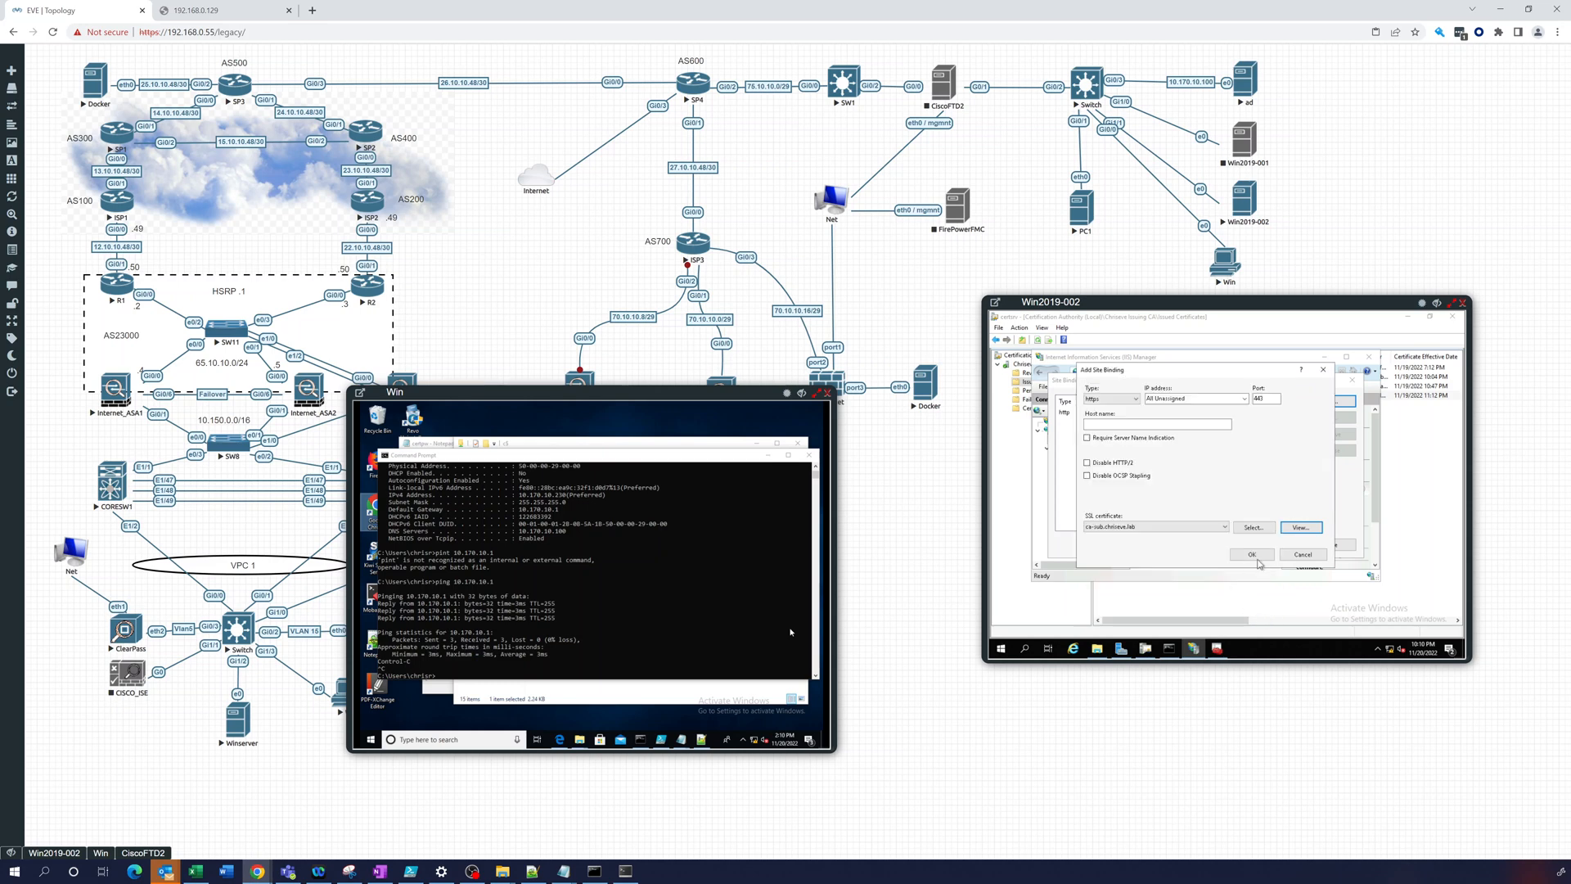
{"action": "left_click", "coordinate": [1250, 553]}
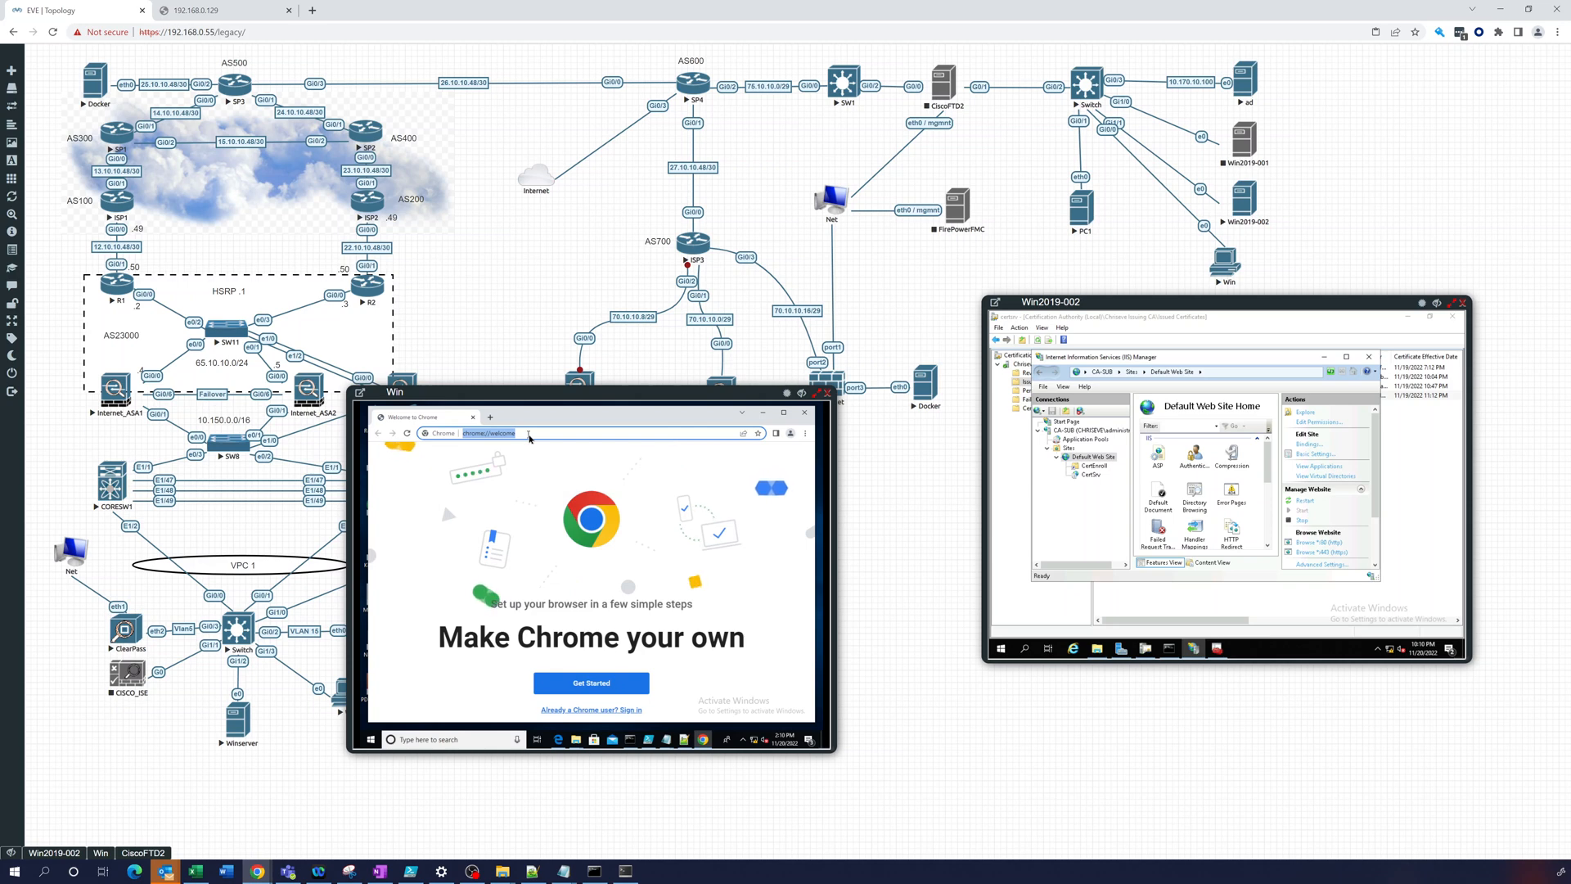
Browse to the server's http URL (crl. host) to load the IIS welcome page.
{"action": "type", "text": "h"}
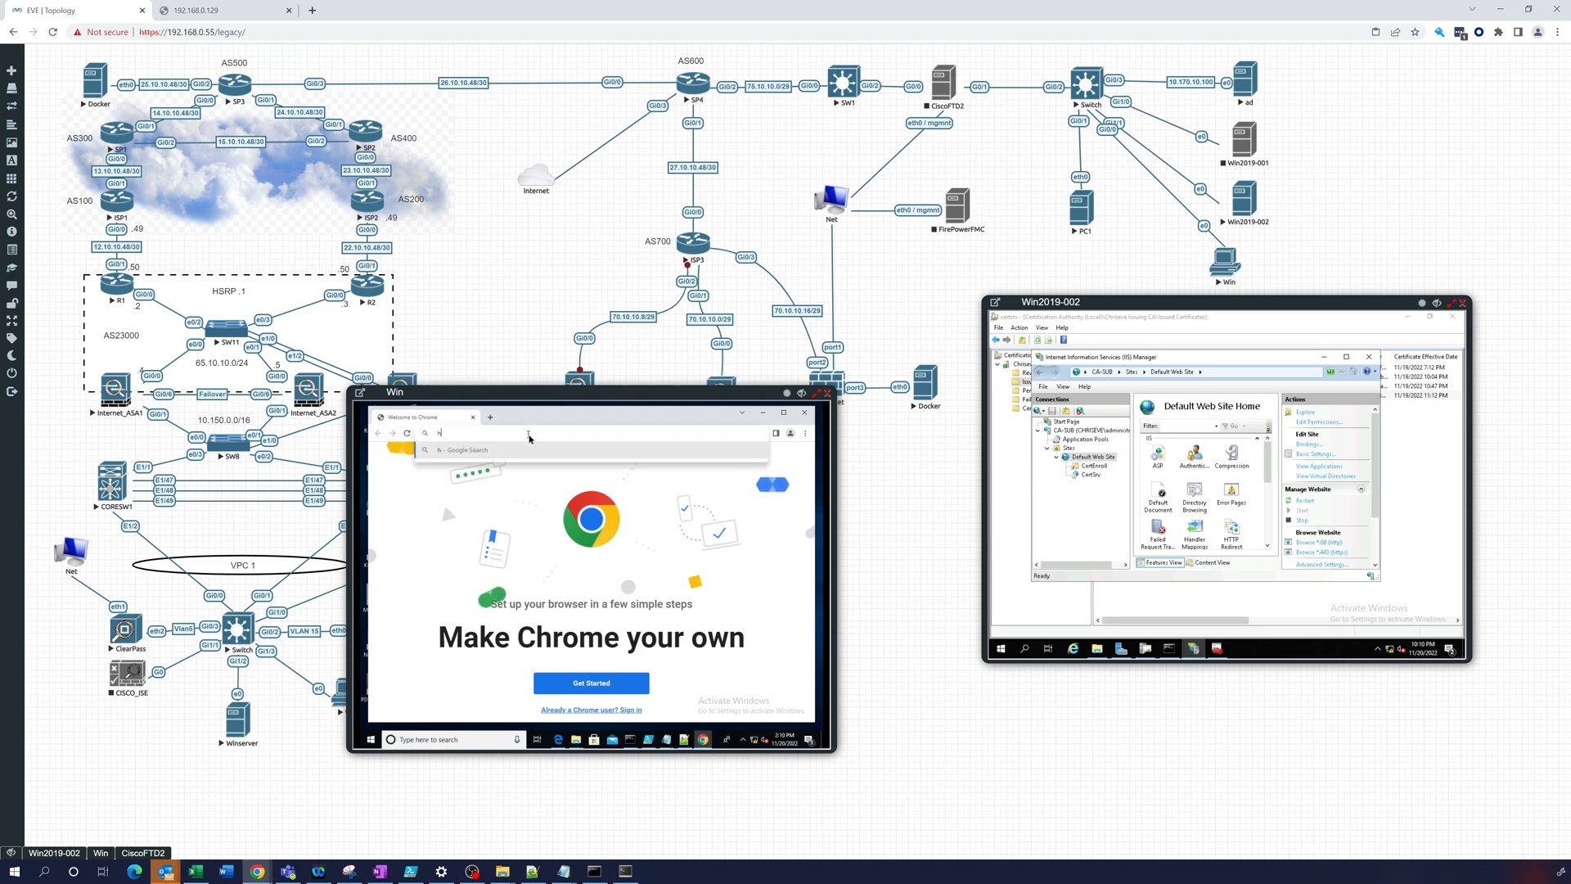
{"action": "type", "text": "ttps://"}
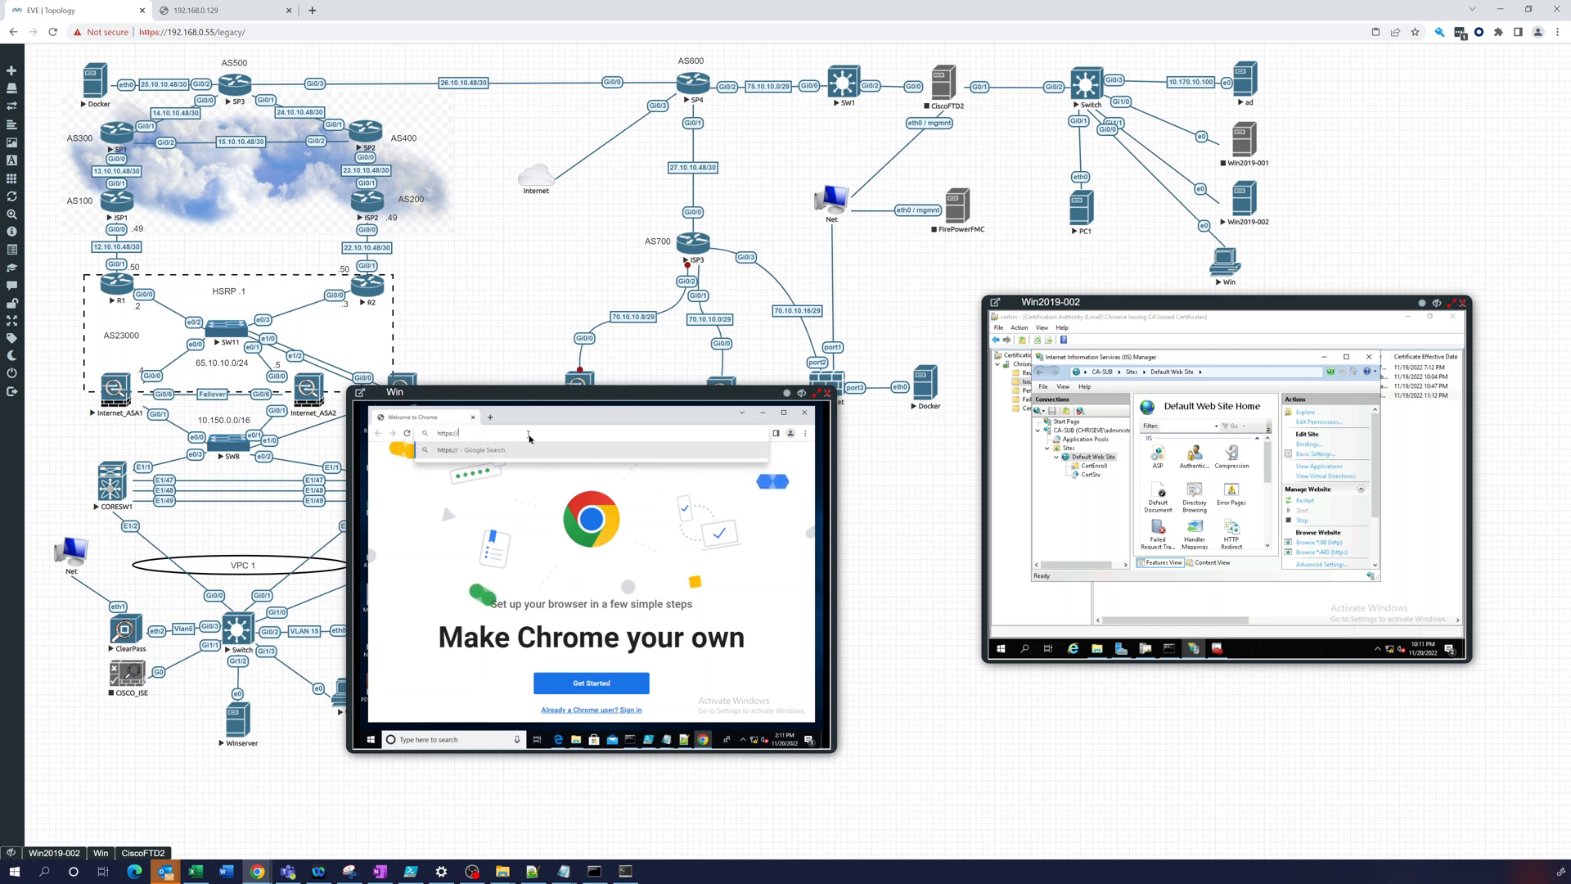
{"action": "type", "text": "crl."}
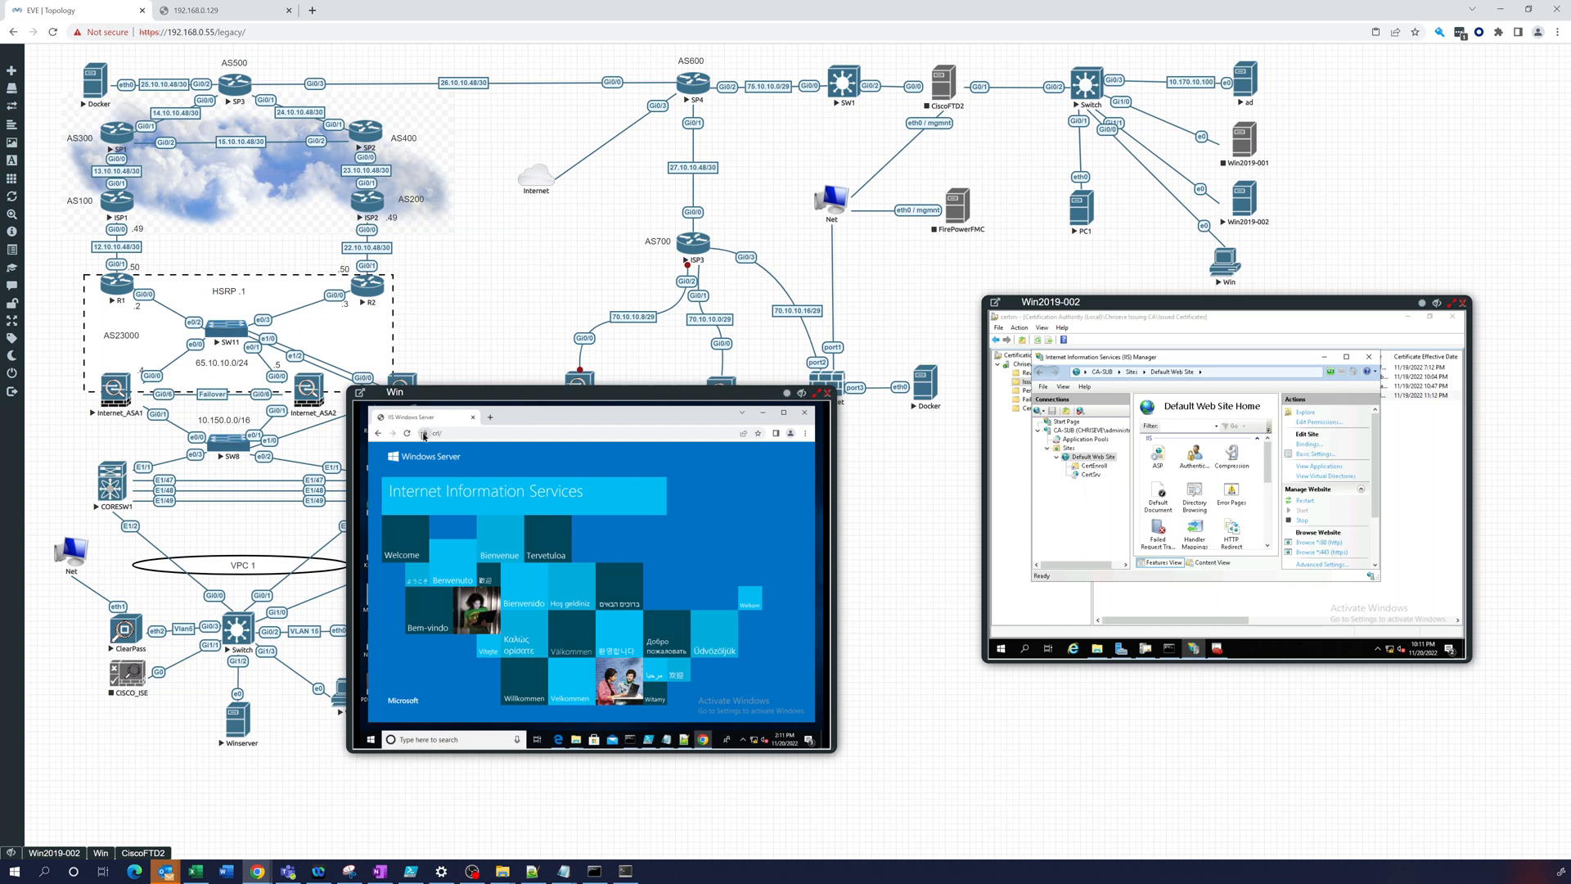
Check the padlock shows a secure connection with a valid ca-sub.chrisieve.lab certificate, then close the viewer.
{"action": "left_click", "coordinate": [423, 433]}
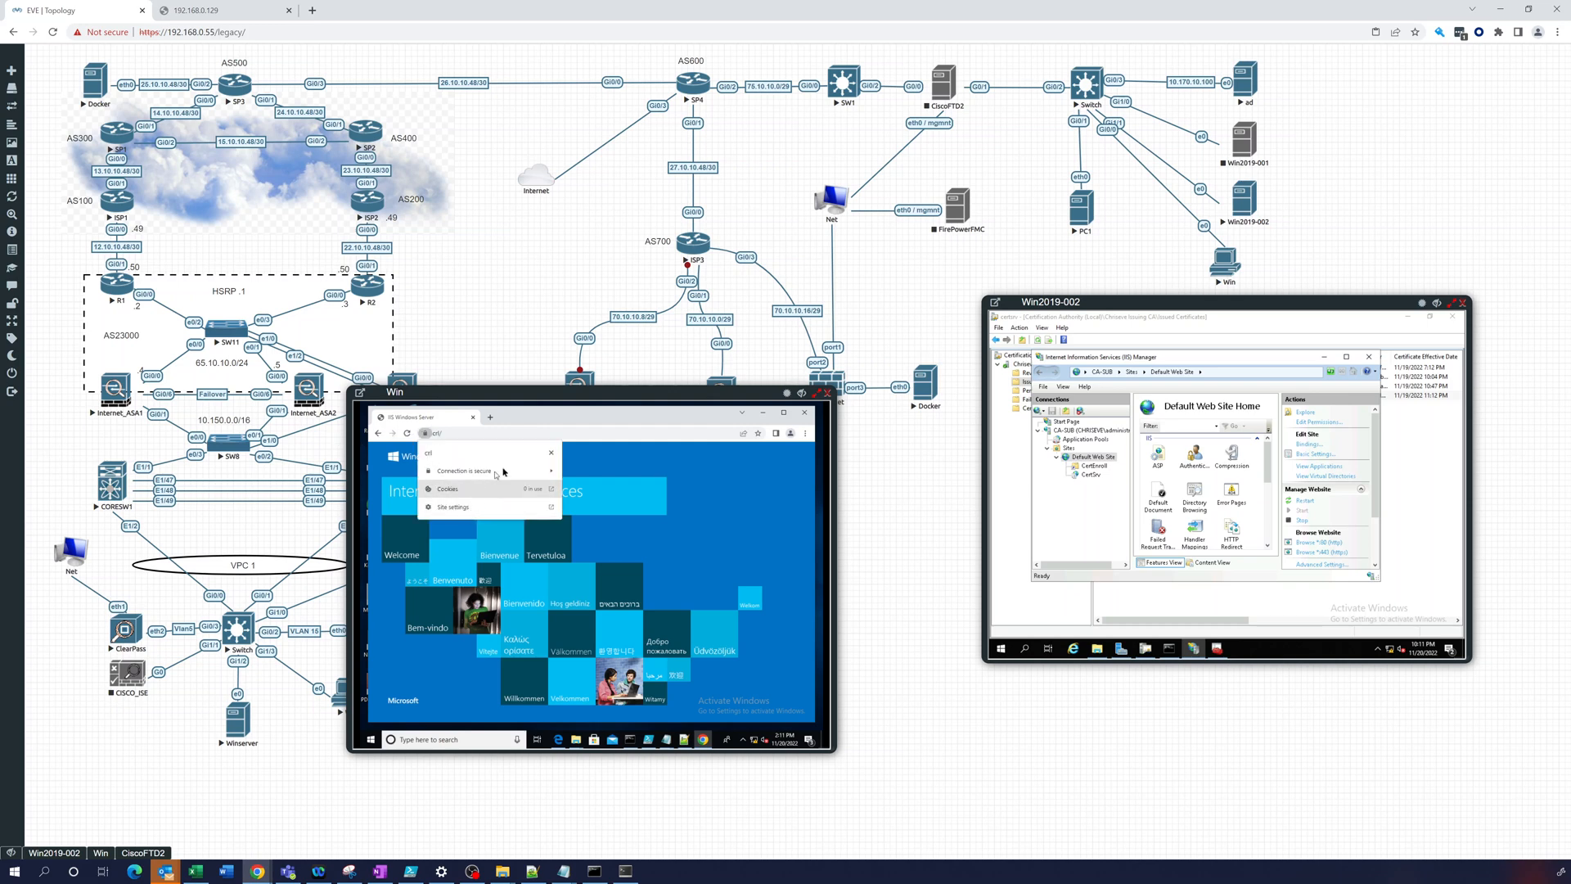
{"action": "left_click", "coordinate": [467, 471]}
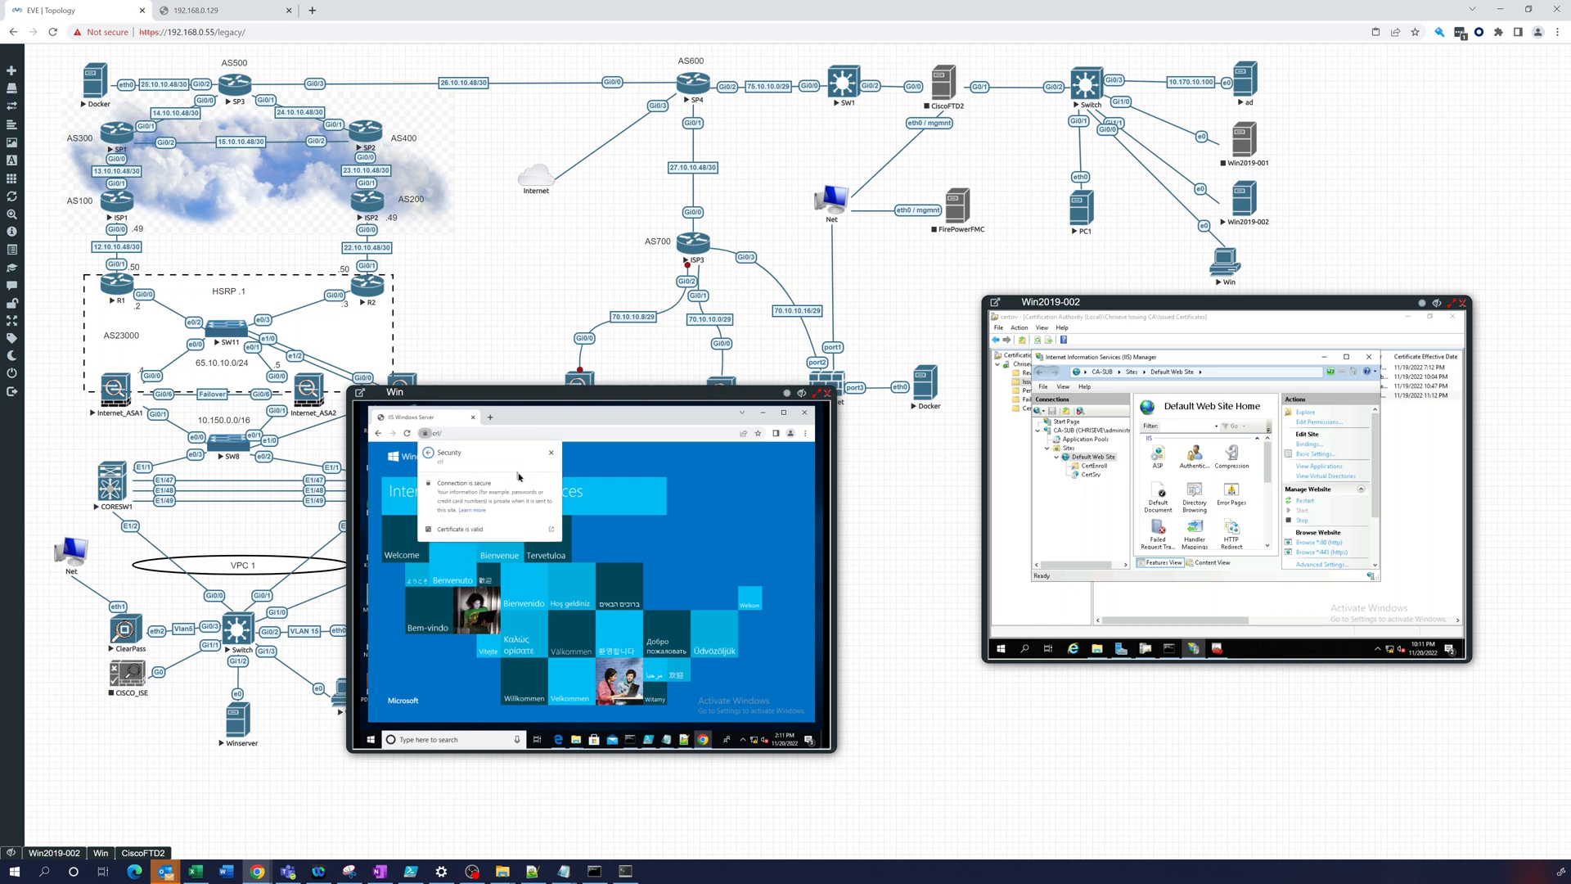
{"action": "left_click", "coordinate": [463, 527]}
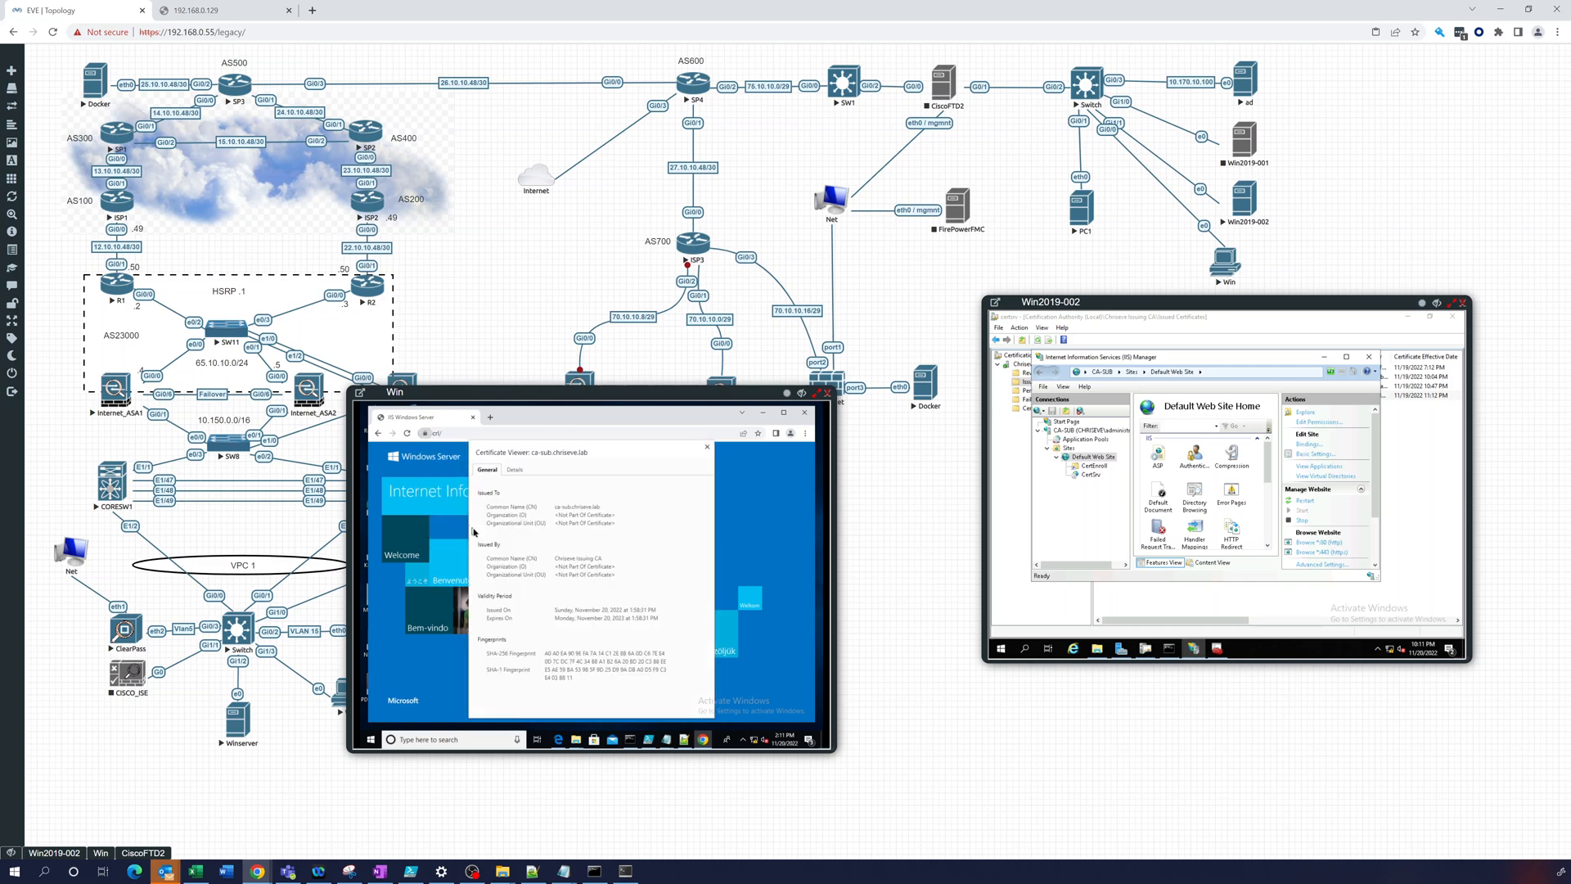
{"action": "mouse_move", "coordinate": [566, 624]}
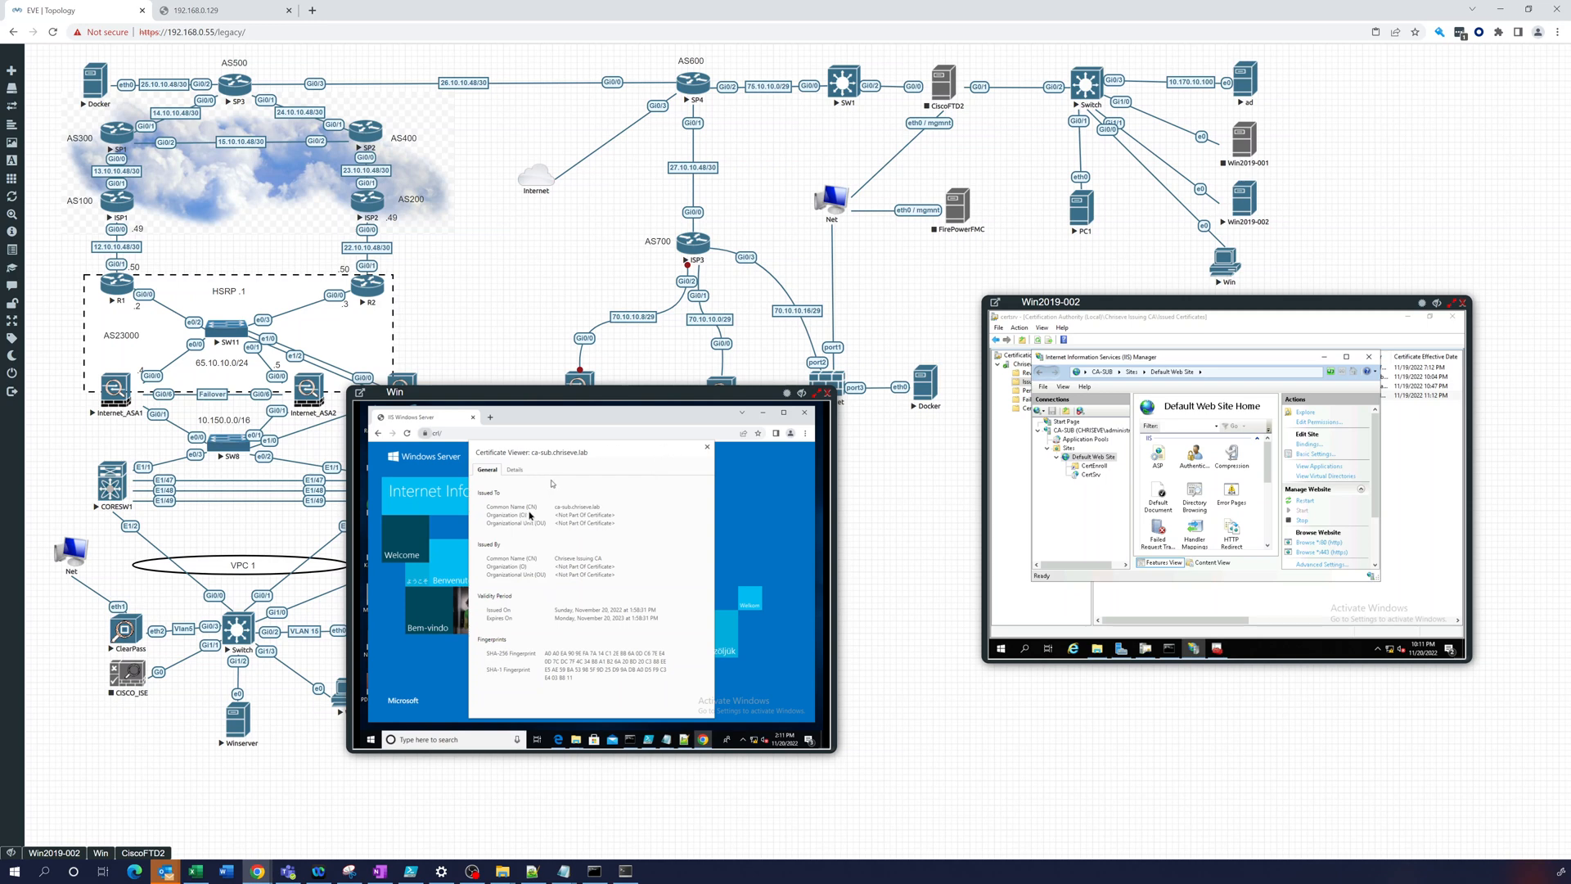
{"action": "mouse_move", "coordinate": [554, 509]}
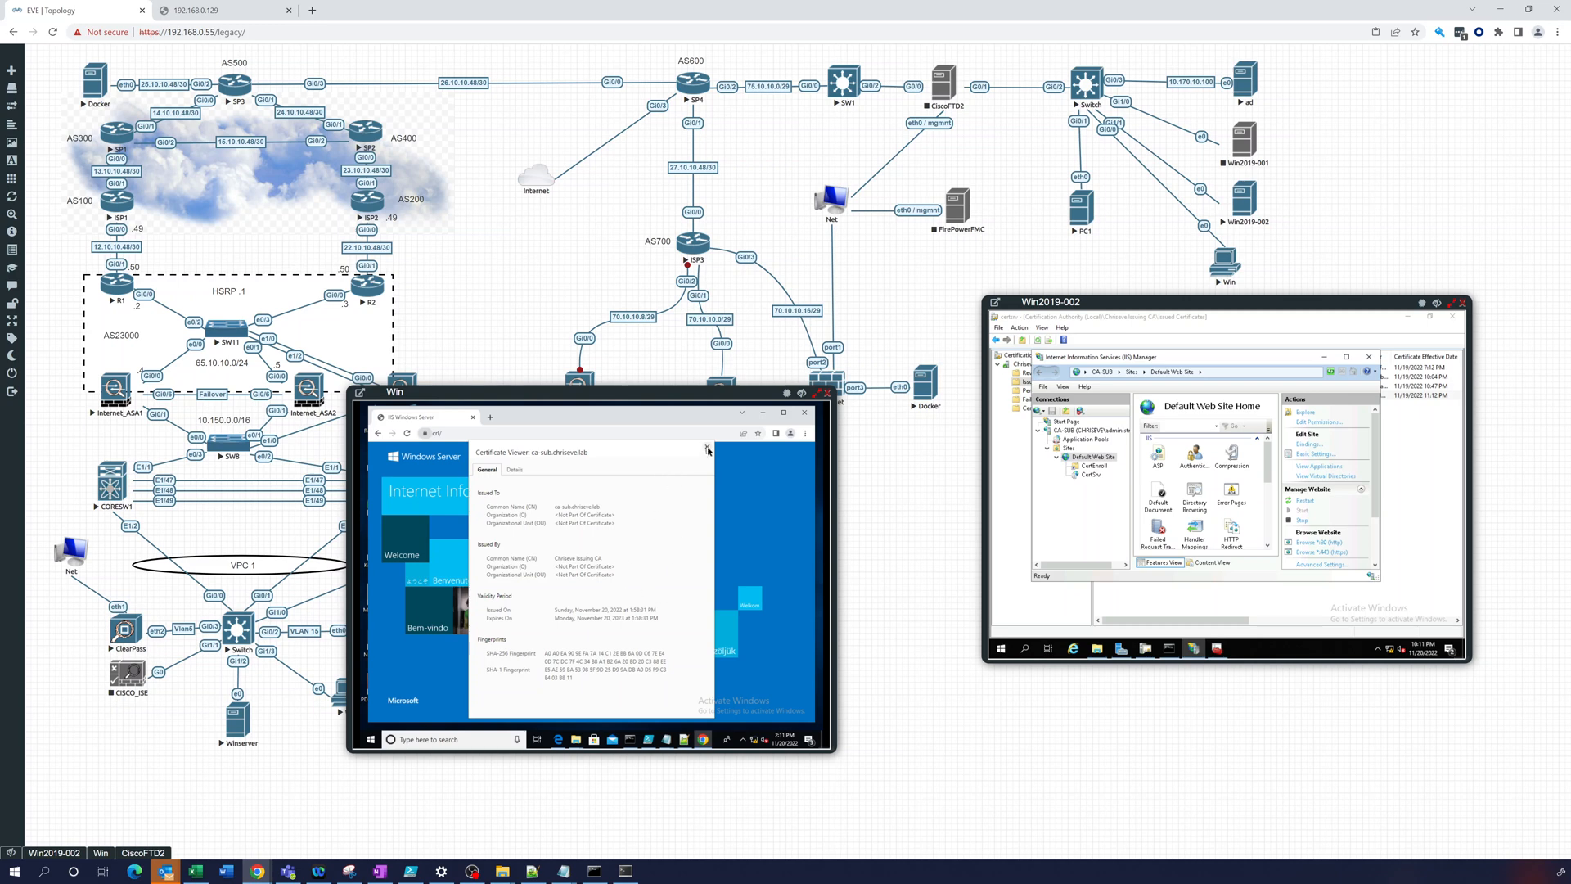
{"action": "left_click", "coordinate": [706, 447]}
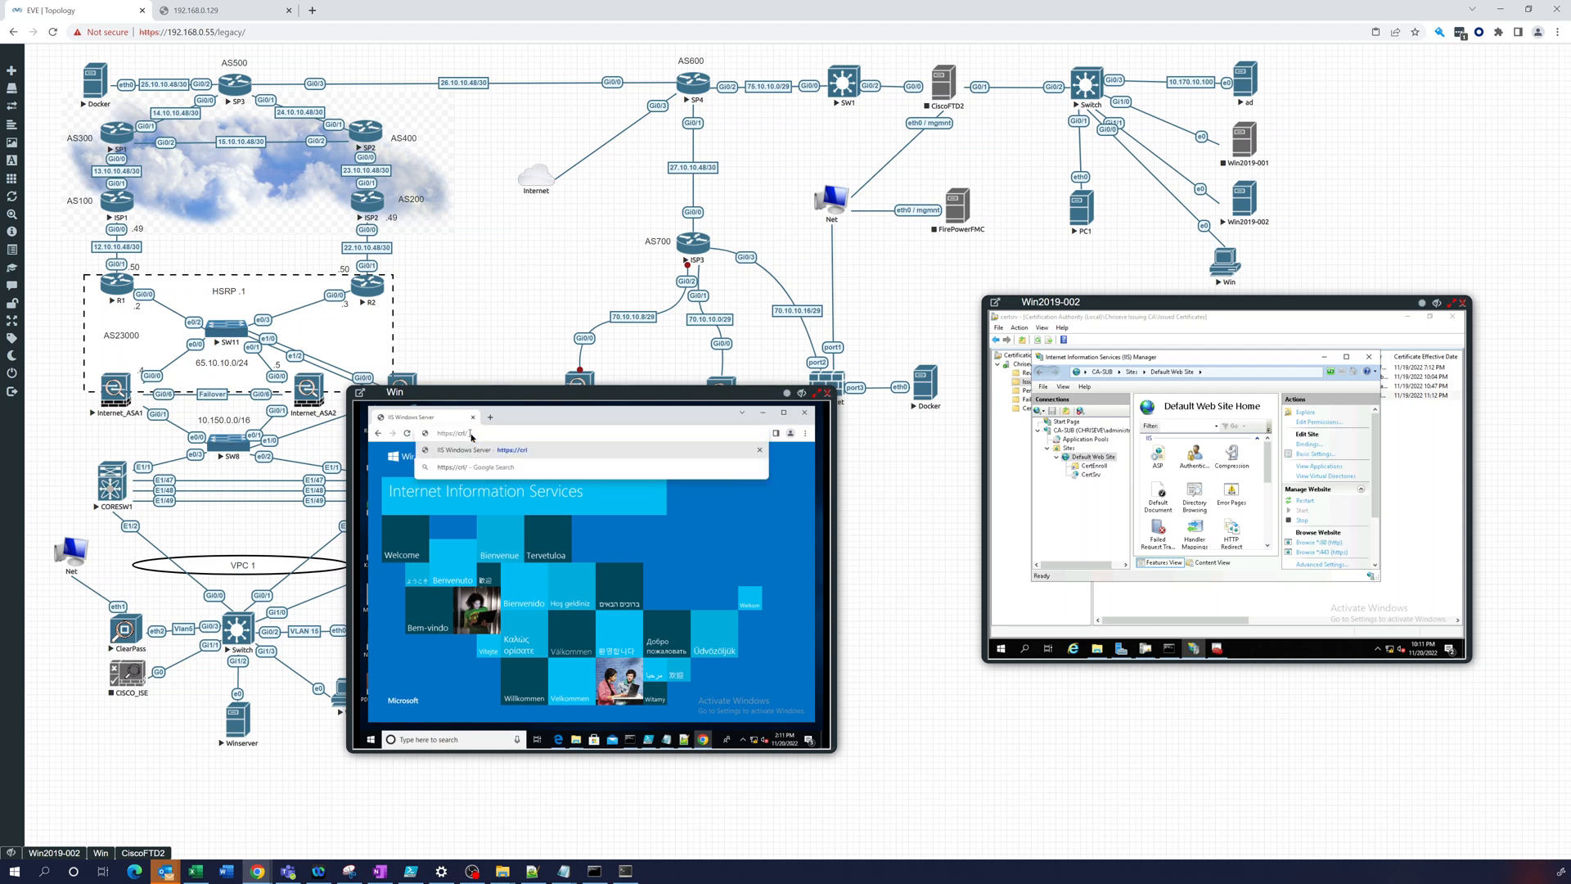
Try the /certenroll path (403), then browse to /certsrv to reach the AD Certificate Services welcome page.
{"action": "type", "text": "certenroll/"}
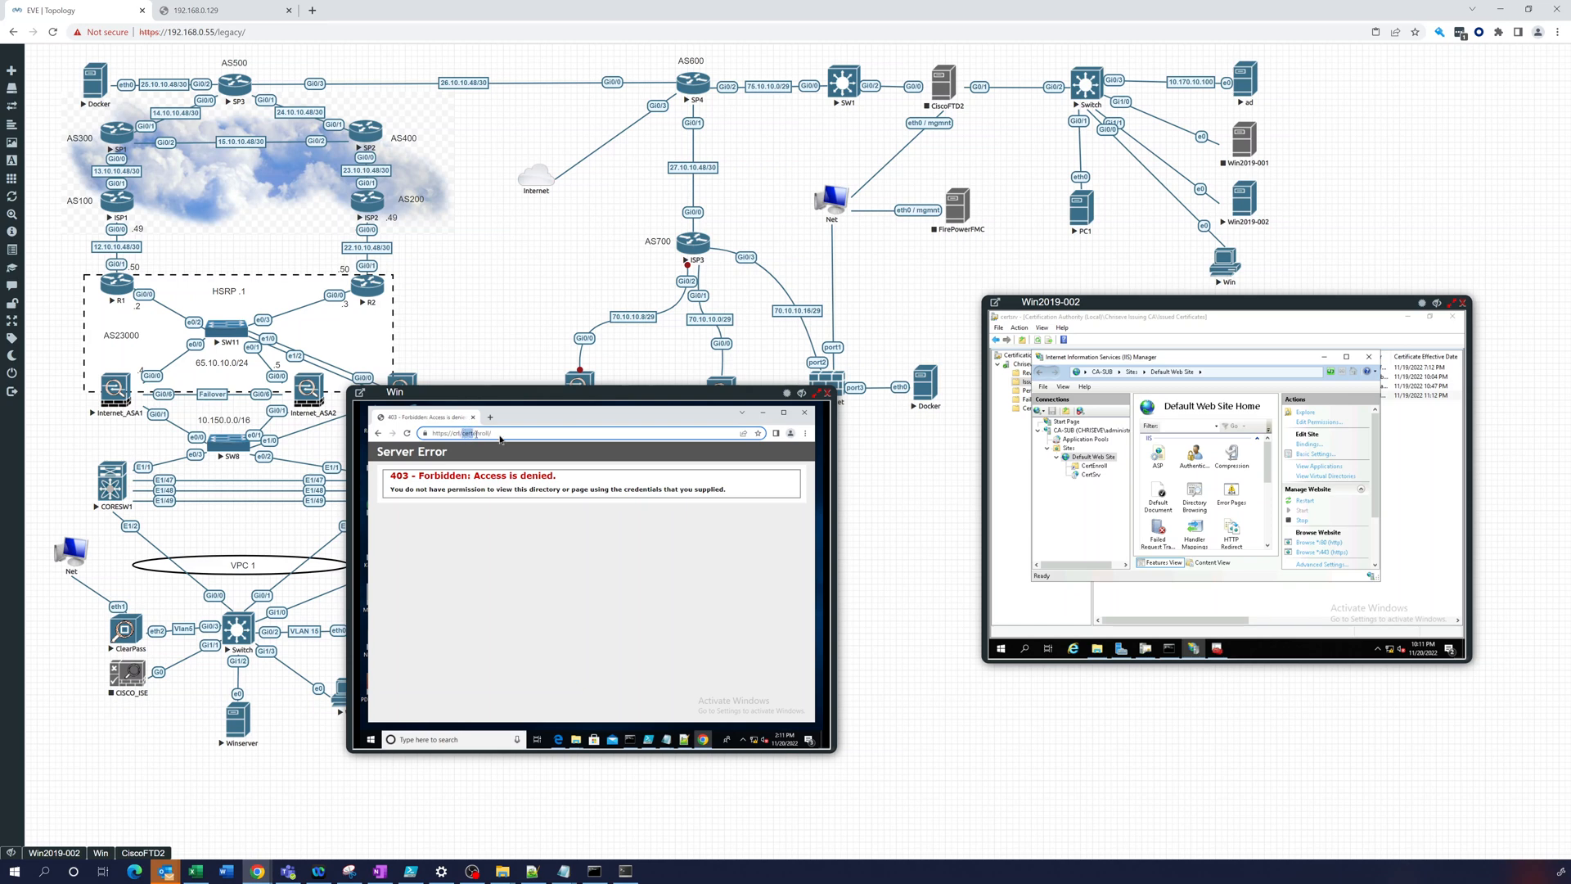
{"action": "left_click", "coordinate": [501, 433]}
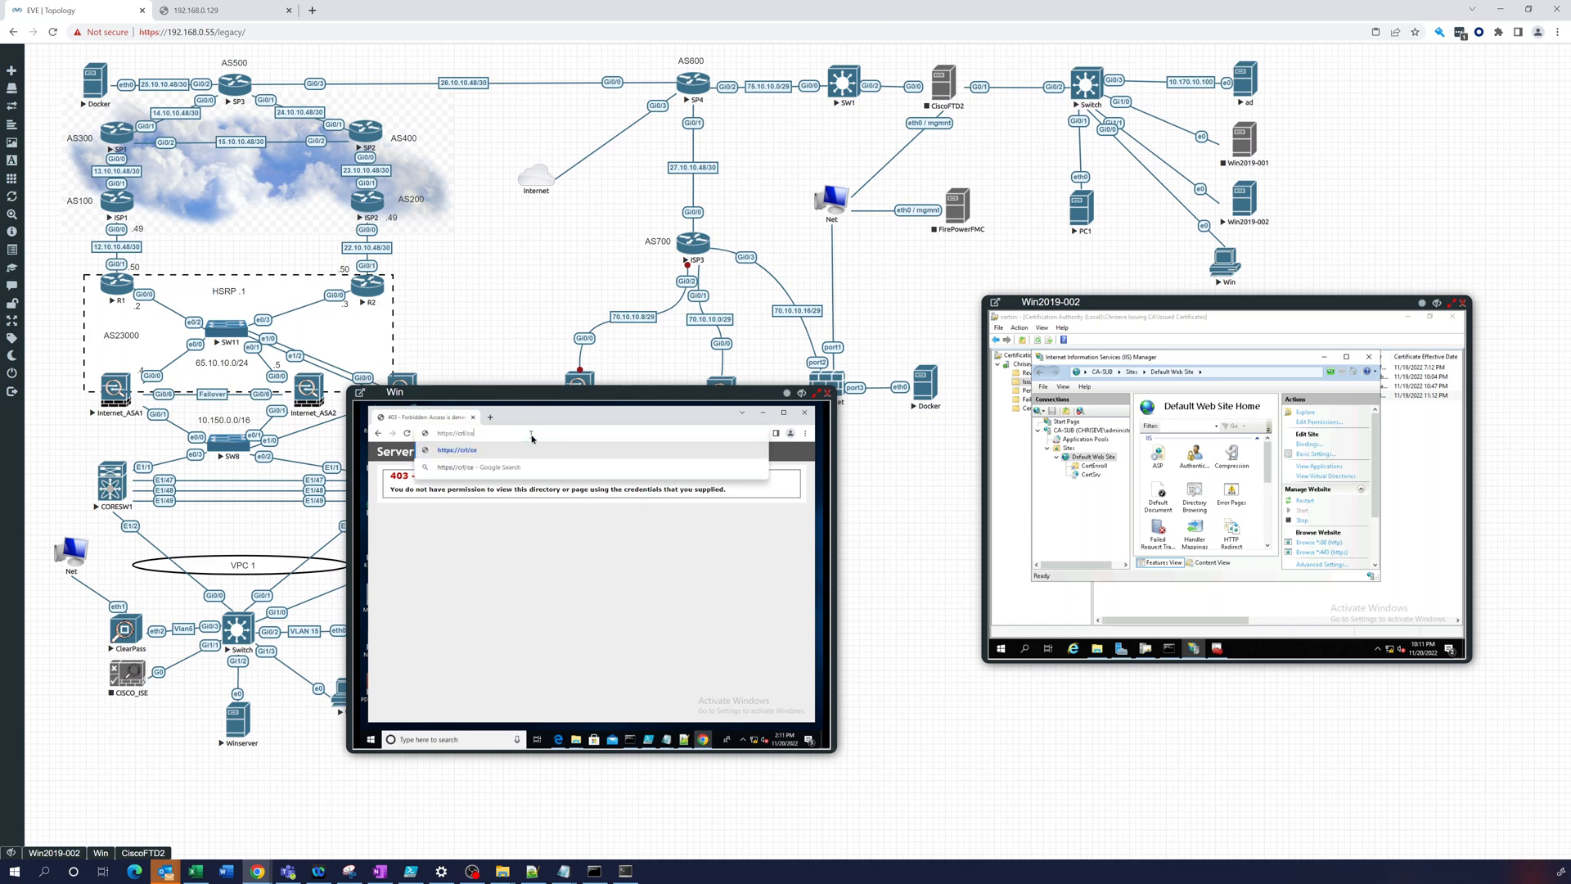
{"action": "type", "text": "certsrv/"}
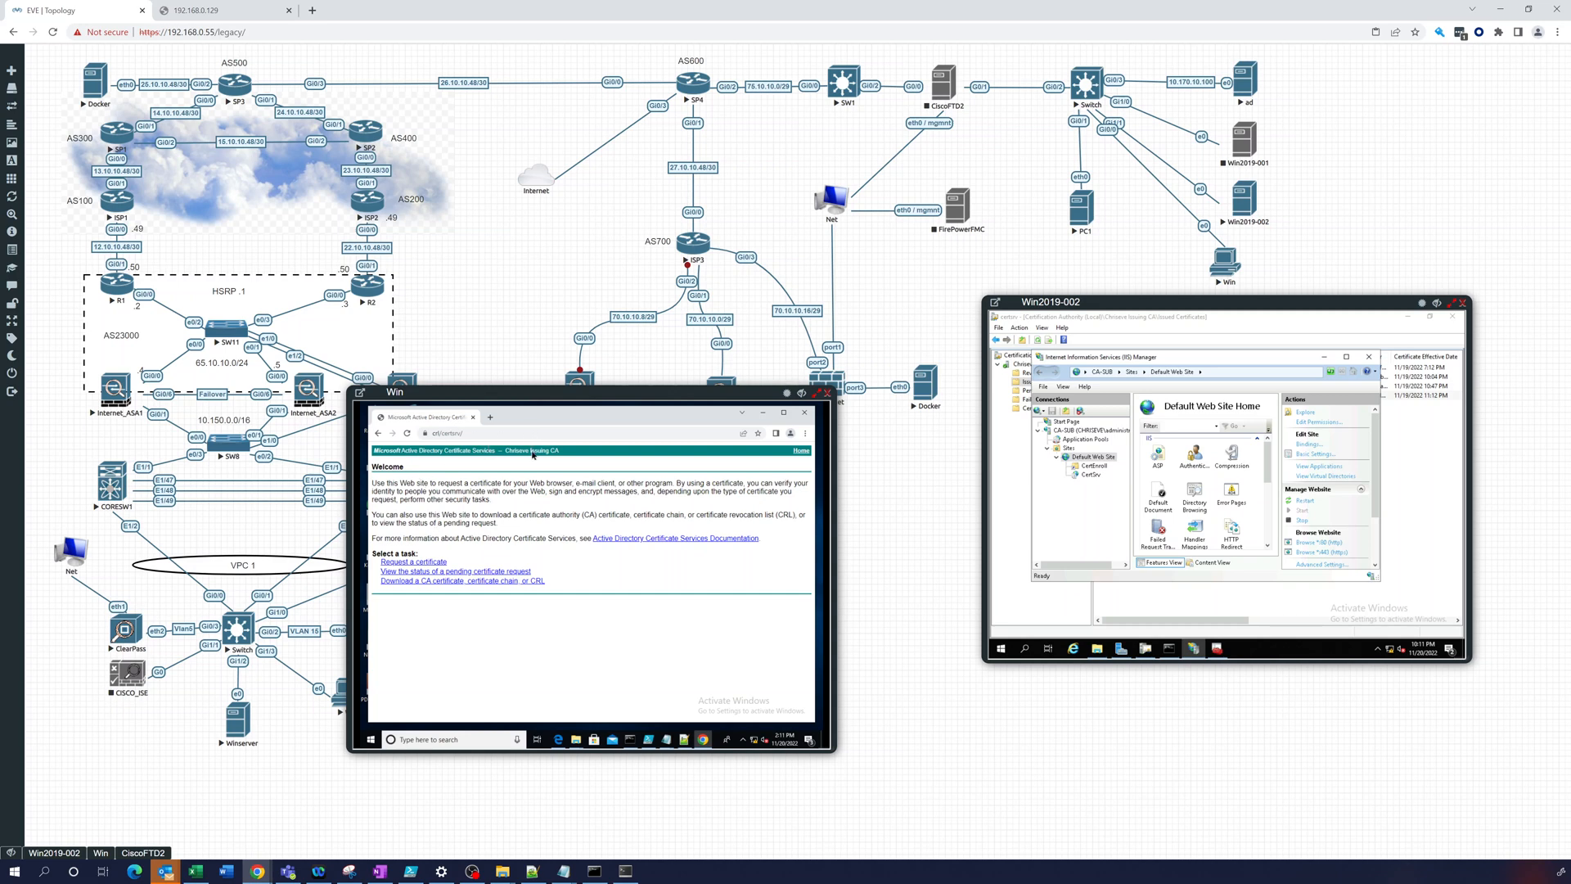
{"action": "mouse_move", "coordinate": [429, 519]}
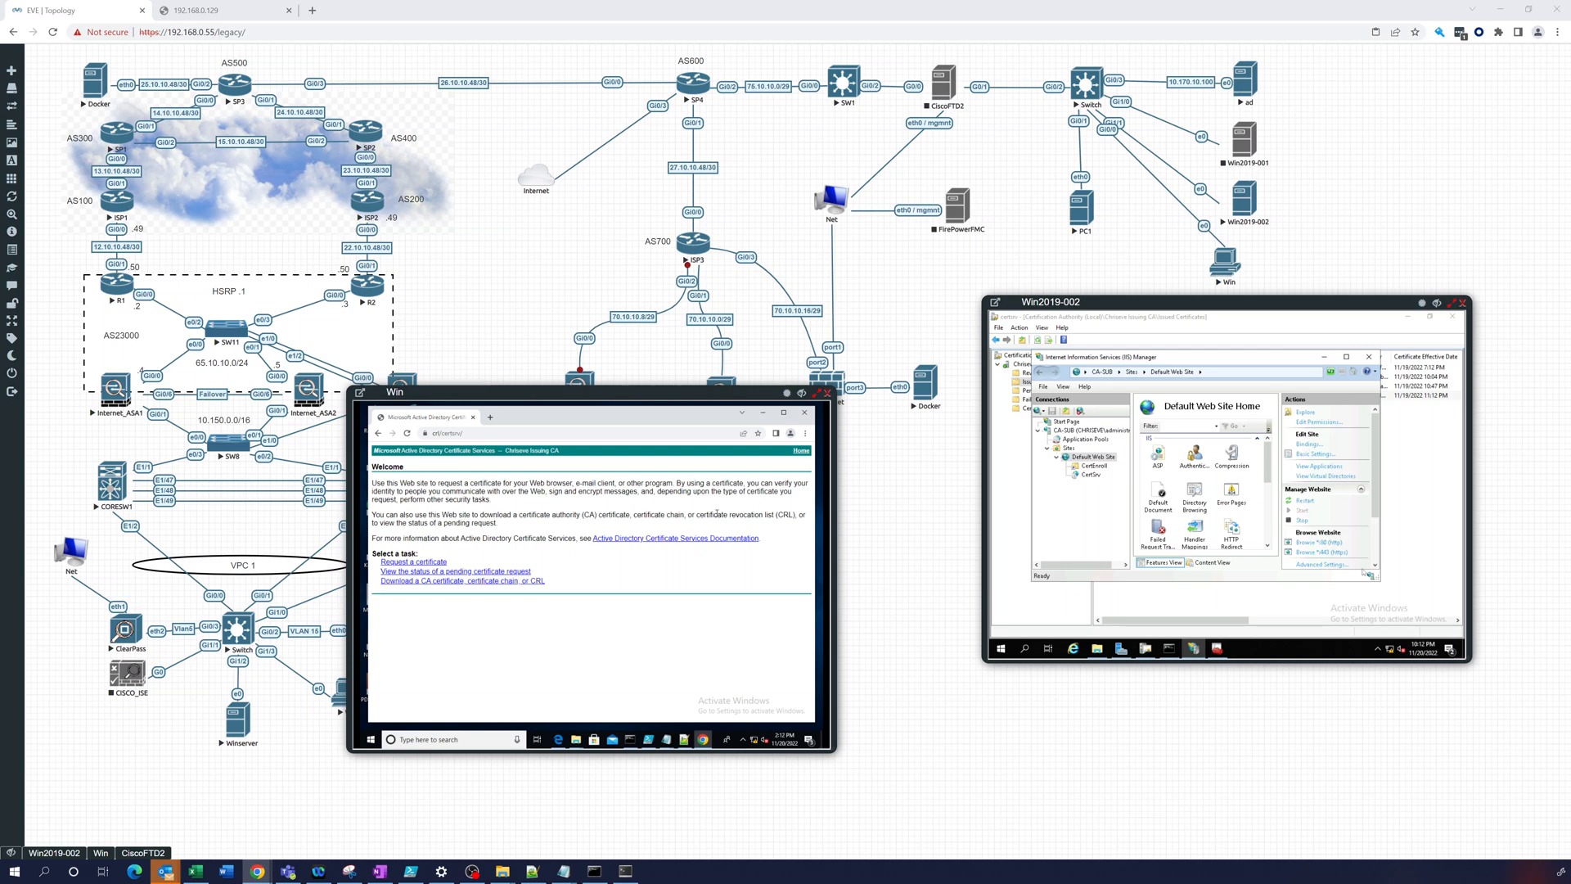
{"action": "mouse_move", "coordinate": [1105, 514]}
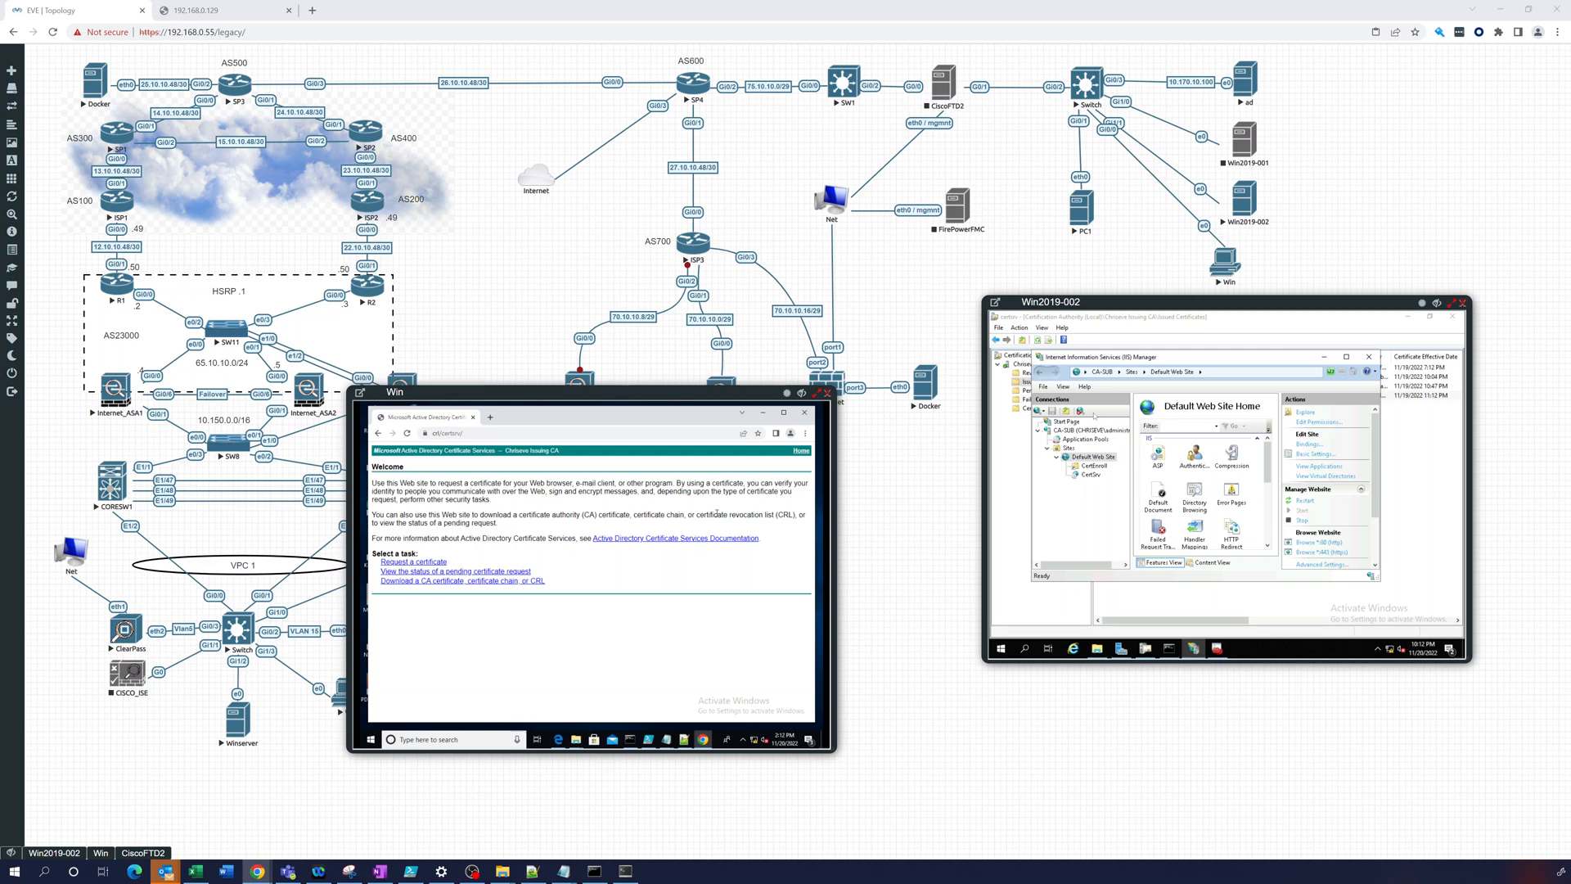
{"action": "mouse_move", "coordinate": [1022, 486]}
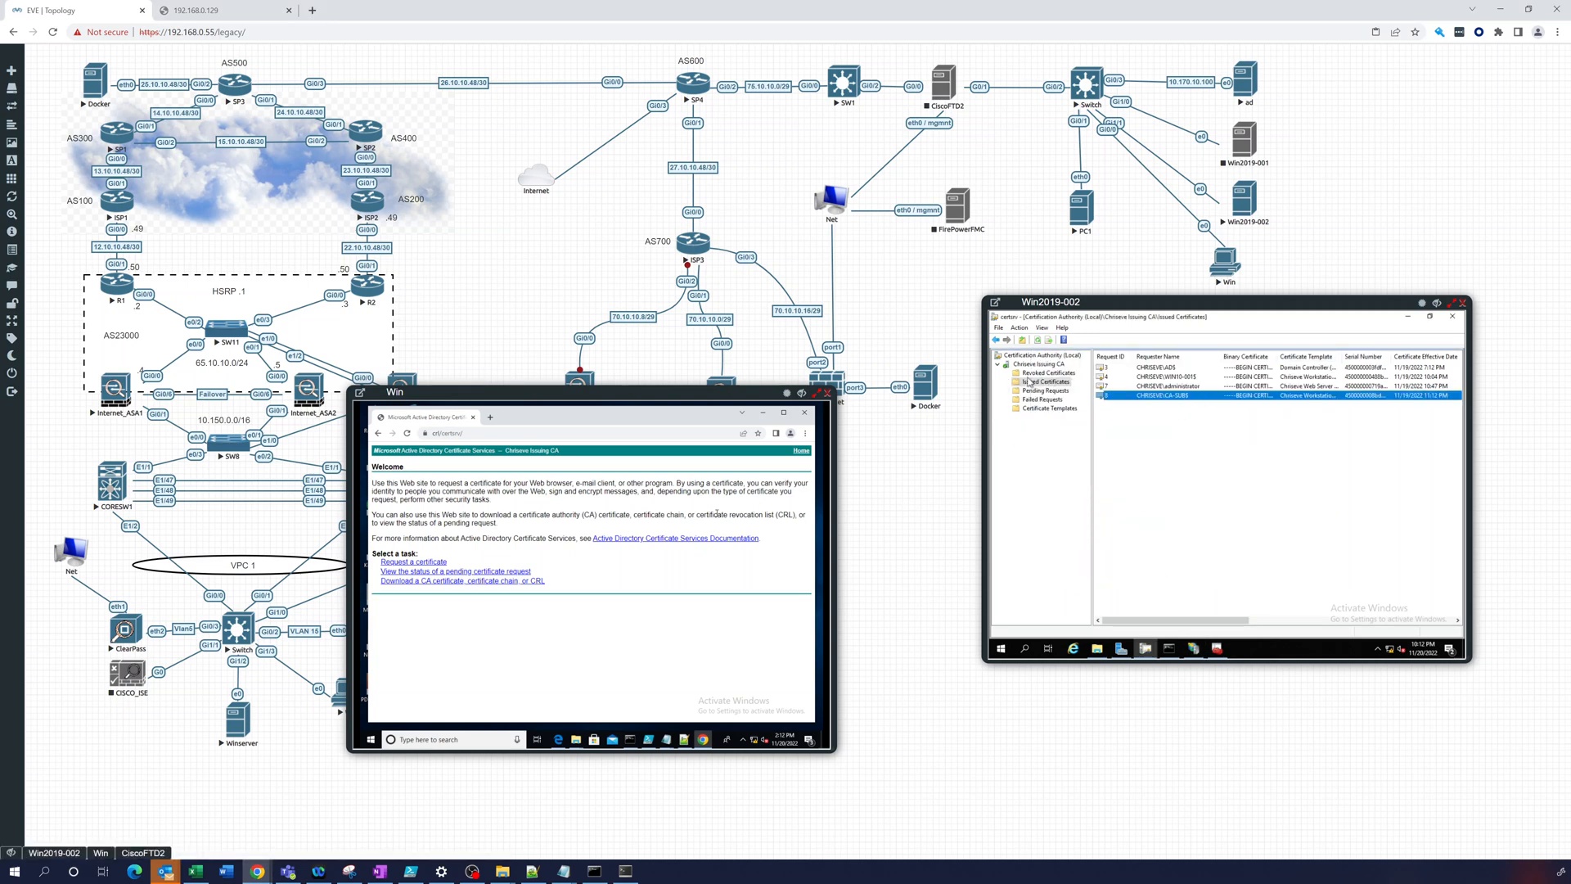
Refresh Issued Certificates so the new CA-SUB Chrisieve Web Server certificate appears, review it and close it.
{"action": "right_click", "coordinate": [1045, 381]}
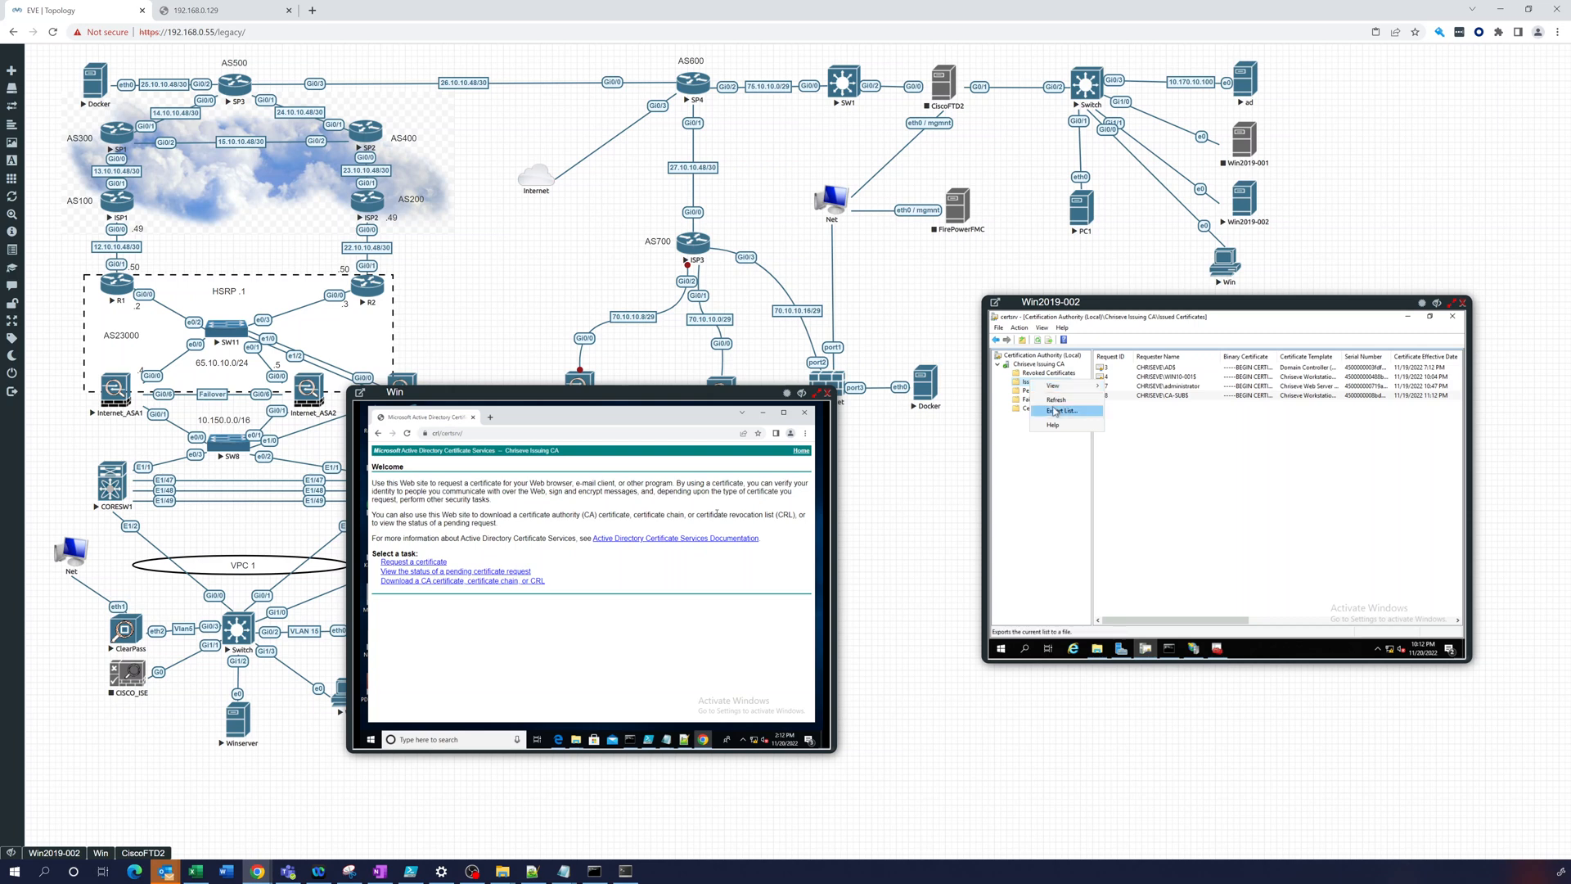
{"action": "left_click", "coordinate": [1060, 410]}
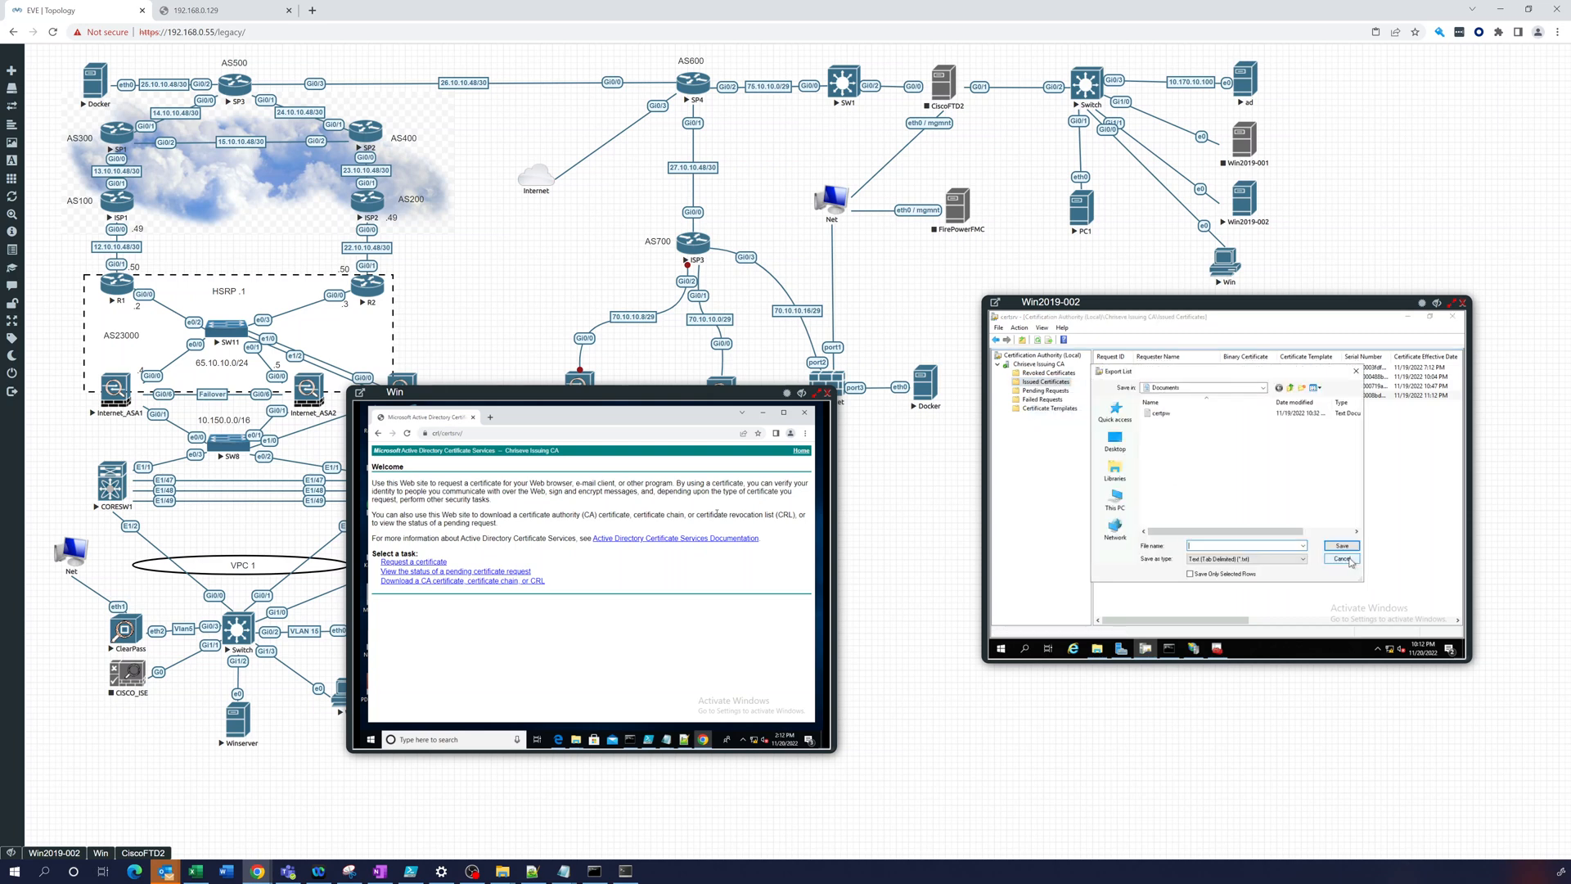
{"action": "left_click", "coordinate": [1342, 558]}
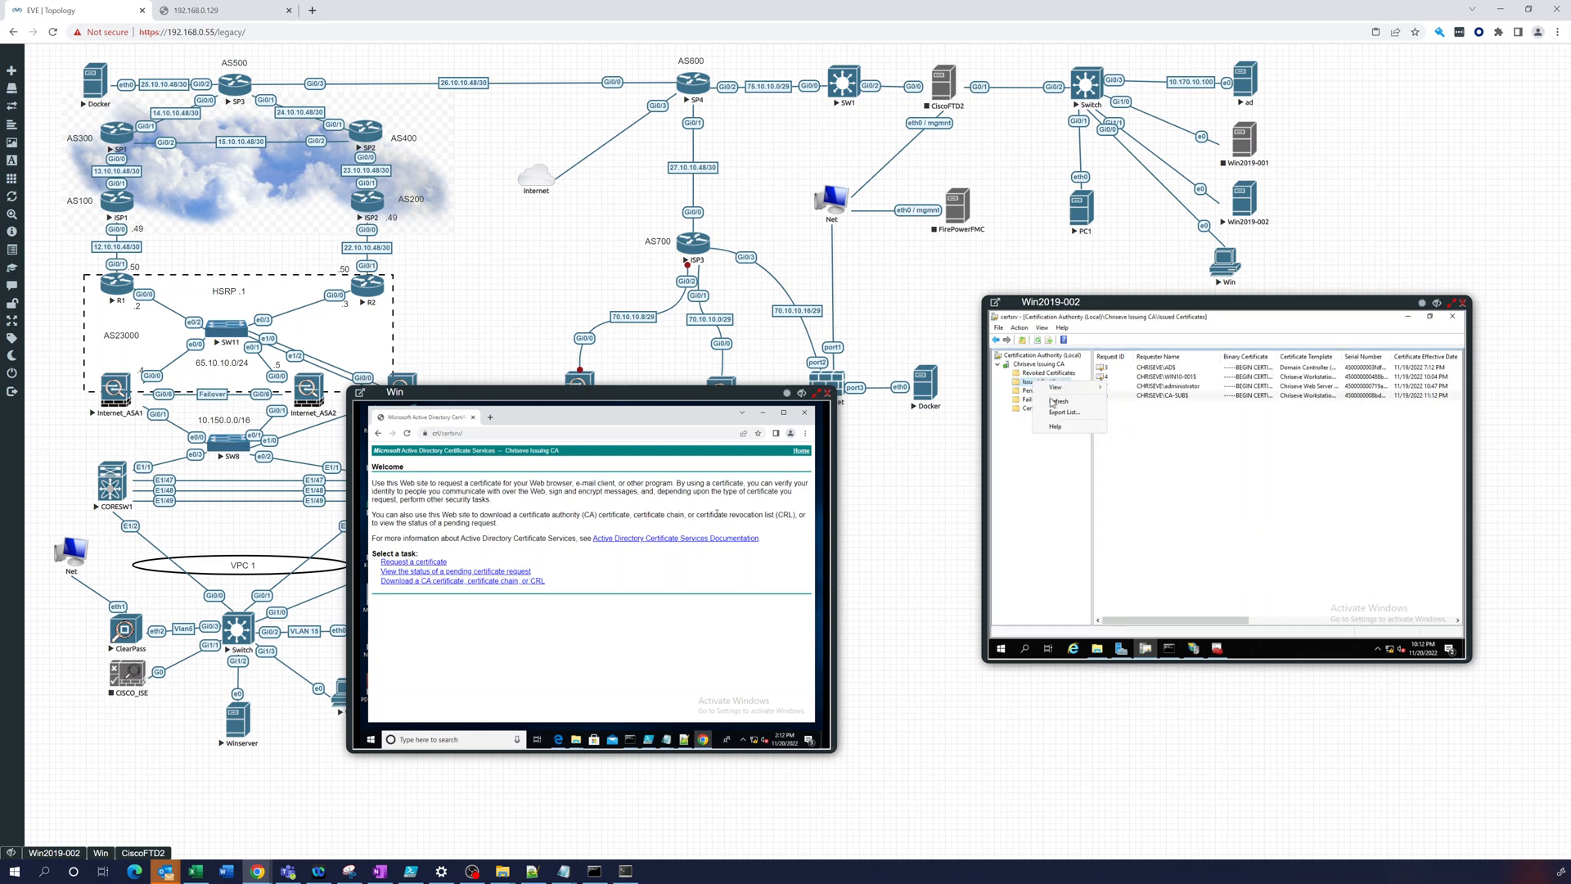
{"action": "left_click", "coordinate": [1058, 401]}
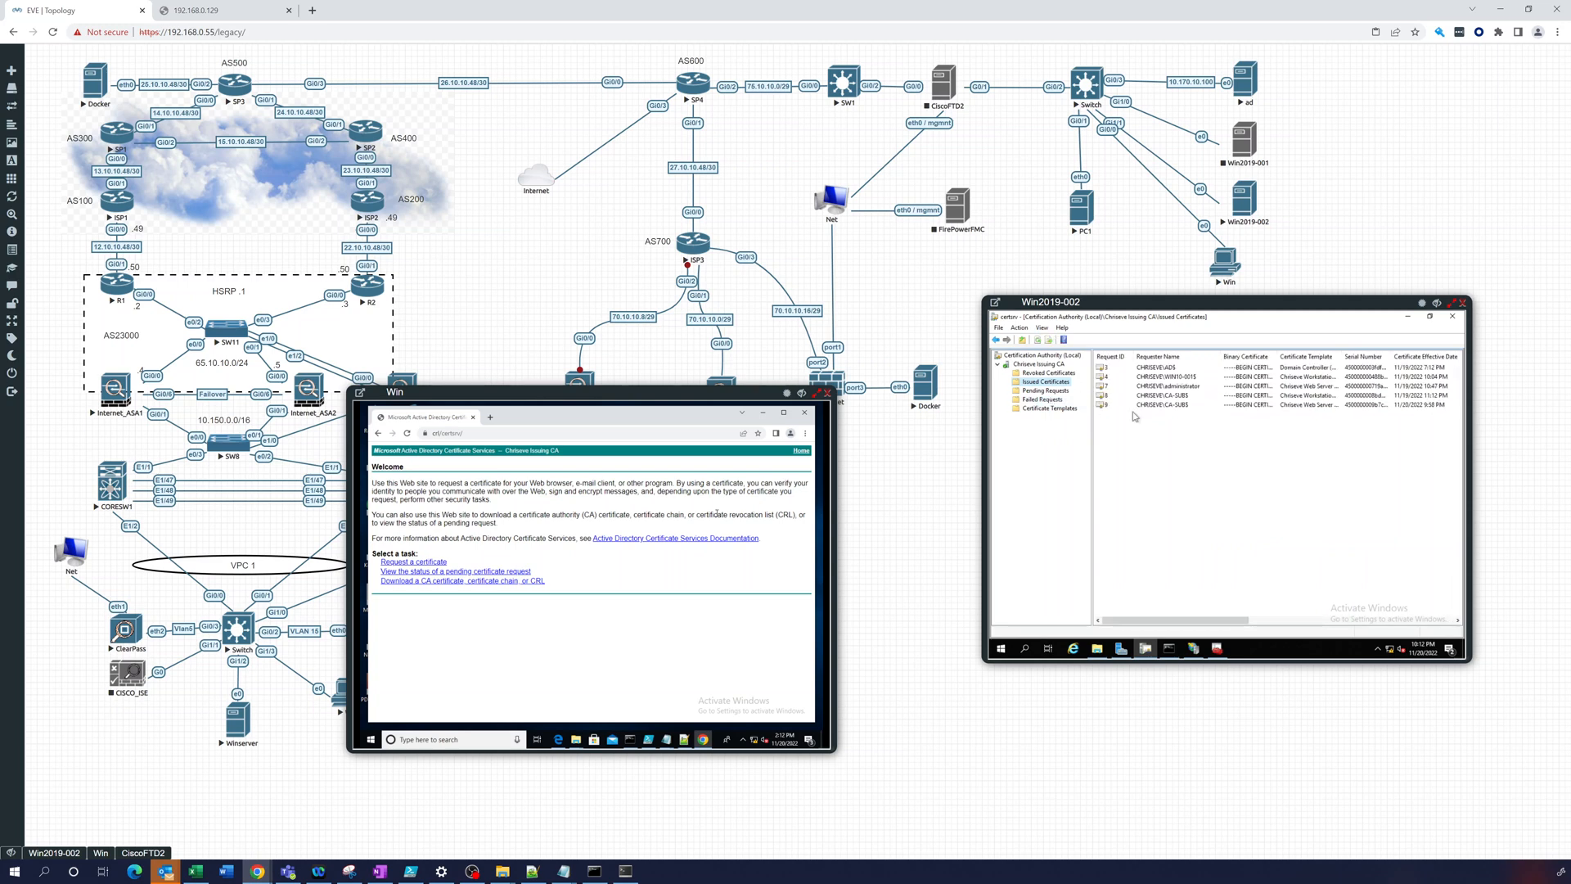
{"action": "mouse_move", "coordinate": [1172, 411]}
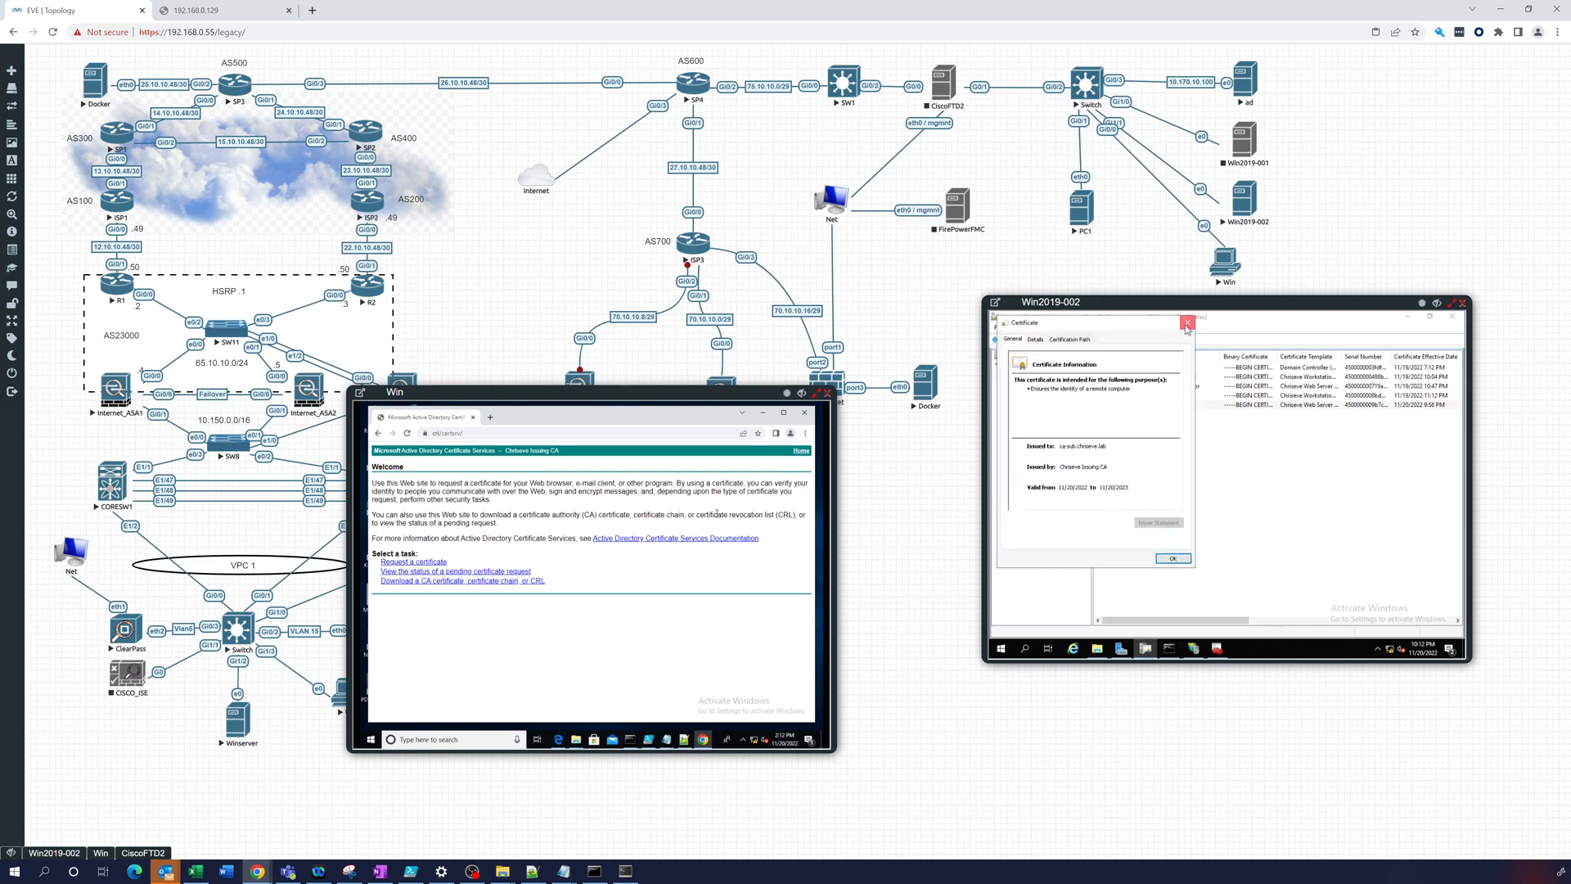
{"action": "left_click", "coordinate": [1185, 326]}
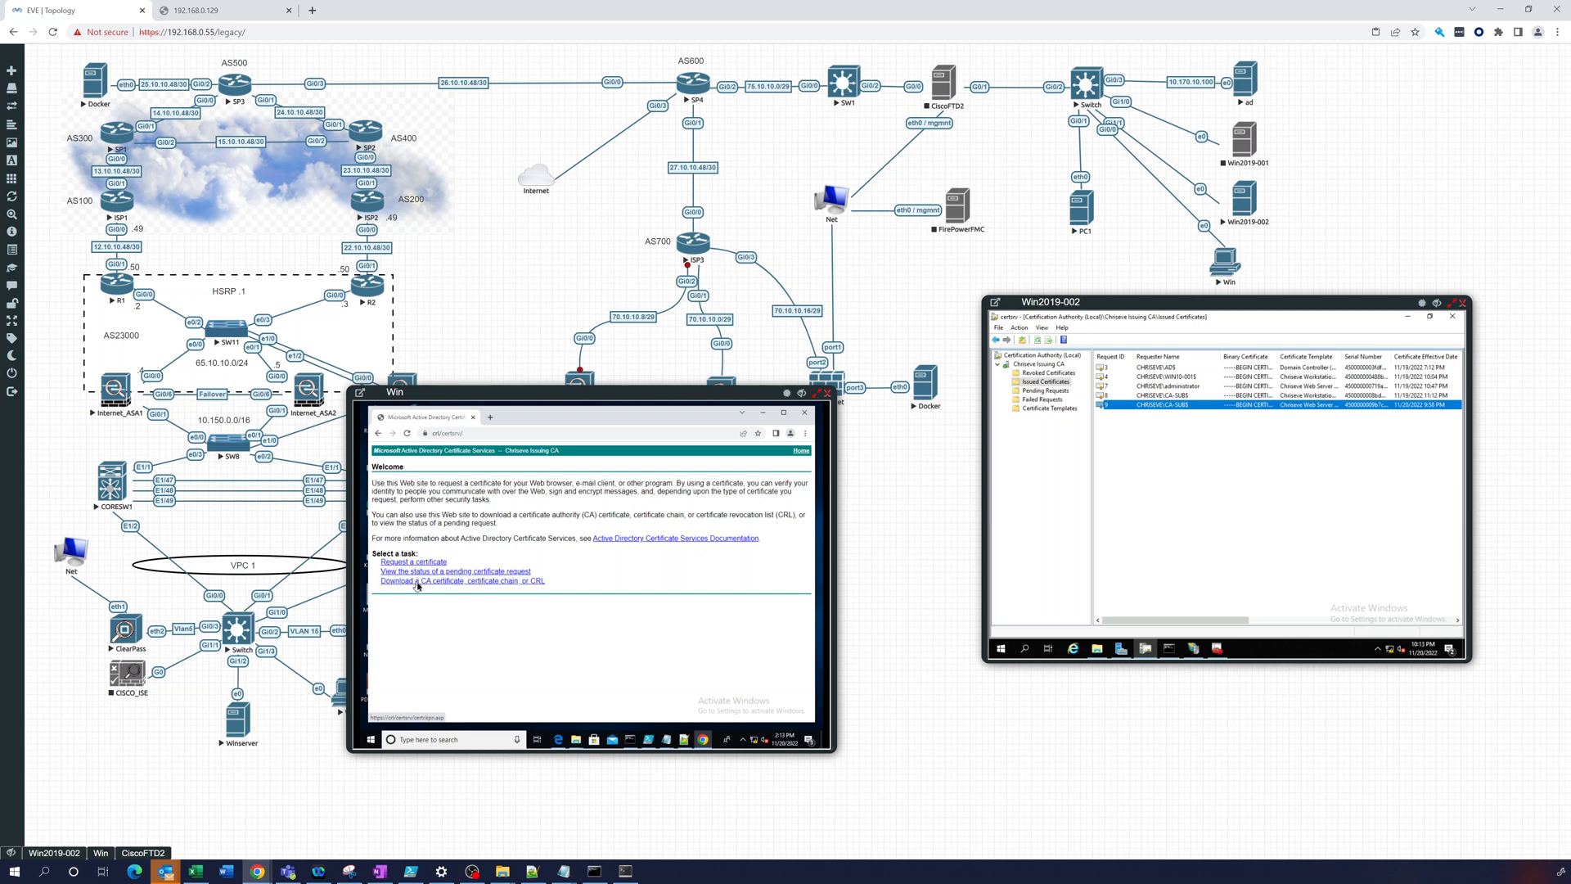
Create an advanced certificate request to this CA using the Chinese Web Server template.
{"action": "left_click", "coordinate": [411, 561]}
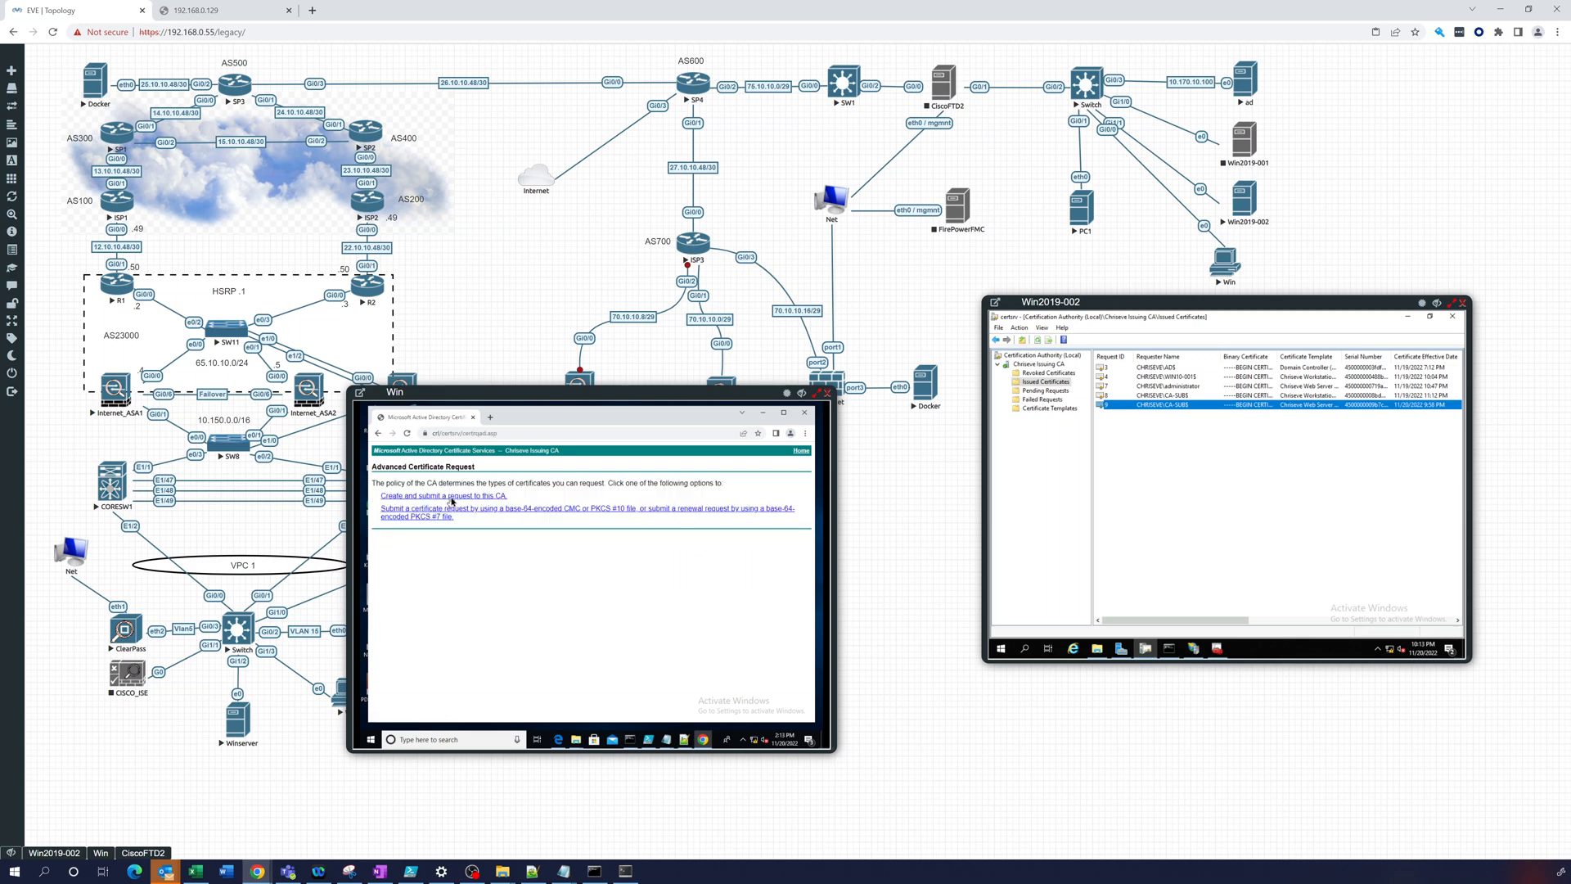
{"action": "left_click", "coordinate": [441, 495]}
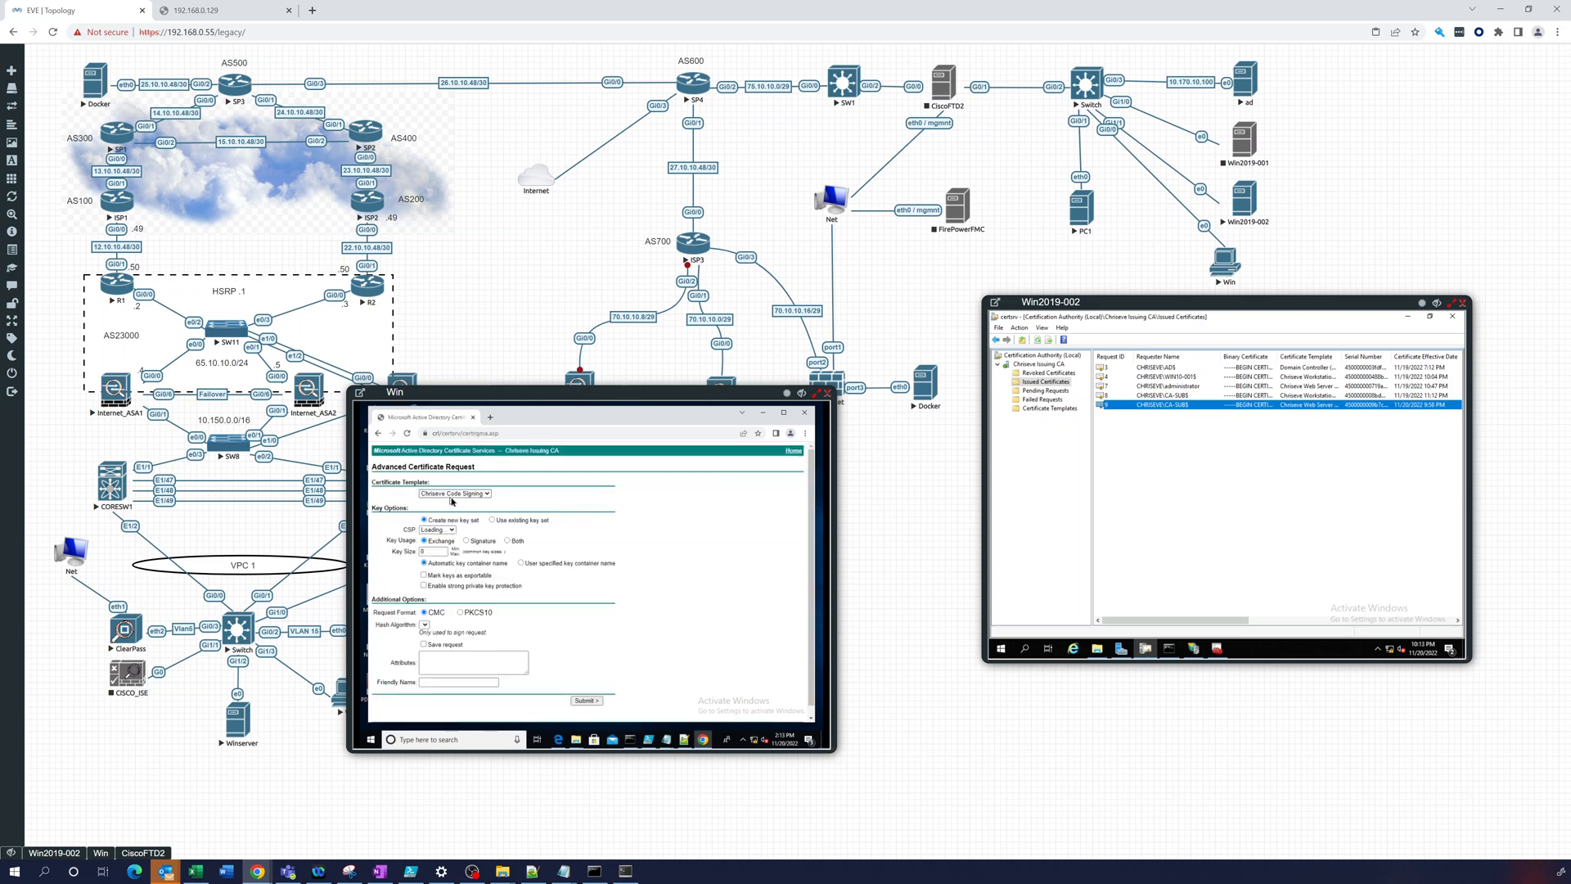
{"action": "left_click", "coordinate": [455, 493]}
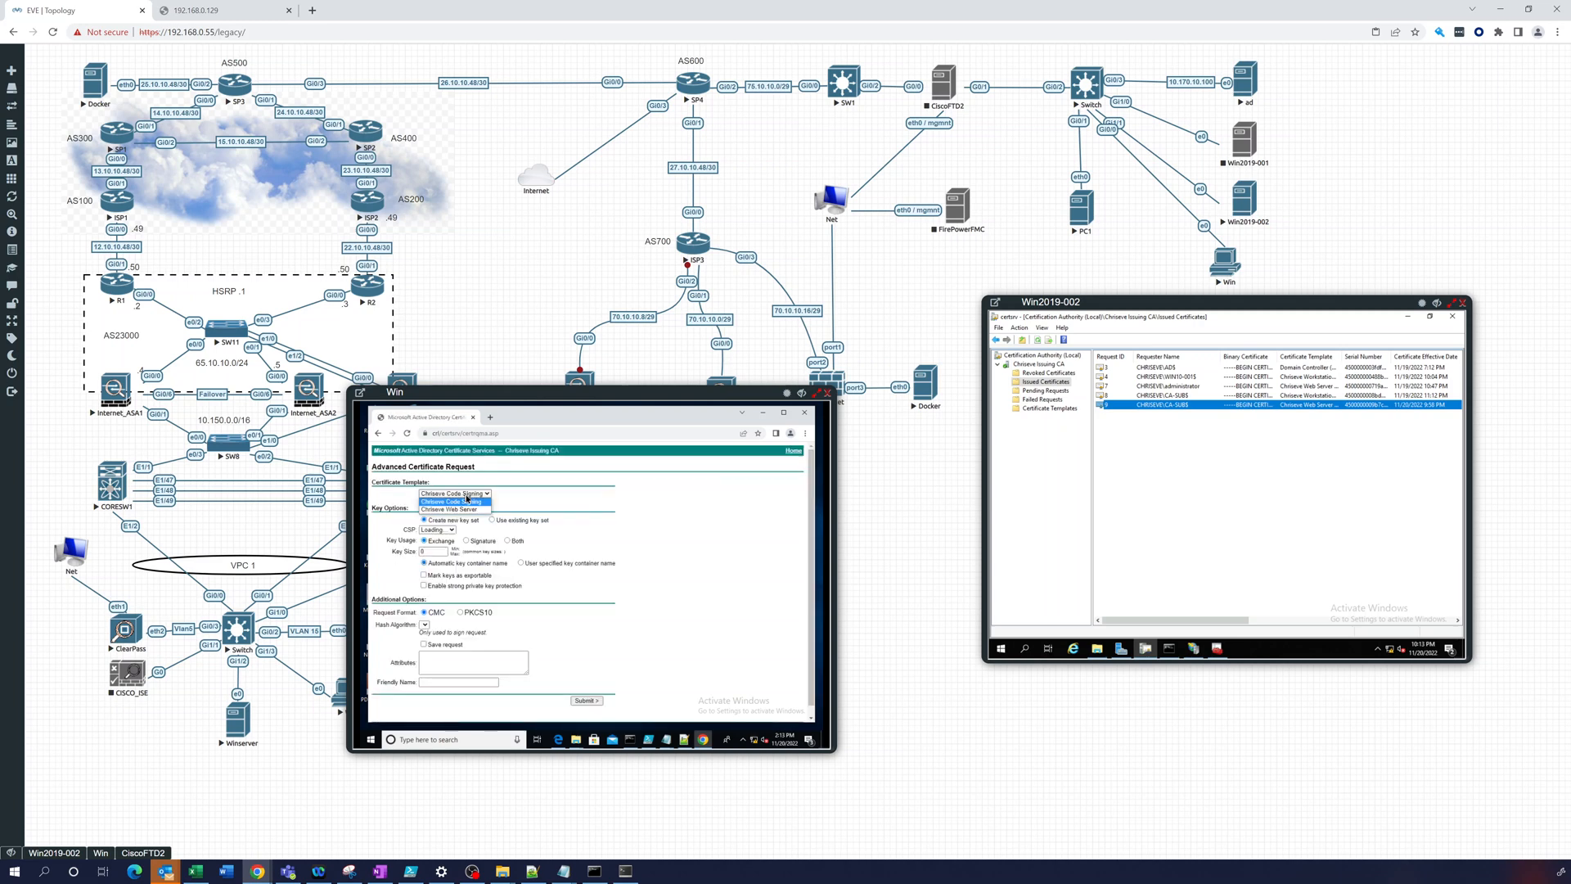
{"action": "left_click", "coordinate": [451, 509]}
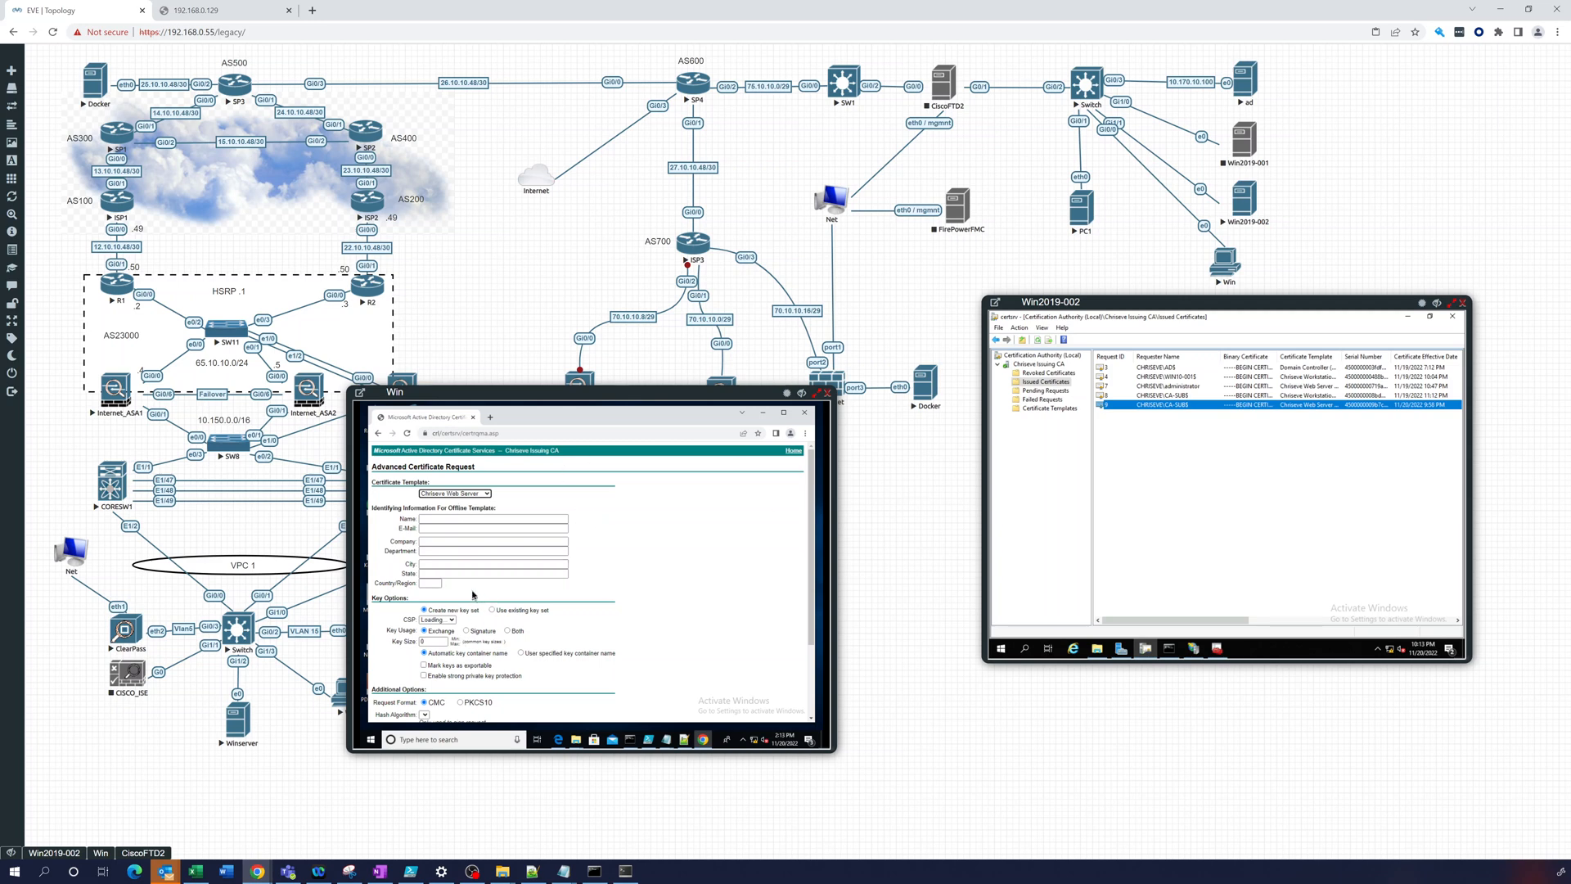
{"action": "scroll", "scroll_direction": "down", "scroll_amount": 3}
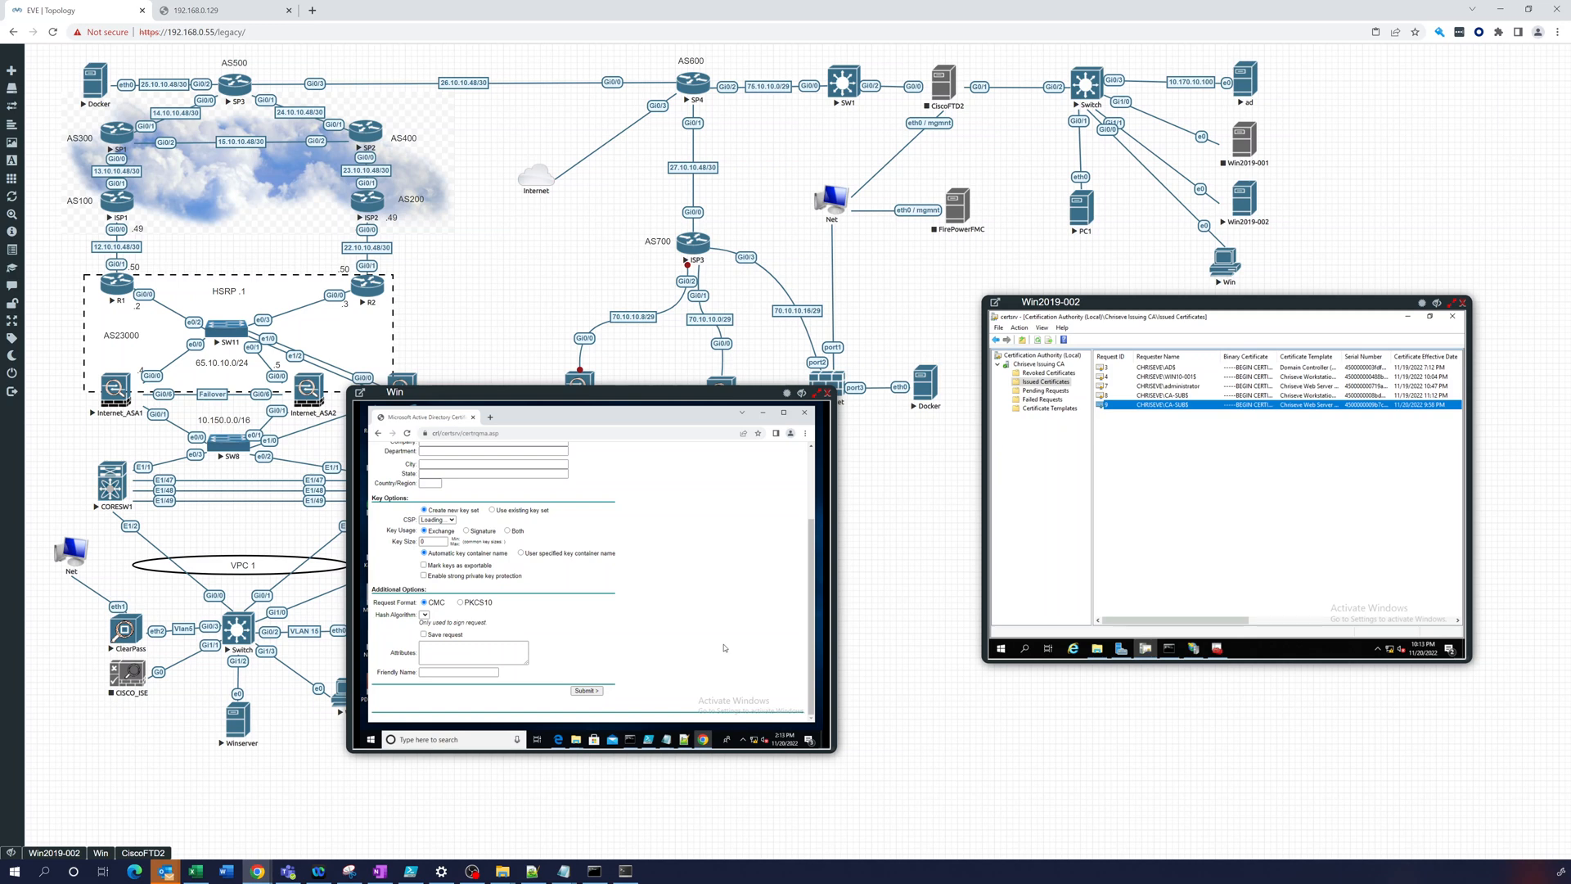
{"action": "mouse_move", "coordinate": [567, 601]}
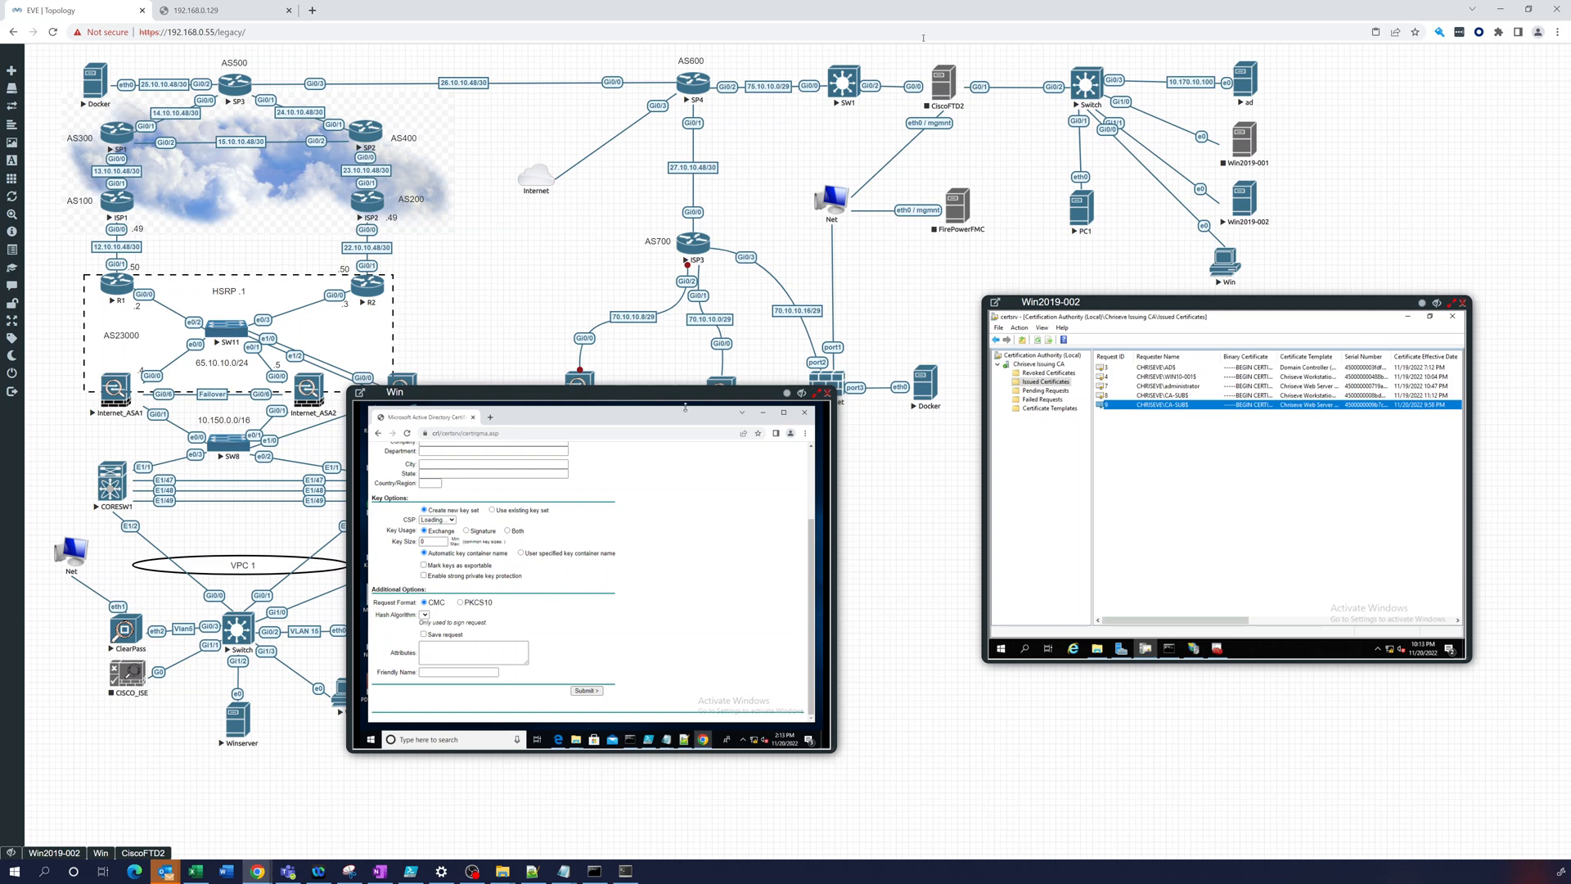
Start the CiscoFTD2 node from its context menu on the topology canvas.
{"action": "right_click", "coordinate": [942, 83]}
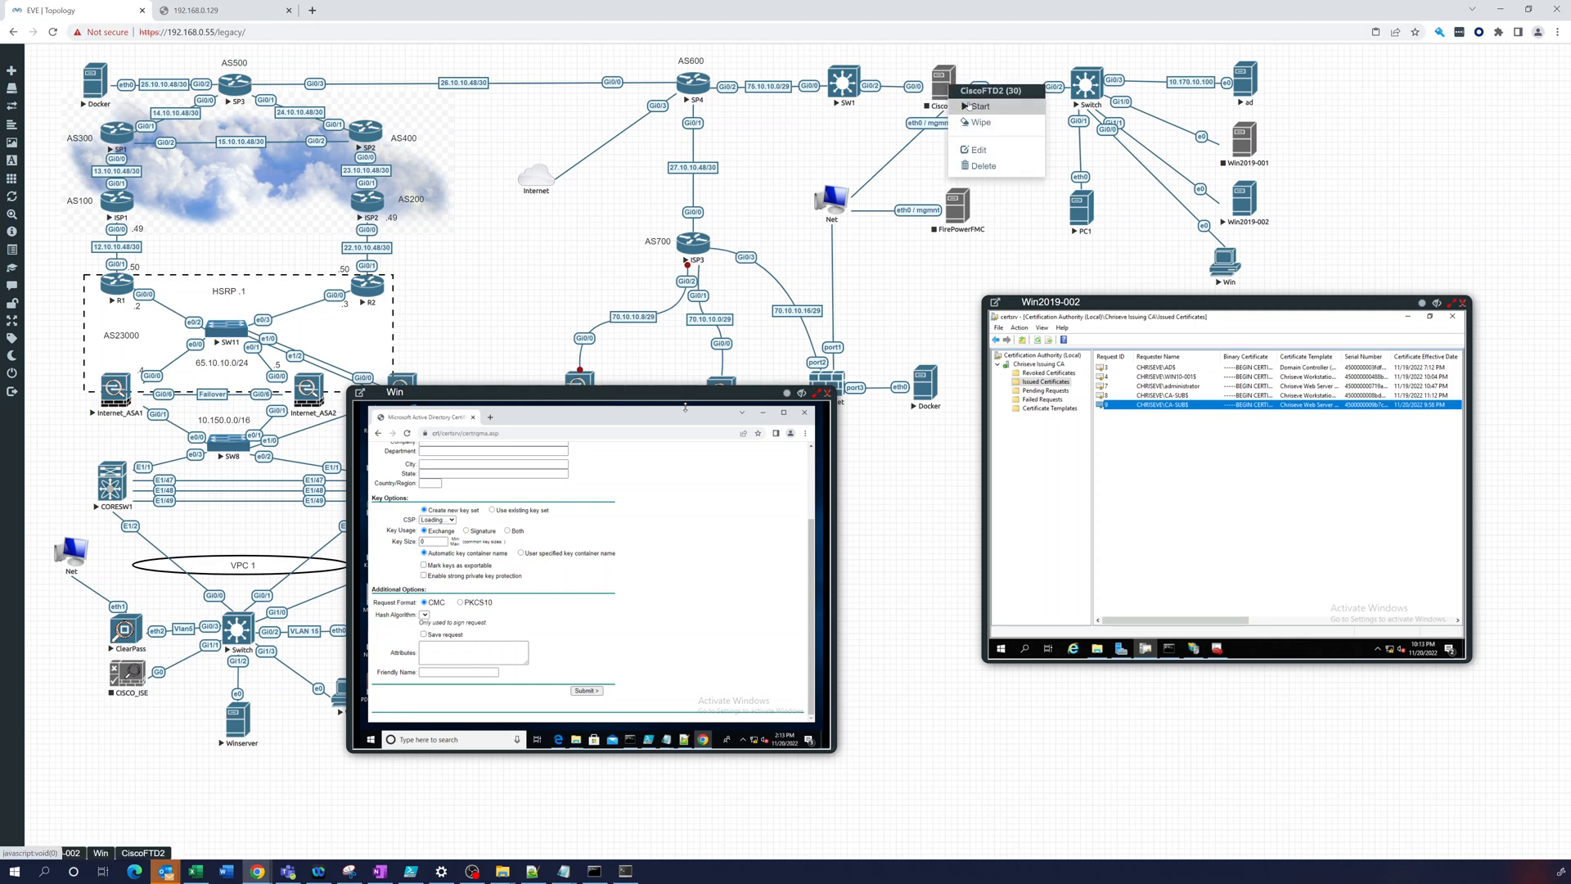
{"action": "left_click", "coordinate": [980, 106]}
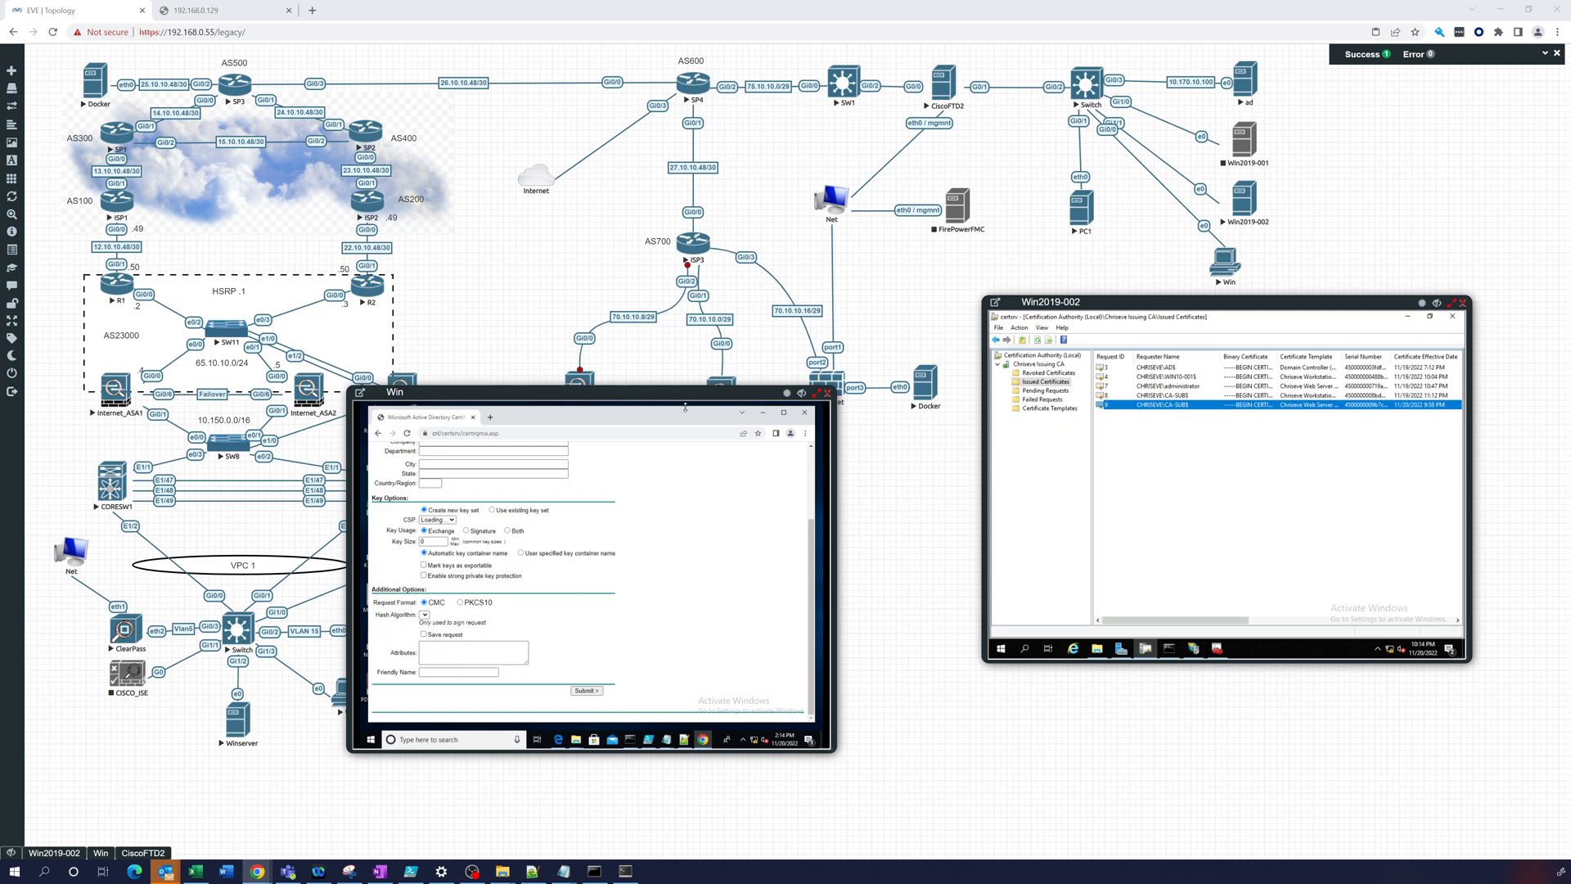
{"action": "mouse_move", "coordinate": [938, 545]}
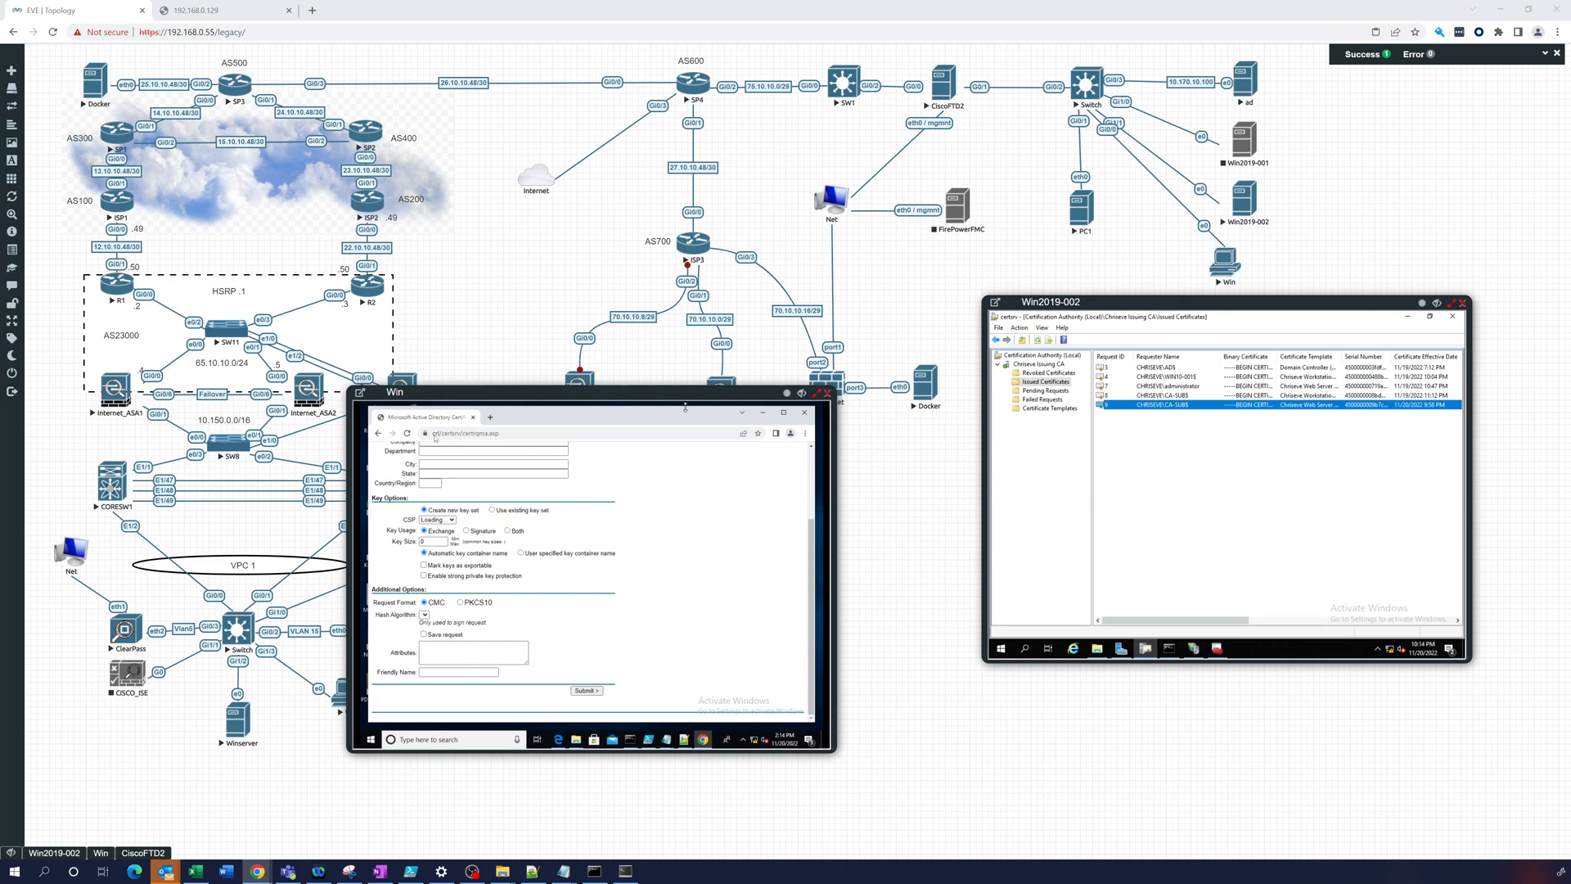
{"action": "mouse_move", "coordinate": [451, 437]}
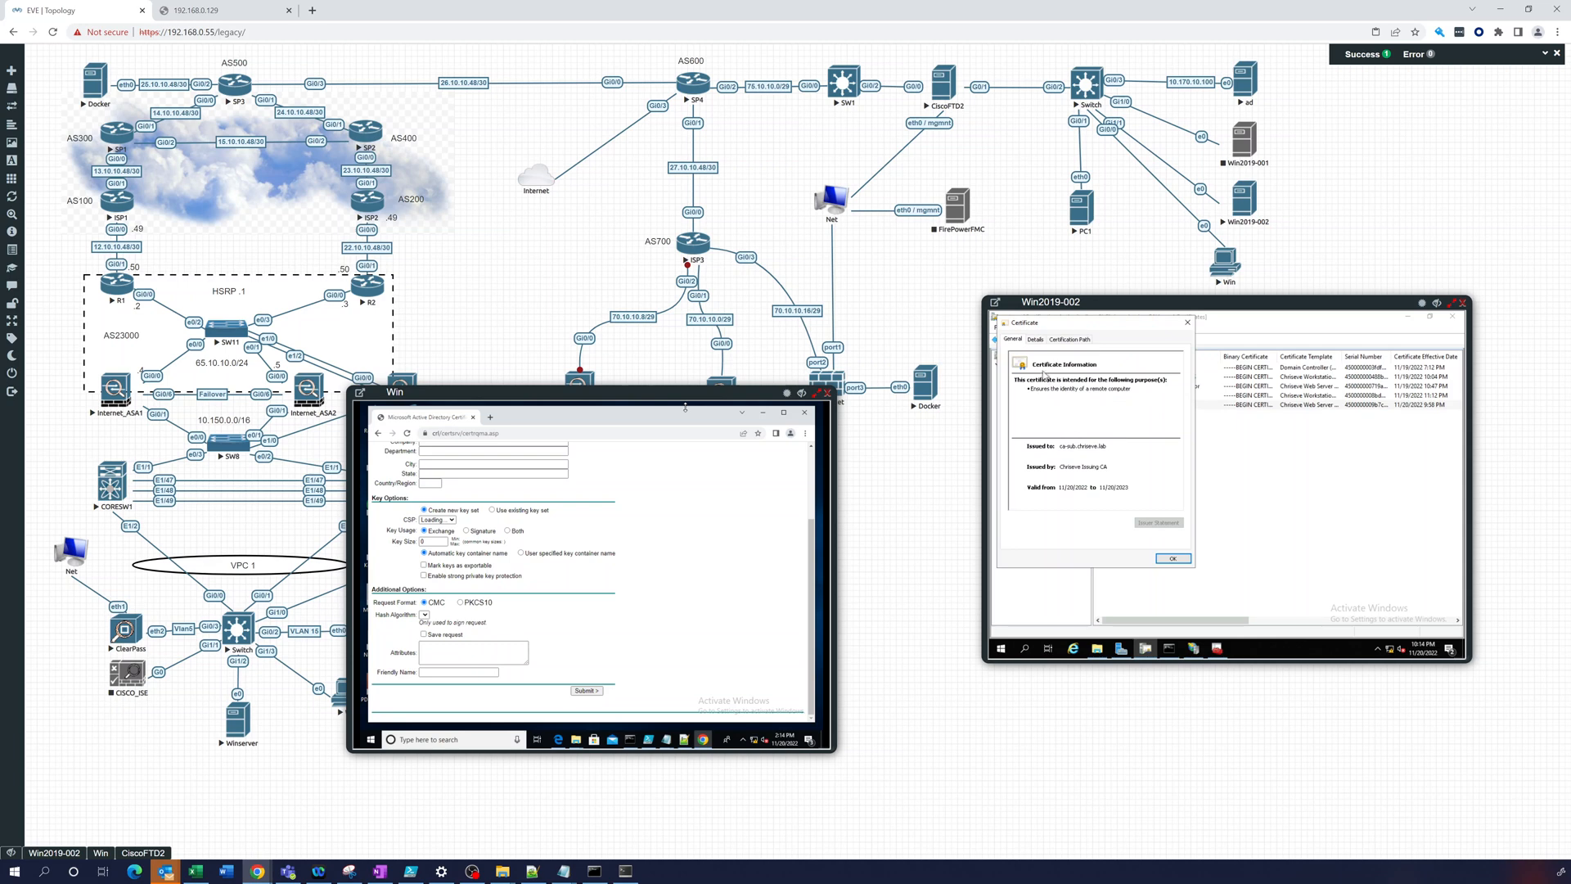
Show the certificate's Details and select CRL Distribution Points to reveal its LDAP and http CRL URLs.
{"action": "left_click", "coordinate": [1036, 339]}
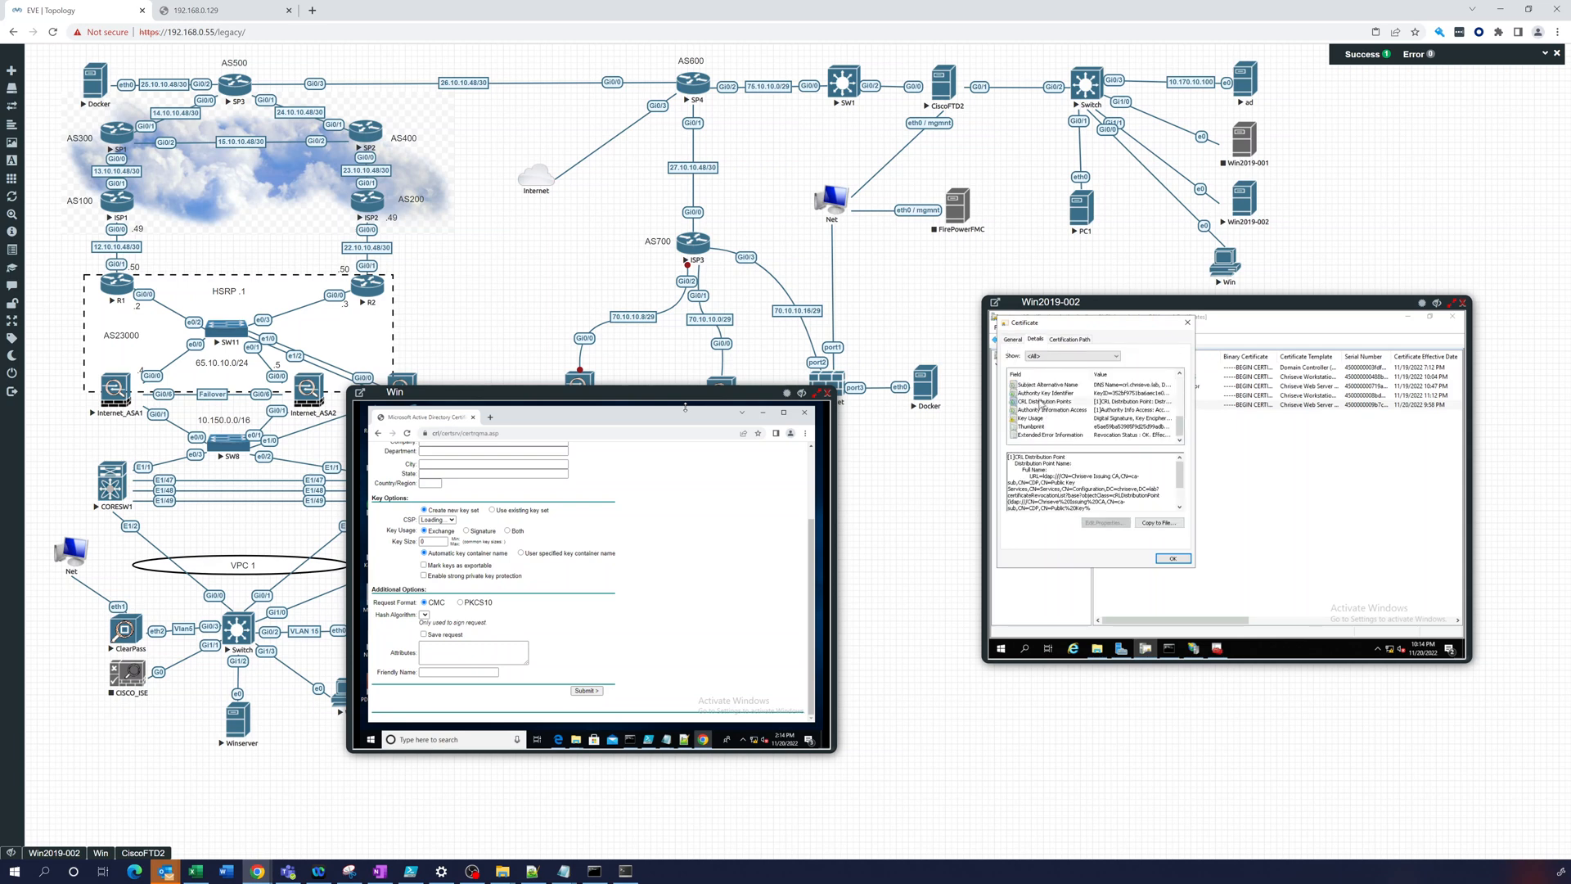
{"action": "left_click", "coordinate": [1050, 401]}
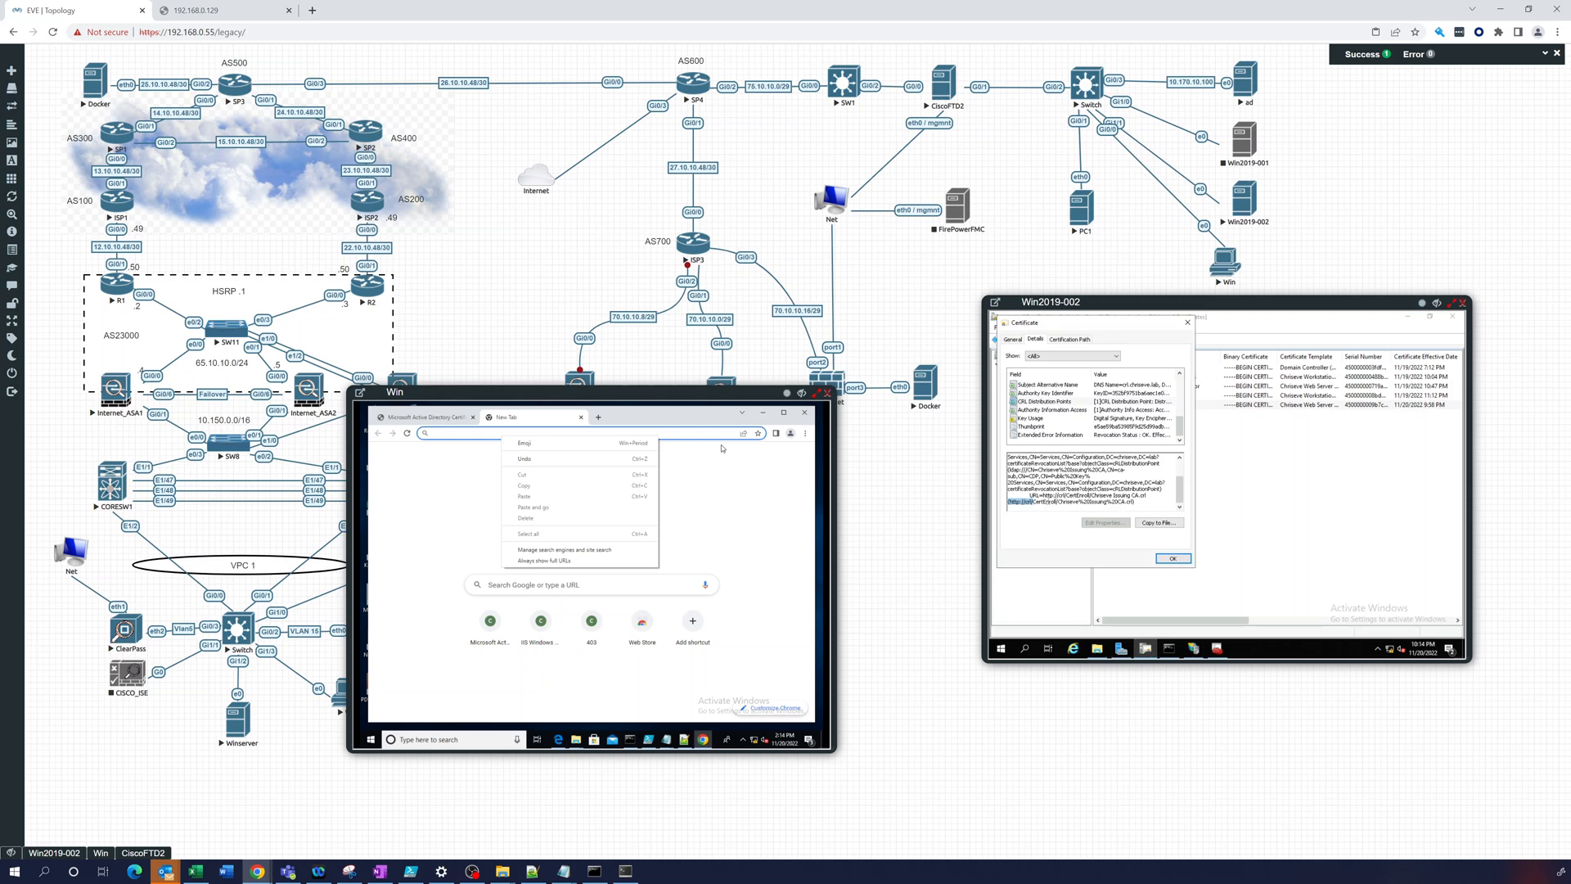
{"action": "double_click", "coordinate": [1077, 499]}
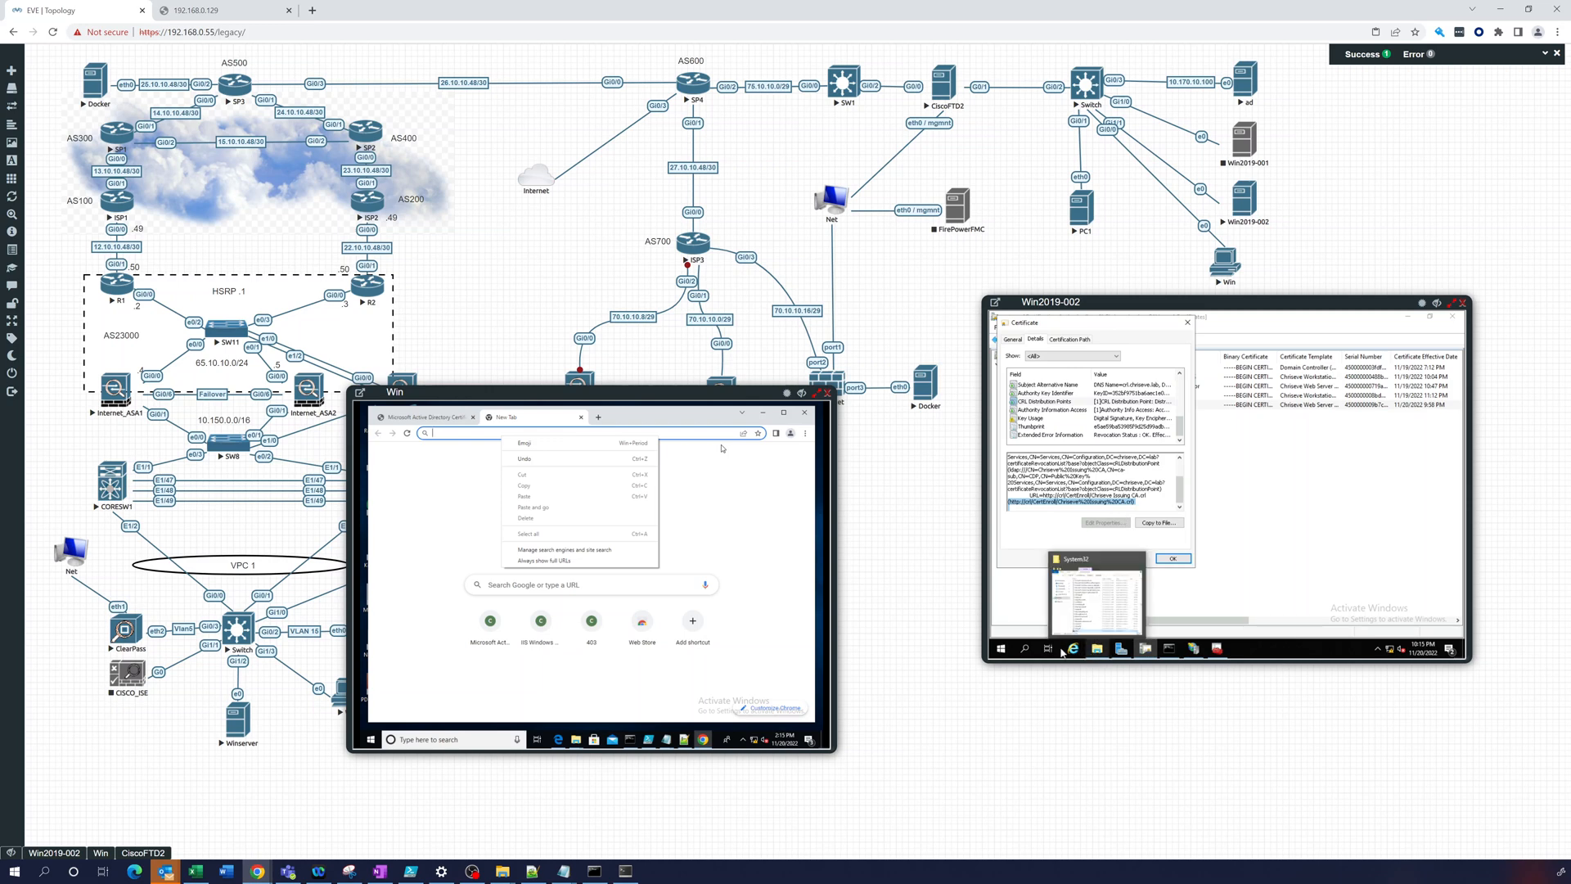
{"action": "left_click", "coordinate": [999, 648]}
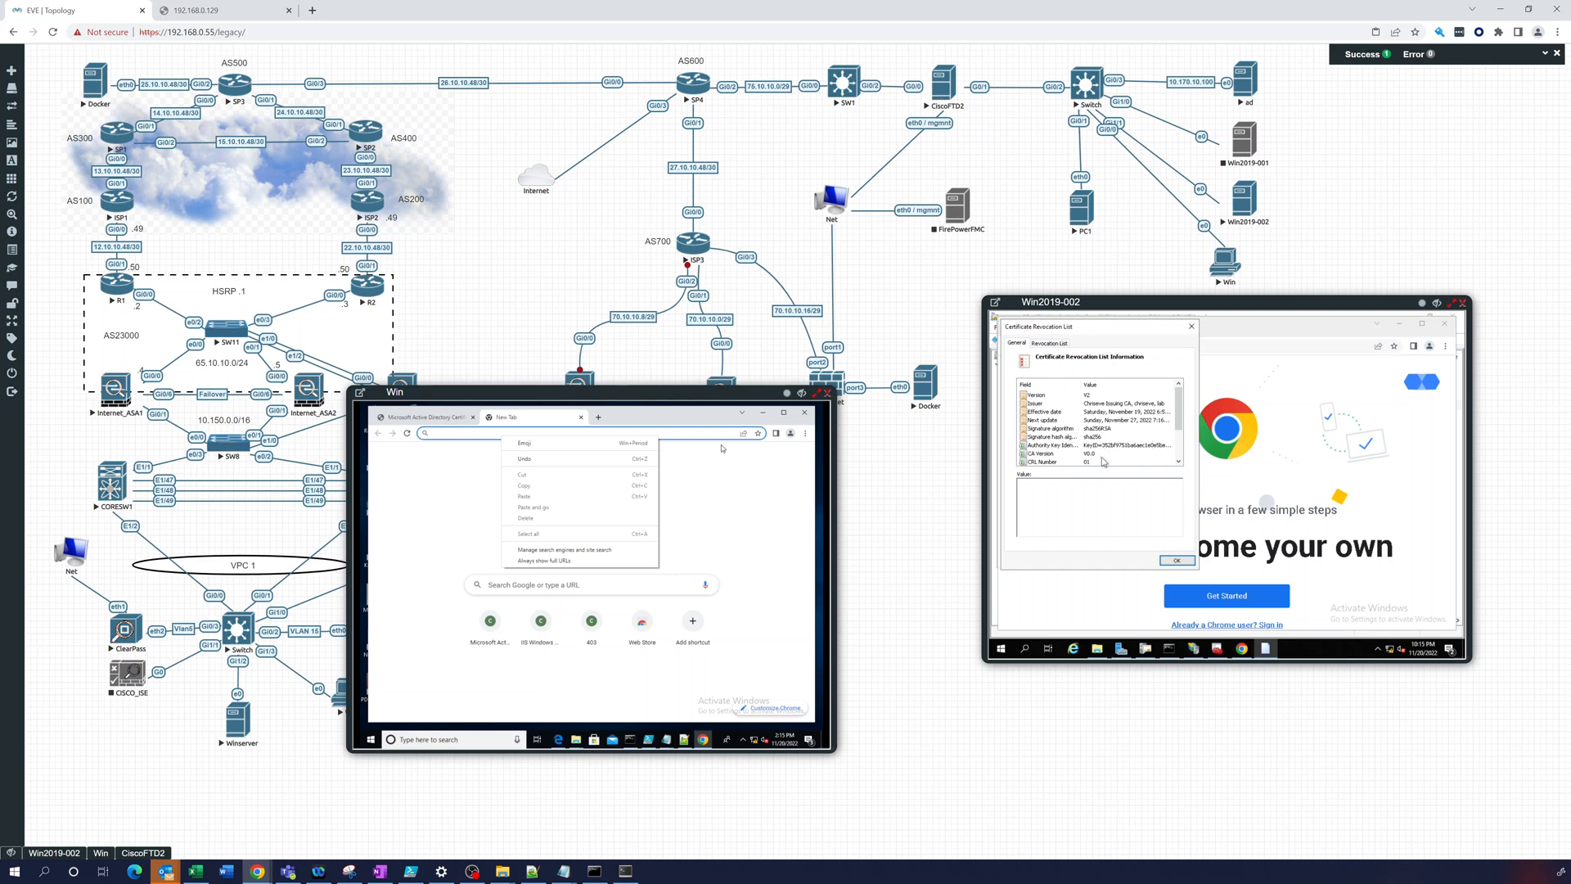
Review the CRL's Freshest CRL, Published CRL Locations, Next CRL Publish, CA Version, Next update and Issuer fields, then close it.
{"action": "scroll", "scroll_direction": "down", "scroll_amount": 3}
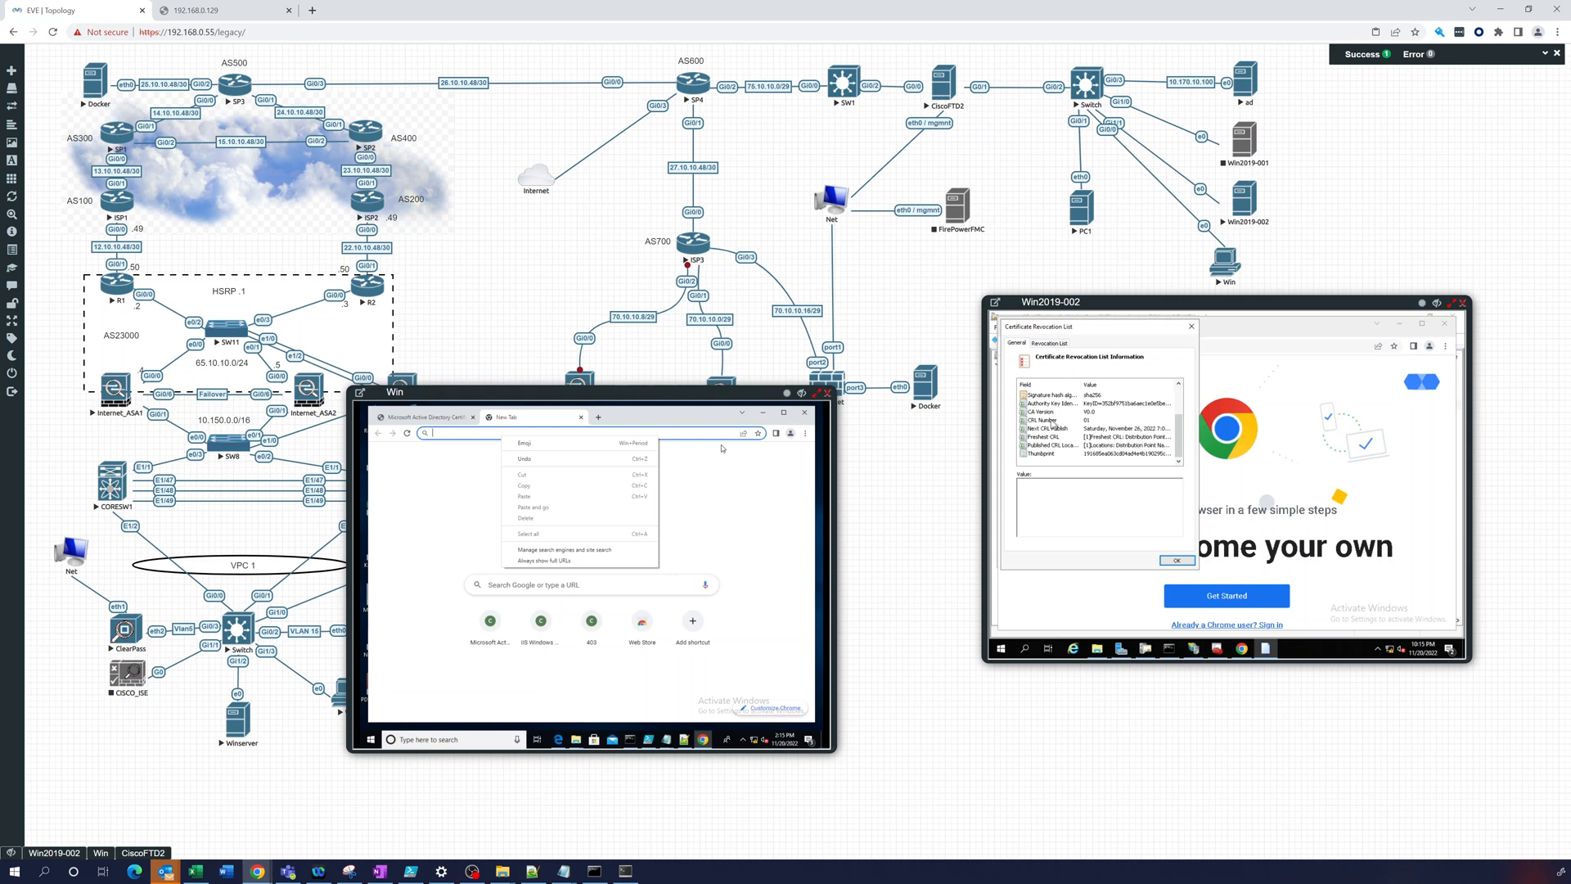
{"action": "left_click", "coordinate": [1042, 437]}
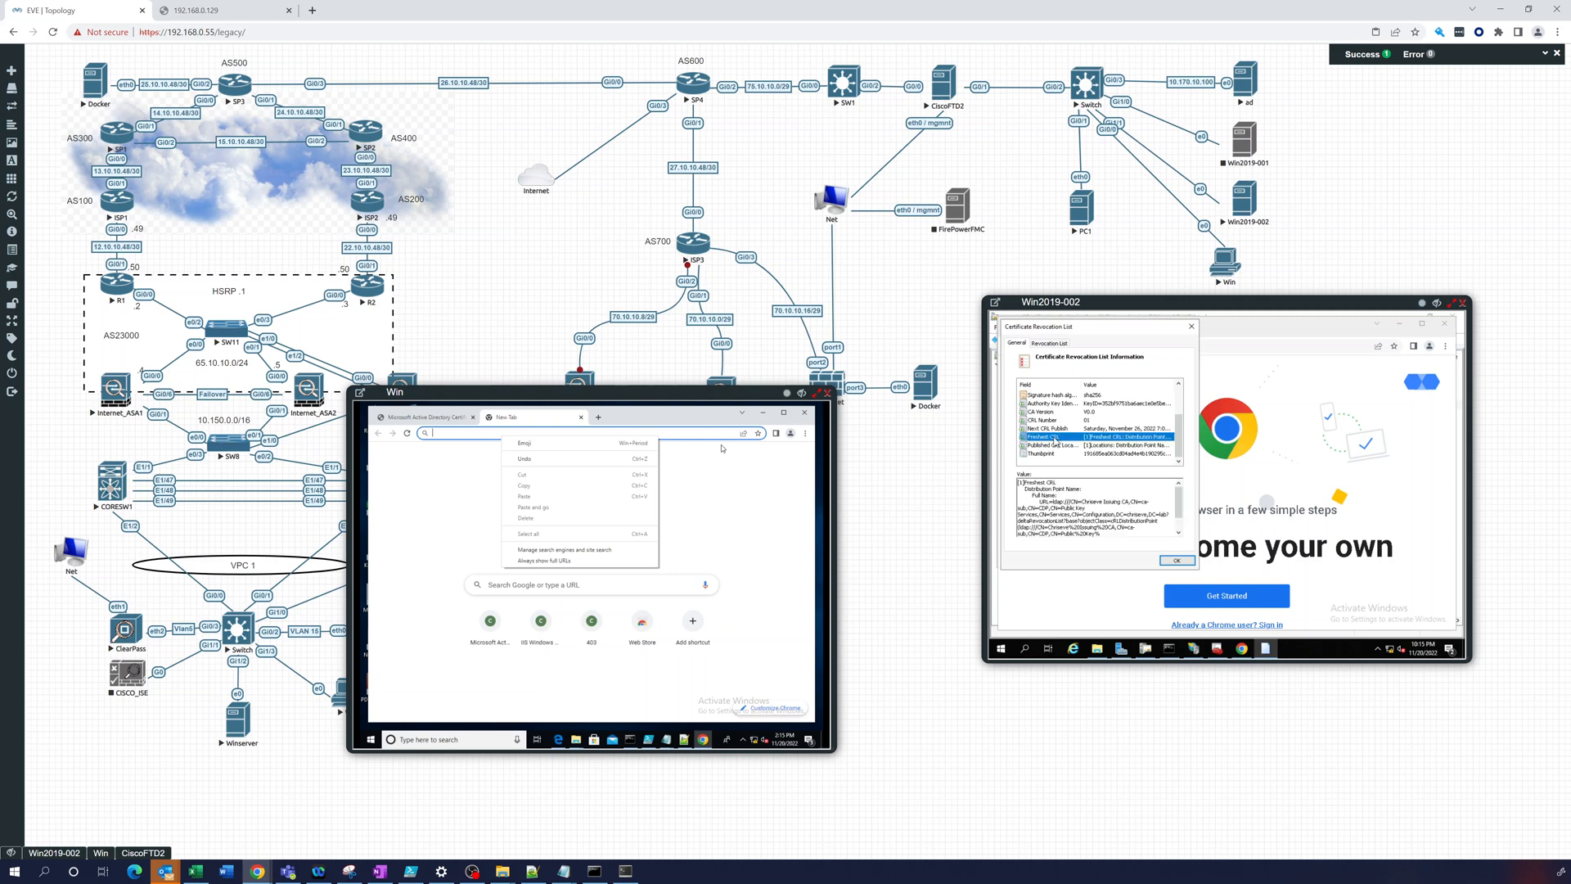
{"action": "left_click", "coordinate": [1052, 445]}
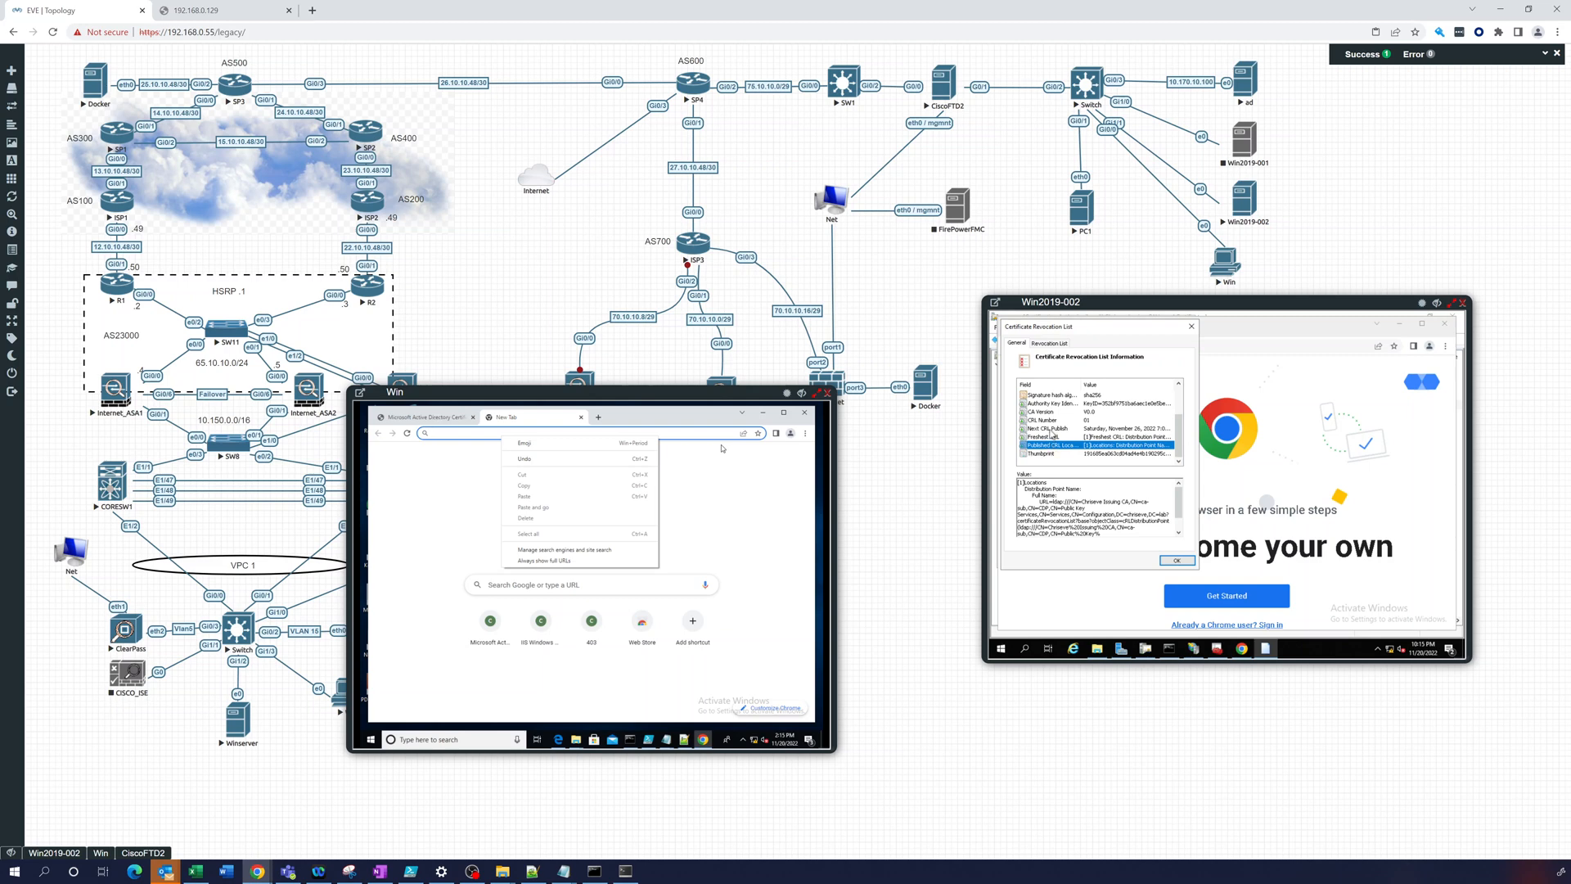
{"action": "left_click", "coordinate": [1052, 428]}
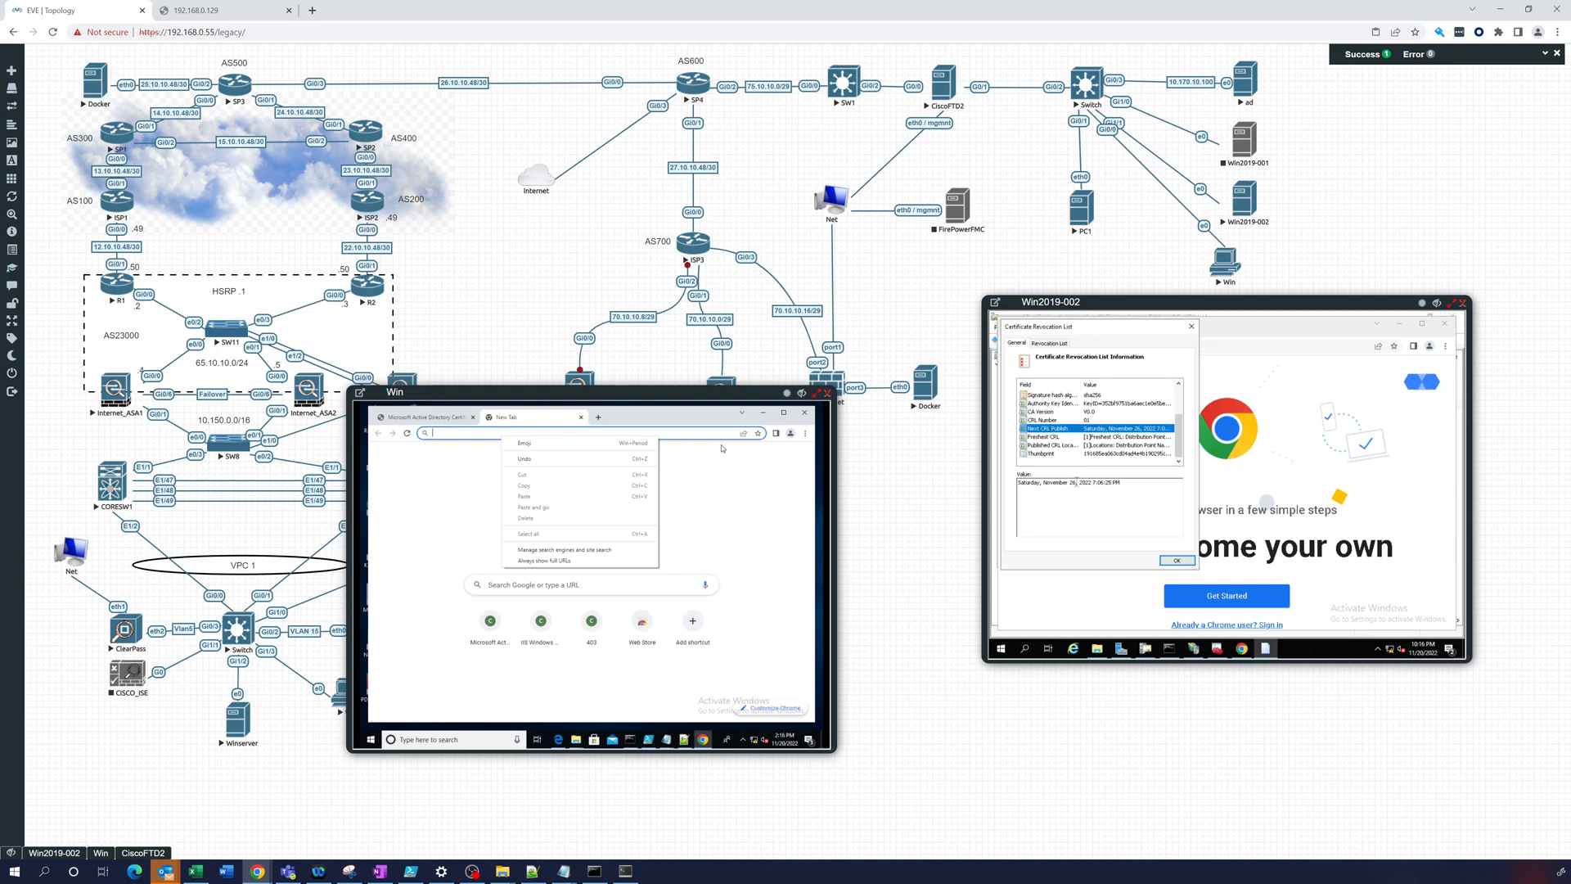
{"action": "left_click", "coordinate": [1041, 411]}
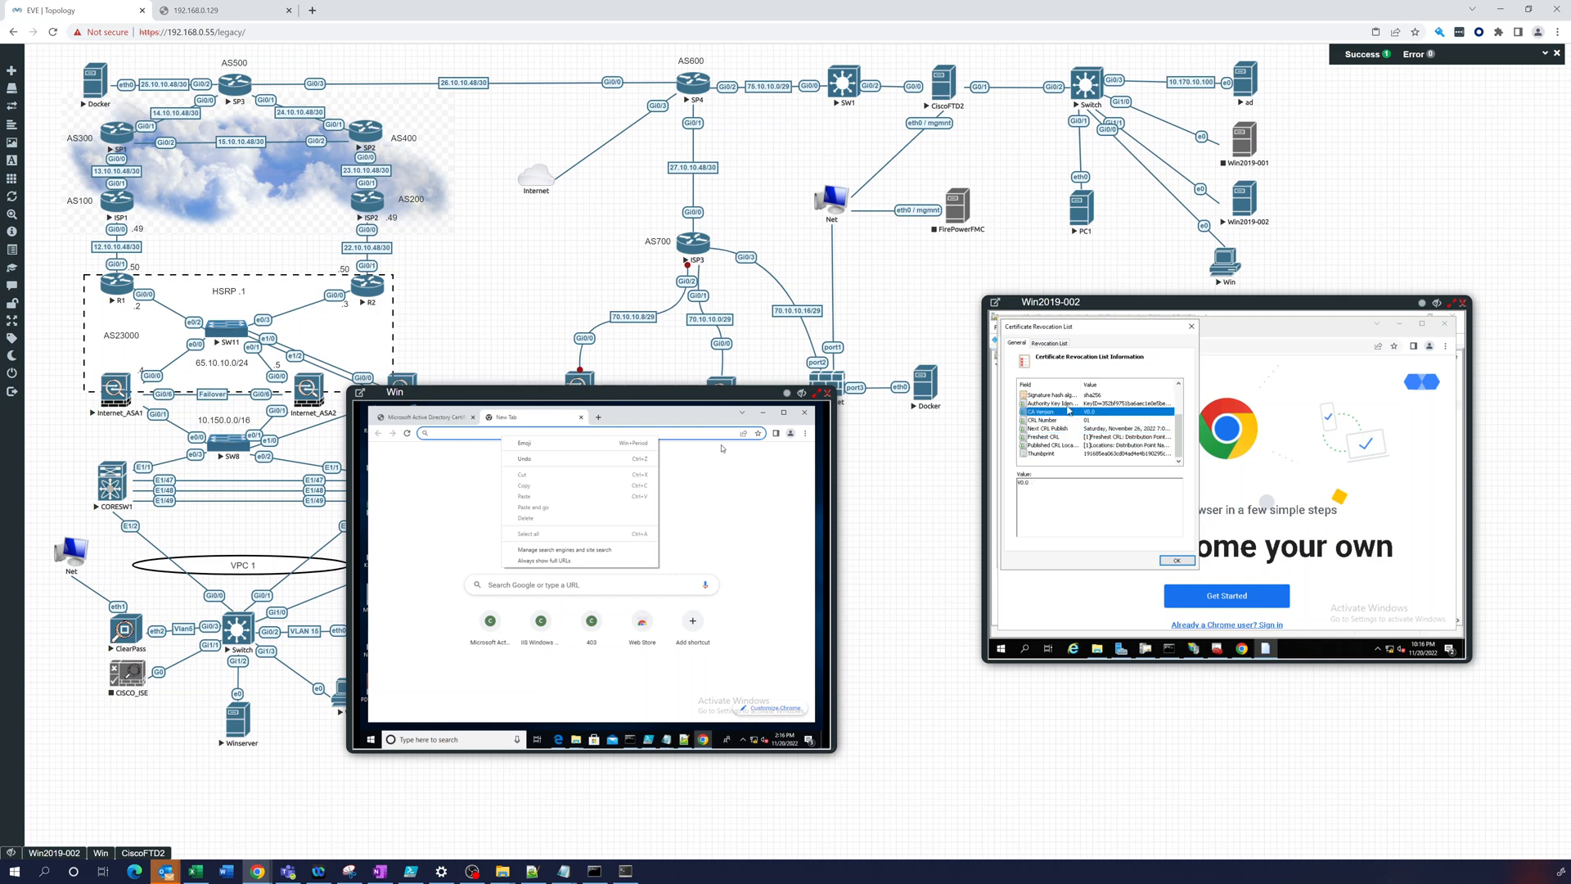
{"action": "left_click", "coordinate": [1052, 394]}
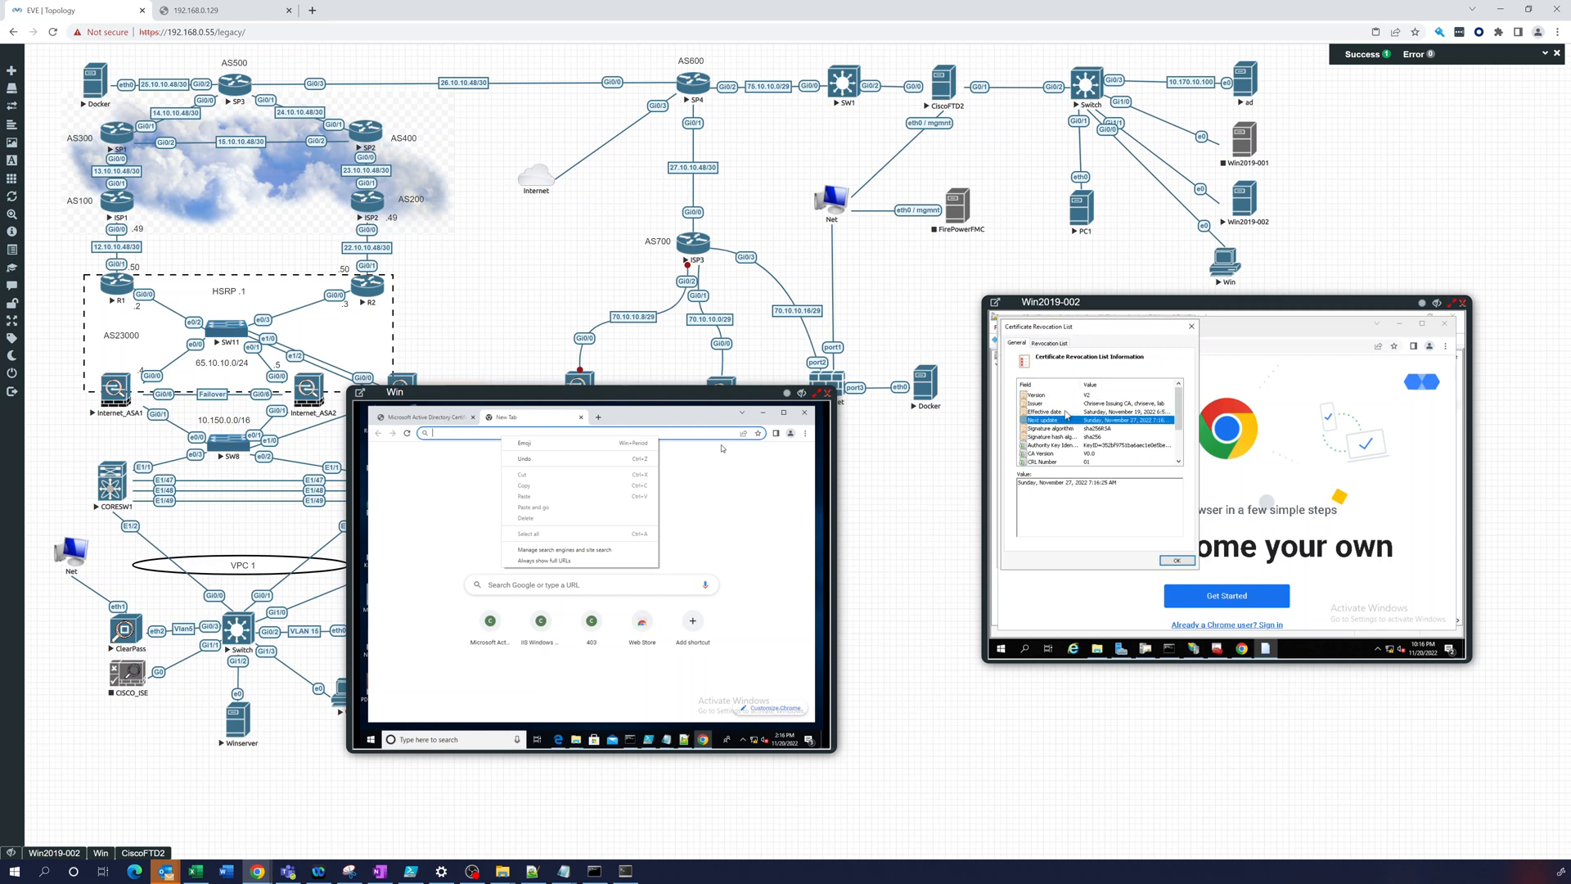
{"action": "left_click", "coordinate": [1041, 411]}
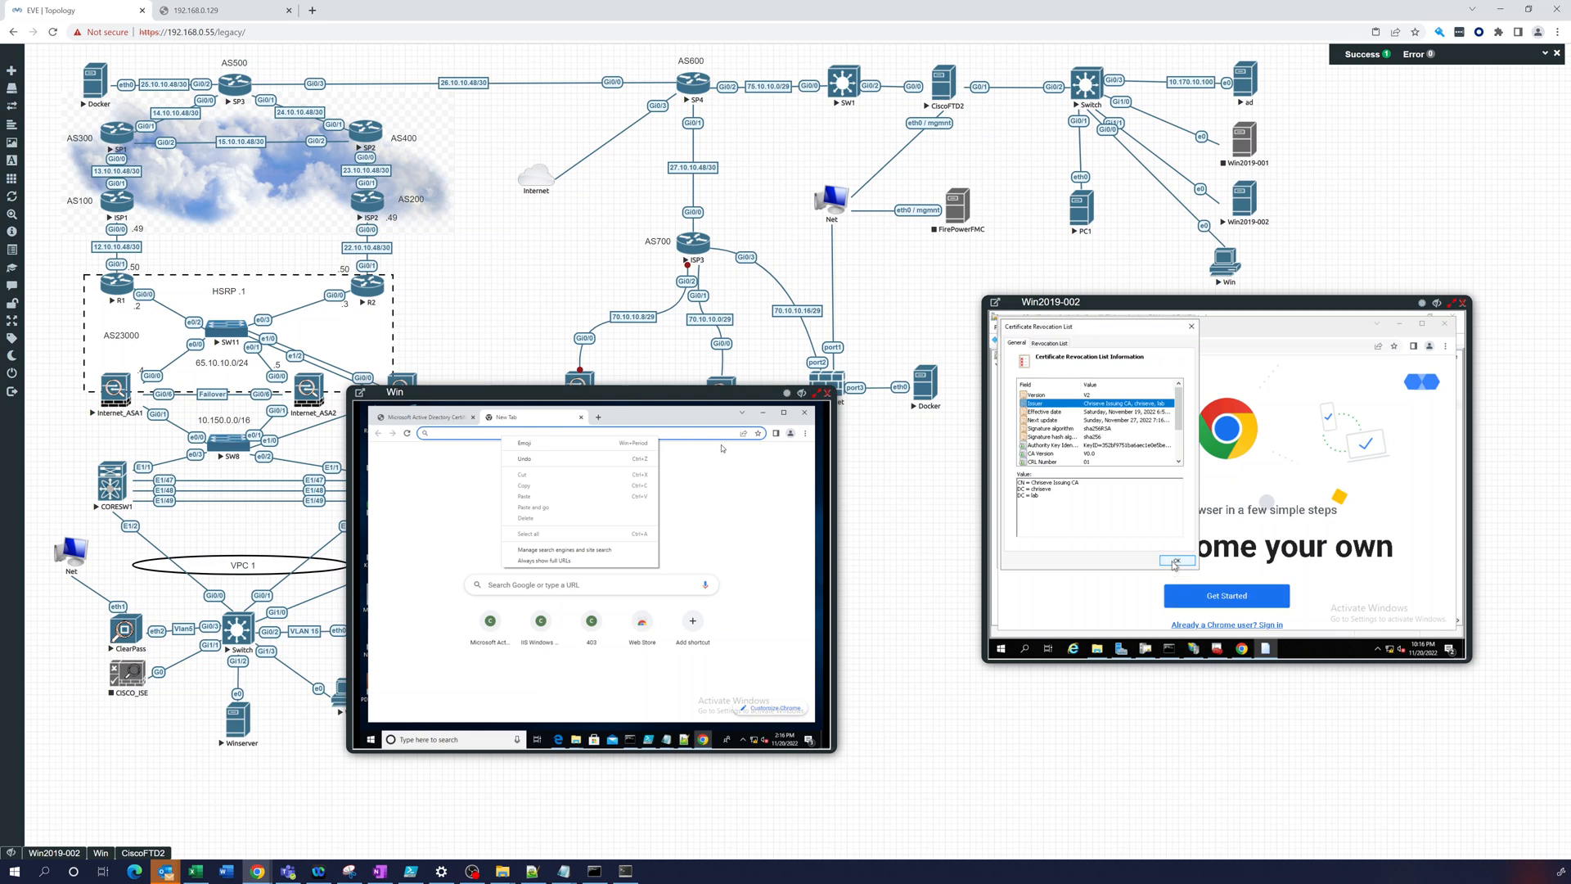
{"action": "left_click", "coordinate": [1174, 559]}
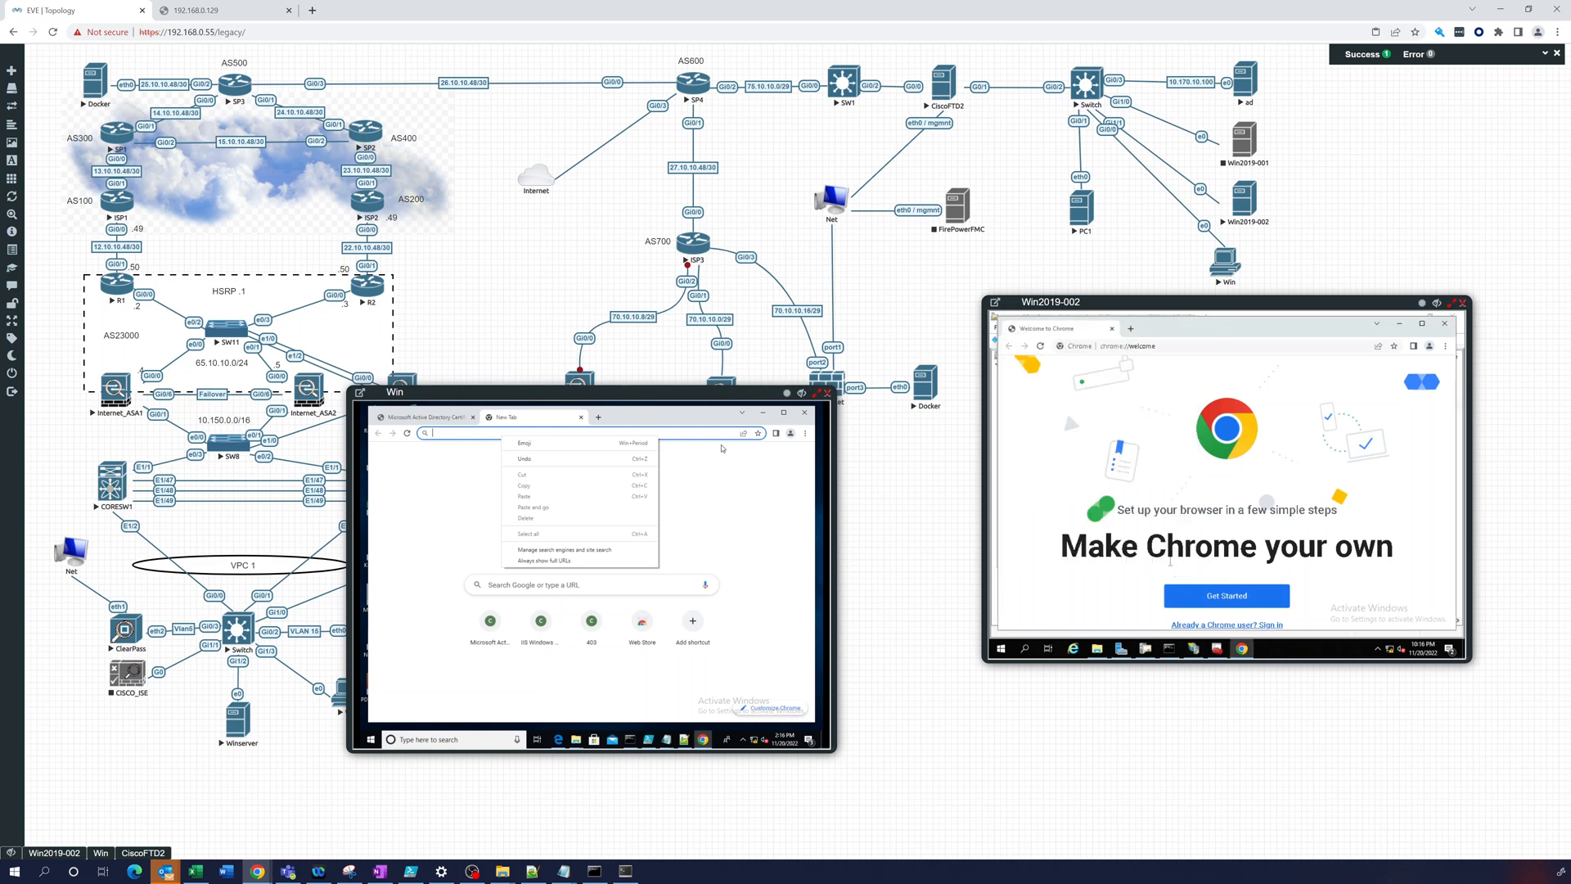
{"action": "mouse_move", "coordinate": [1128, 429]}
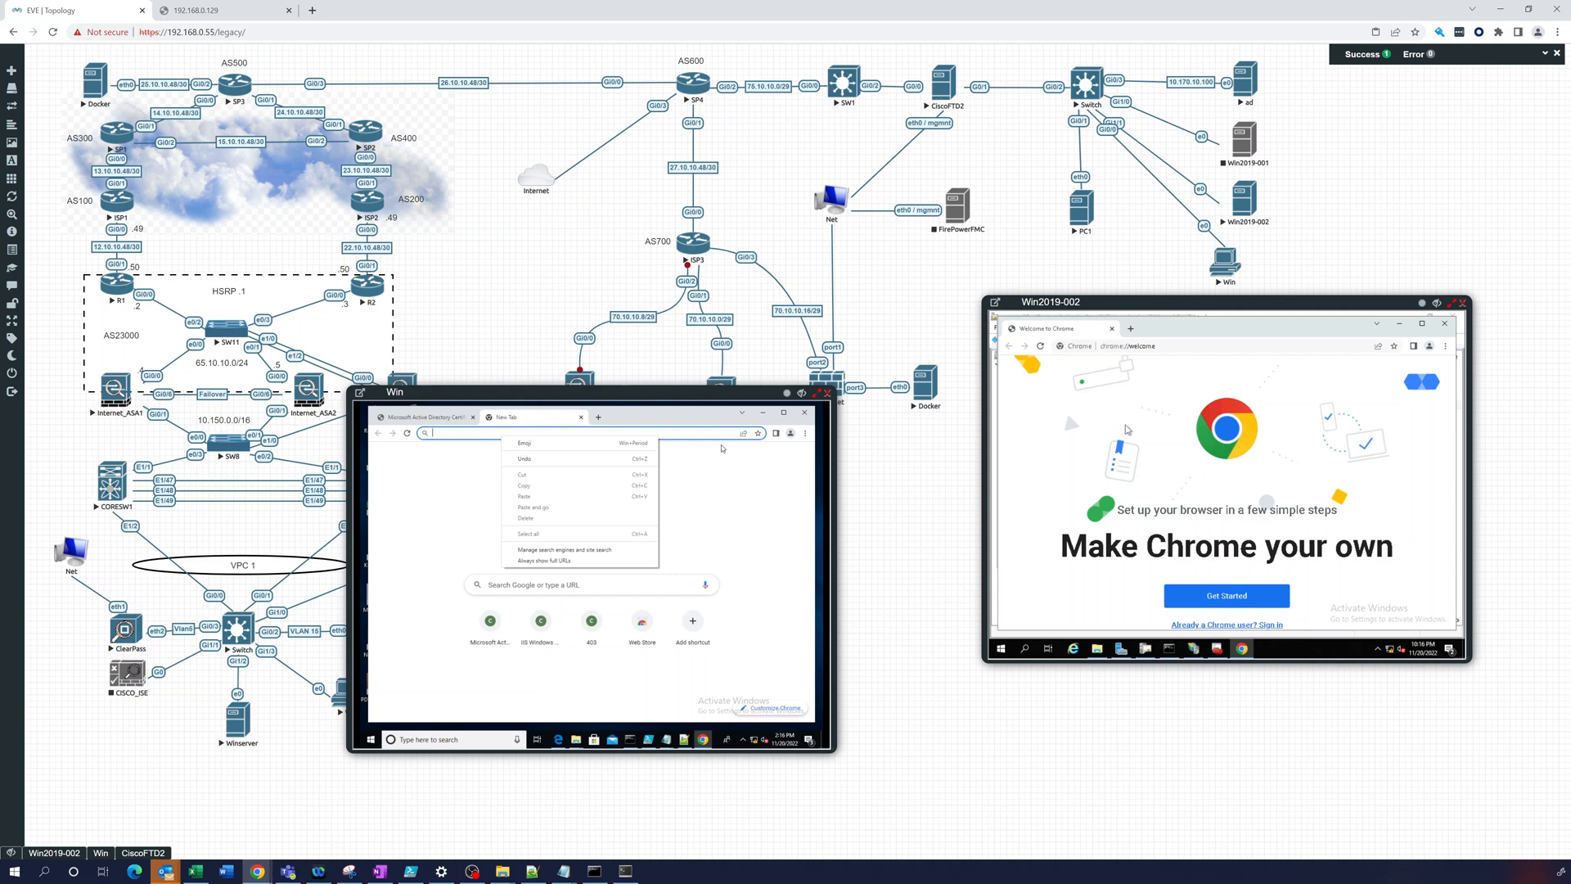
{"action": "mouse_move", "coordinate": [1118, 574]}
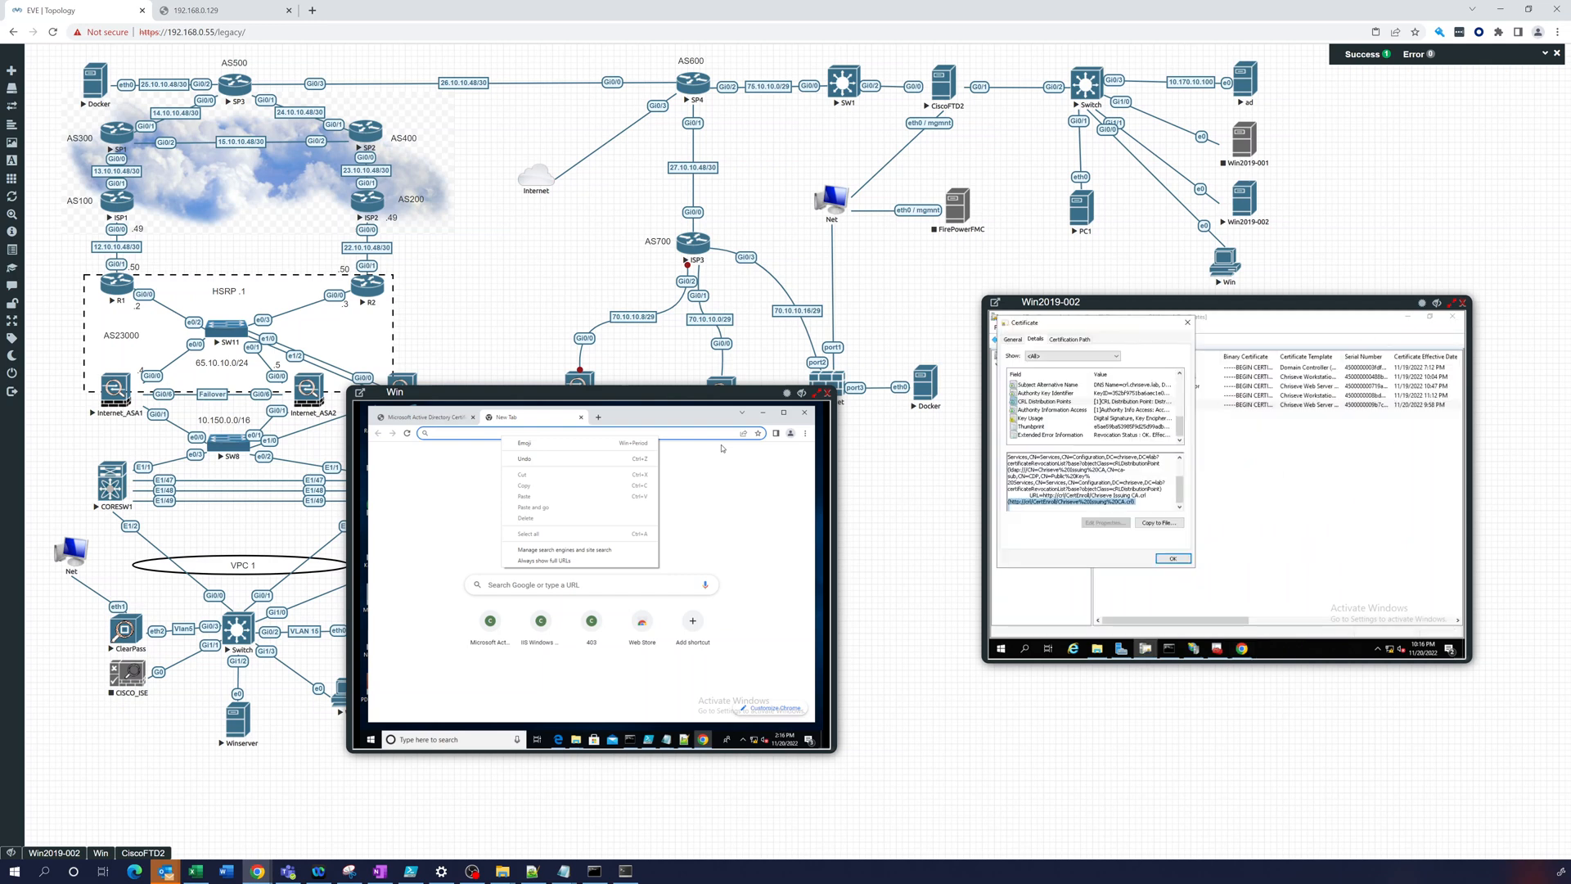
Select the http URL under Authority Information Access of the issued certificate and paste it into Chrome to download the CA certificate.
{"action": "left_click", "coordinate": [1170, 558]}
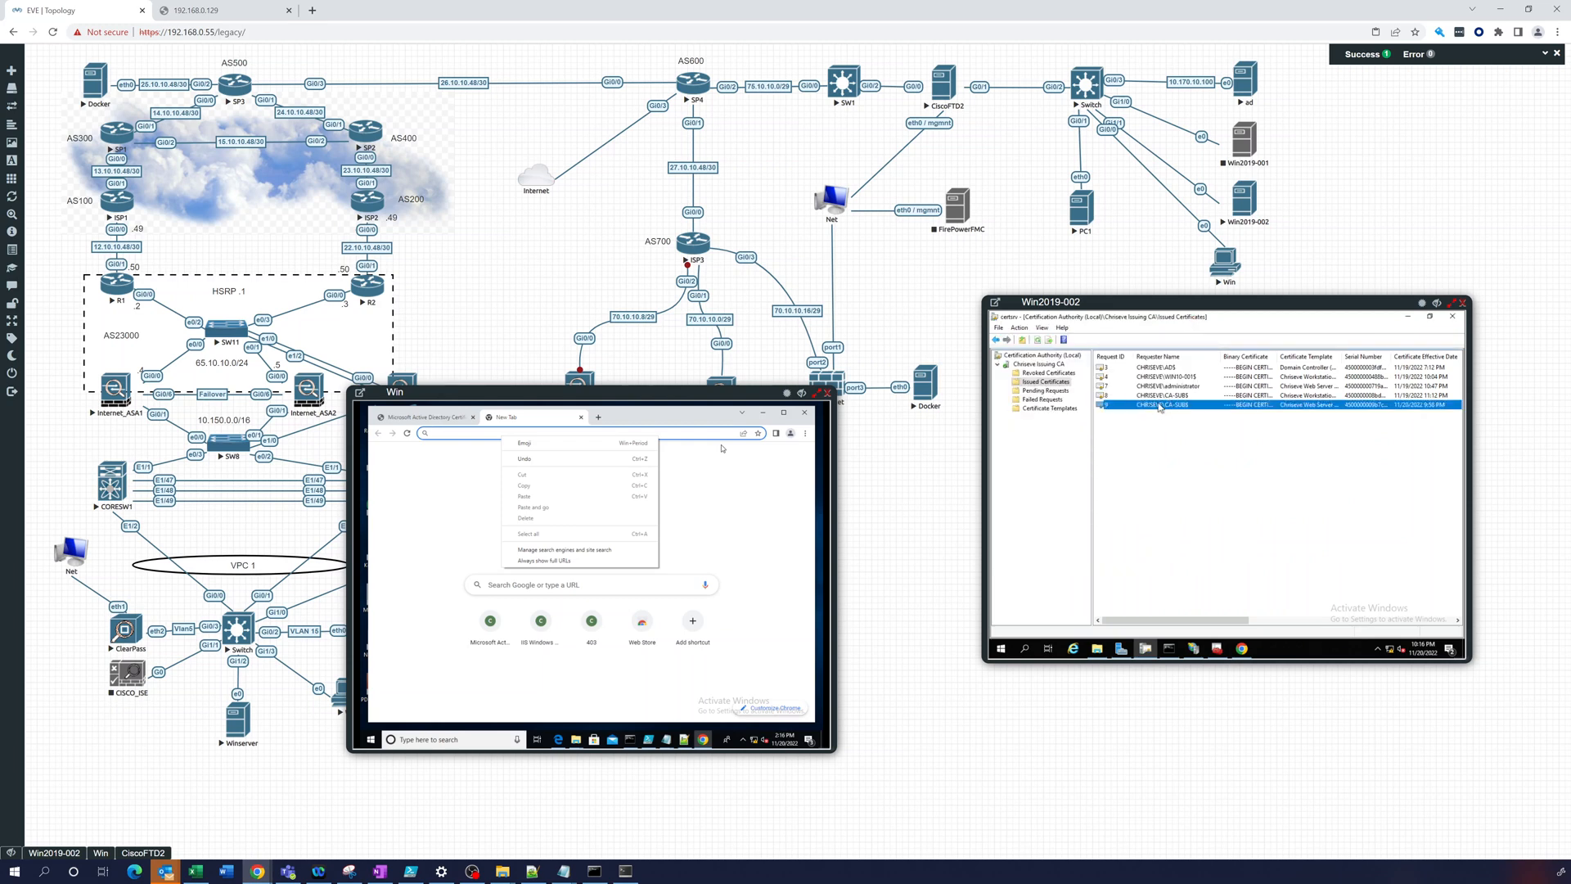
{"action": "double_click", "coordinate": [1202, 405]}
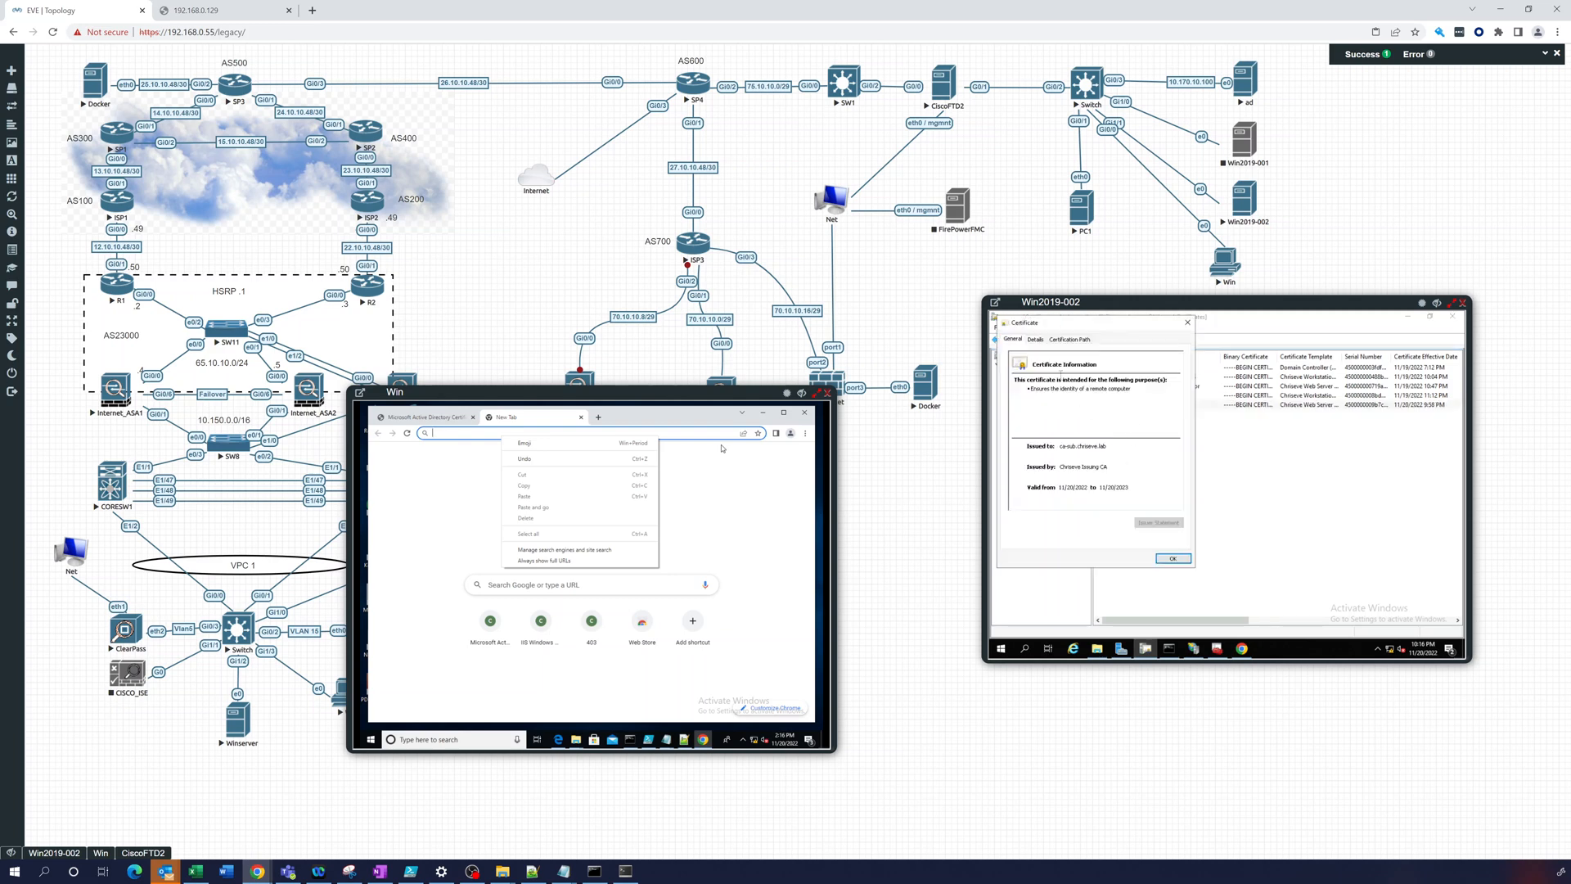
{"action": "left_click", "coordinate": [1035, 338]}
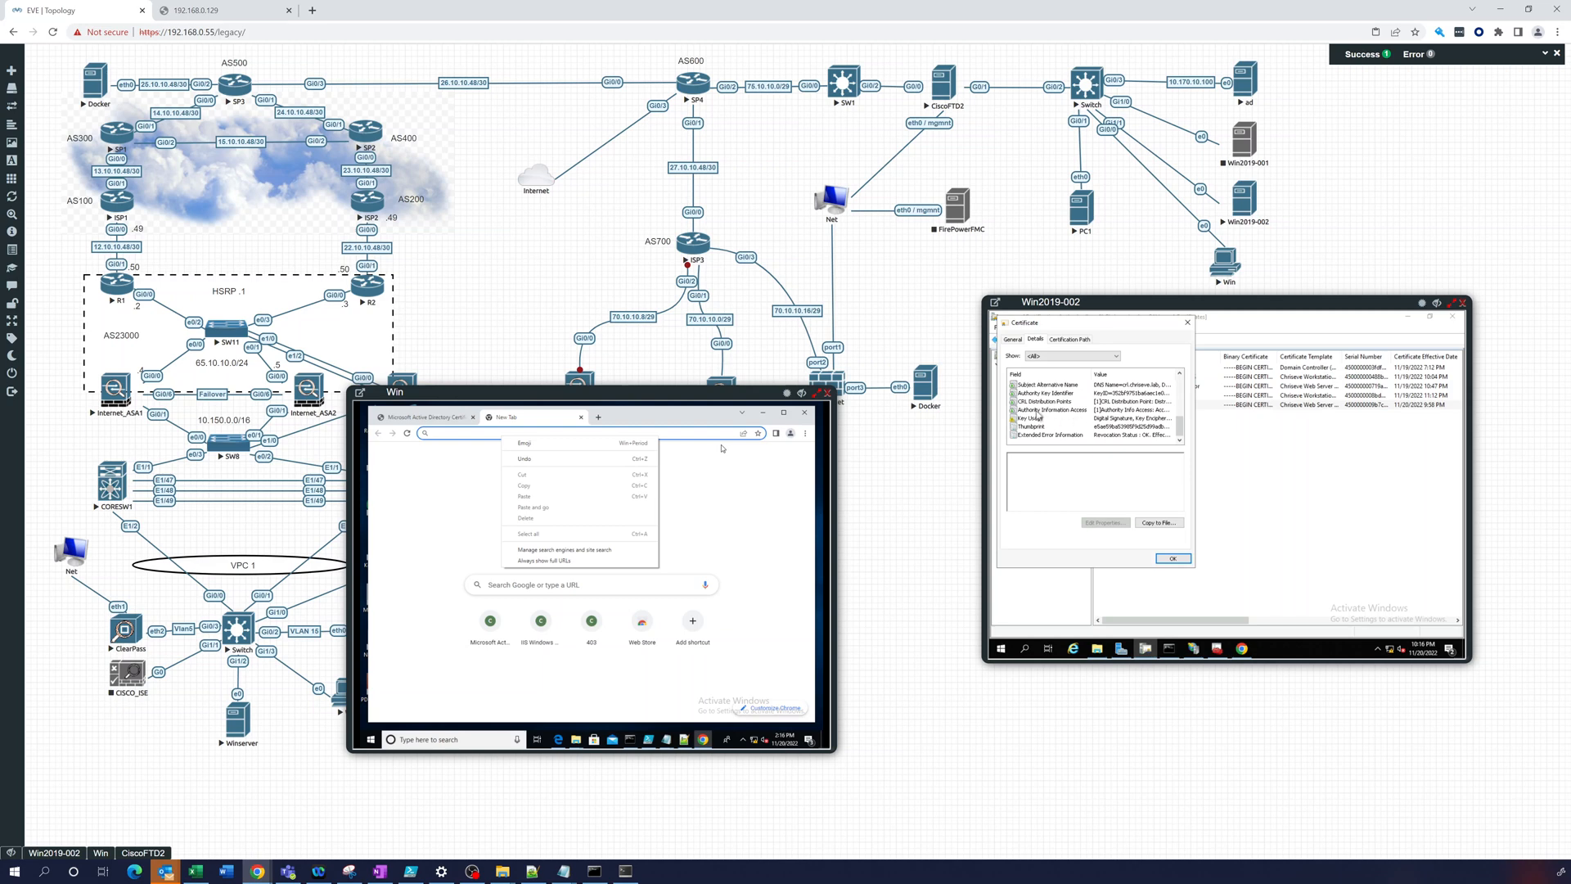
{"action": "left_click", "coordinate": [1052, 410]}
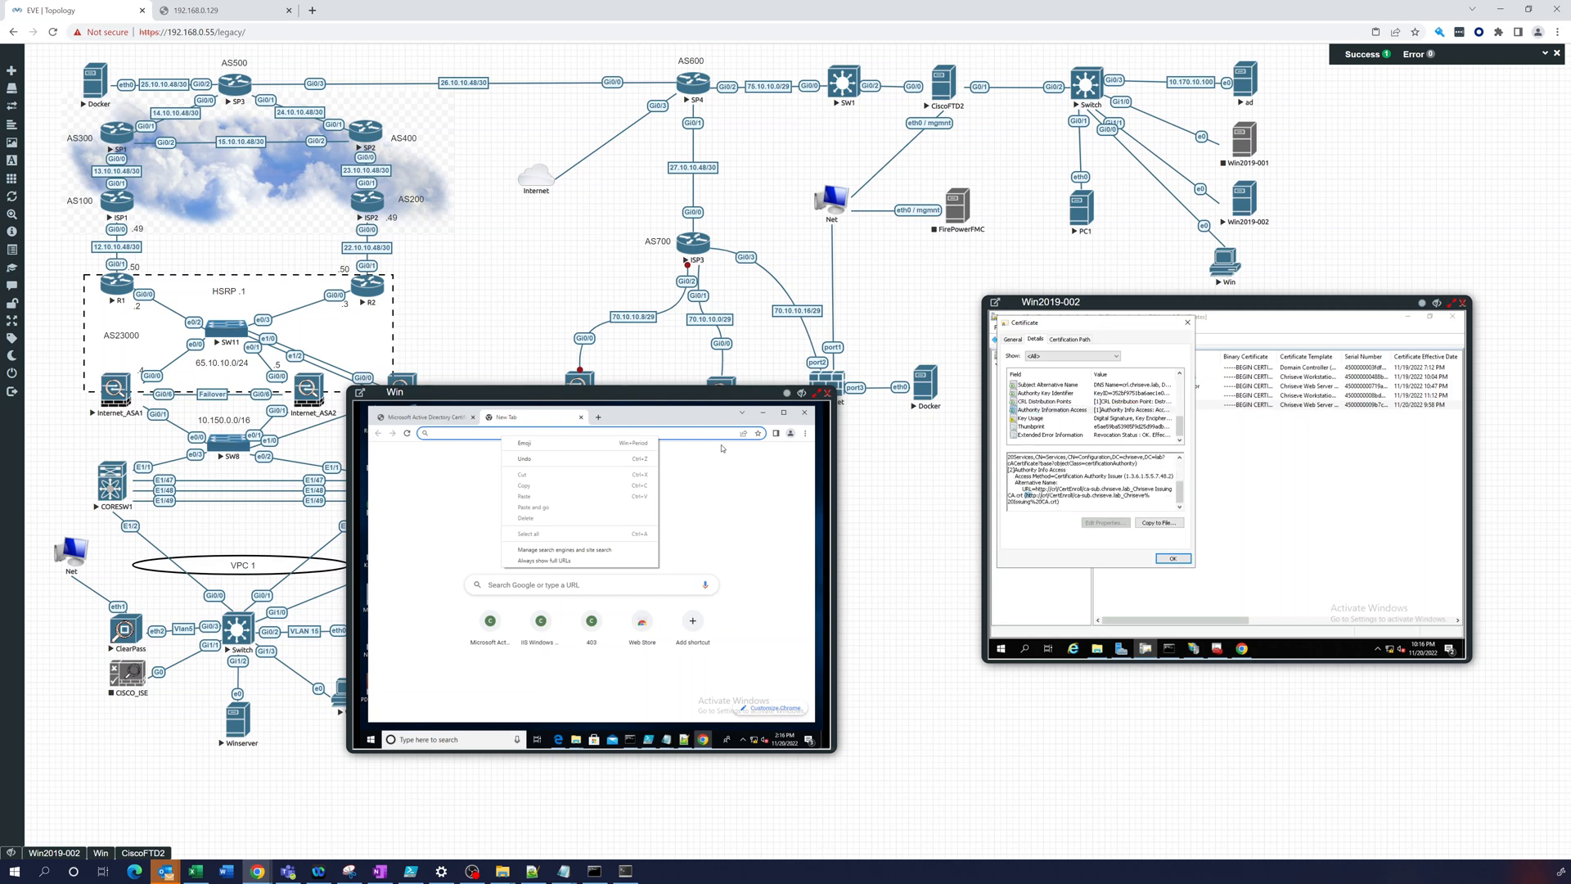
{"action": "left_click_drag", "start_coordinate": [1014, 496], "coordinate": [1147, 495]}
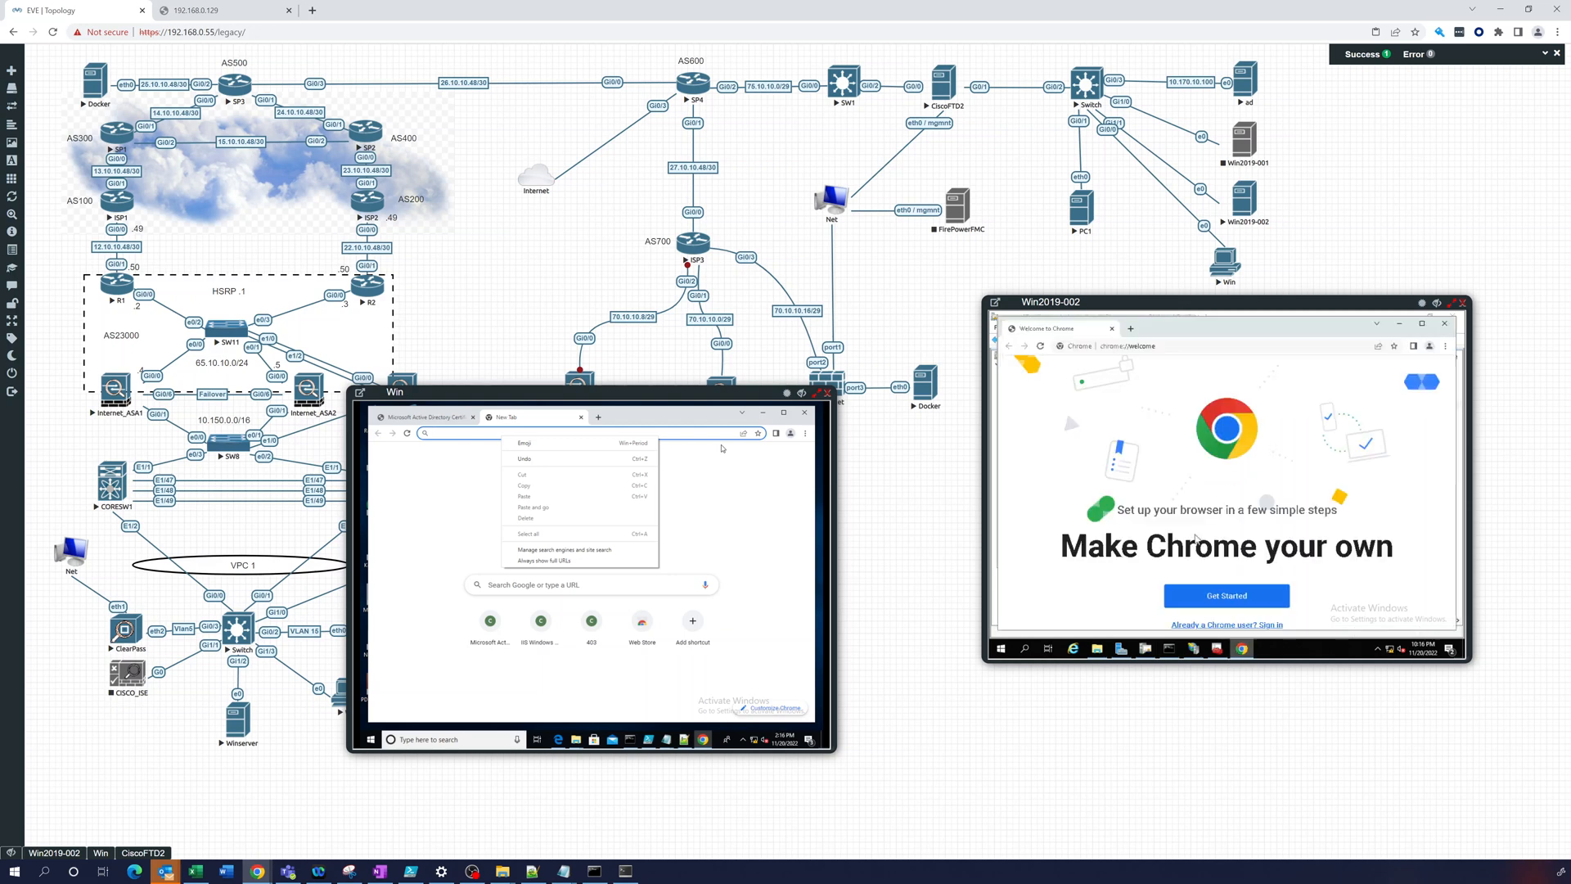
{"action": "right_click", "coordinate": [1102, 345]}
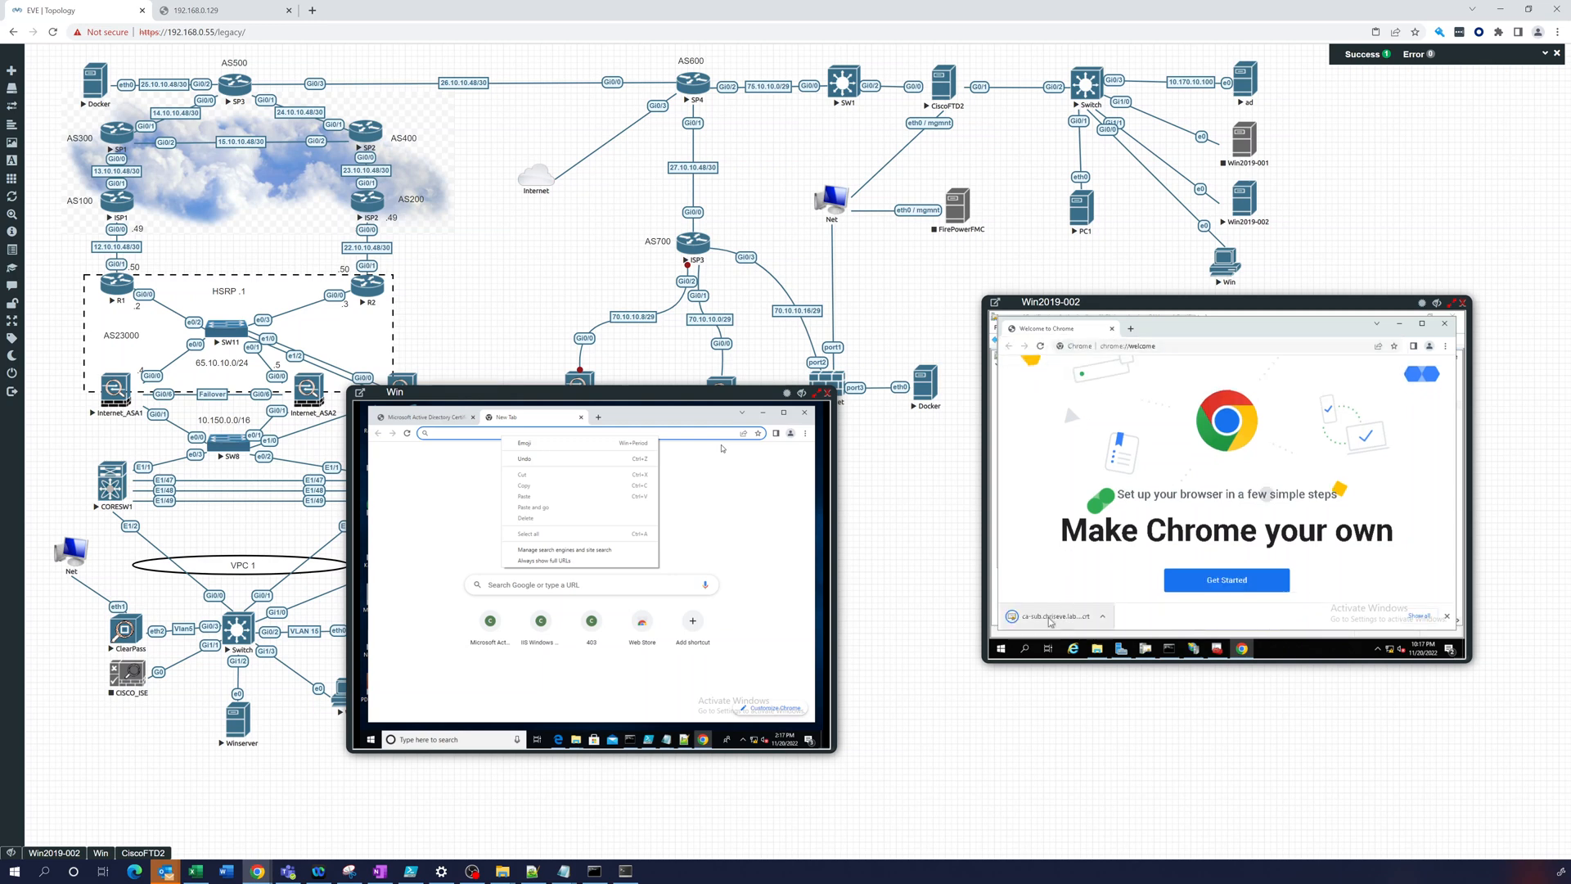
{"action": "mouse_move", "coordinate": [1052, 615]}
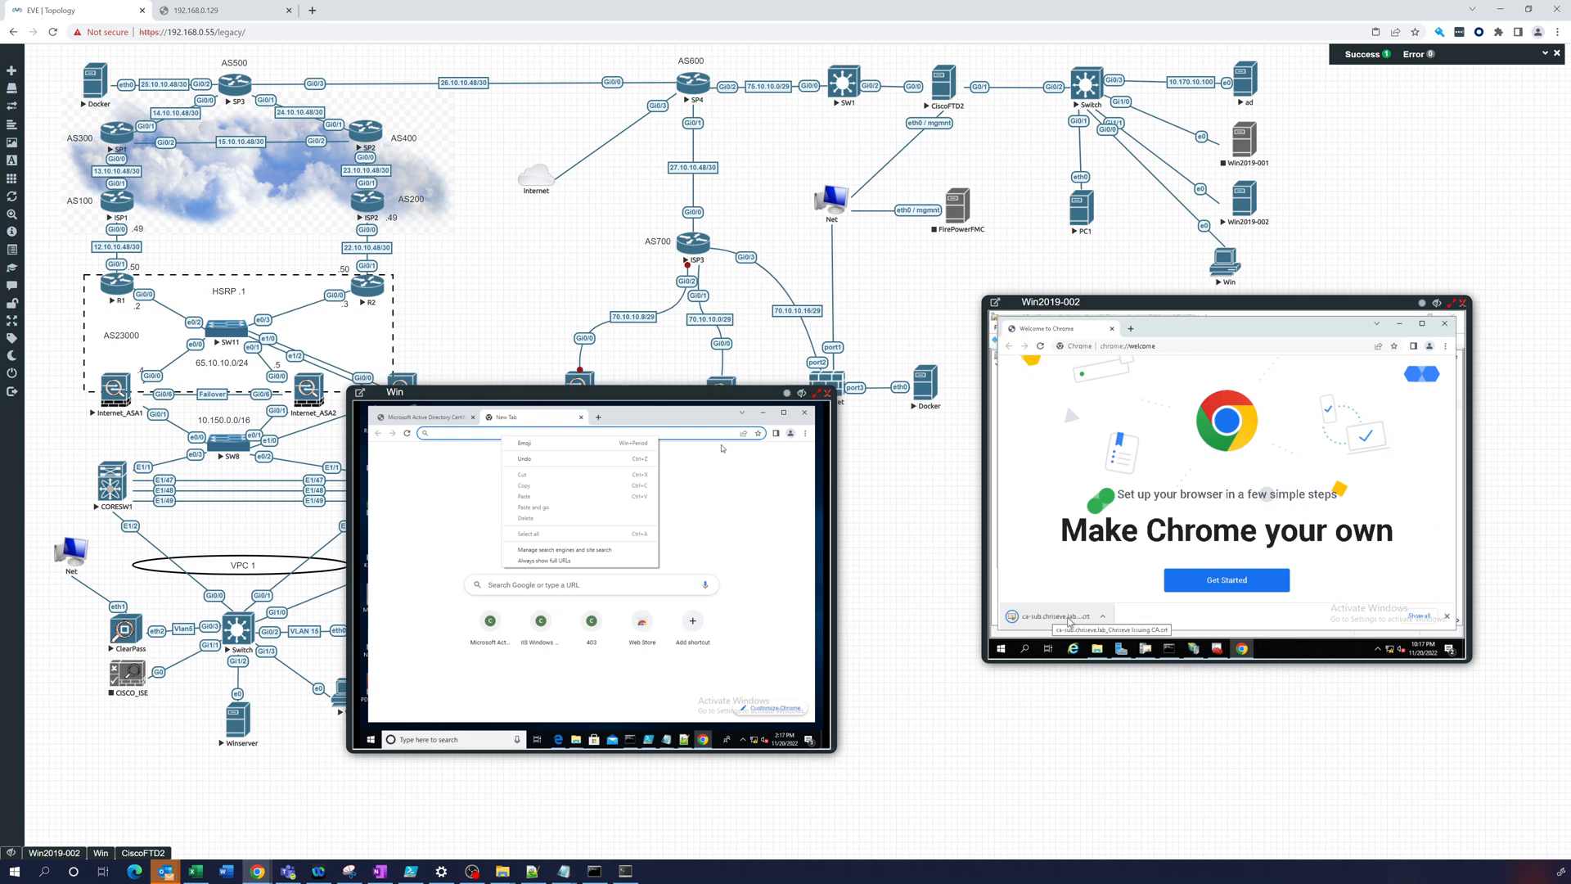
Inspect the downloaded Chrisieve Issuing CA certificate's General, Details and Certification Path, confirming the chain to Chrisieve Root Authority.
{"action": "left_click", "coordinate": [1052, 615]}
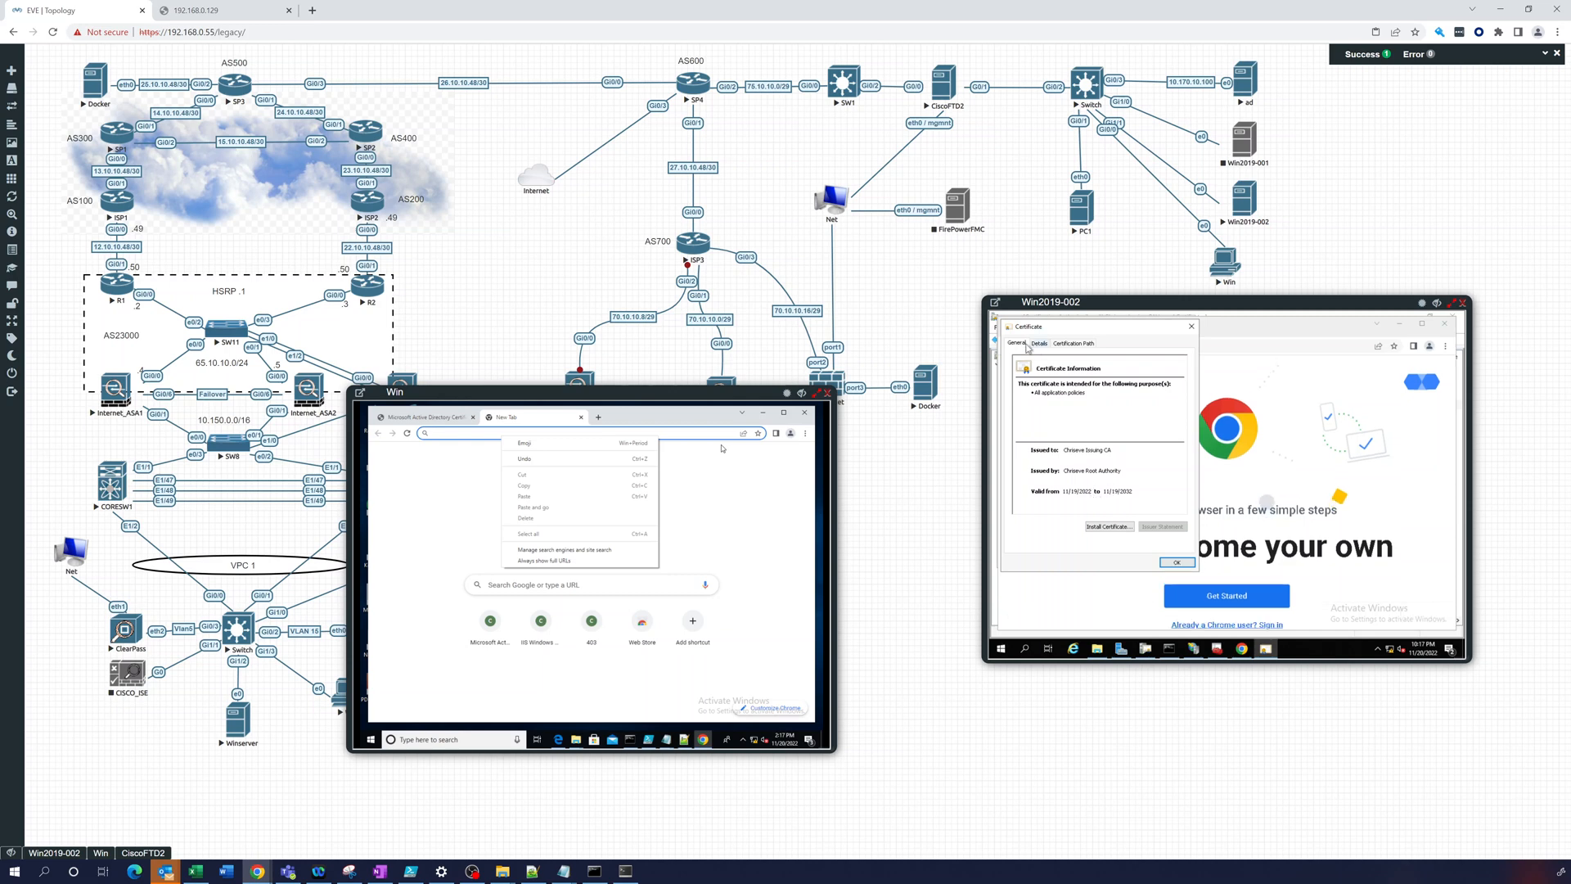
{"action": "left_click", "coordinate": [1039, 343]}
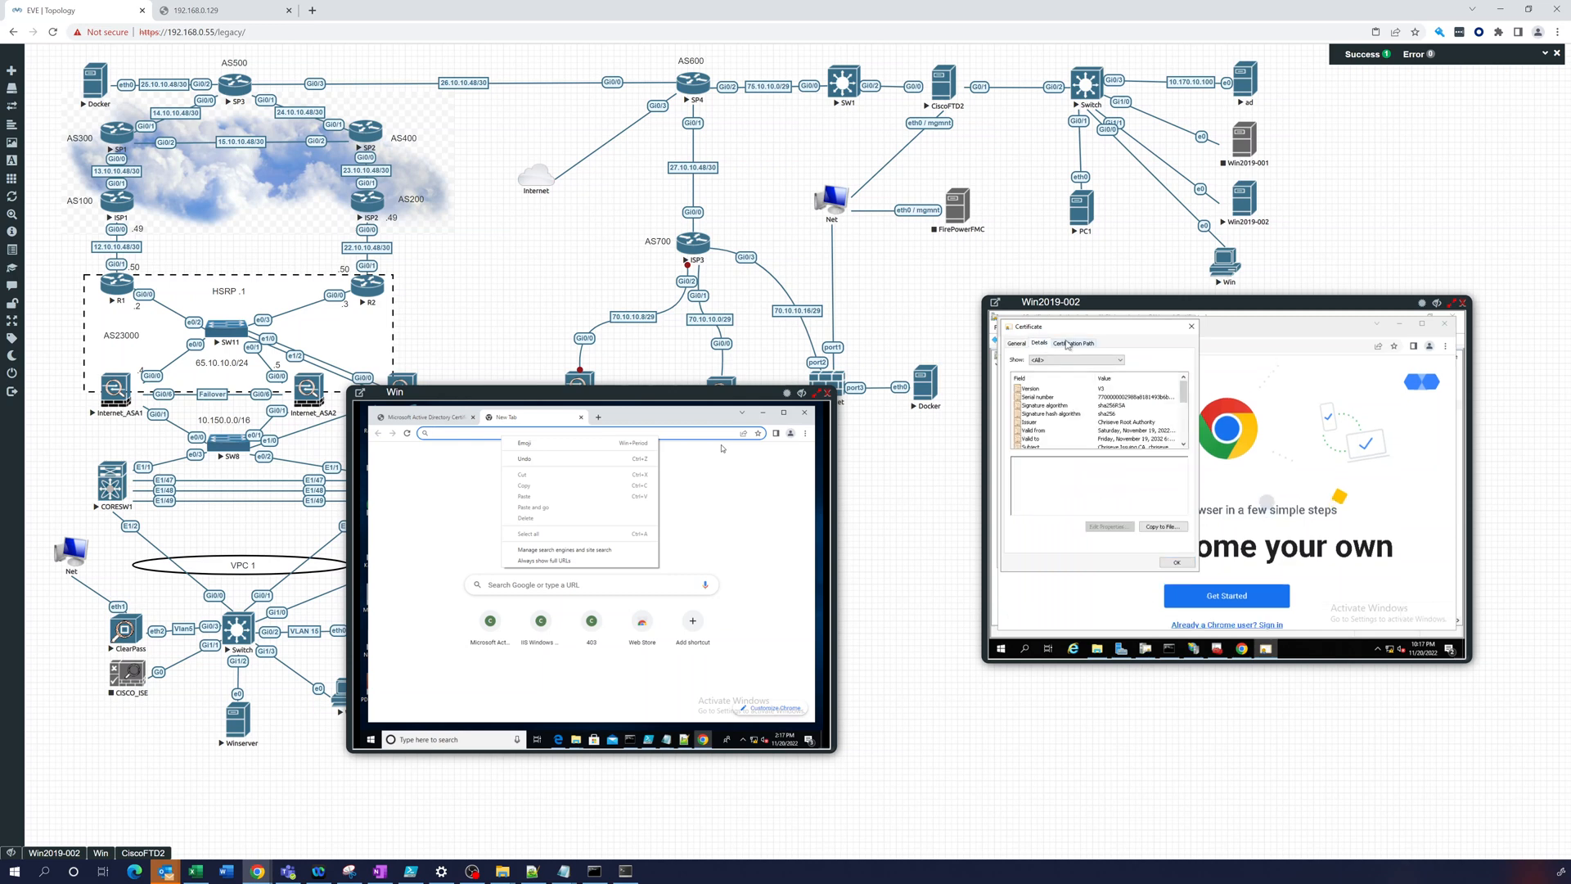
{"action": "left_click", "coordinate": [1071, 343]}
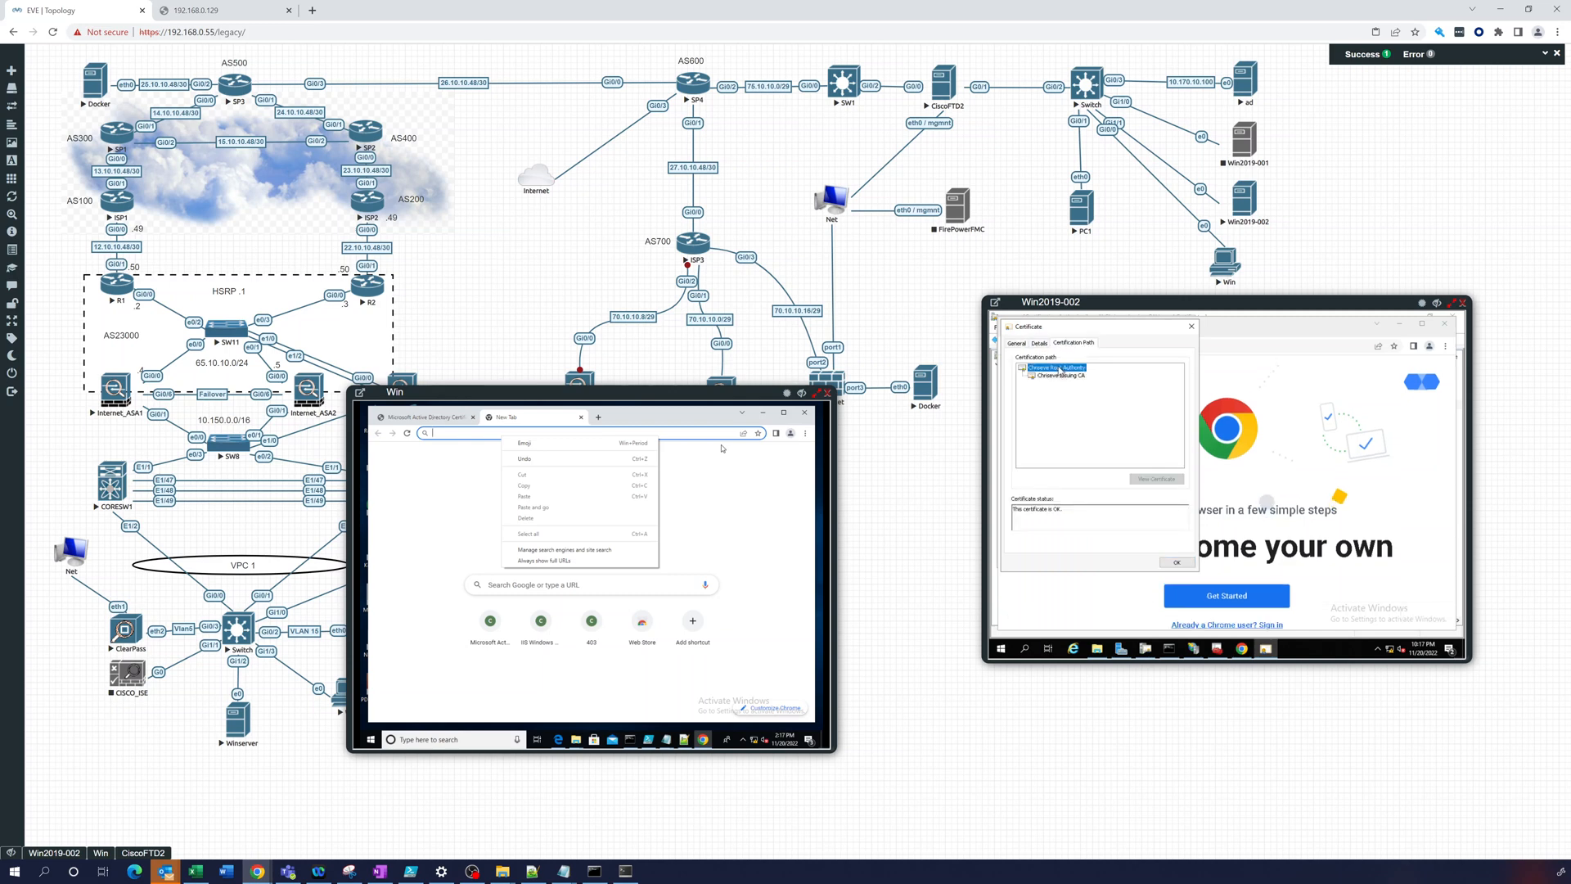
{"action": "left_click", "coordinate": [1057, 366]}
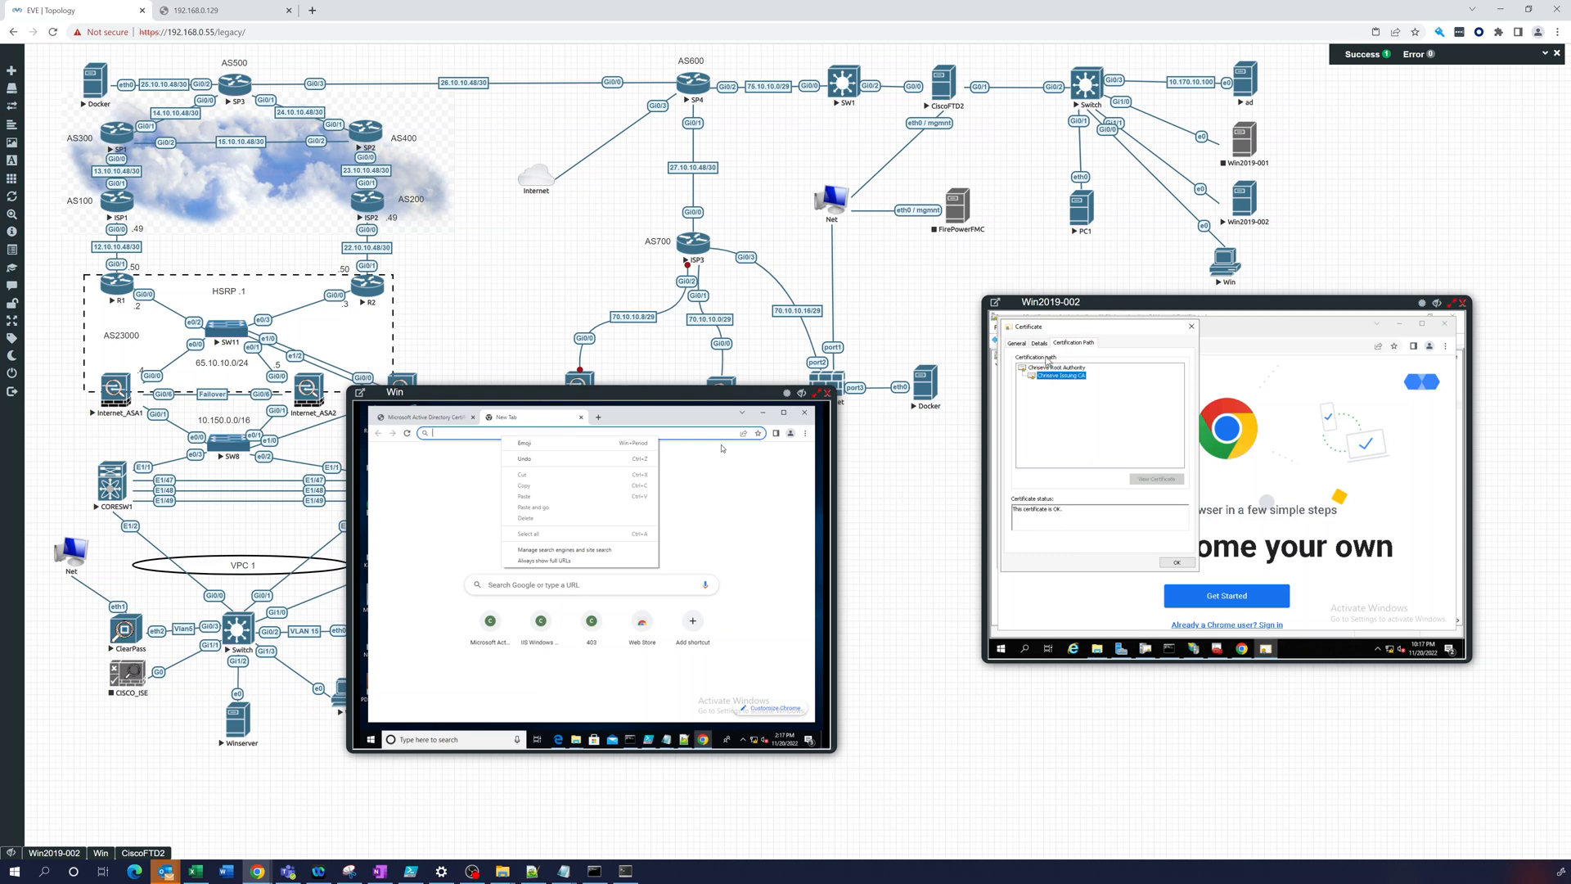
{"action": "left_click", "coordinate": [1018, 342]}
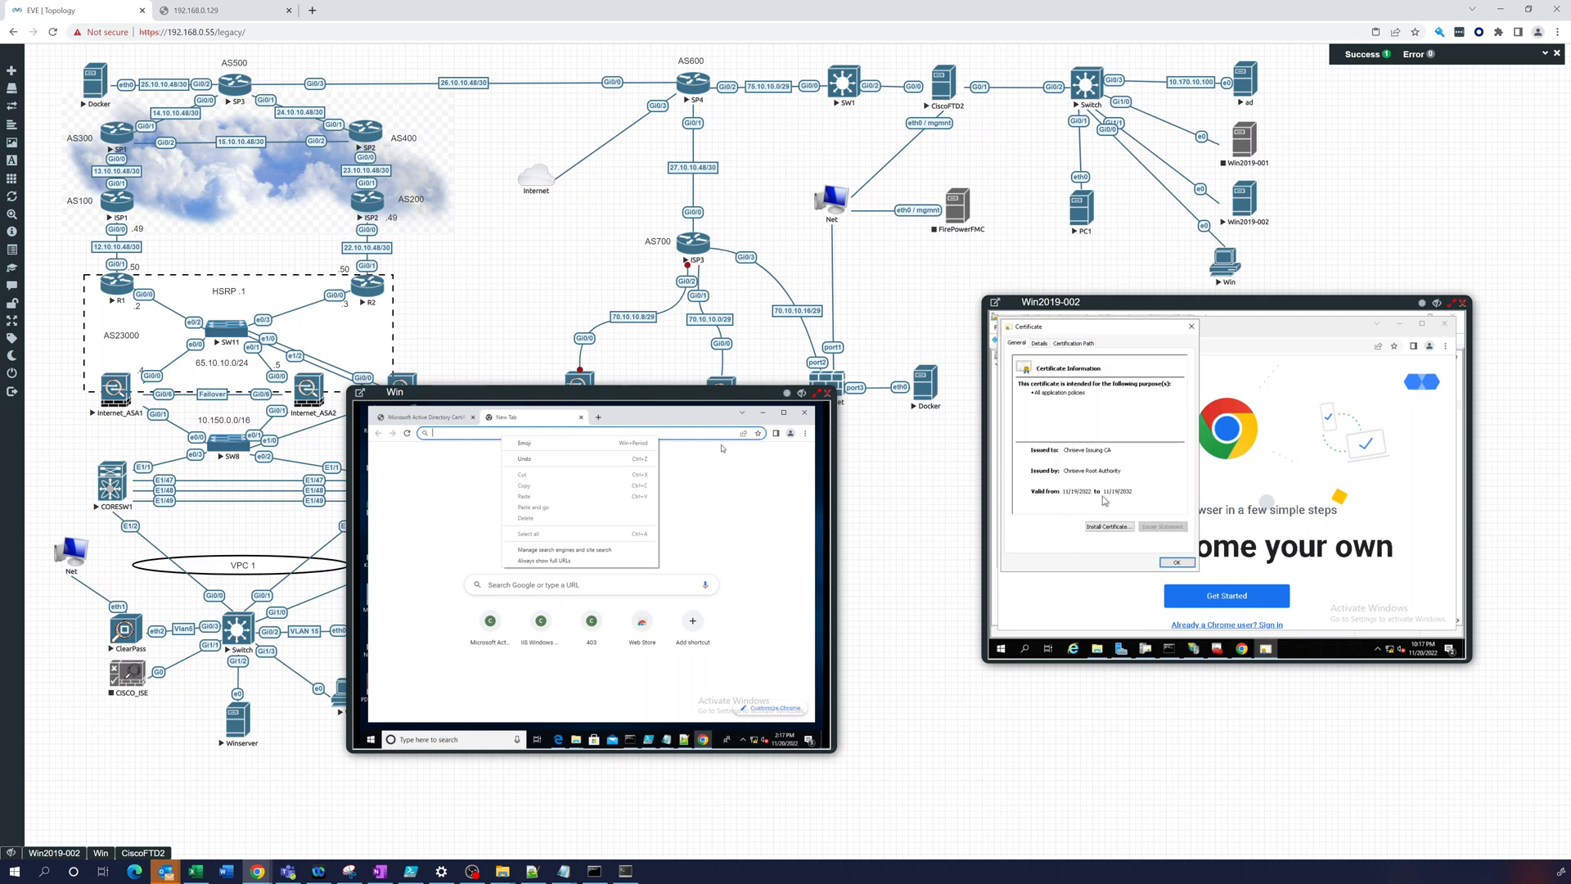
Close the CA certificate and the issued web server certificate, returning to the issued certificates list.
{"action": "left_click", "coordinate": [1176, 562]}
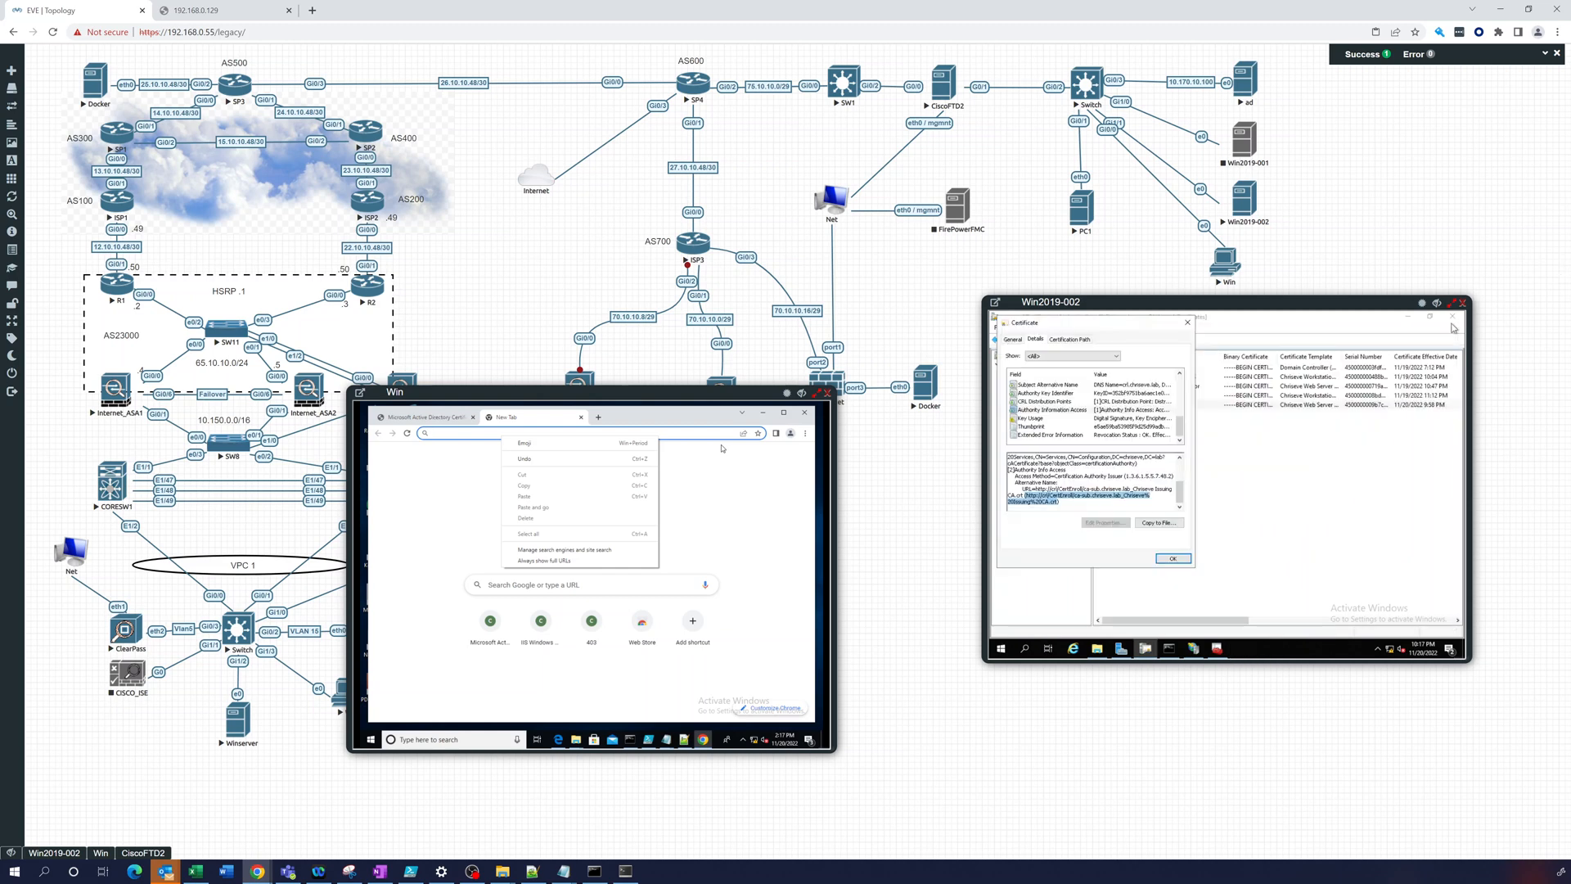
{"action": "left_click", "coordinate": [1172, 557]}
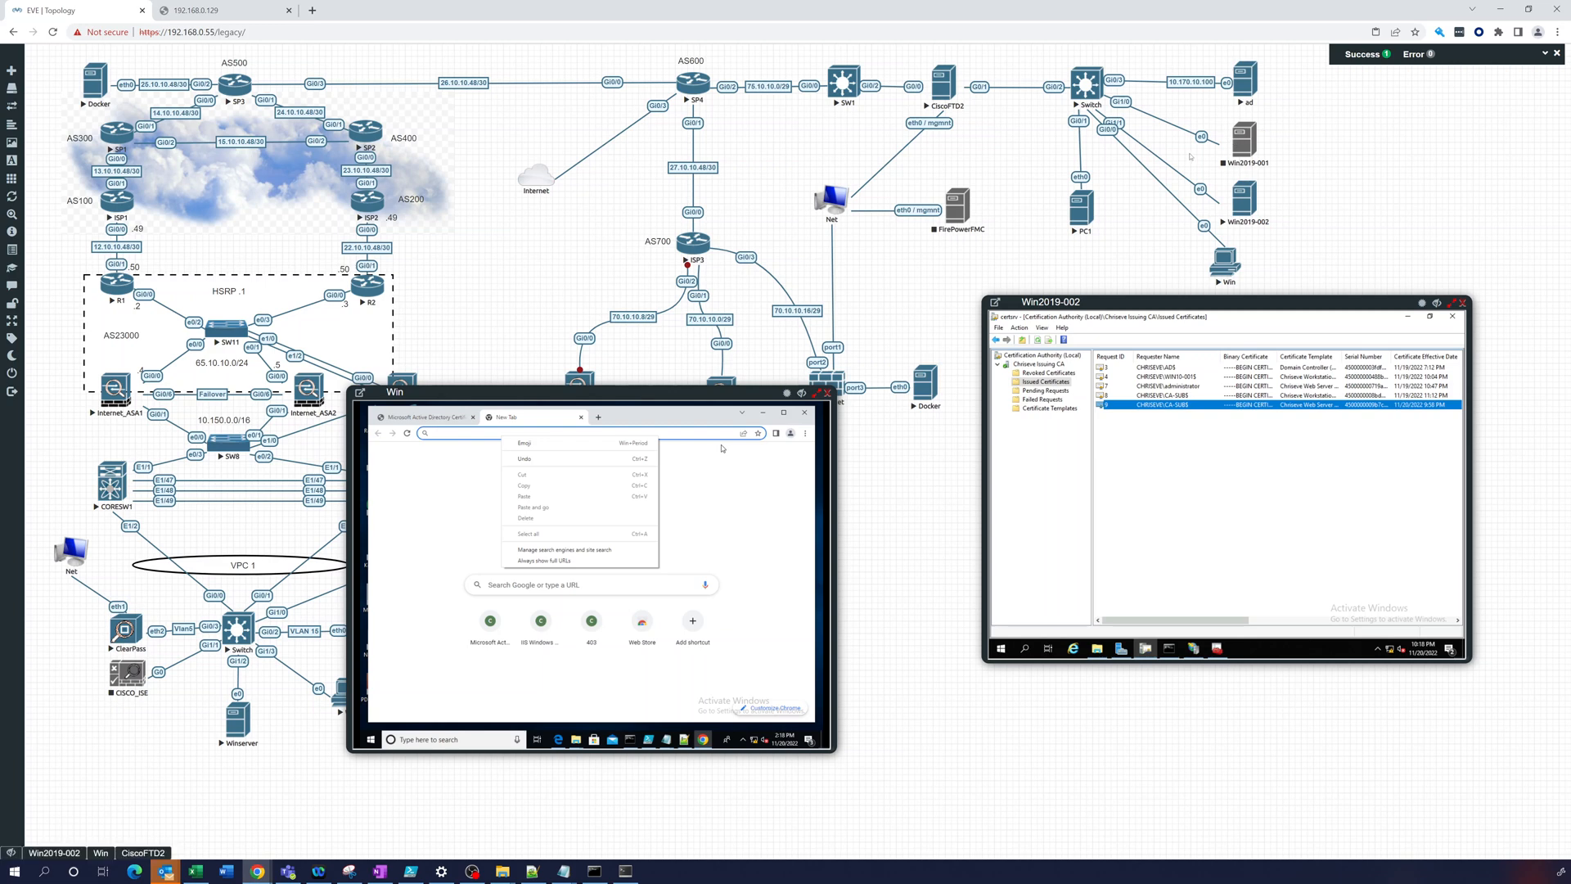
{"action": "mouse_move", "coordinate": [1197, 153]}
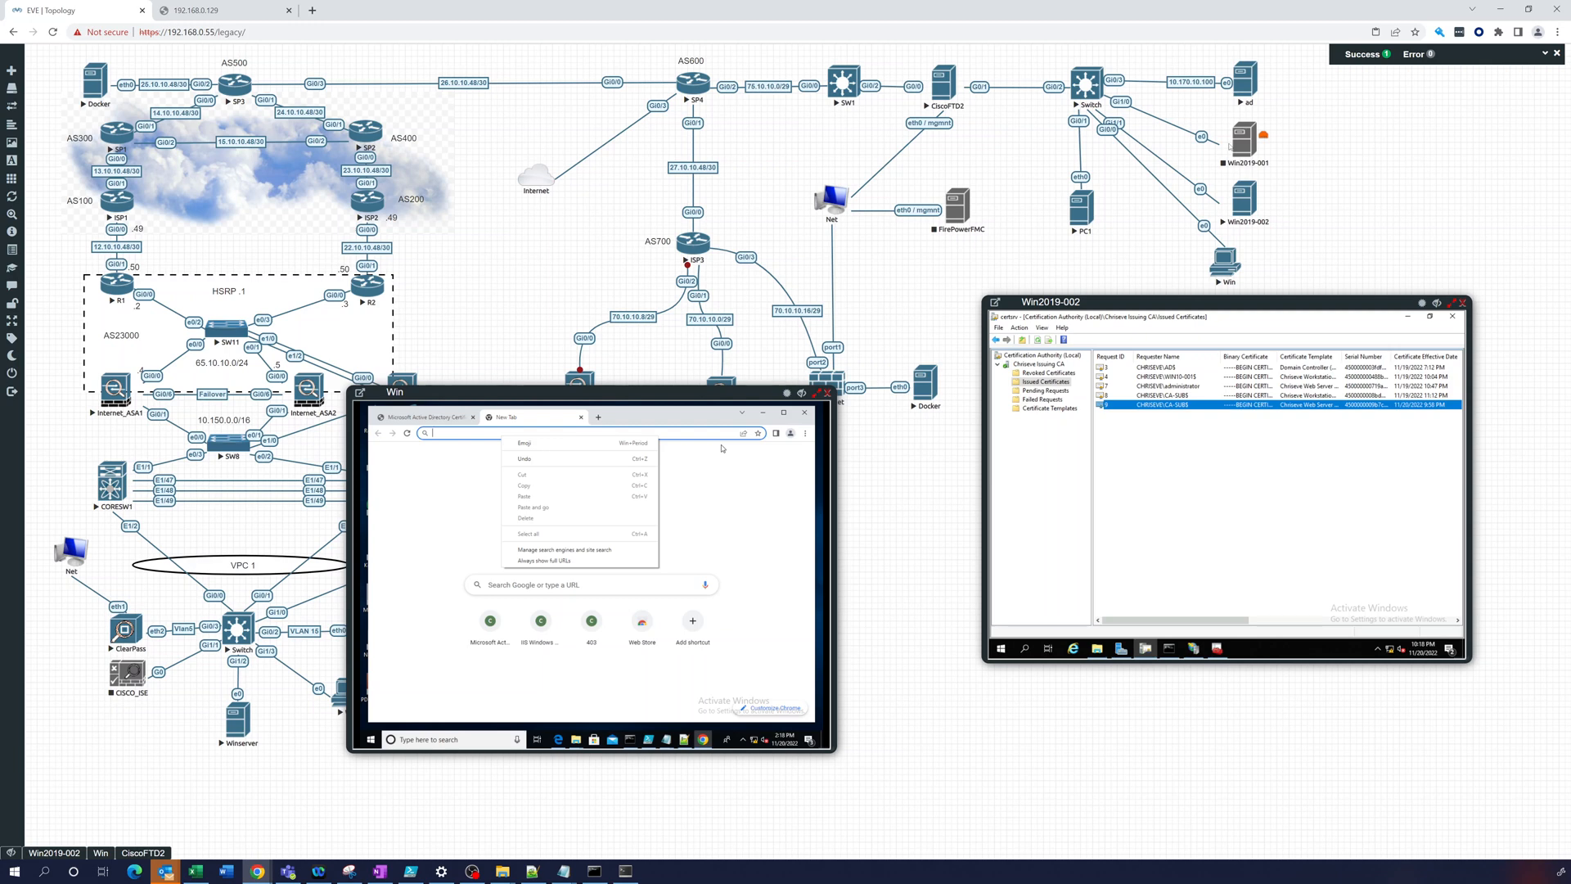
{"action": "mouse_move", "coordinate": [1139, 173]}
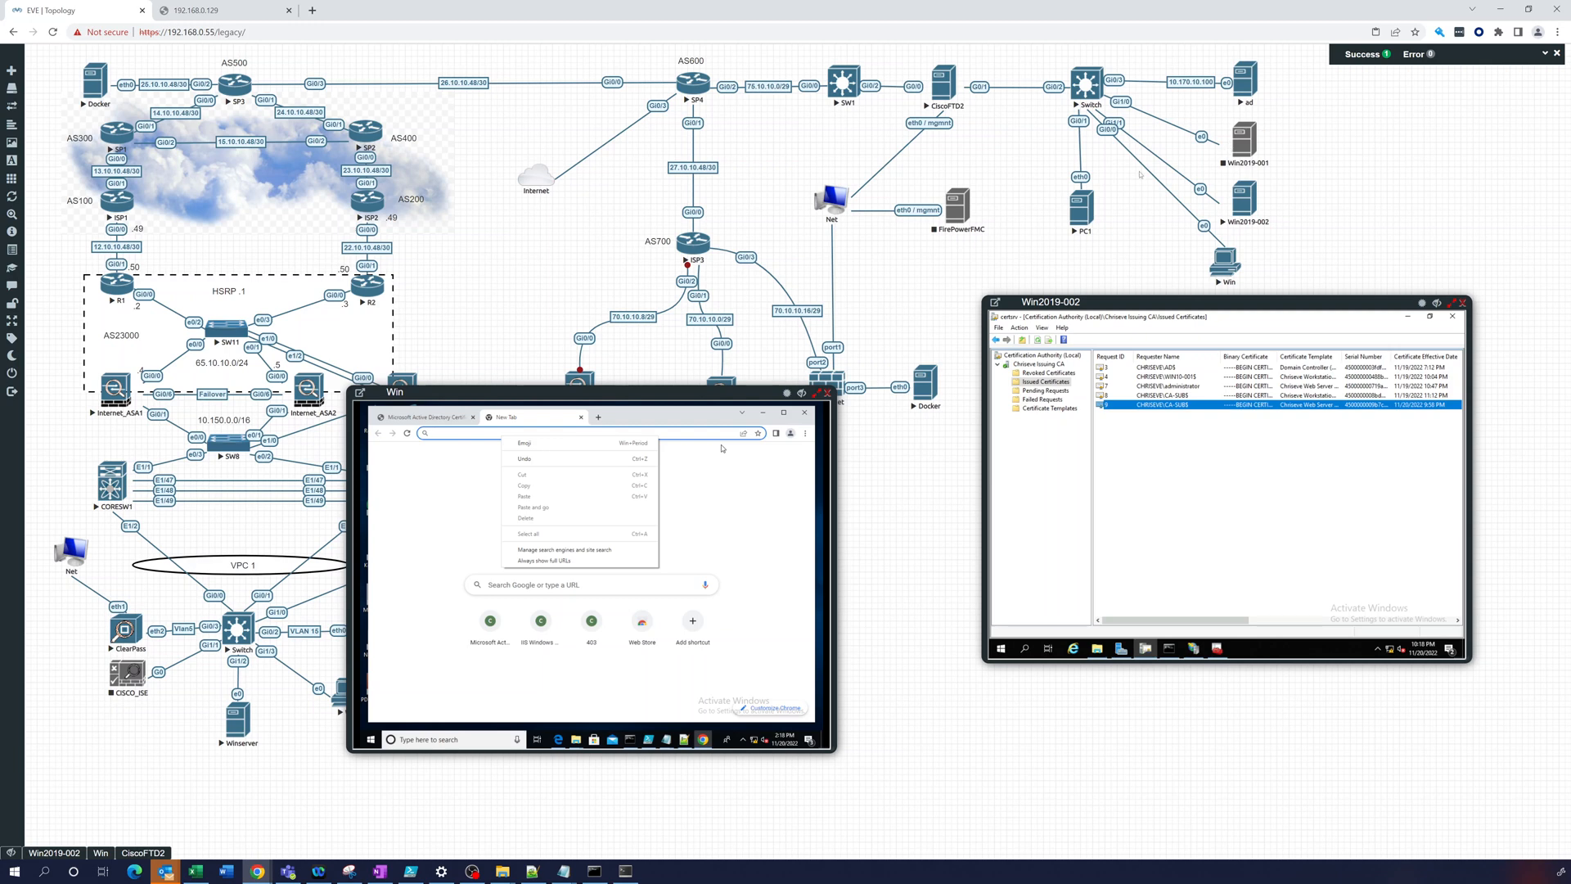
{"action": "mouse_move", "coordinate": [1139, 173]}
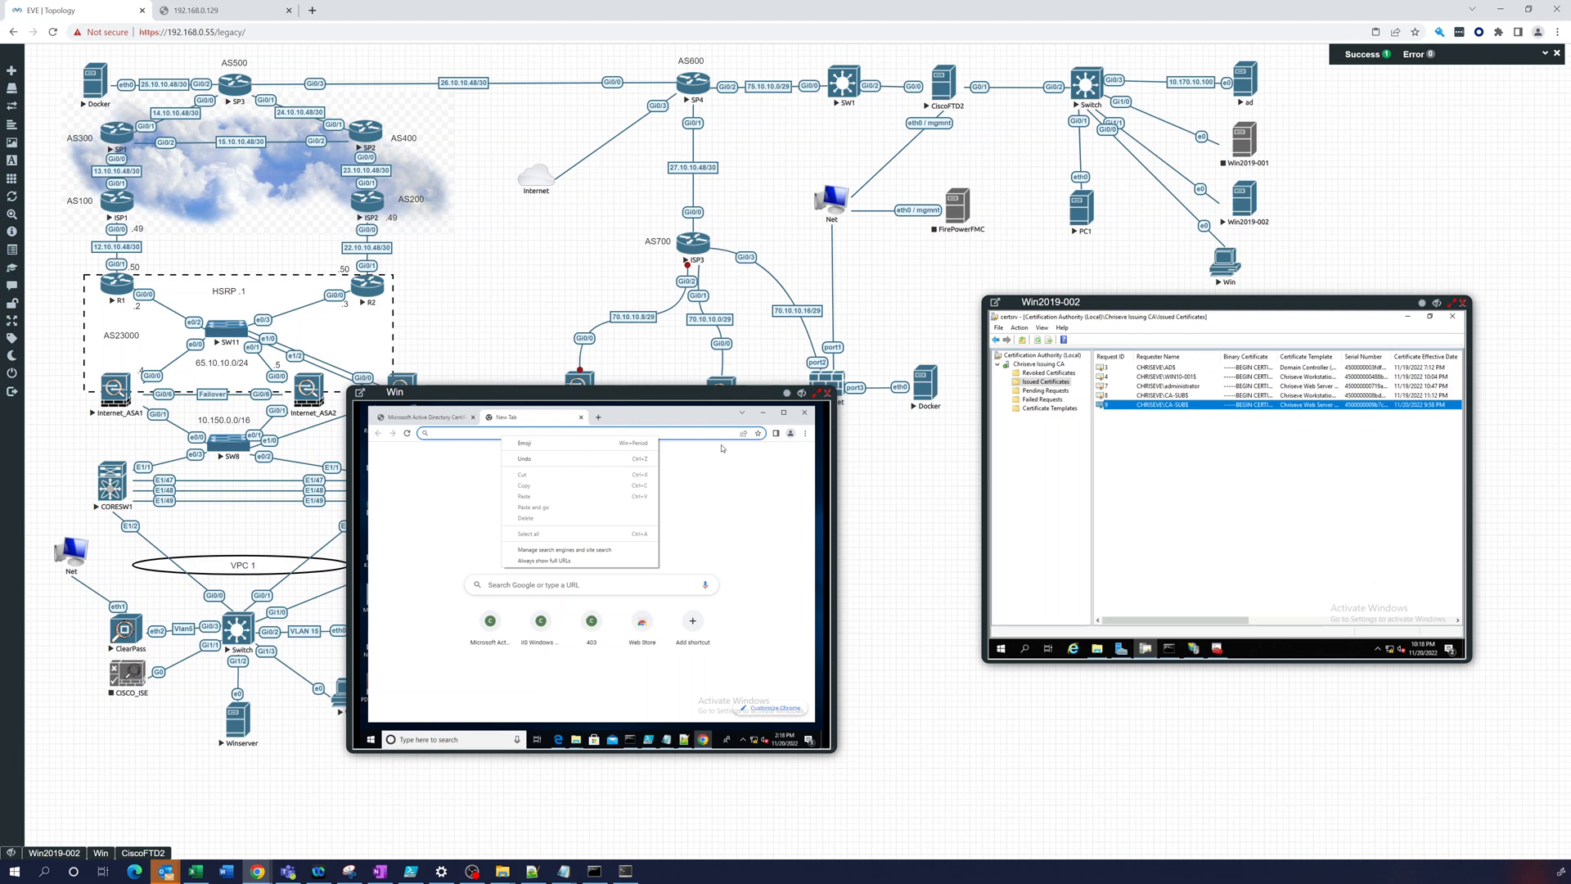